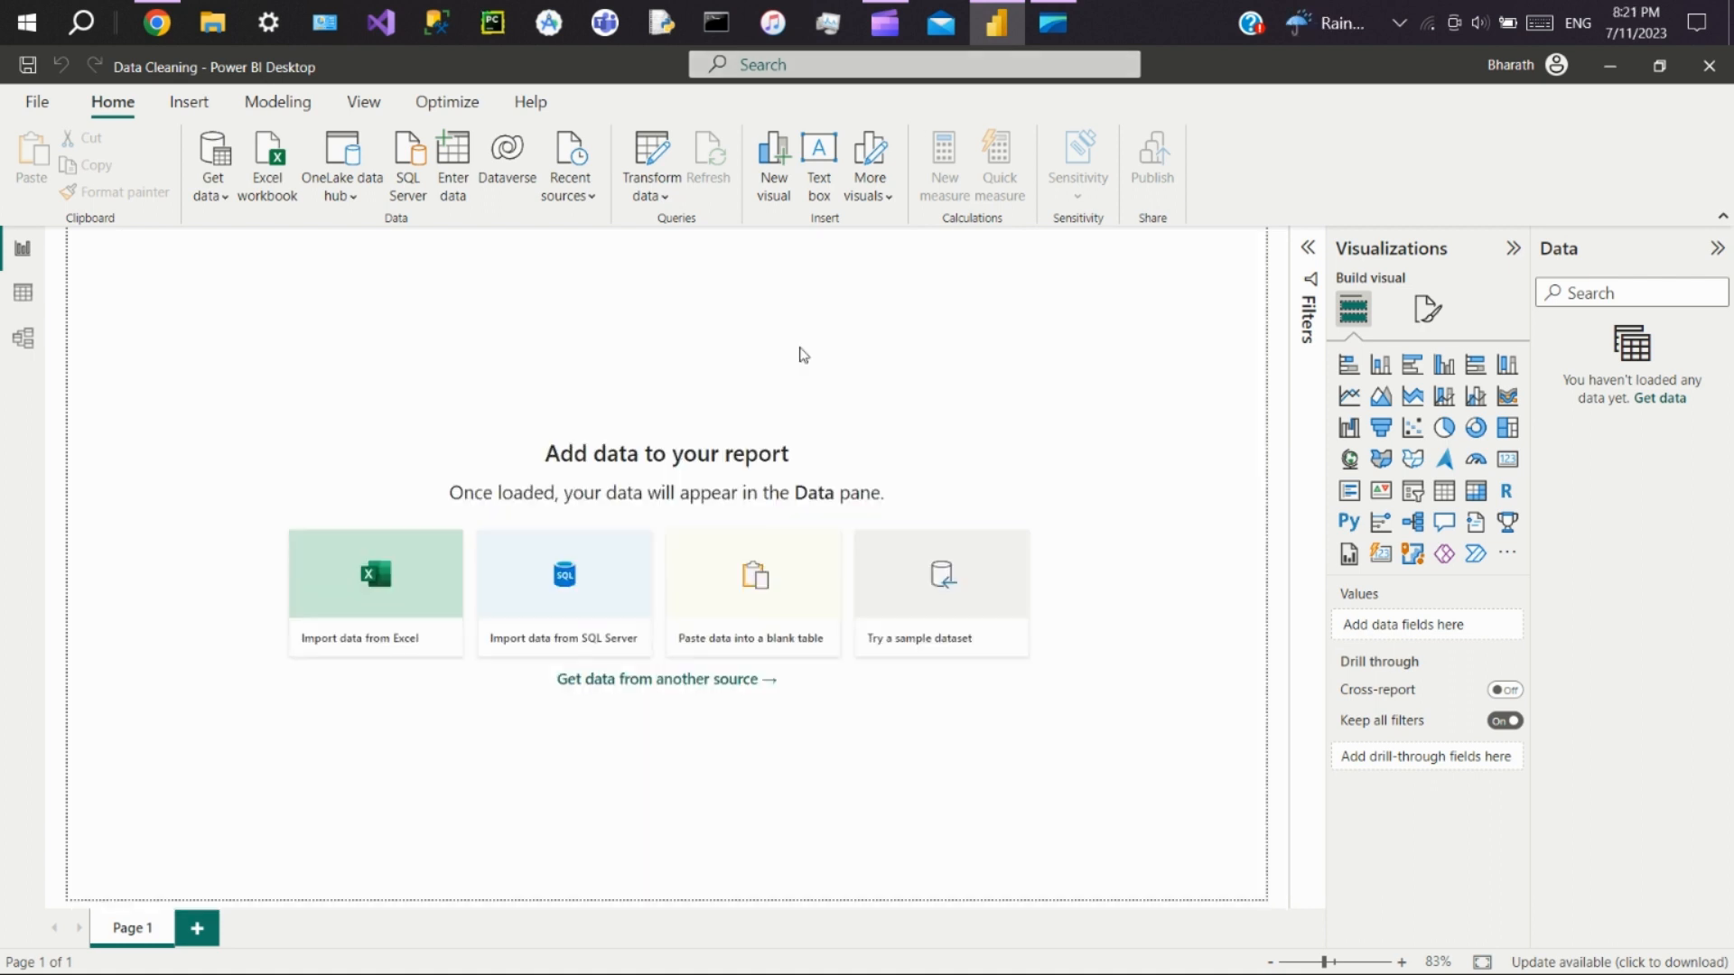
pyautogui.moveTo(421, 266)
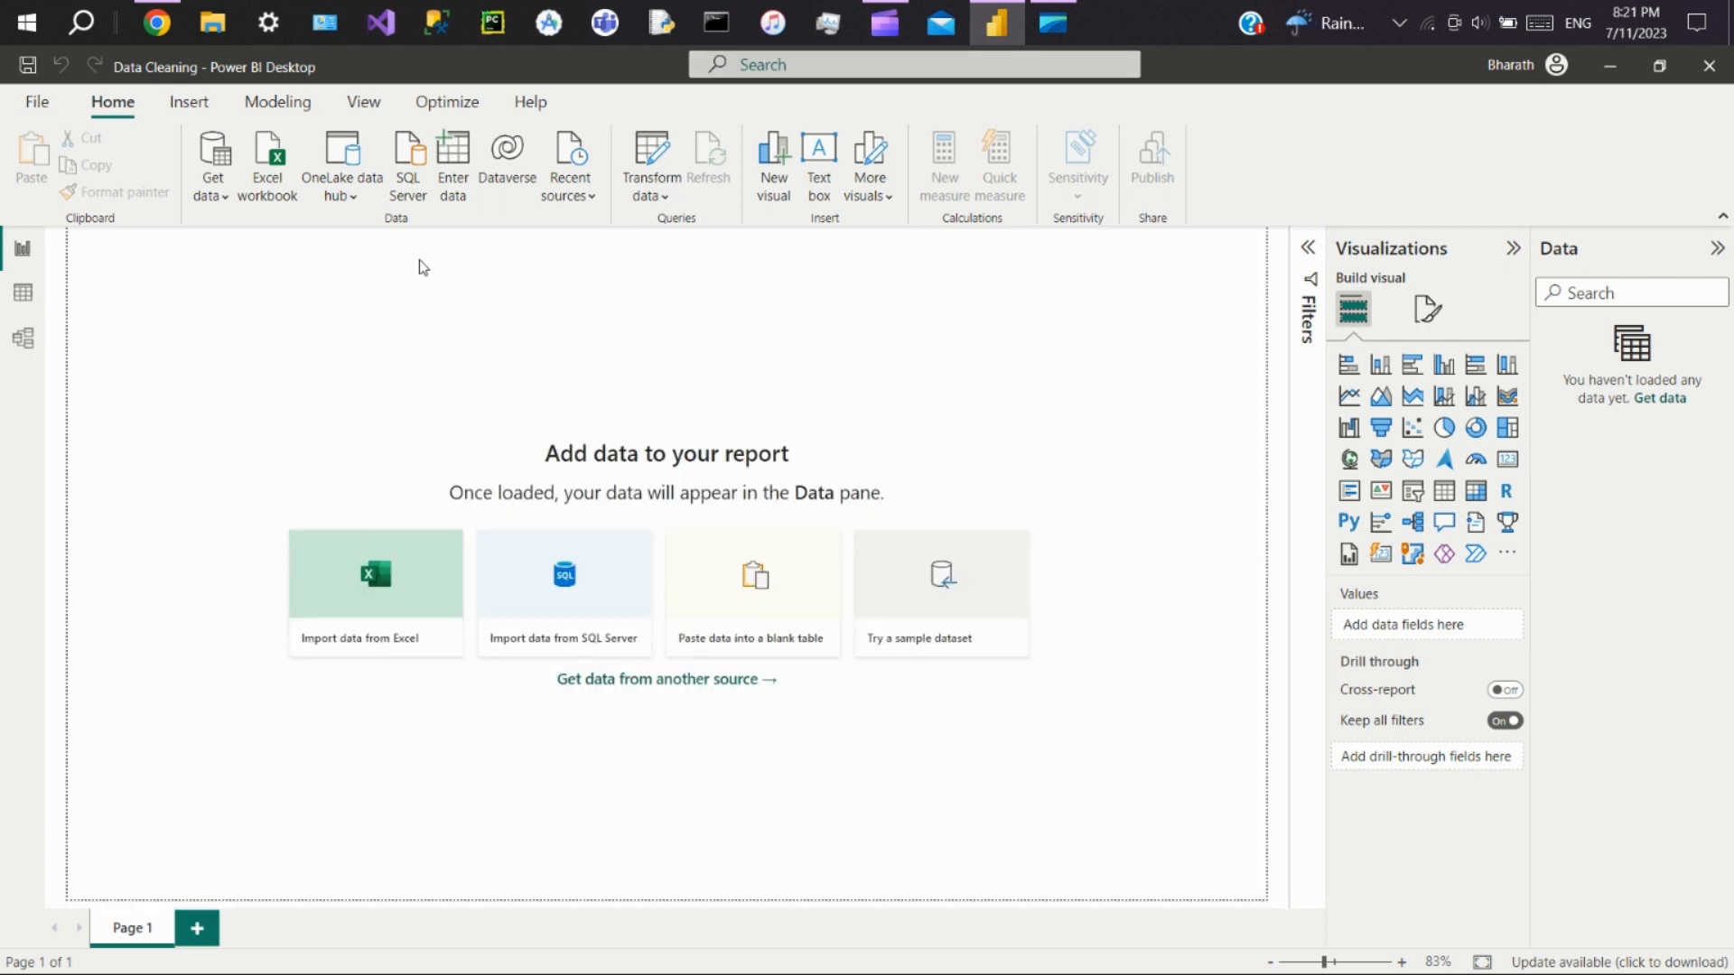
# Step: Load the Football Players Stats table from the Football Players Dataset workbook into Power Query Editor
pyautogui.click(374, 592)
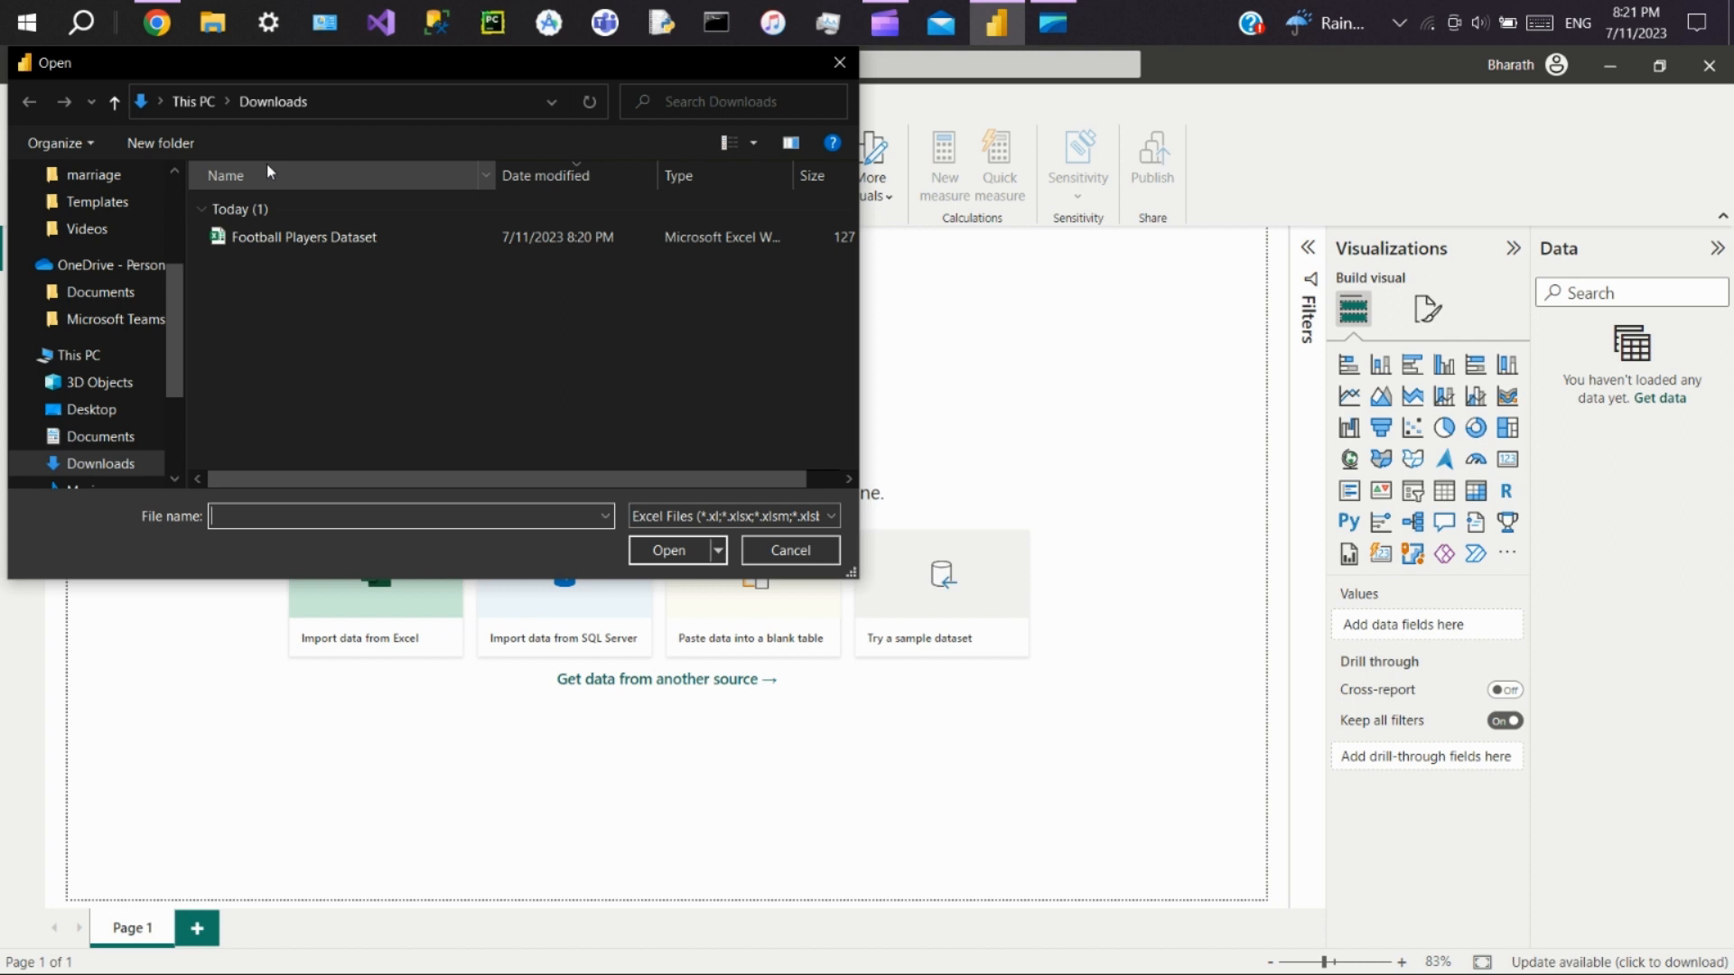
pyautogui.click(790, 550)
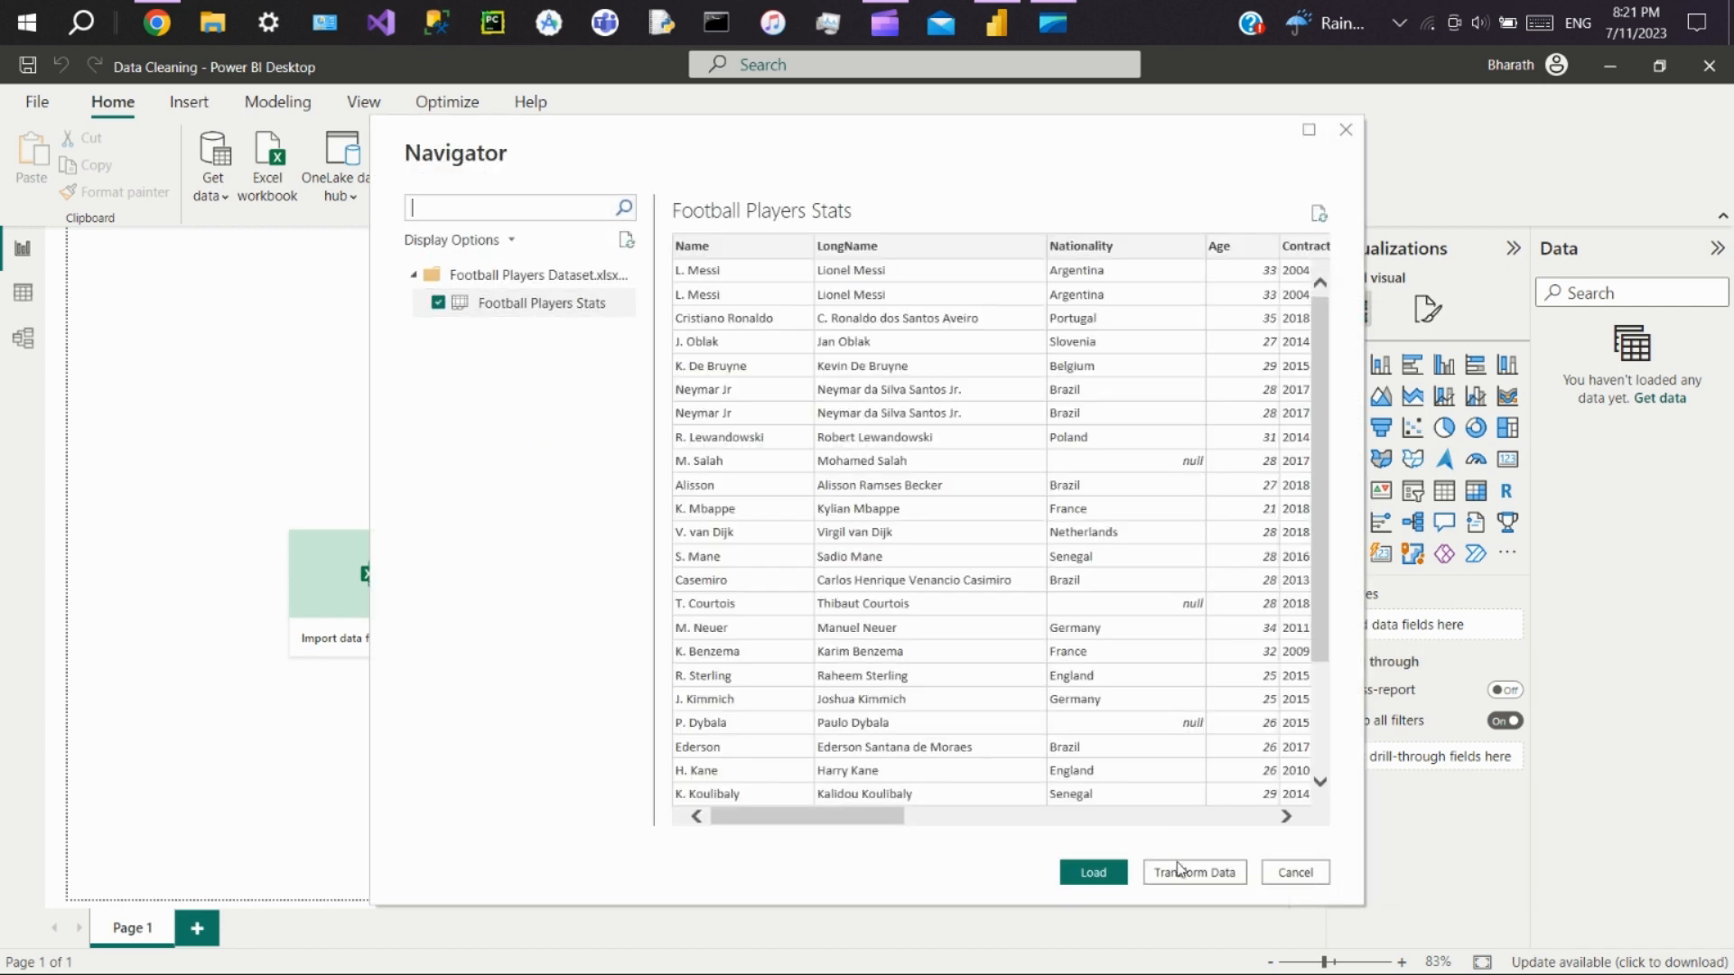
pyautogui.click(1294, 872)
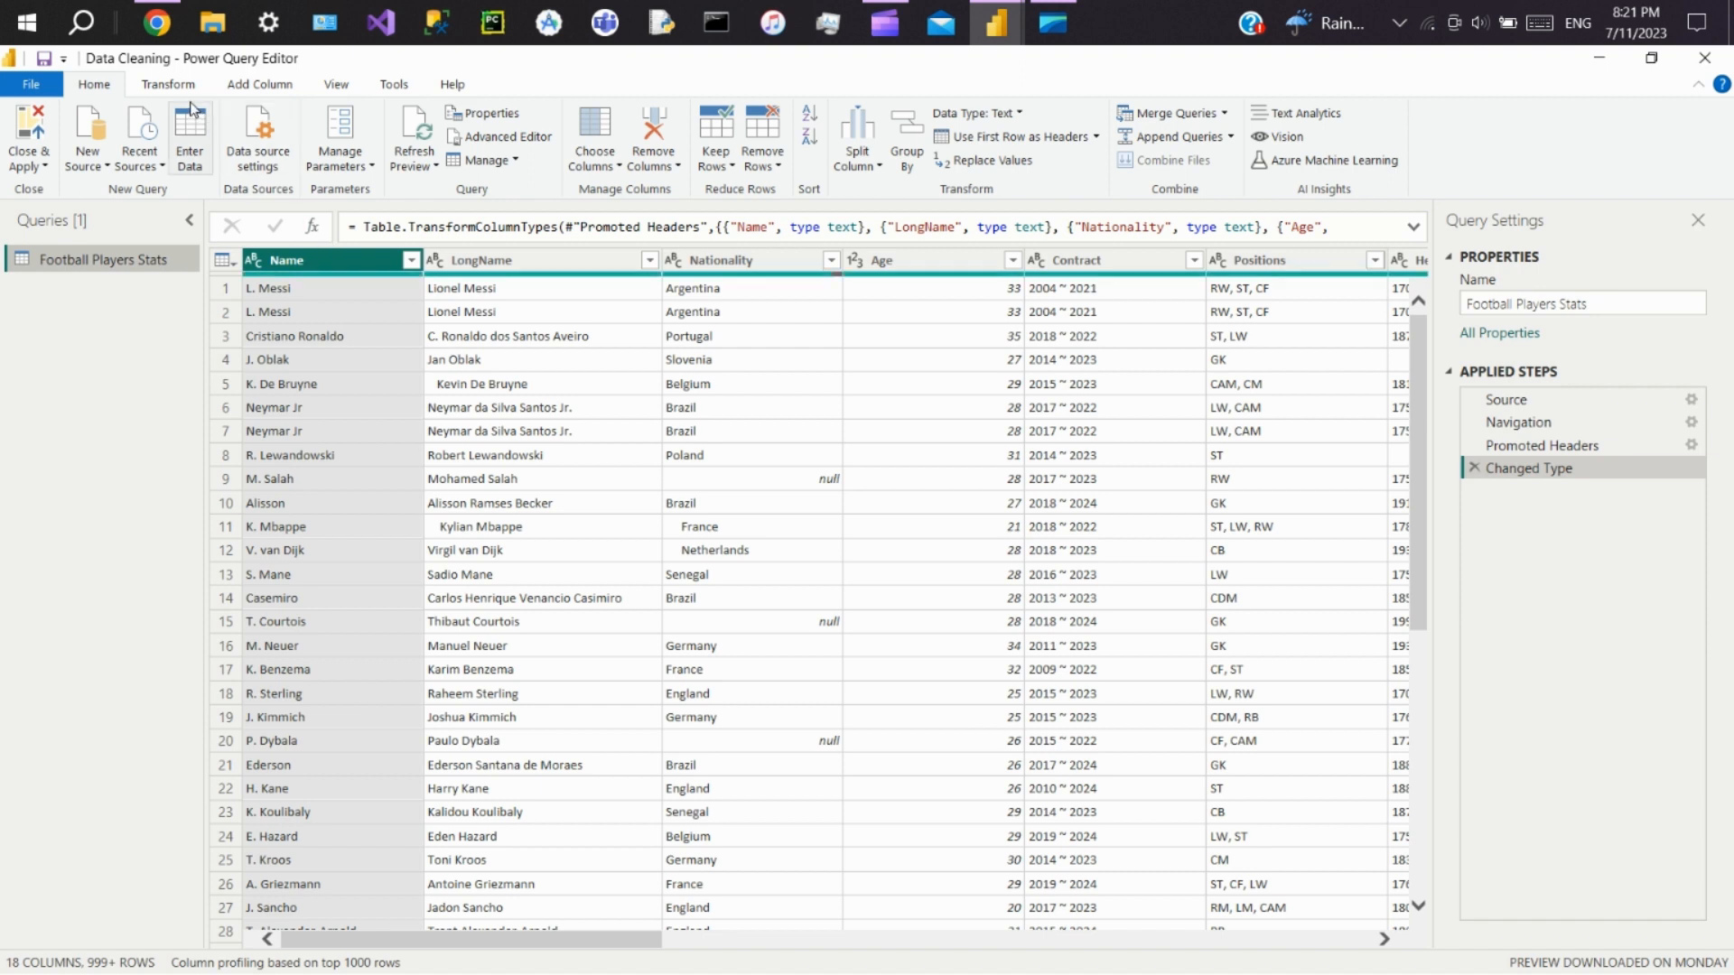
# Step: Add a Run Python script step from the Transform tools to the Football Players Stats query
pyautogui.click(168, 84)
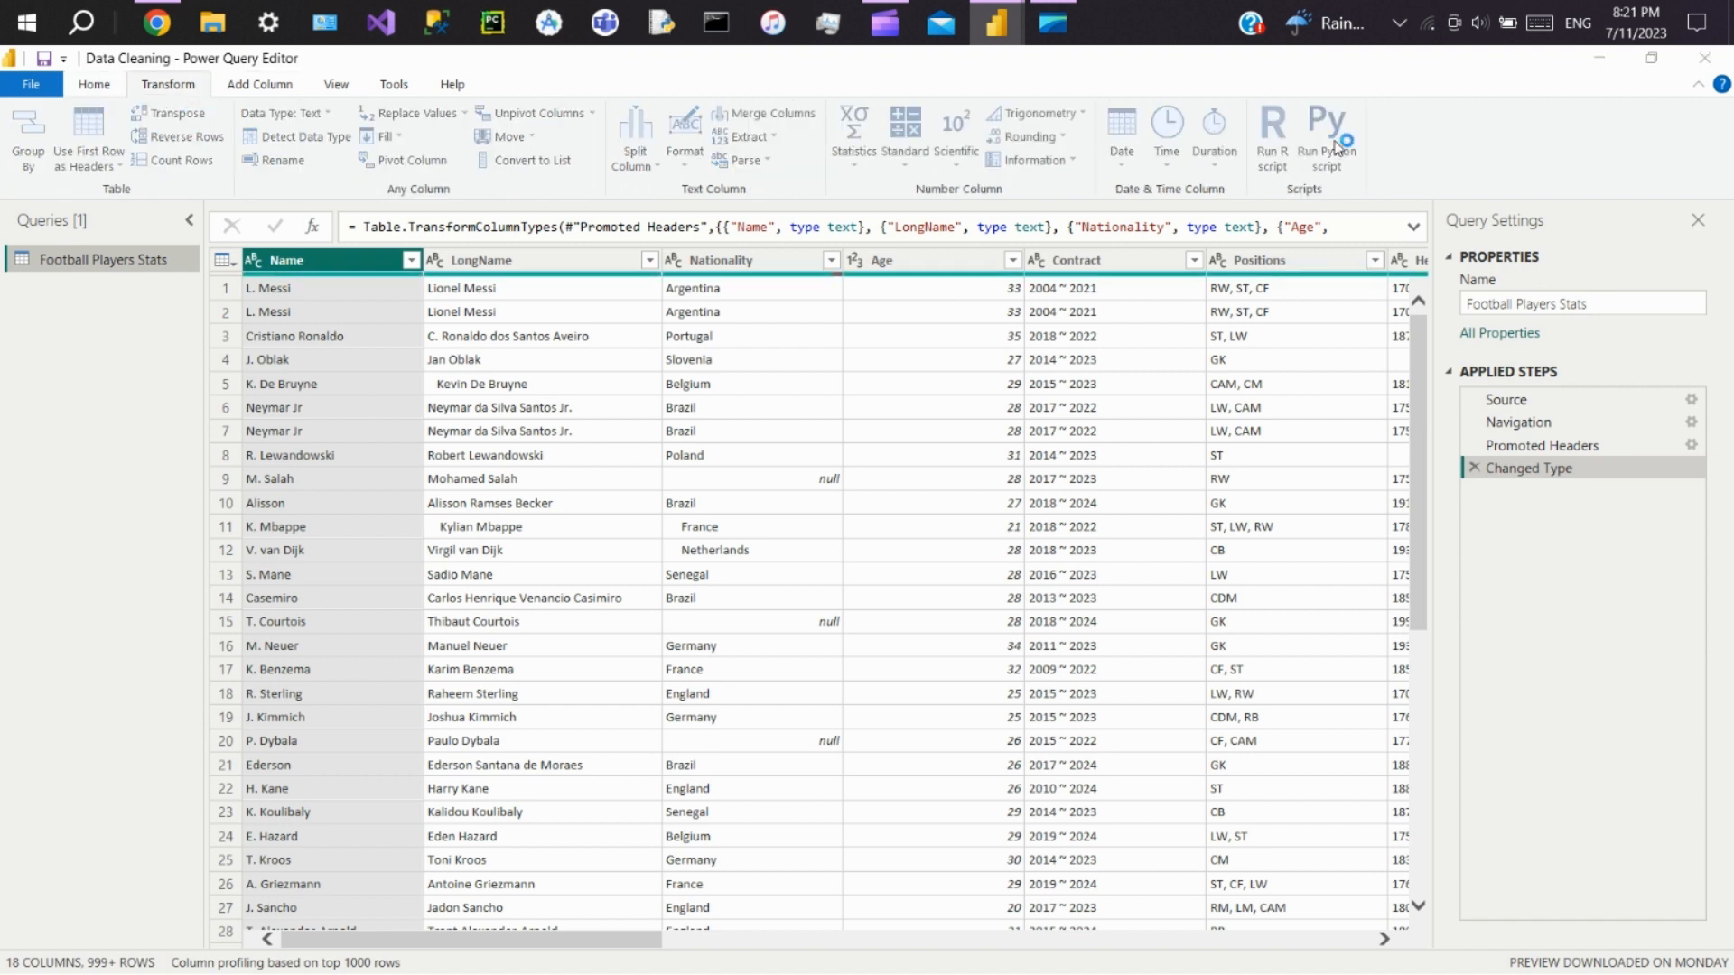
pyautogui.click(1325, 137)
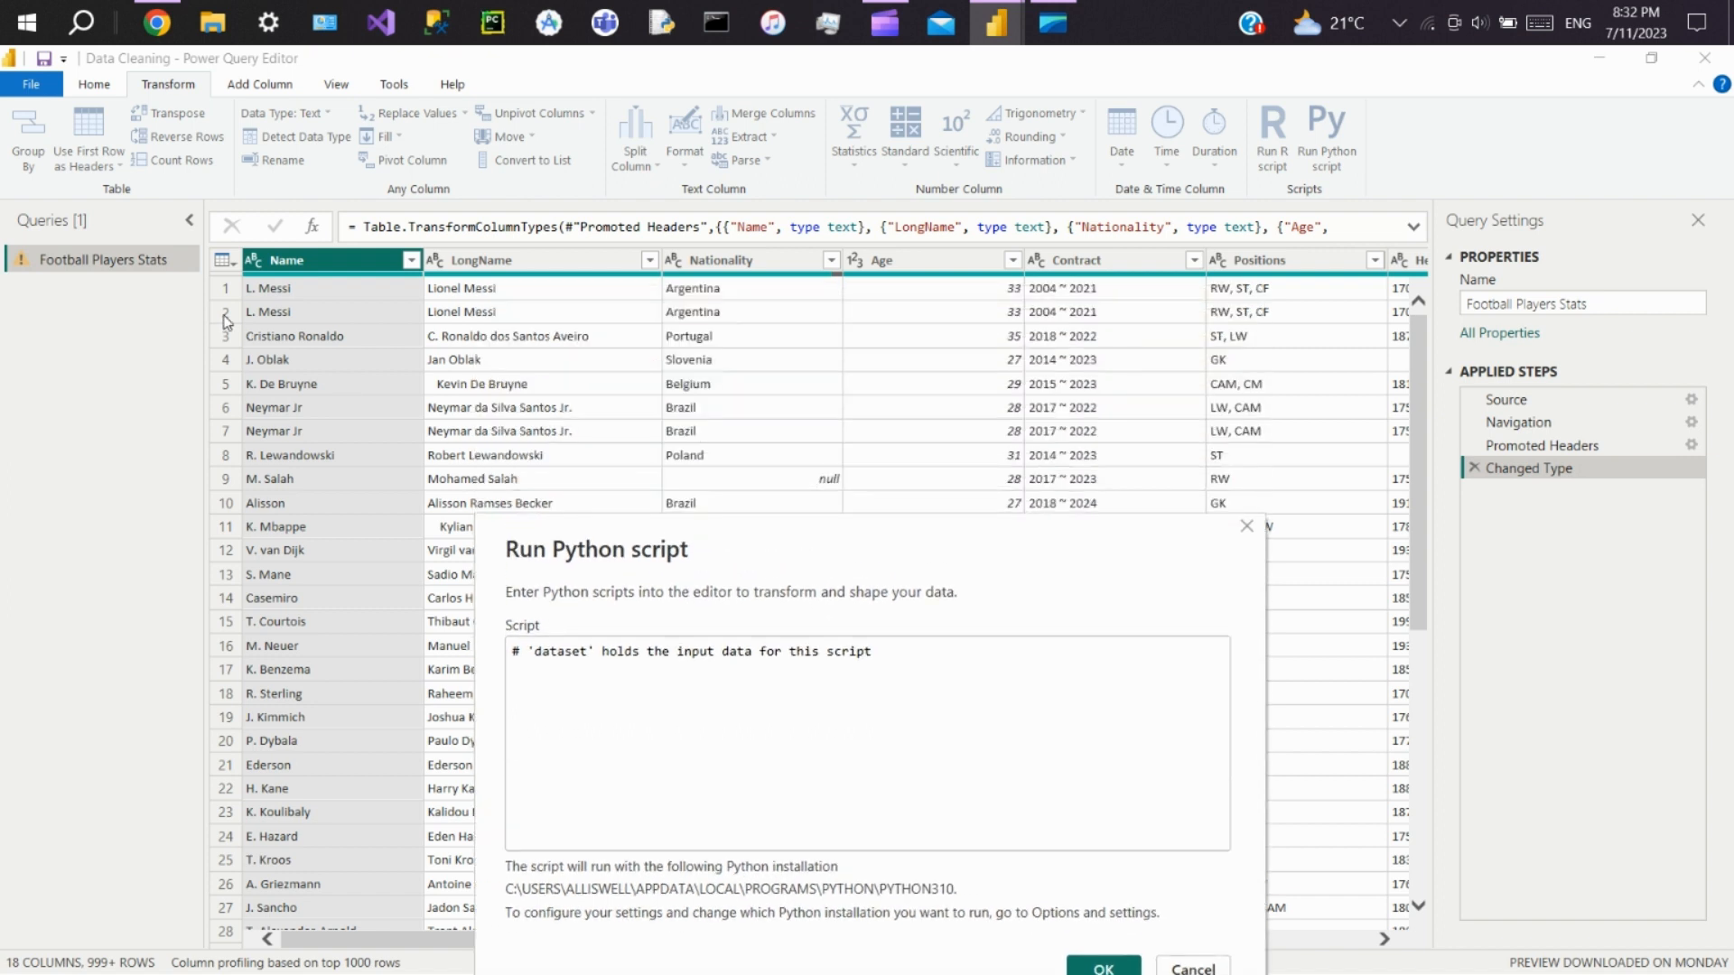
pyautogui.moveTo(235, 324)
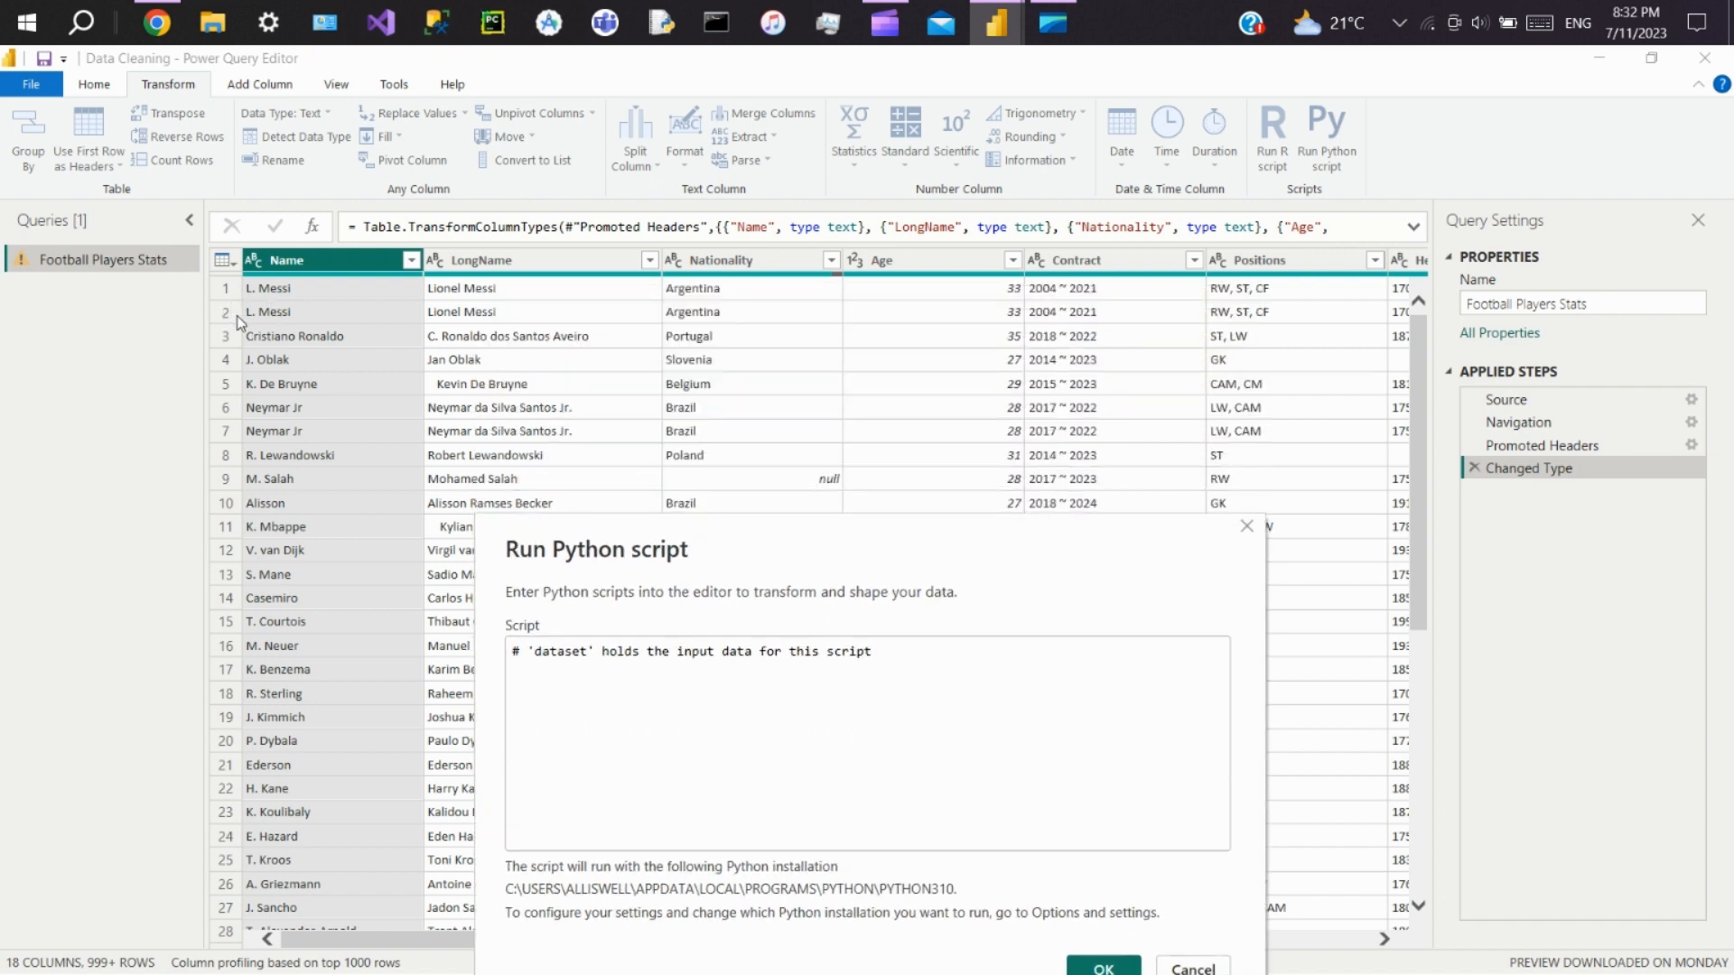
pyautogui.moveTo(202, 448)
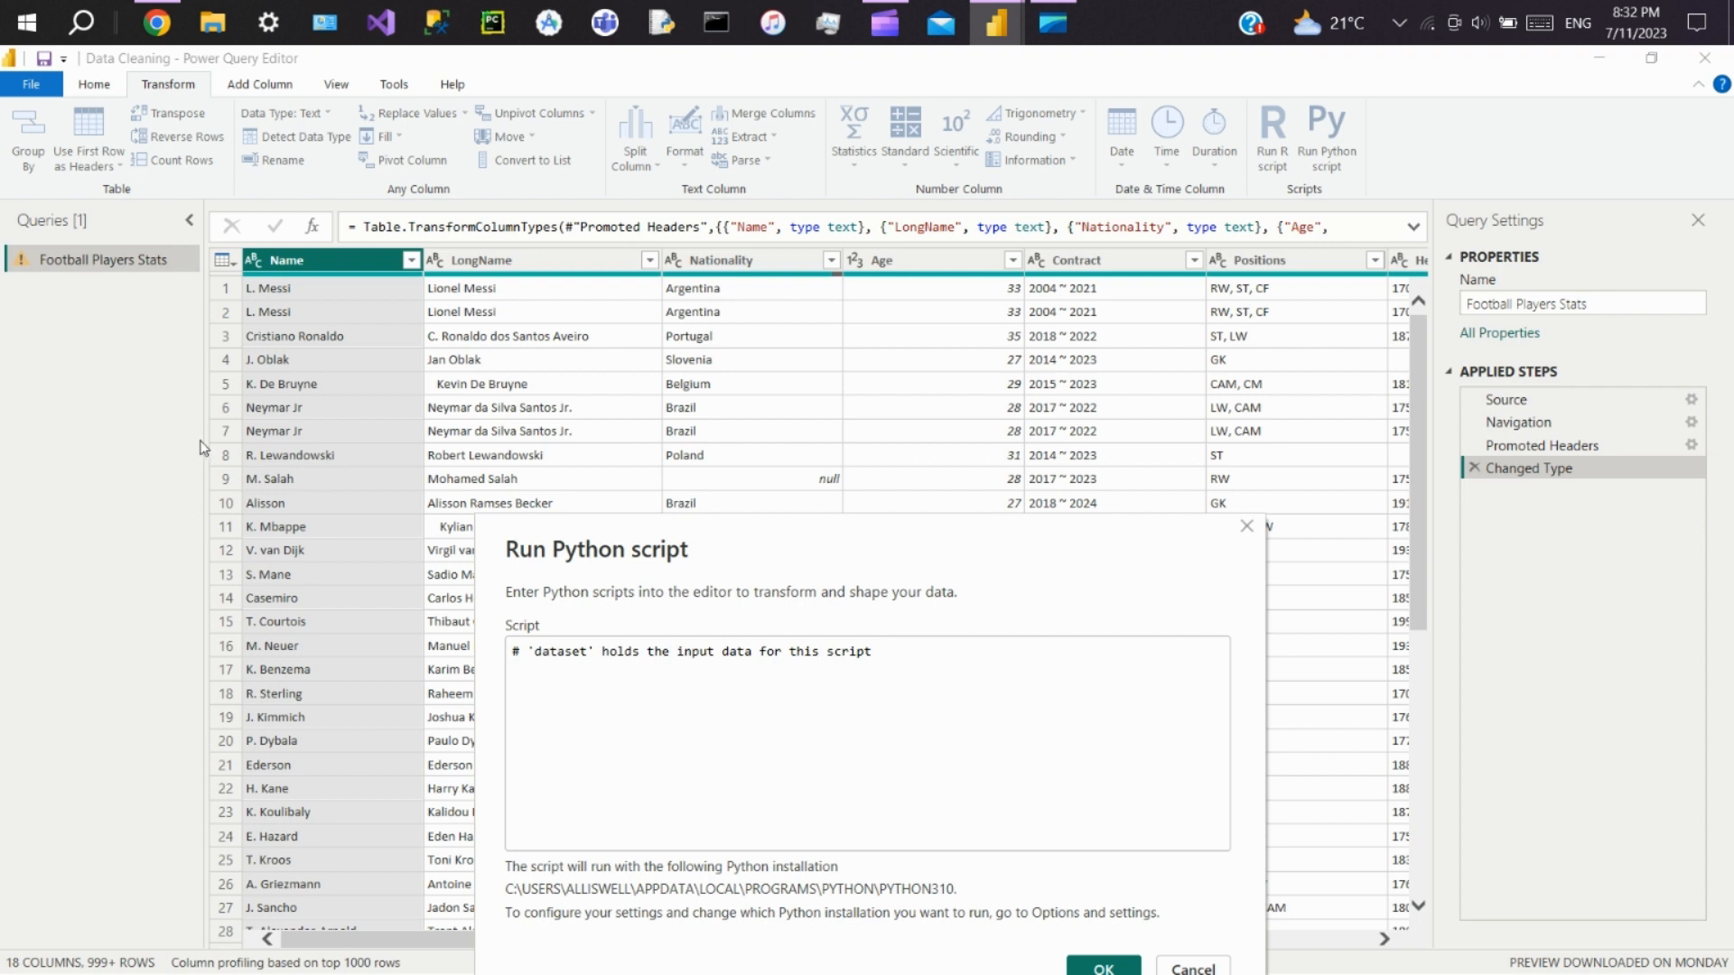
pyautogui.moveTo(718, 435)
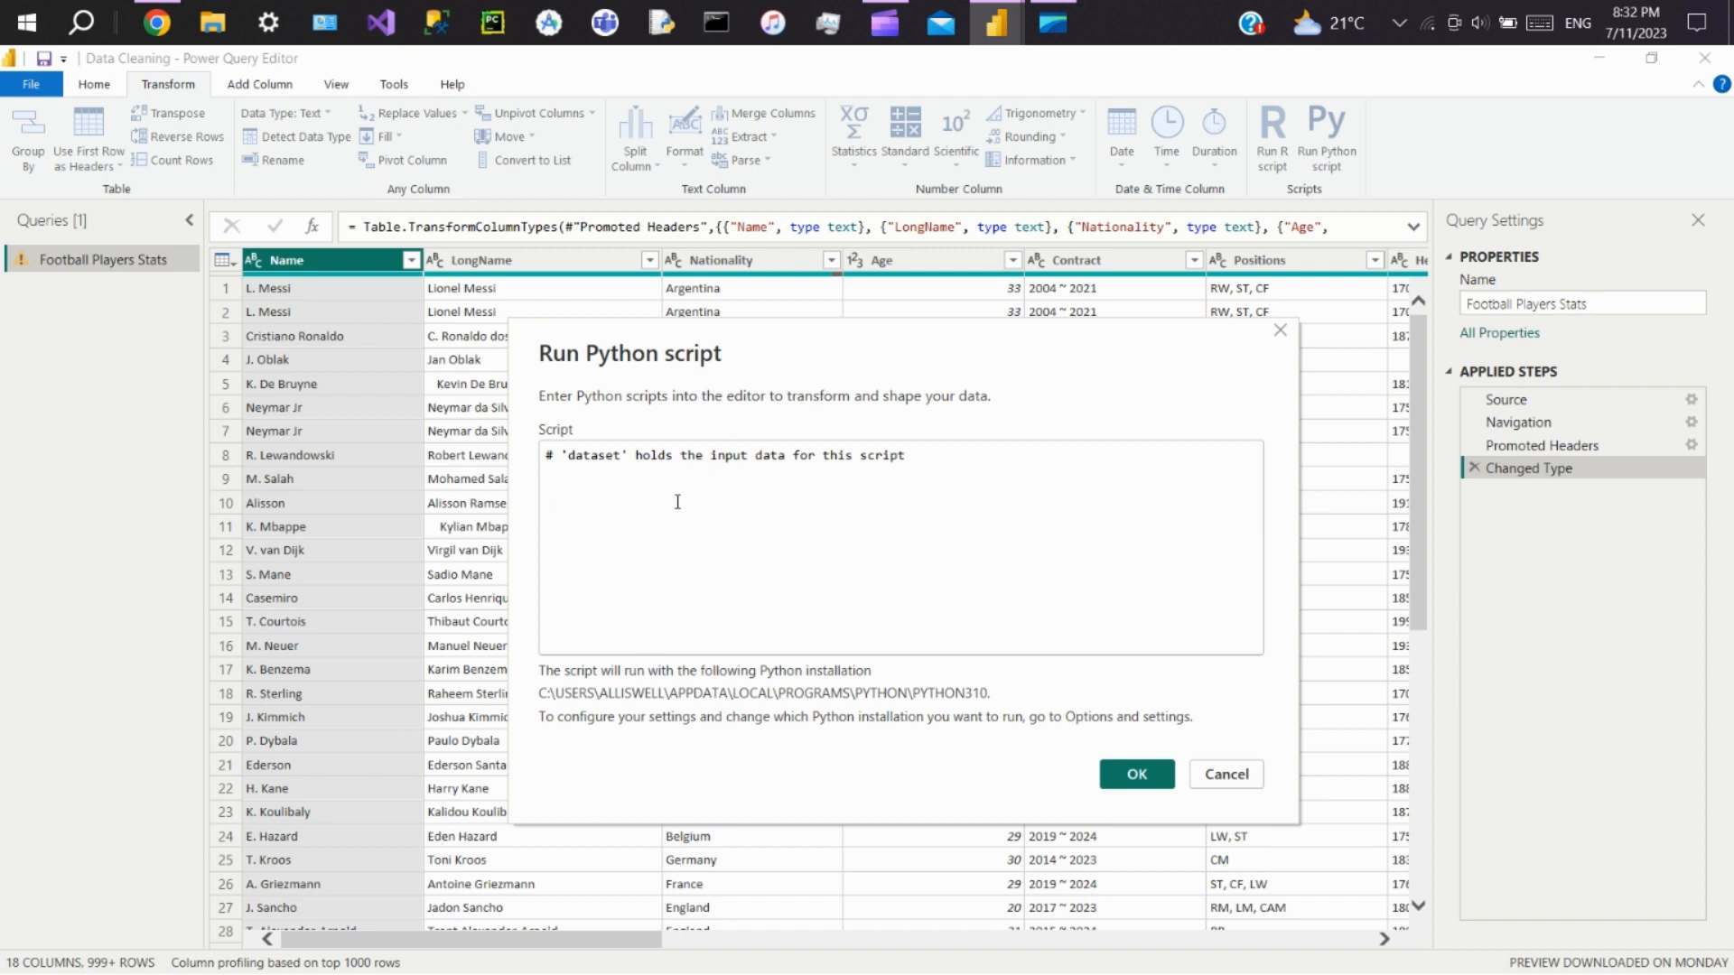
# Step: Enter dataset = dataset.drop_duplicates() in the script editor and confirm with OK
pyautogui.write('dataset')
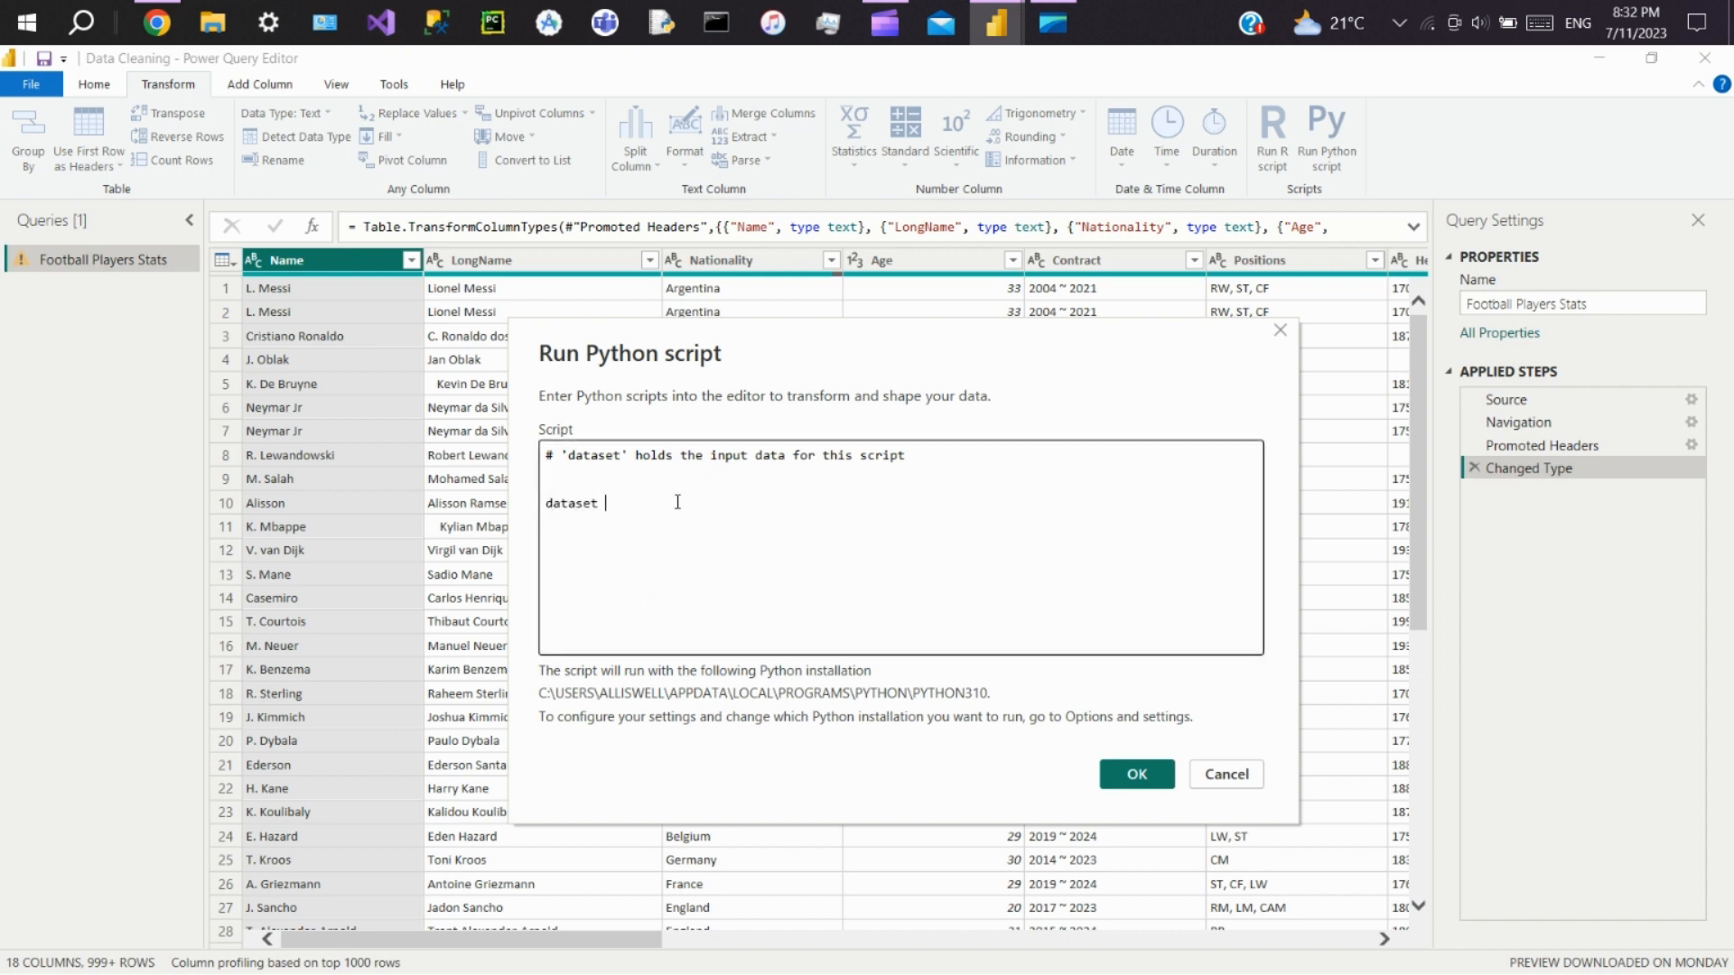
pyautogui.write('= dat')
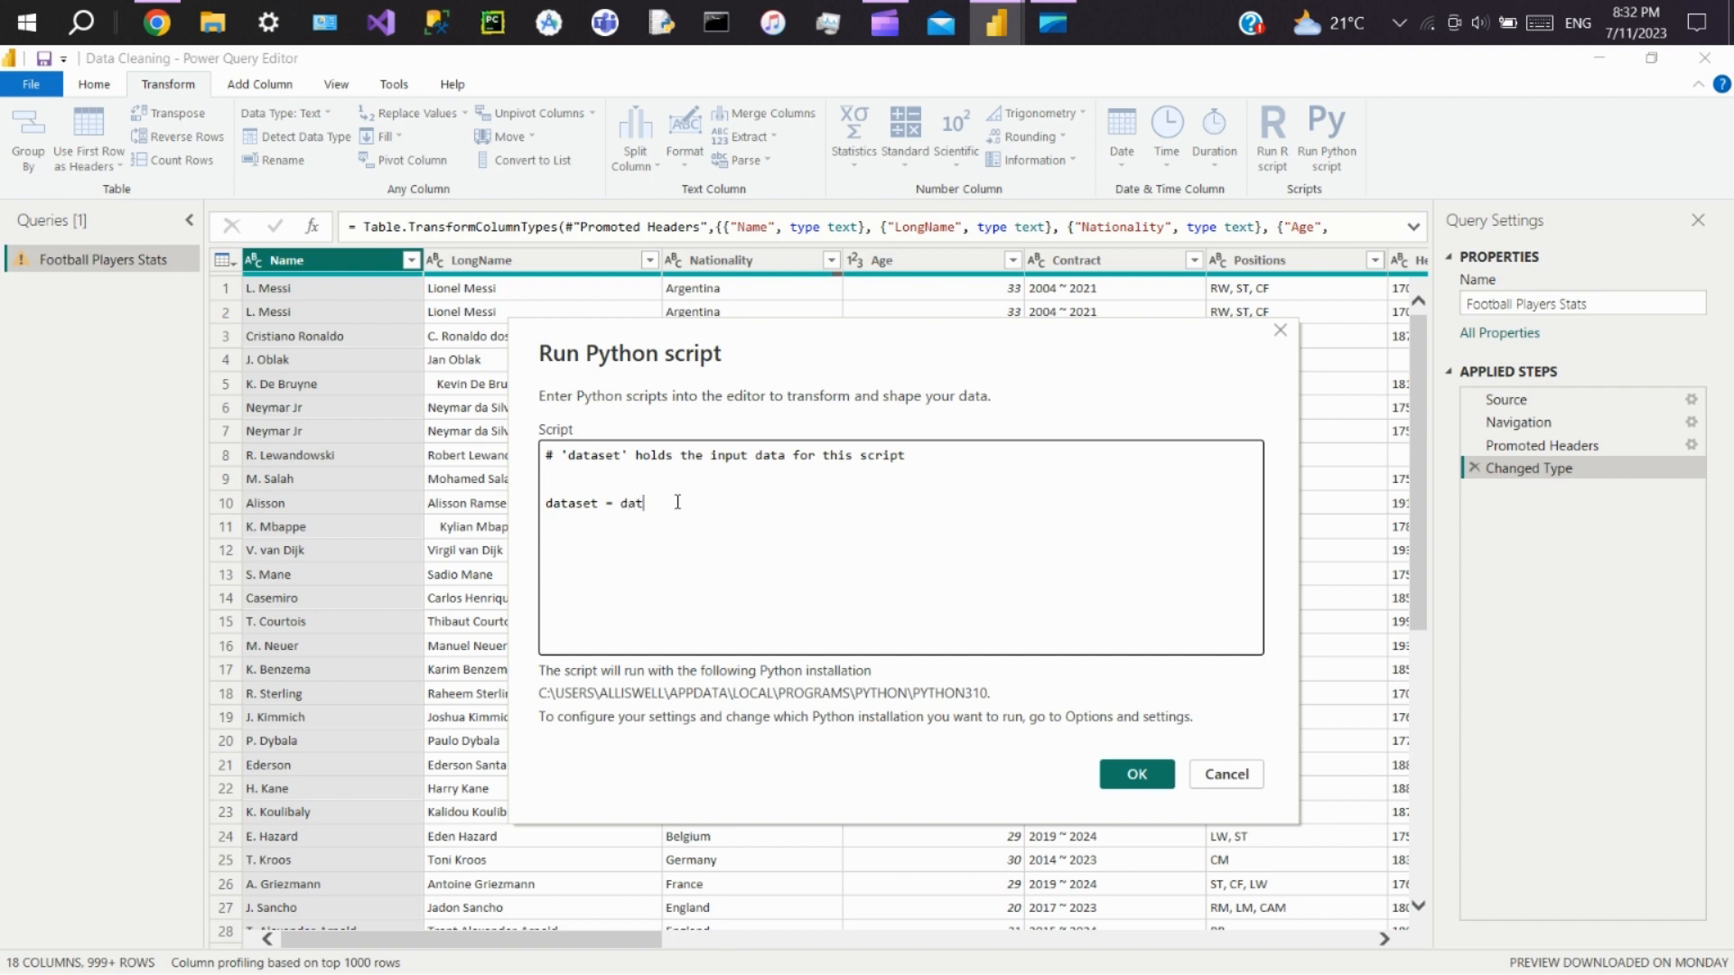
pyautogui.write('aset')
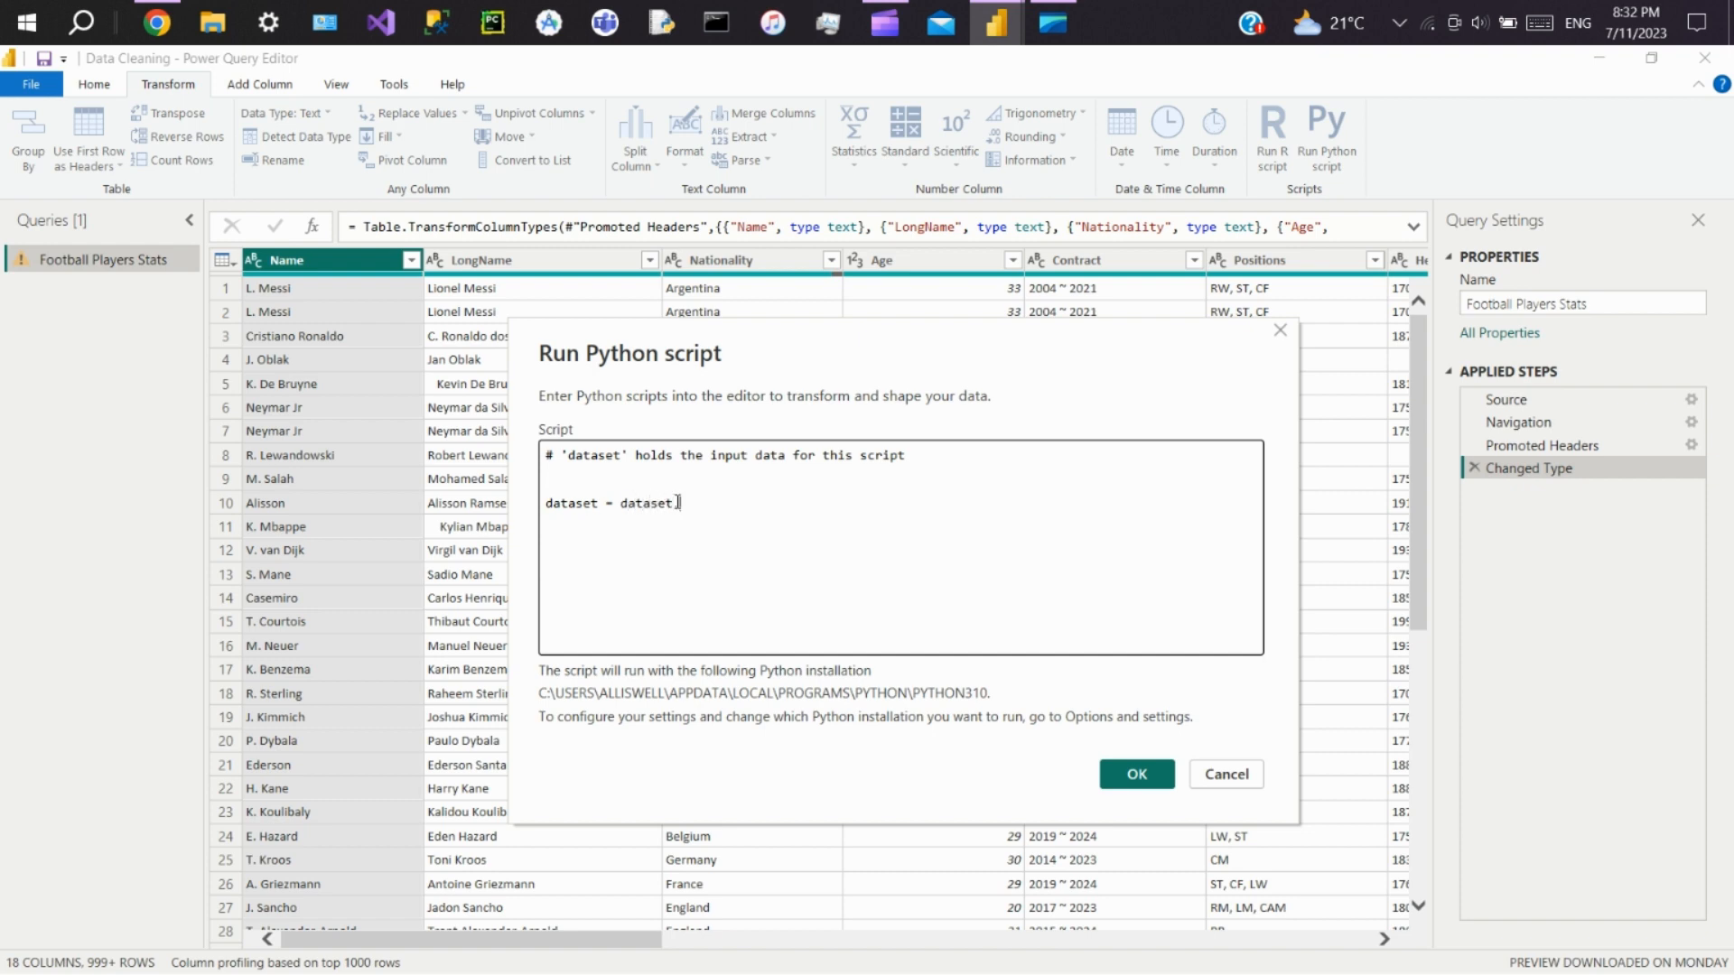
pyautogui.write('.drop_duplicates()')
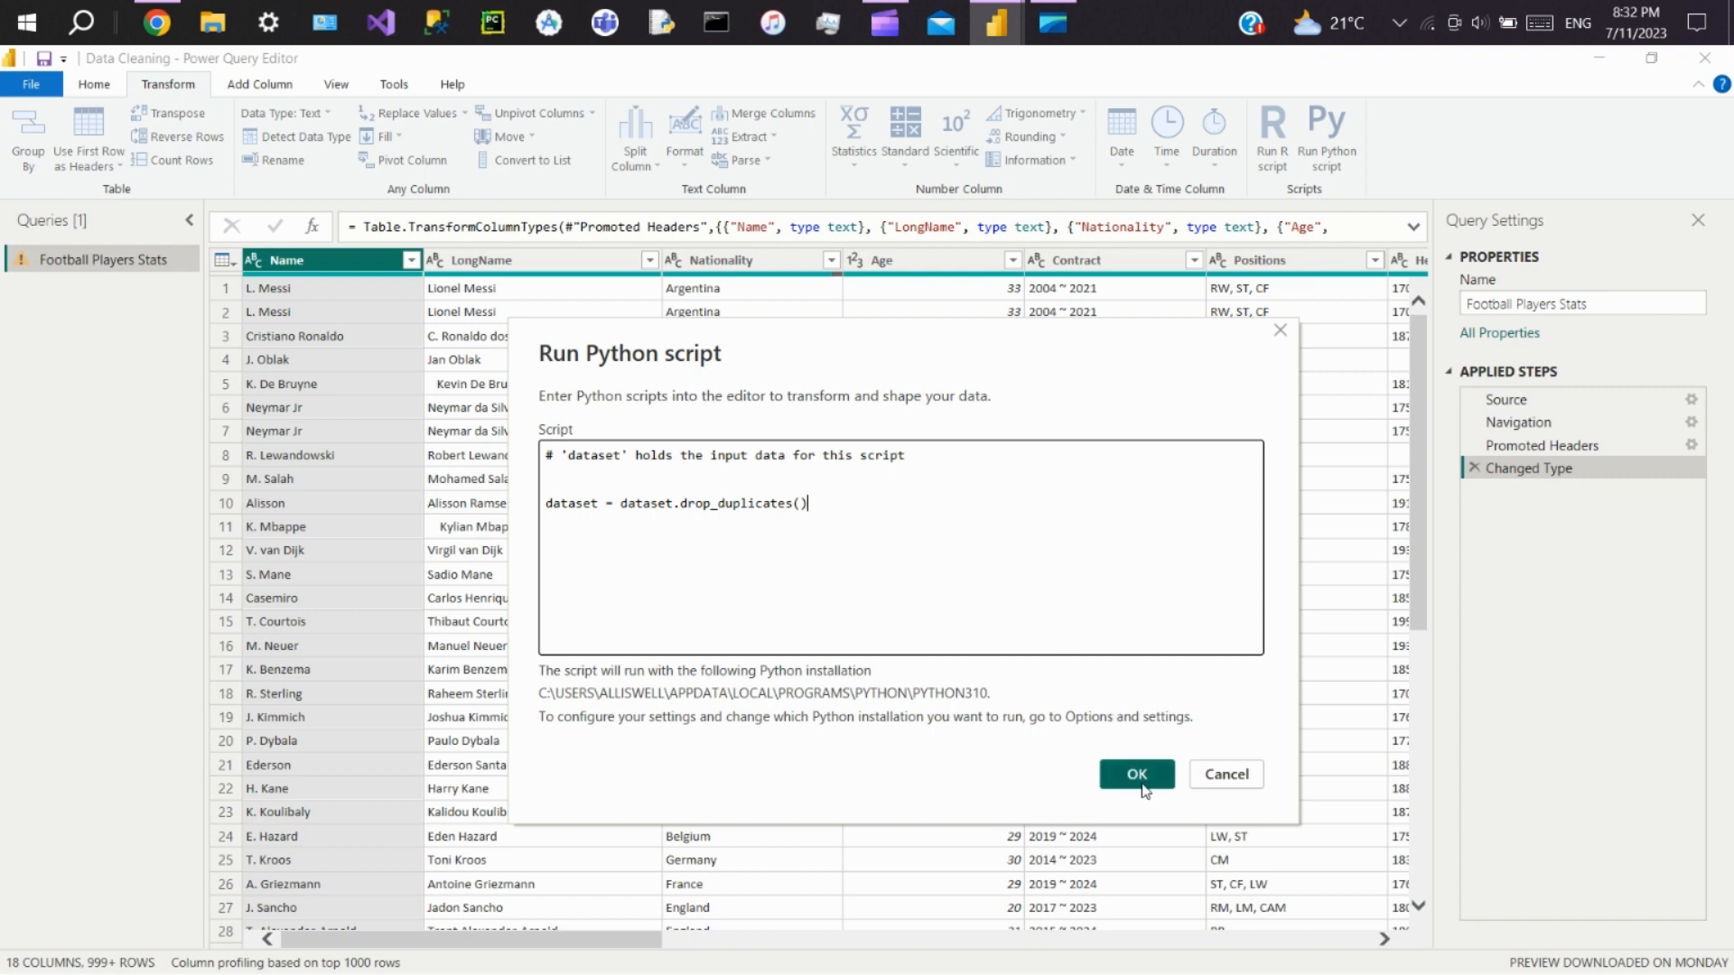
pyautogui.click(1134, 773)
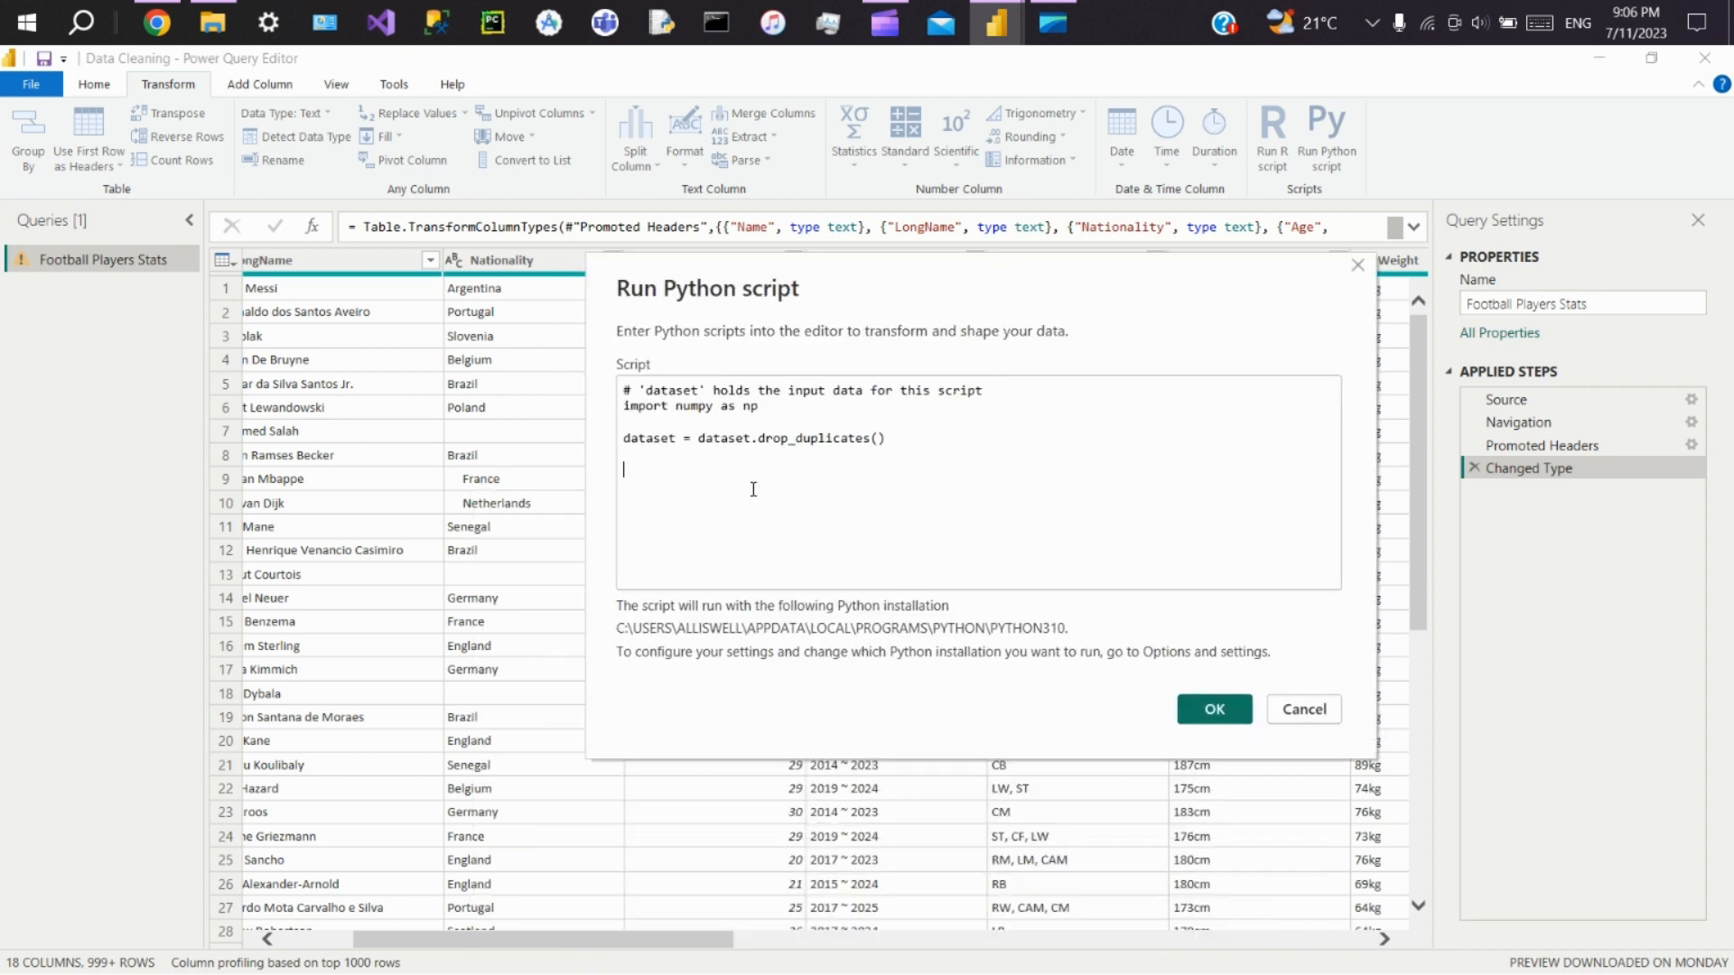
# Step: Add dataset.replace(np.nan,'NA',inplace=True) to the script and run it
pyautogui.write('dataset')
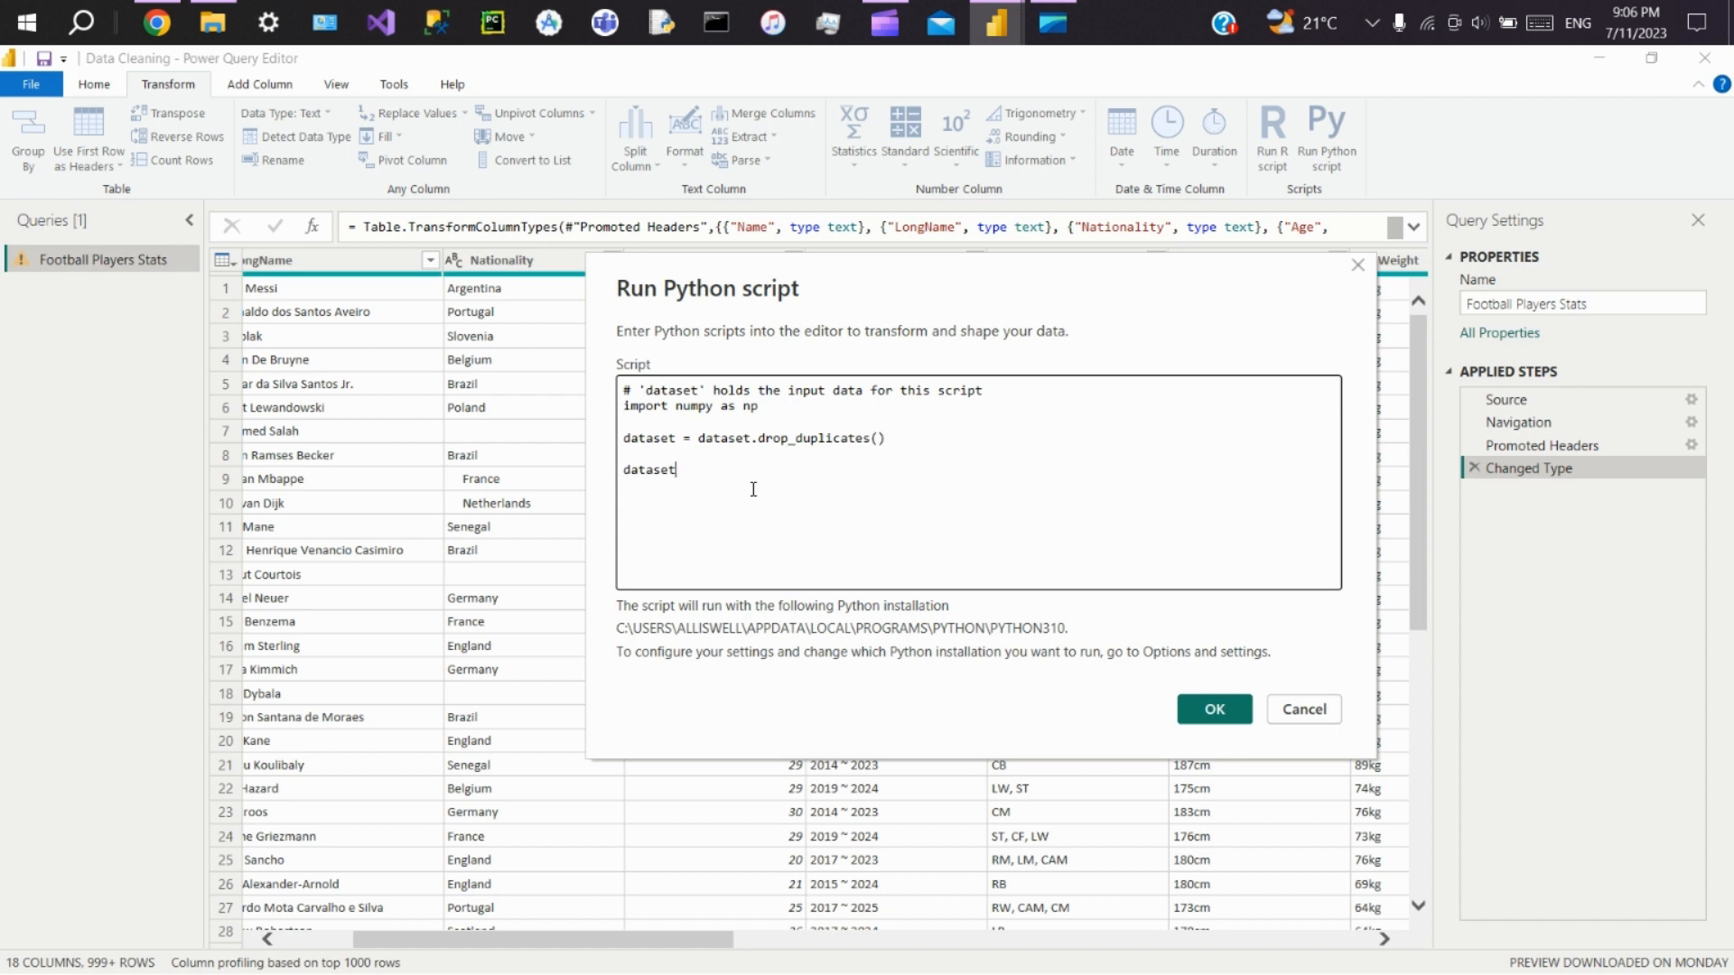
pyautogui.write('.replace')
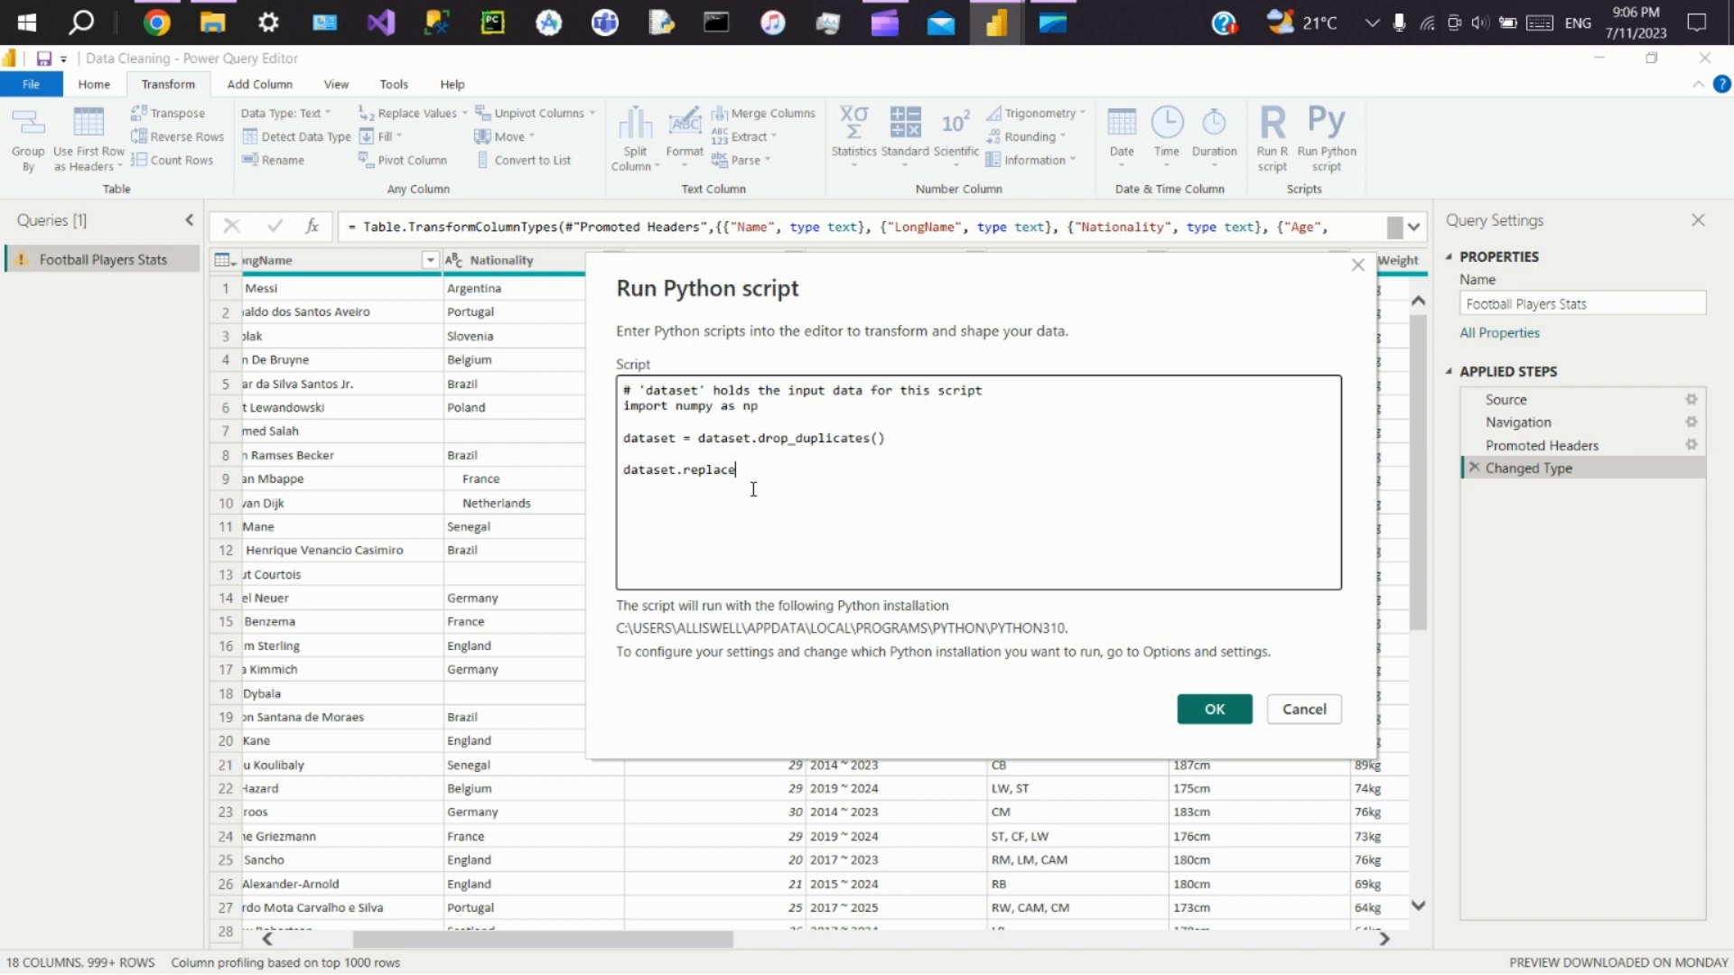
pyautogui.write('(np.')
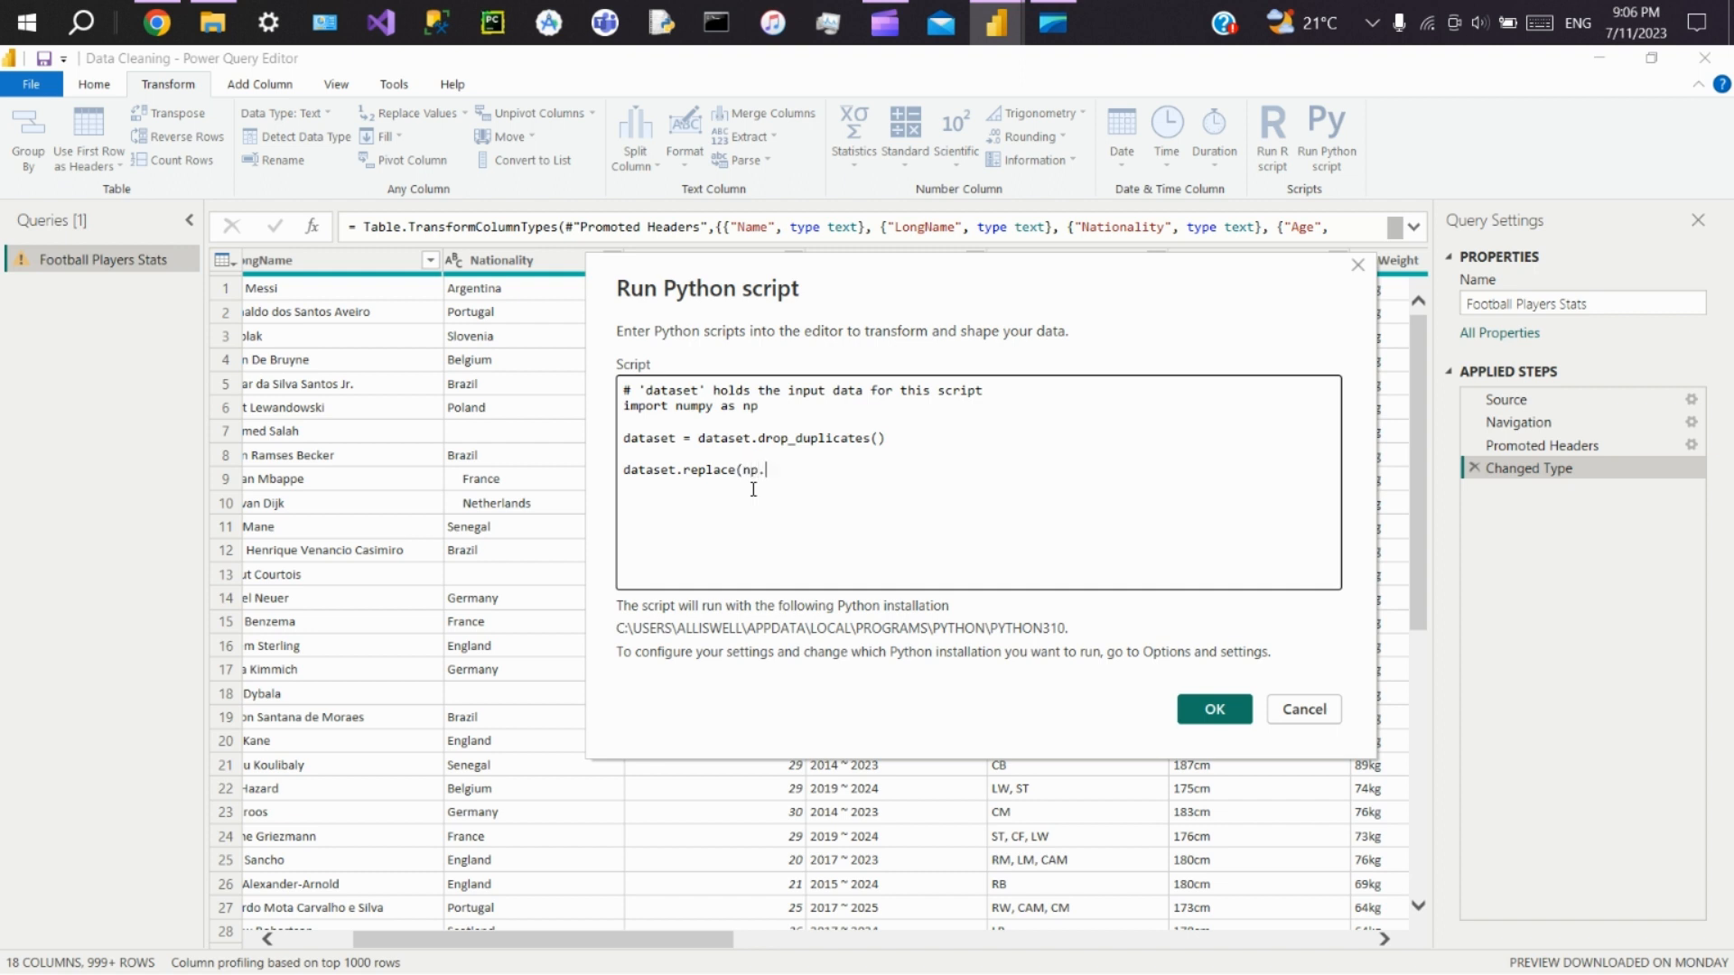
pyautogui.write('nan')
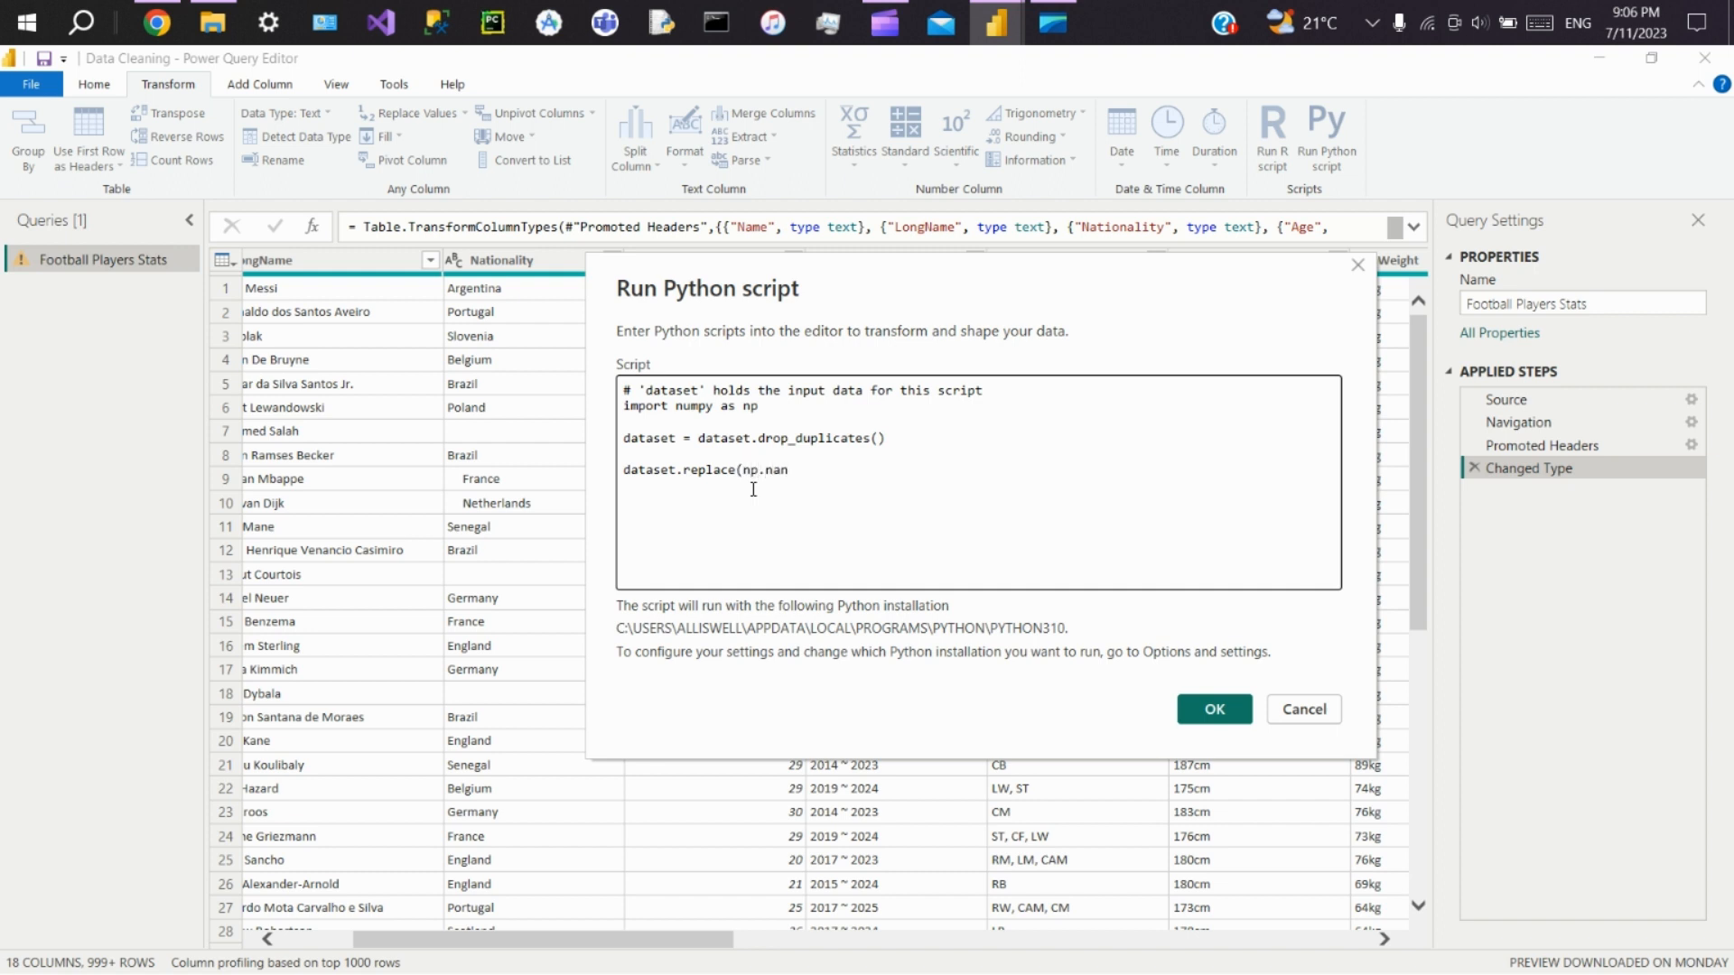
pyautogui.write(",'")
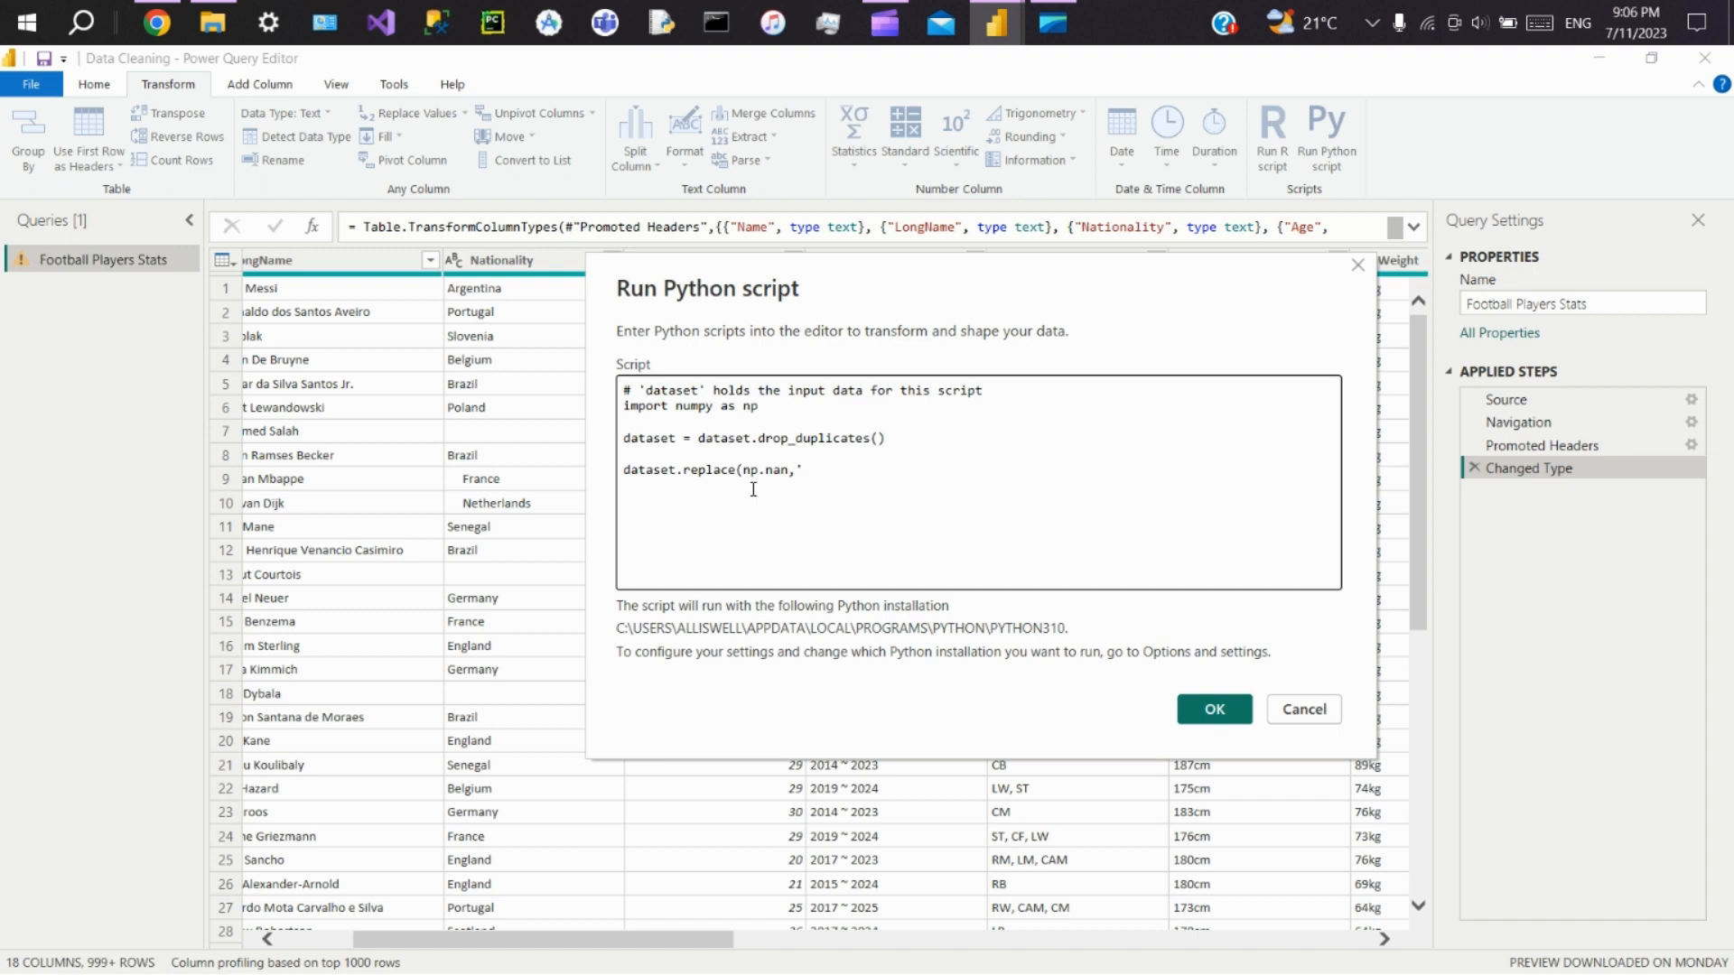
pyautogui.write("NA'")
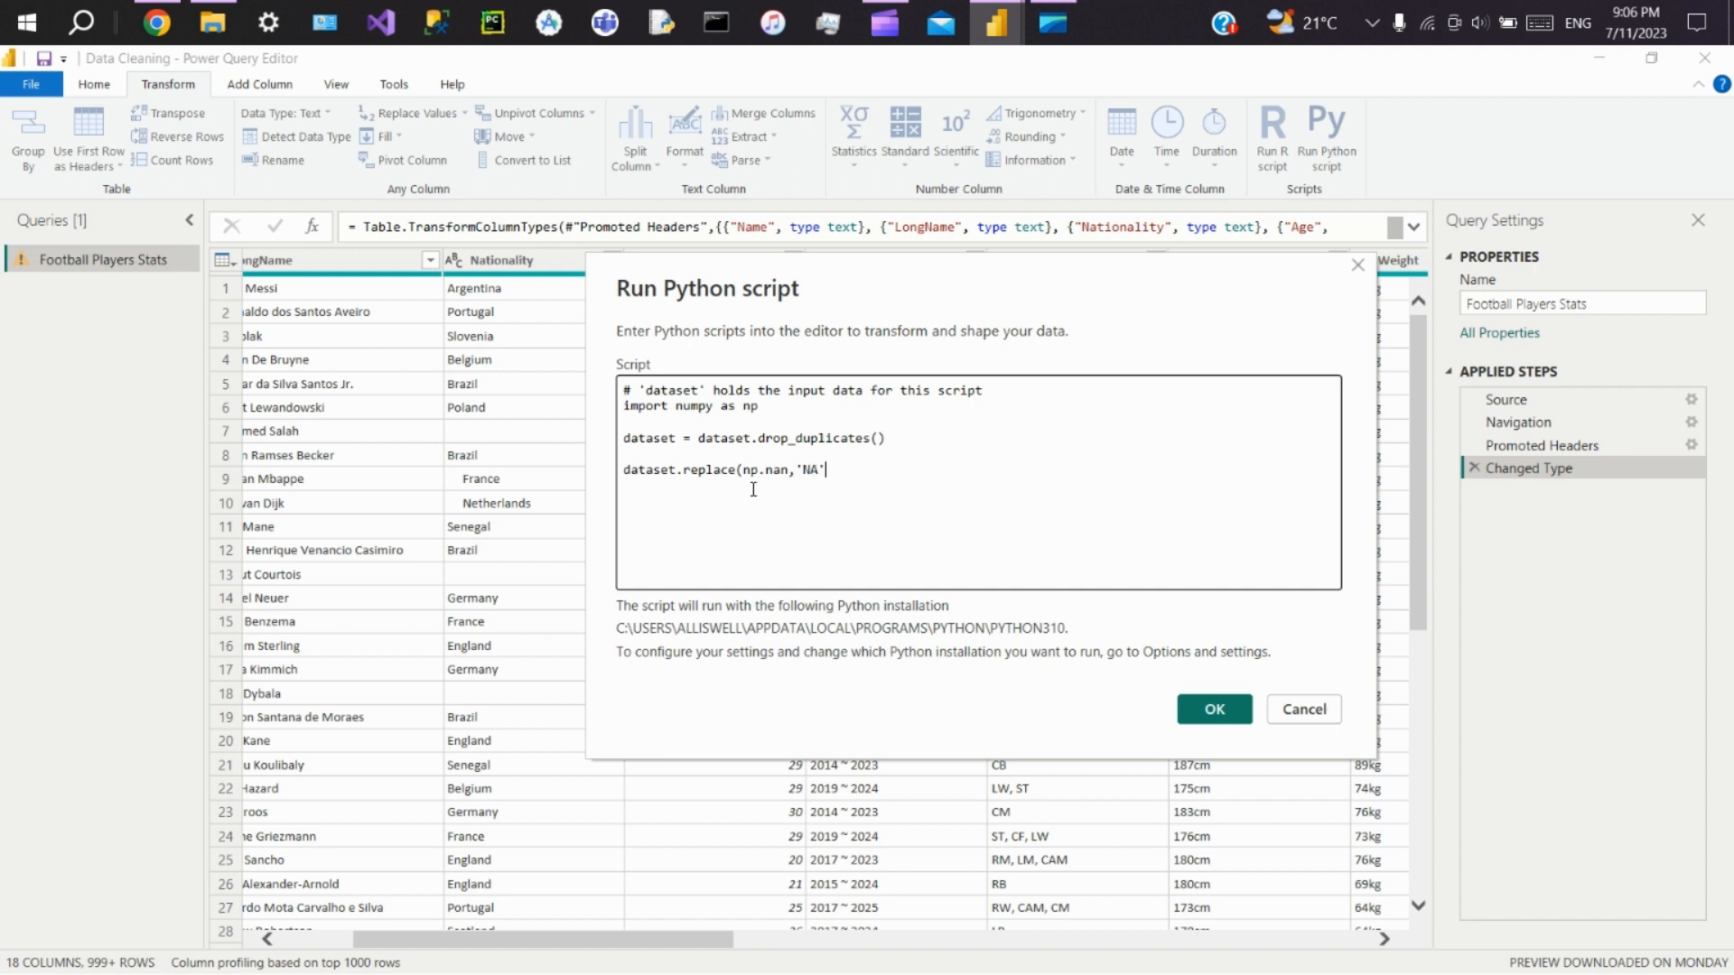
pyautogui.write(',')
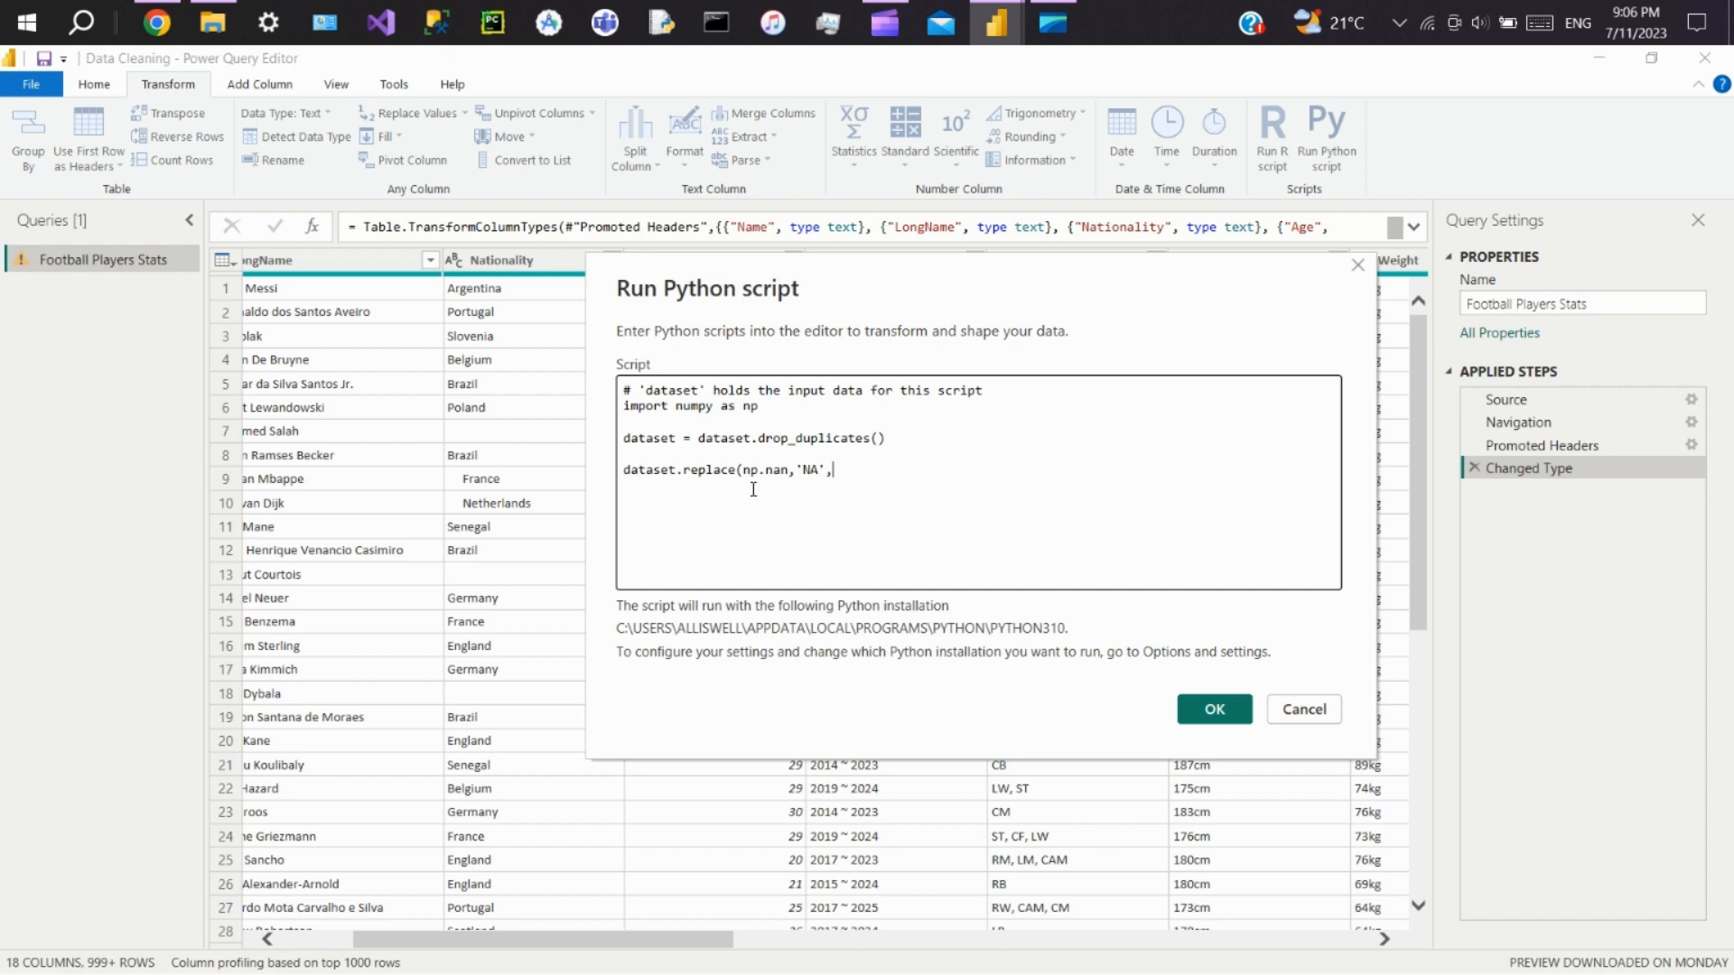
pyautogui.write('inplace=True)')
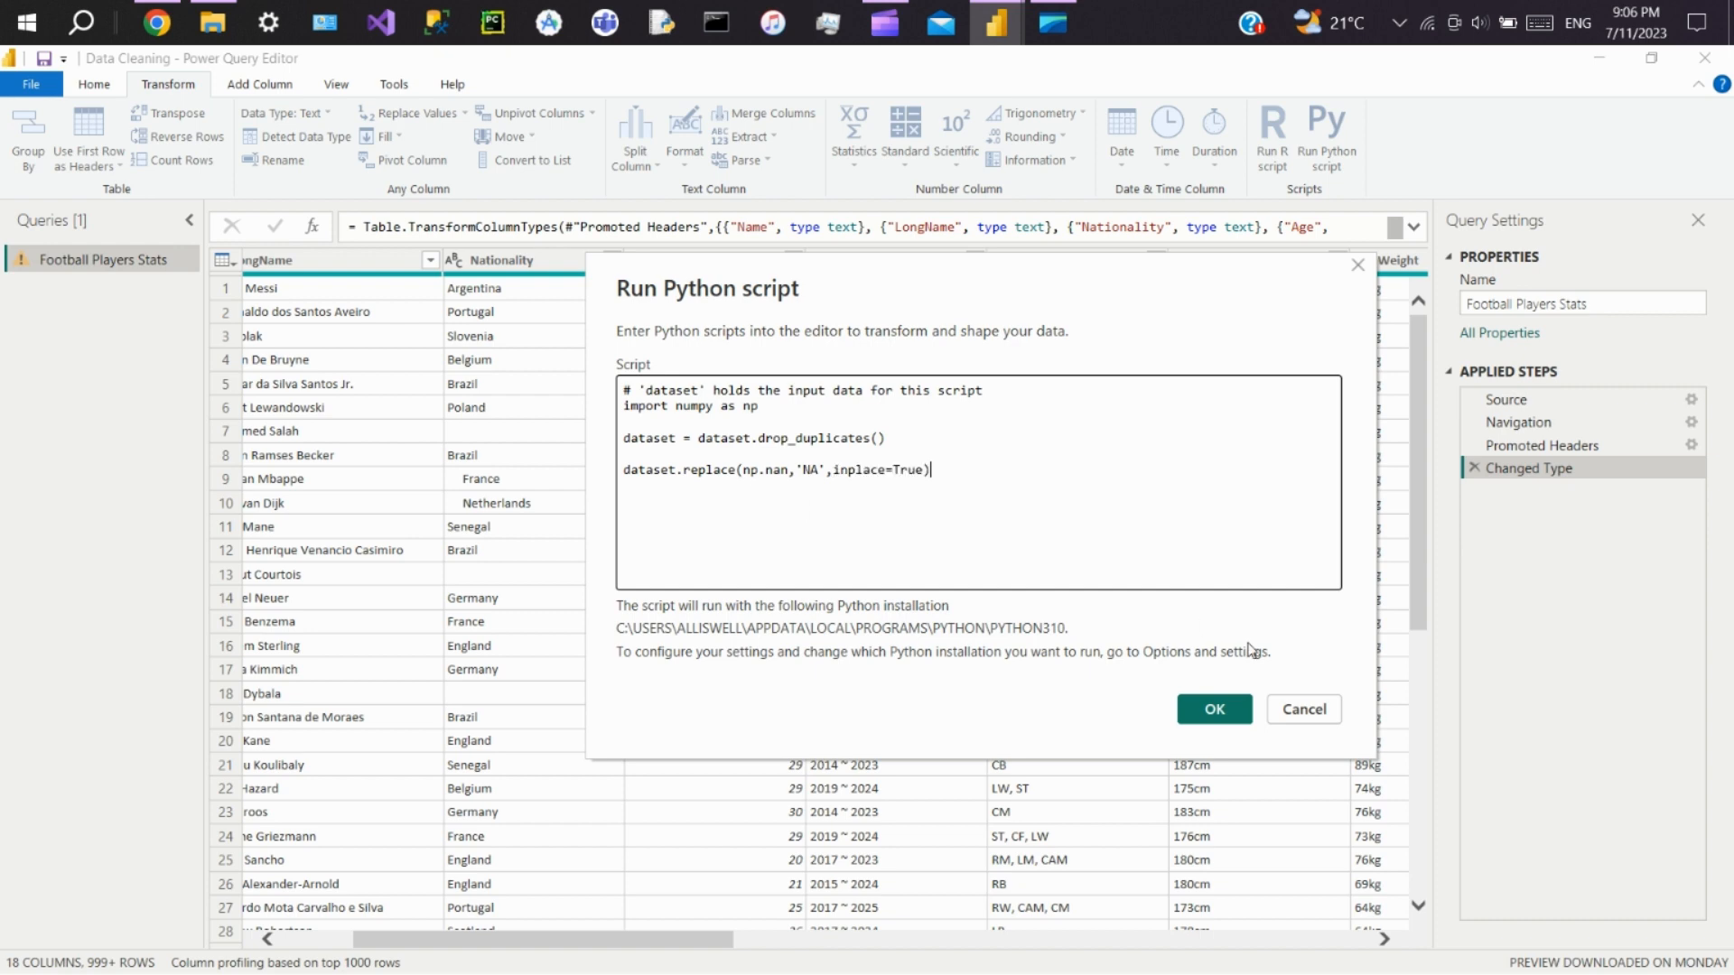
pyautogui.click(1212, 709)
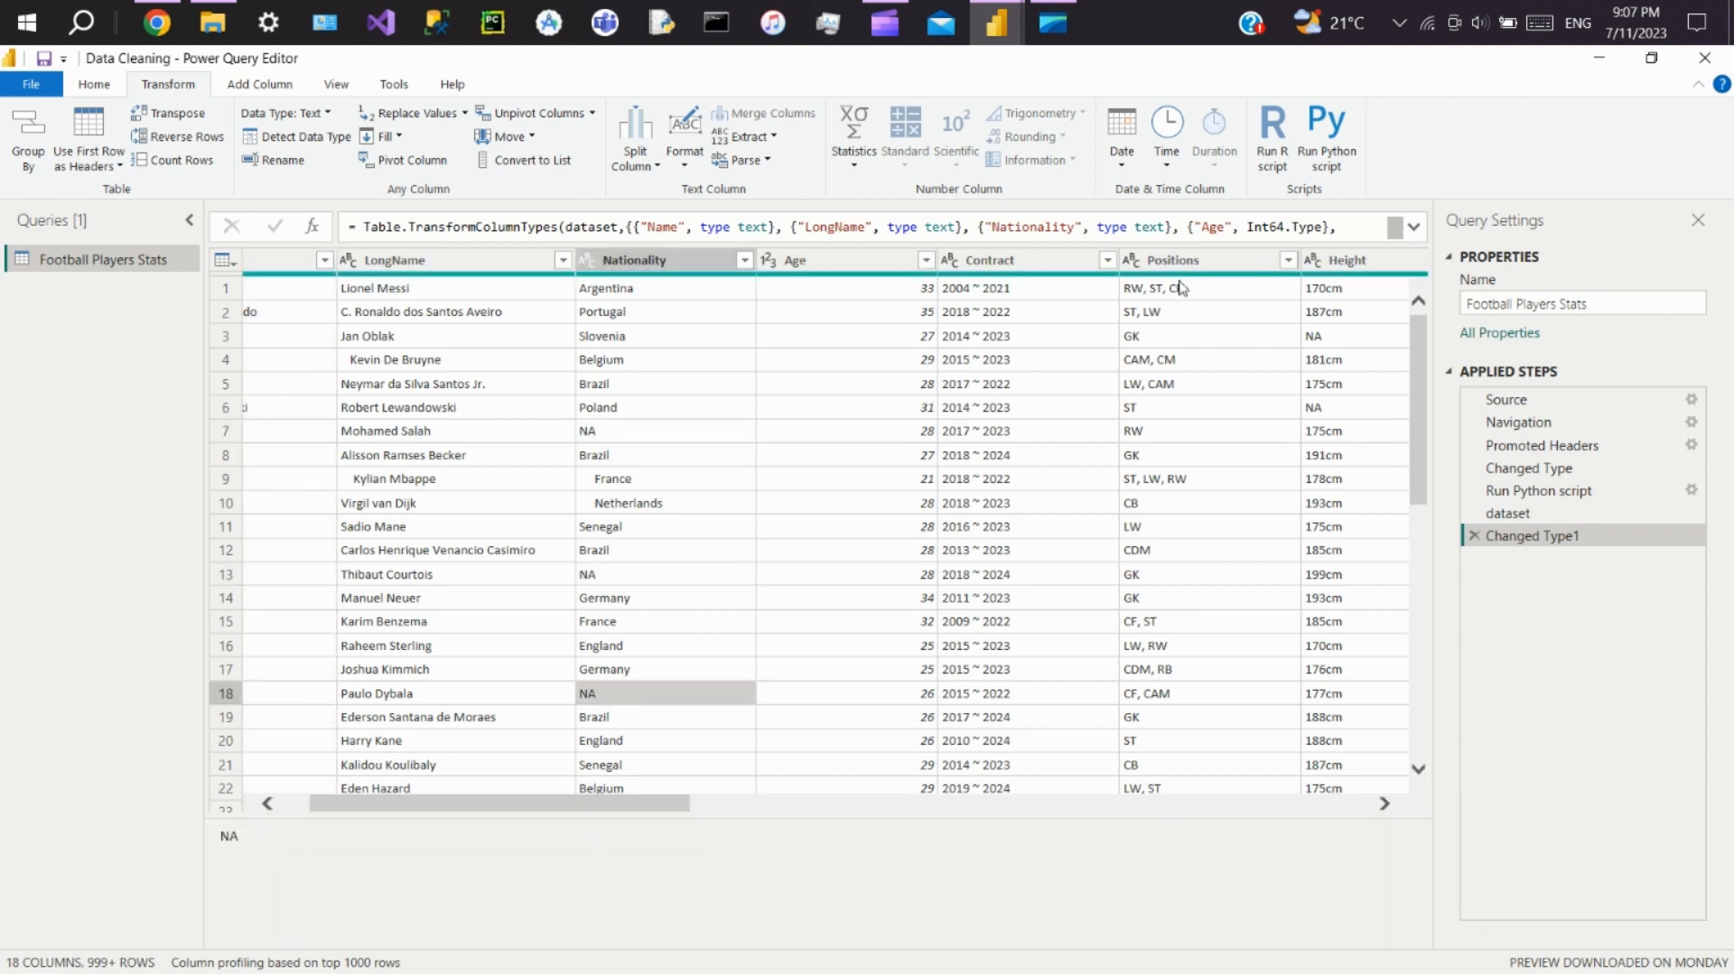
pyautogui.hscroll(3)
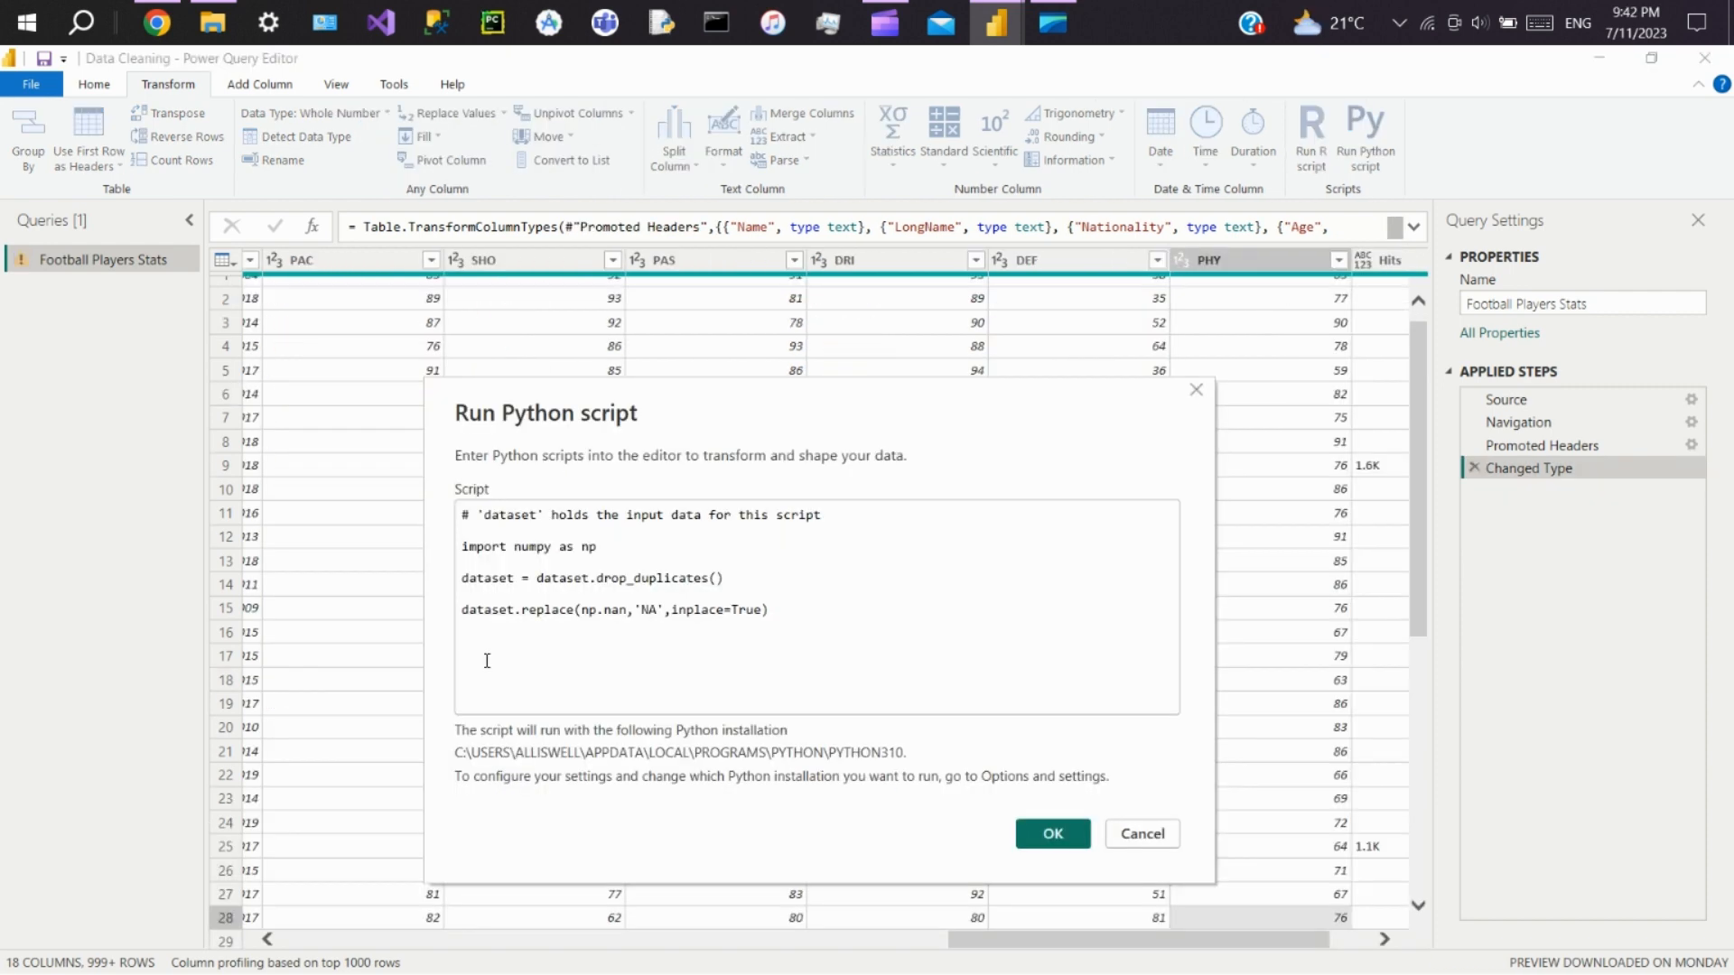
# Step: Append a drop of columns 'PAC','SHO','PAS','DRI','DEF' with axis=1 and run the script
pyautogui.click(486, 642)
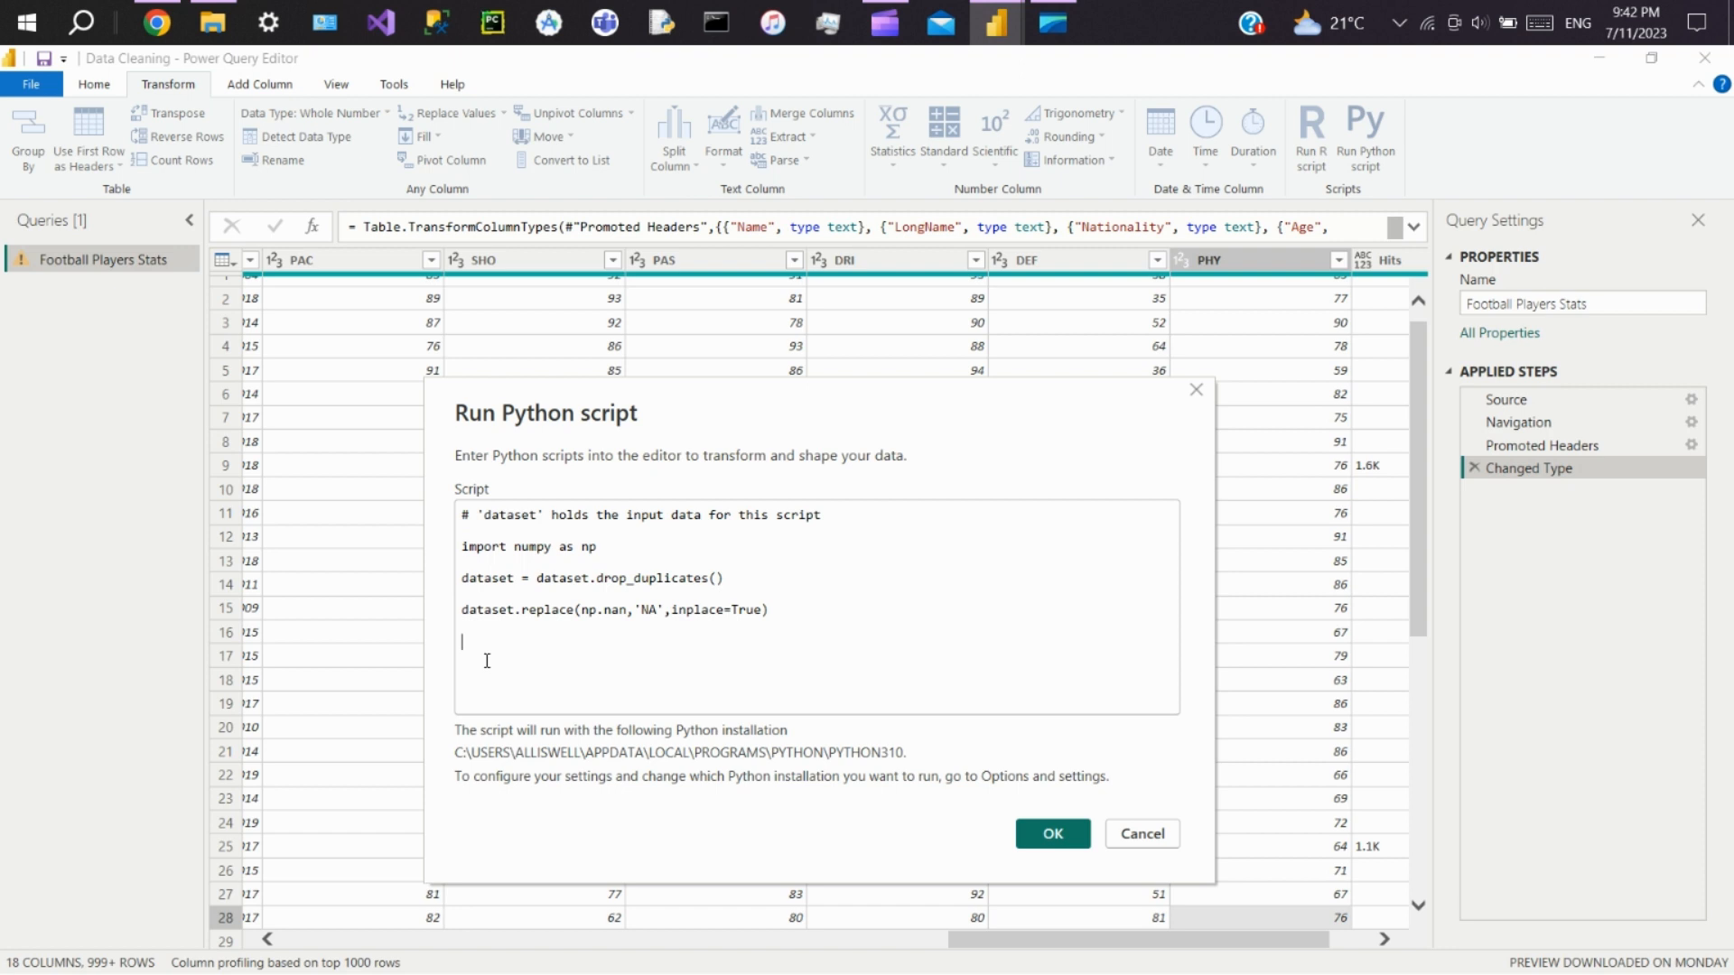
pyautogui.write('d')
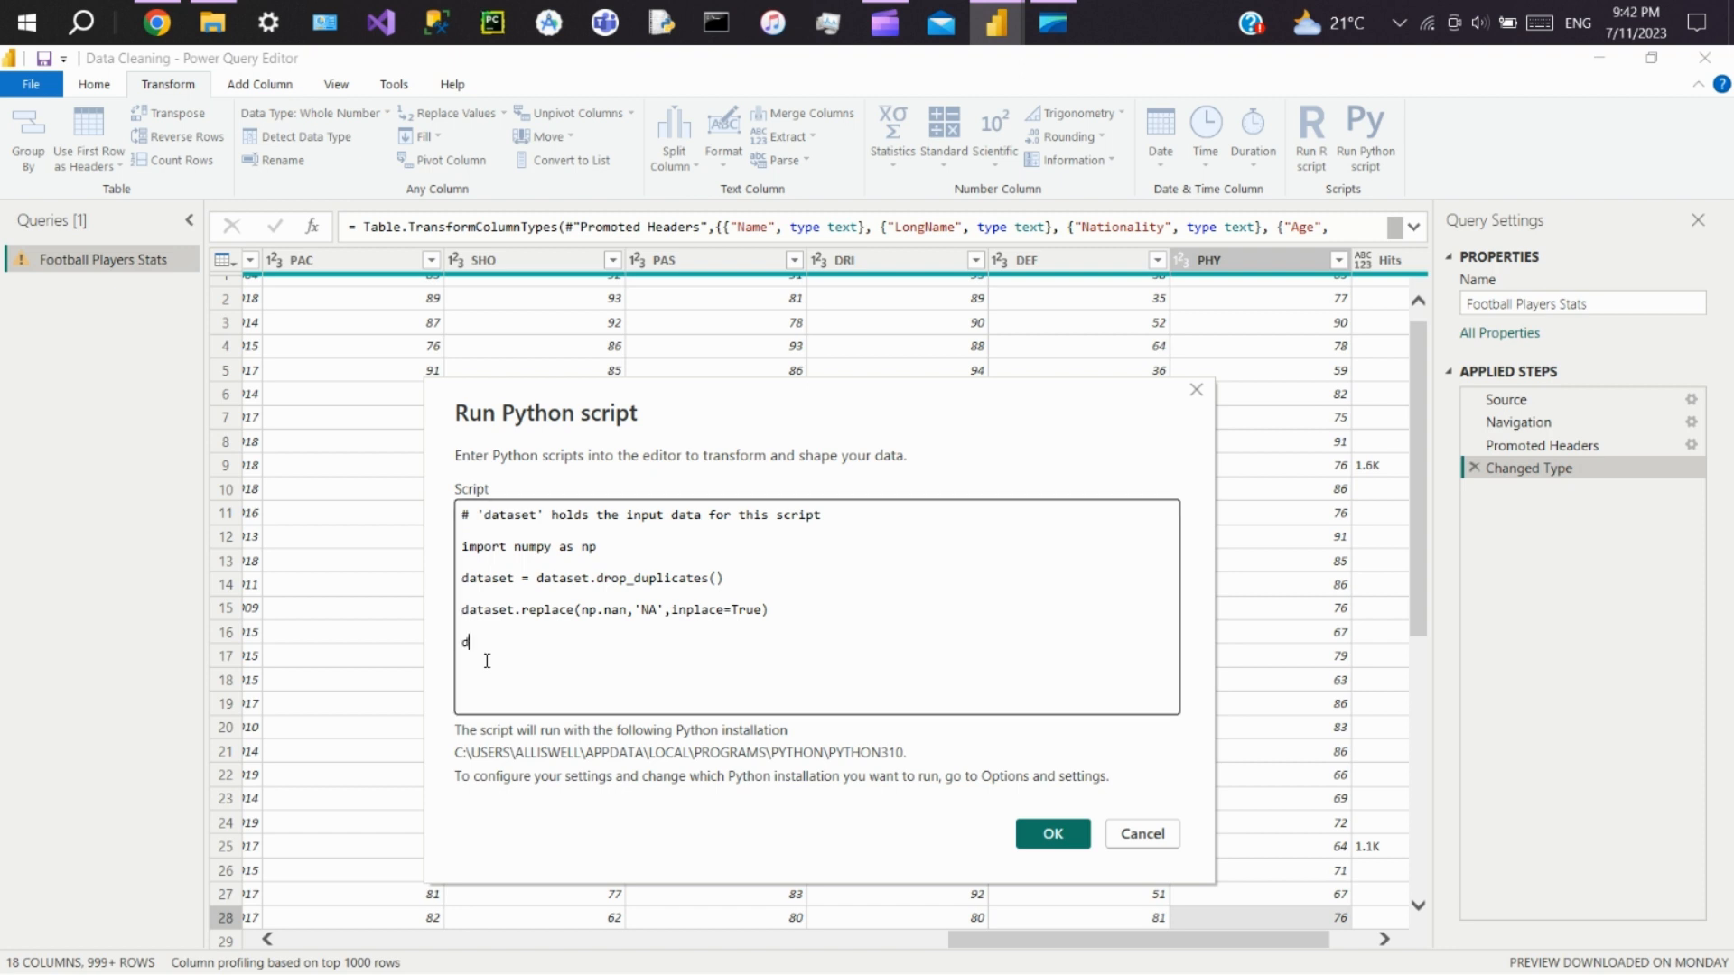
pyautogui.write('ataset = d')
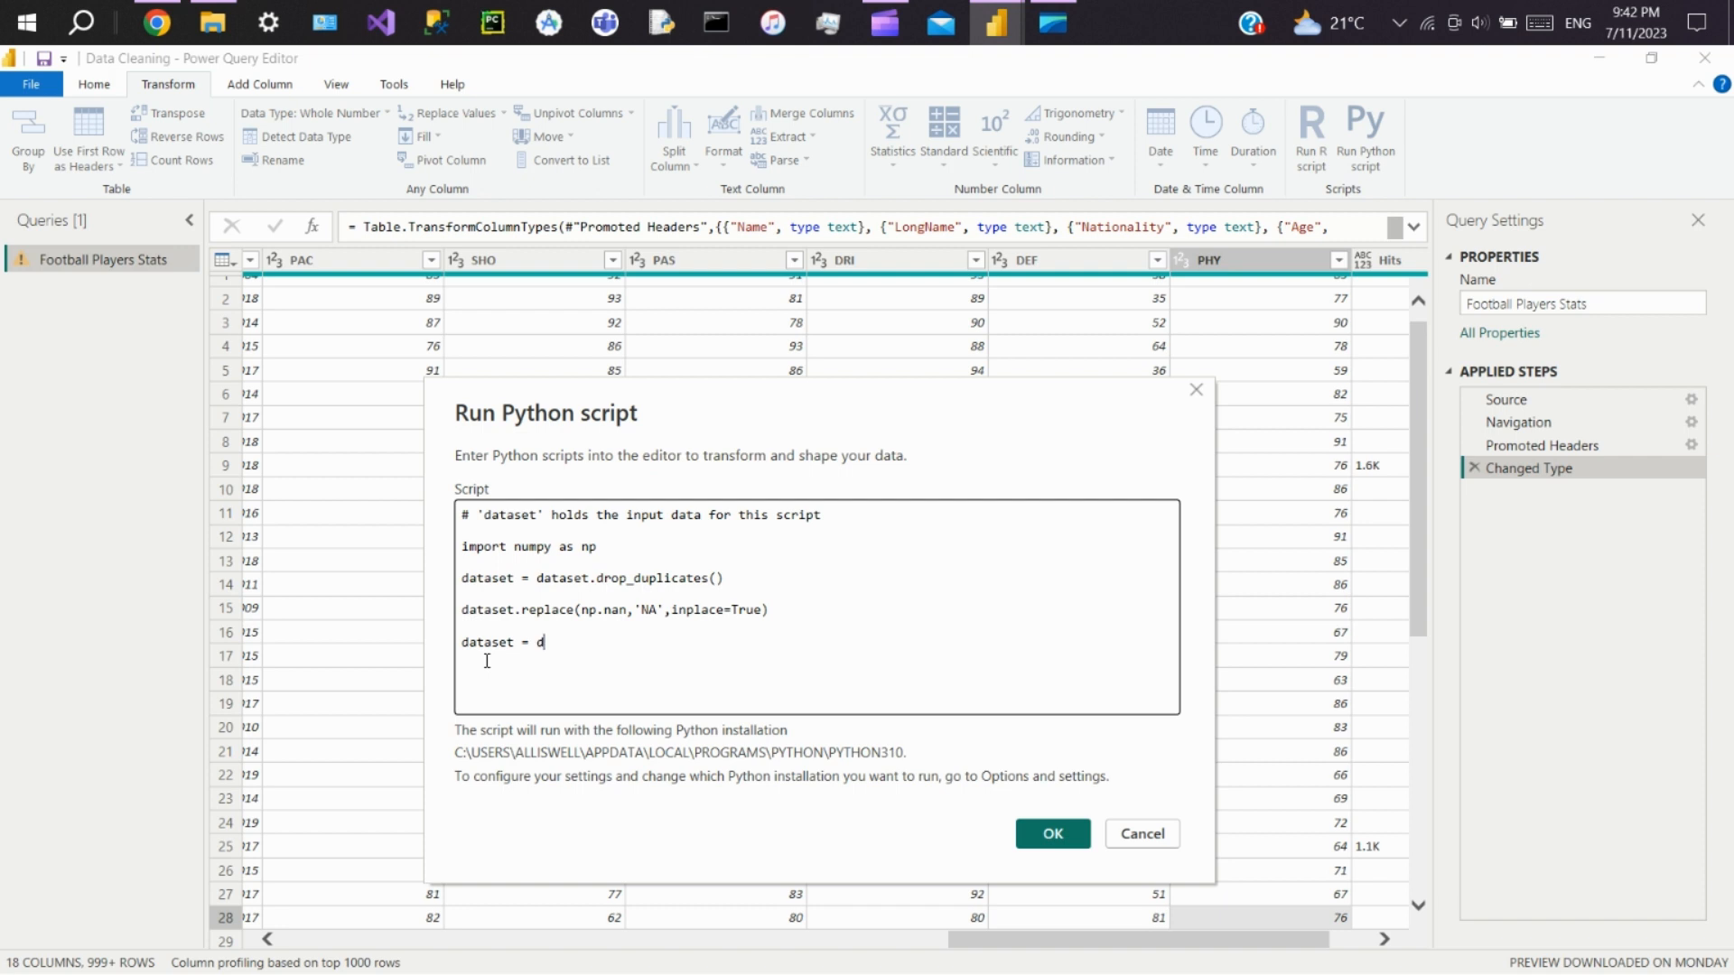
pyautogui.write('ataset')
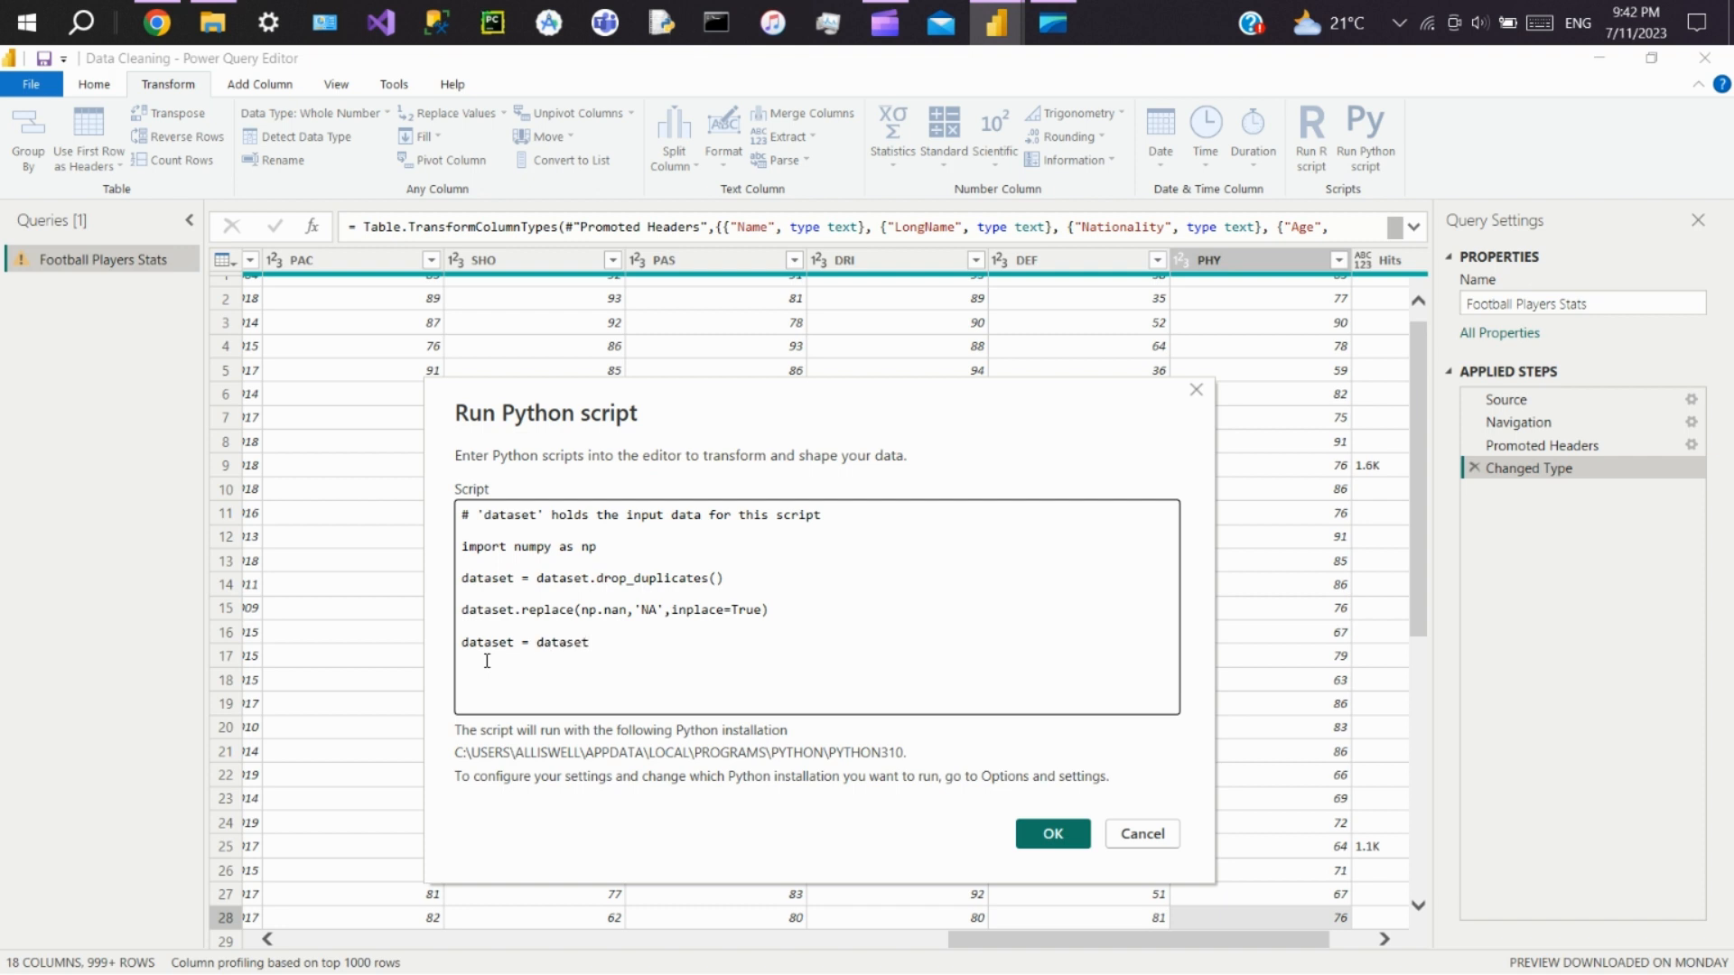
pyautogui.write('.drop')
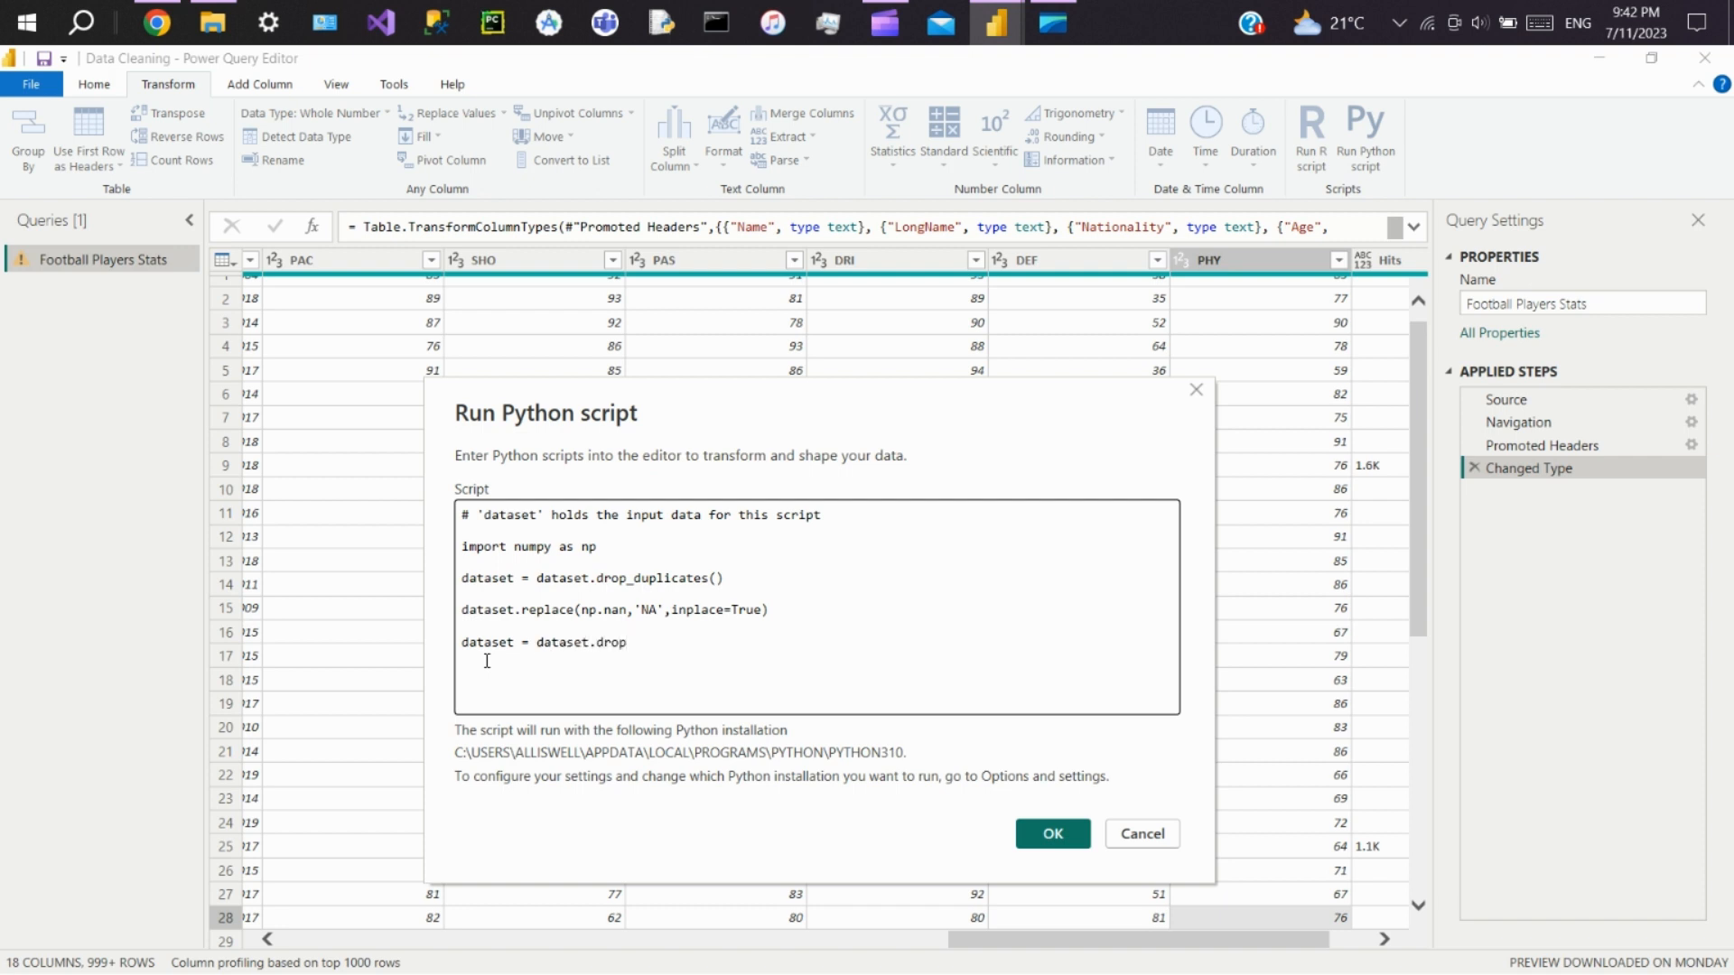
pyautogui.write('(')
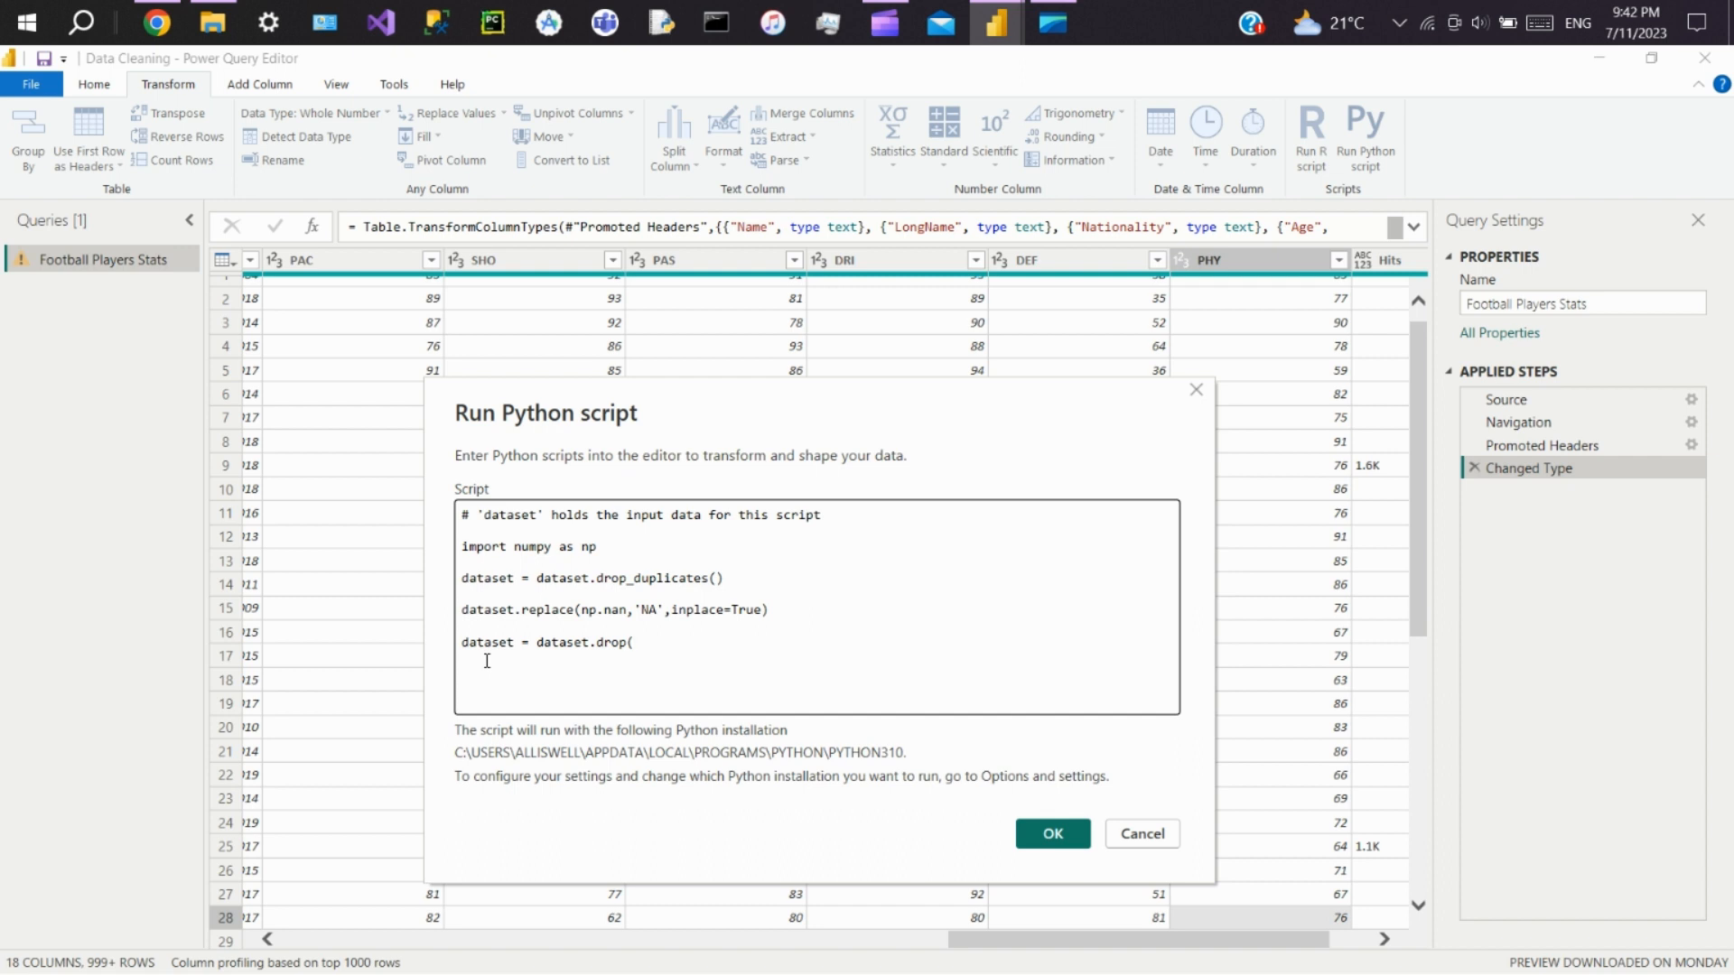
pyautogui.write('[')
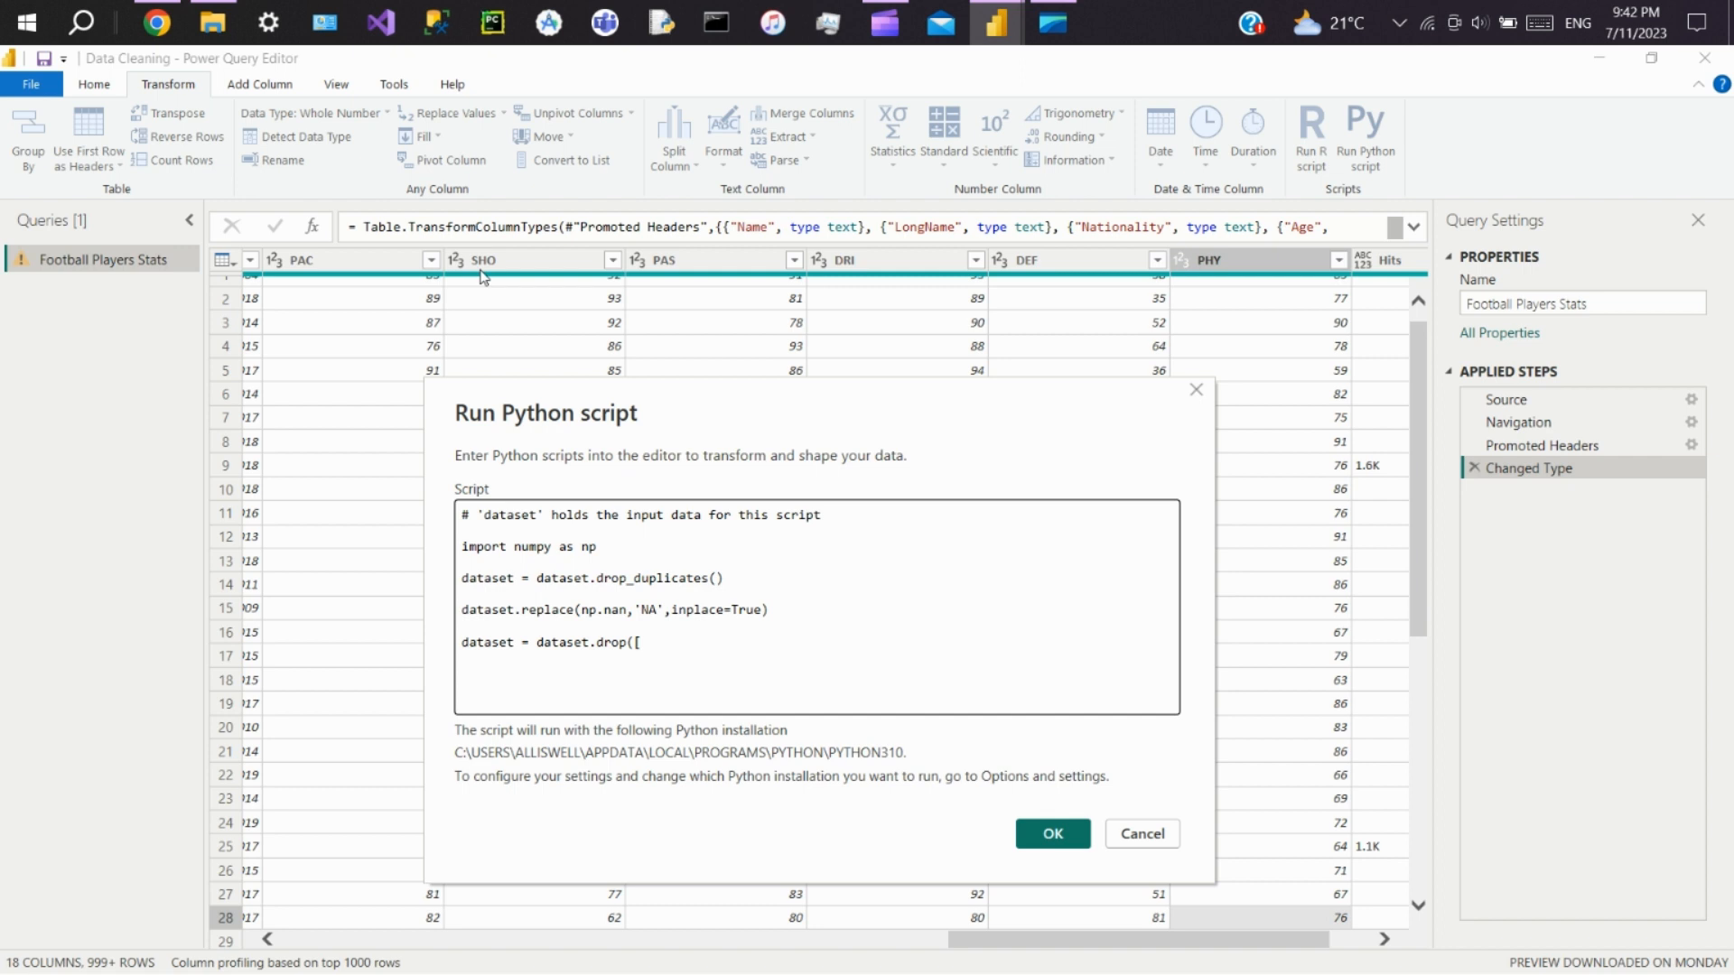
pyautogui.moveTo(1059, 274)
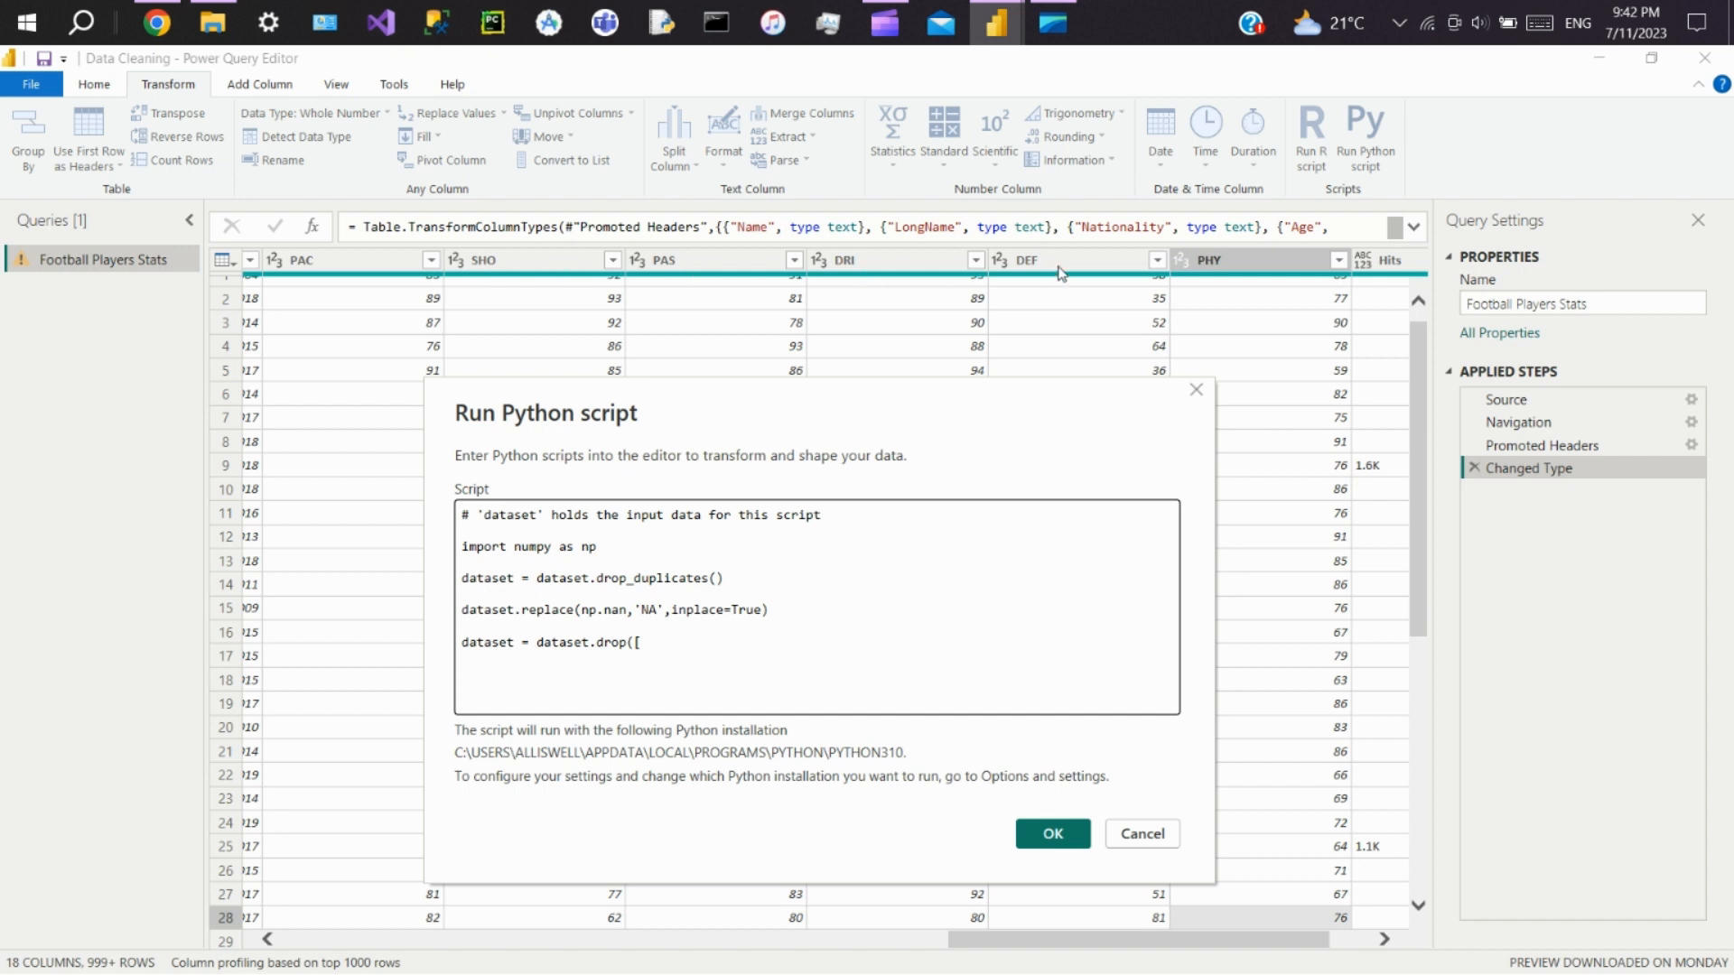
pyautogui.click(654, 641)
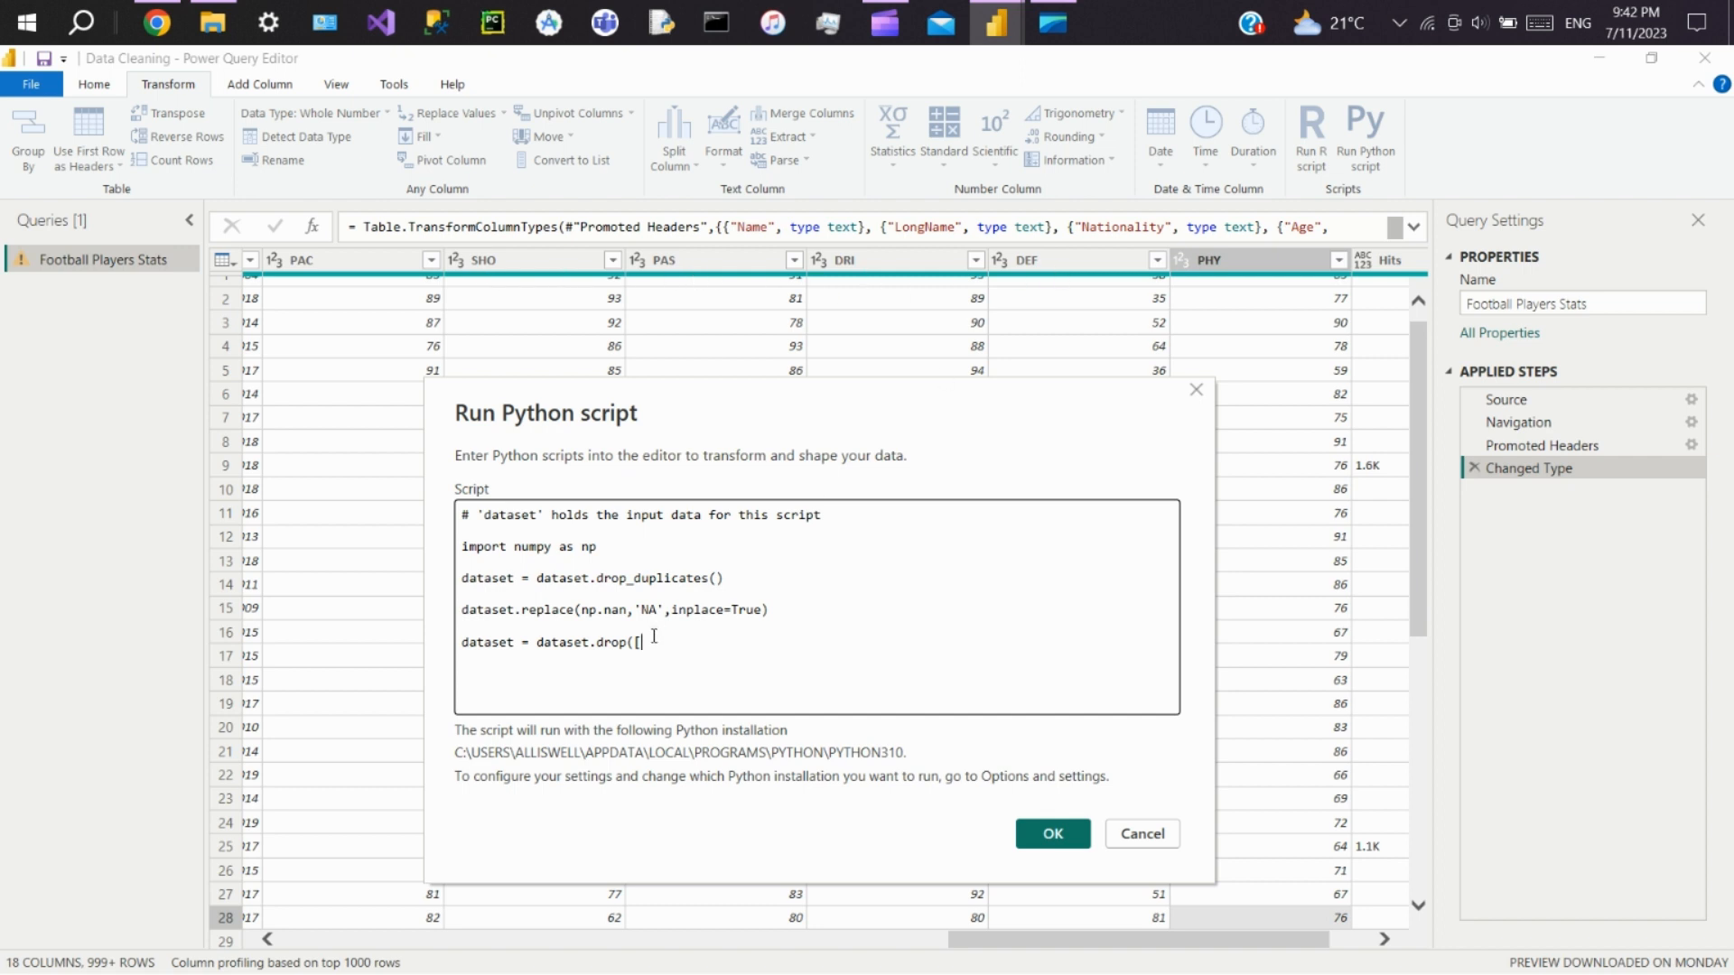
pyautogui.write("'PA")
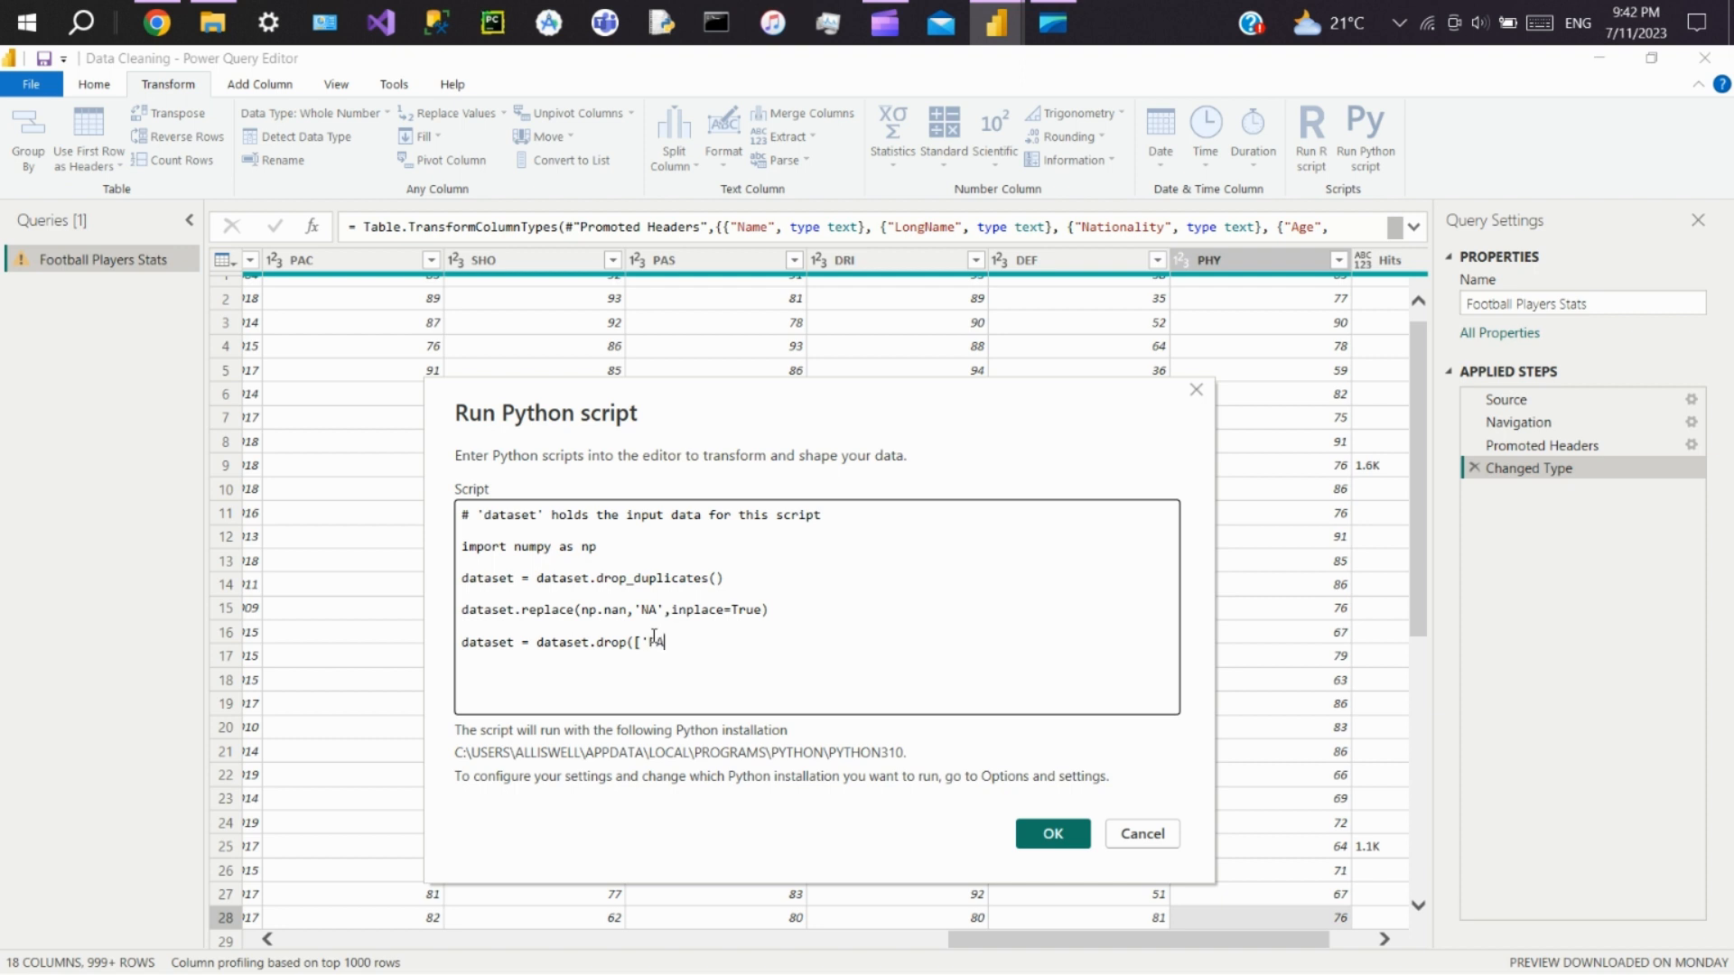
pyautogui.write("AC'")
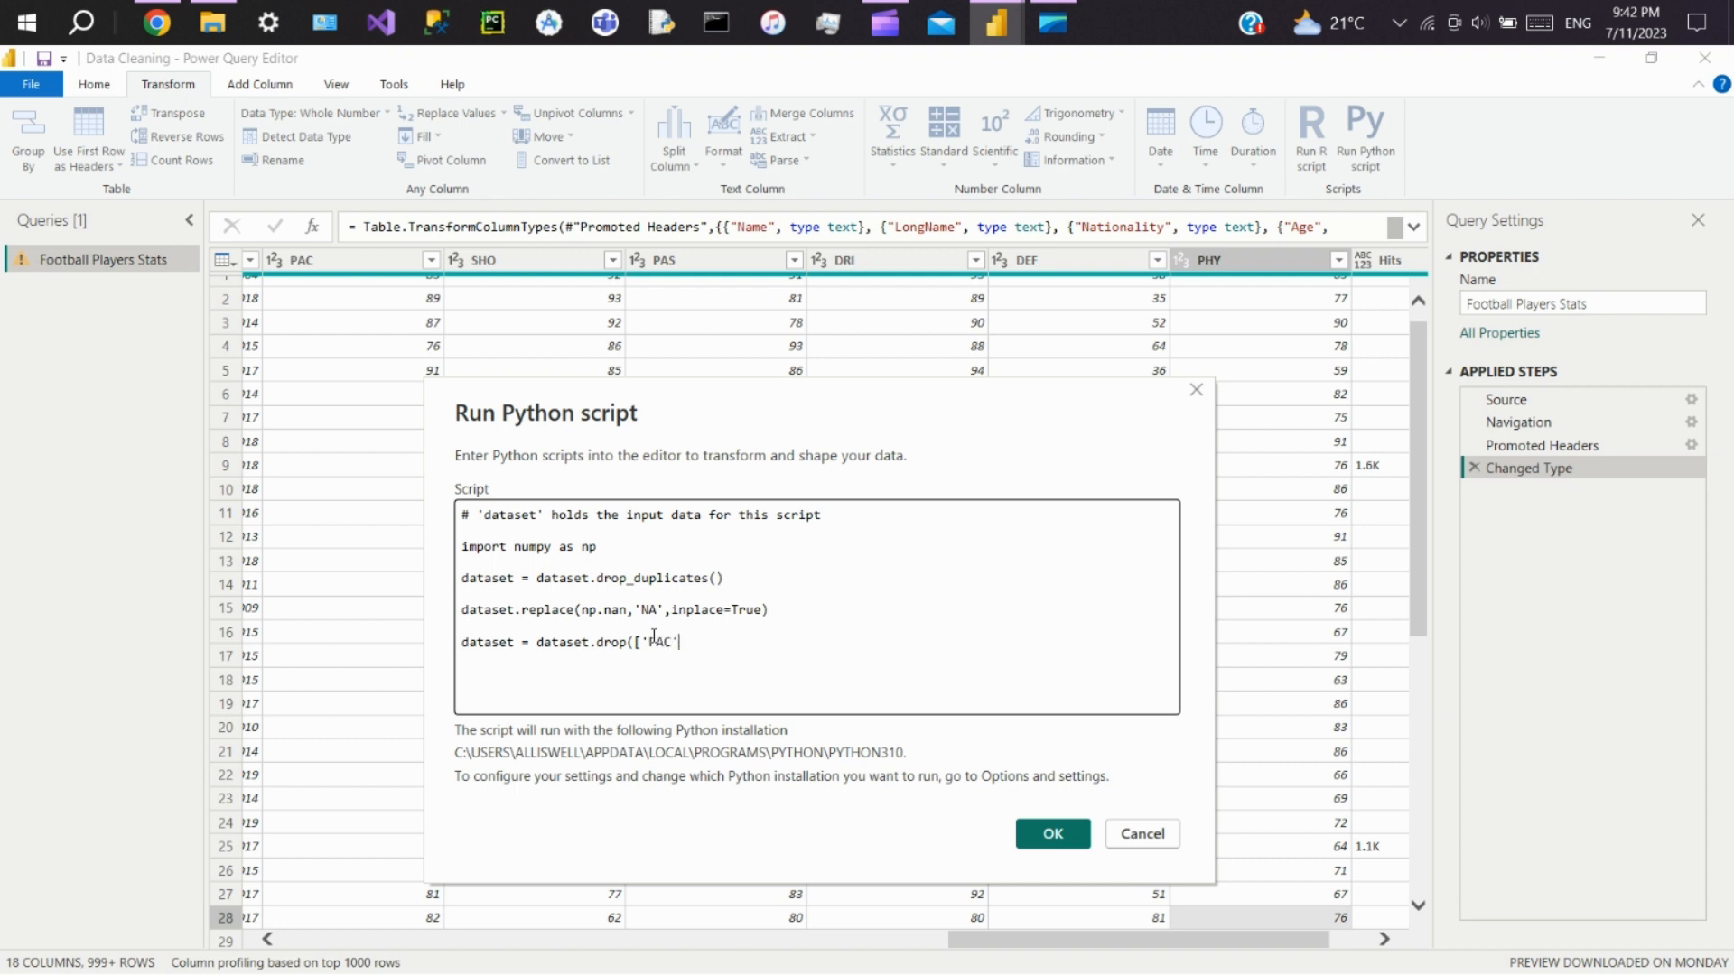
pyautogui.write(",'SHO','PAS','DRI','DEF'], axis=1)")
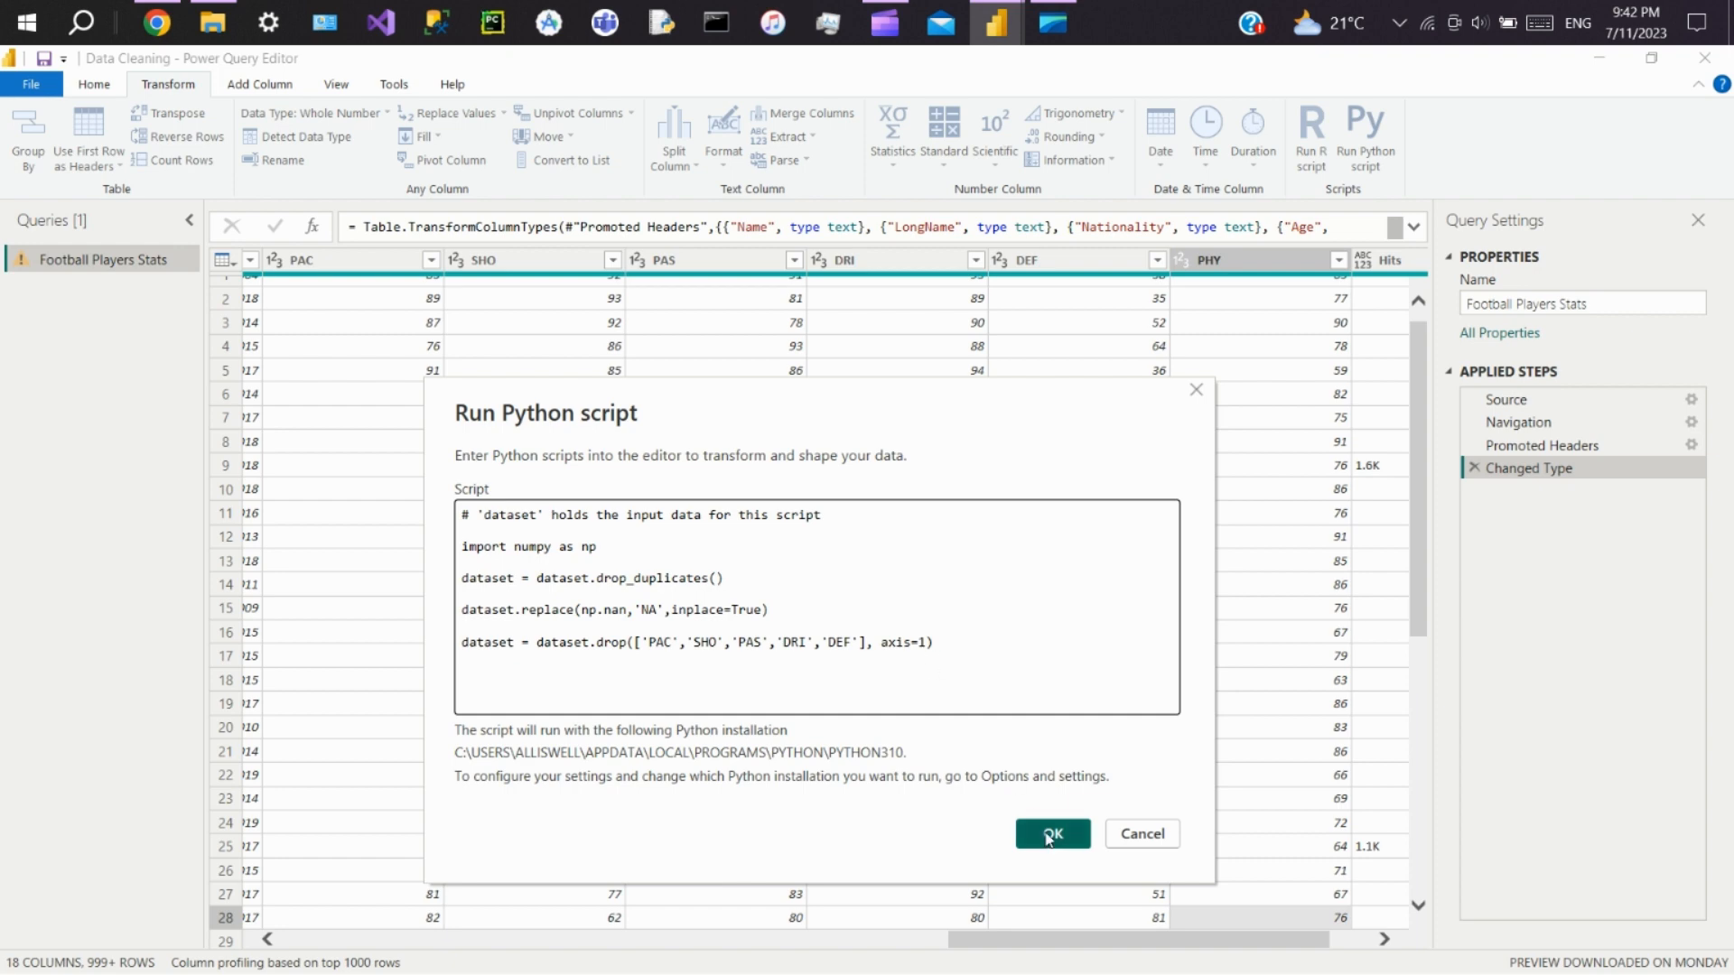
pyautogui.click(1051, 834)
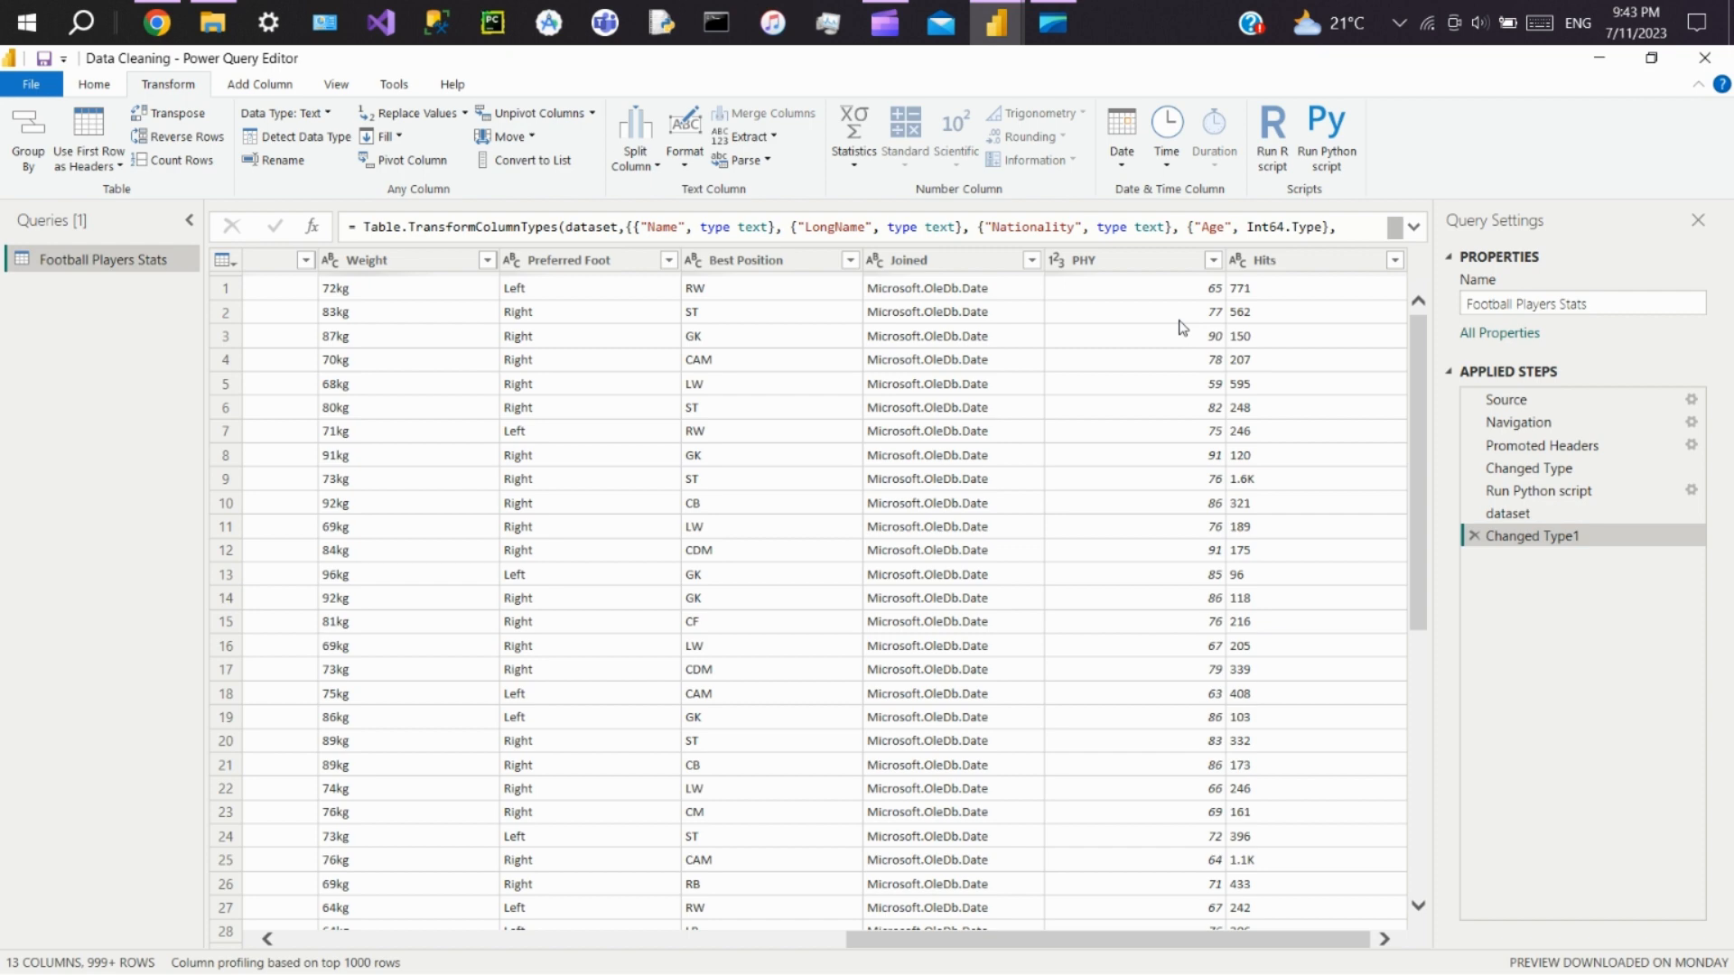
pyautogui.moveTo(1164, 351)
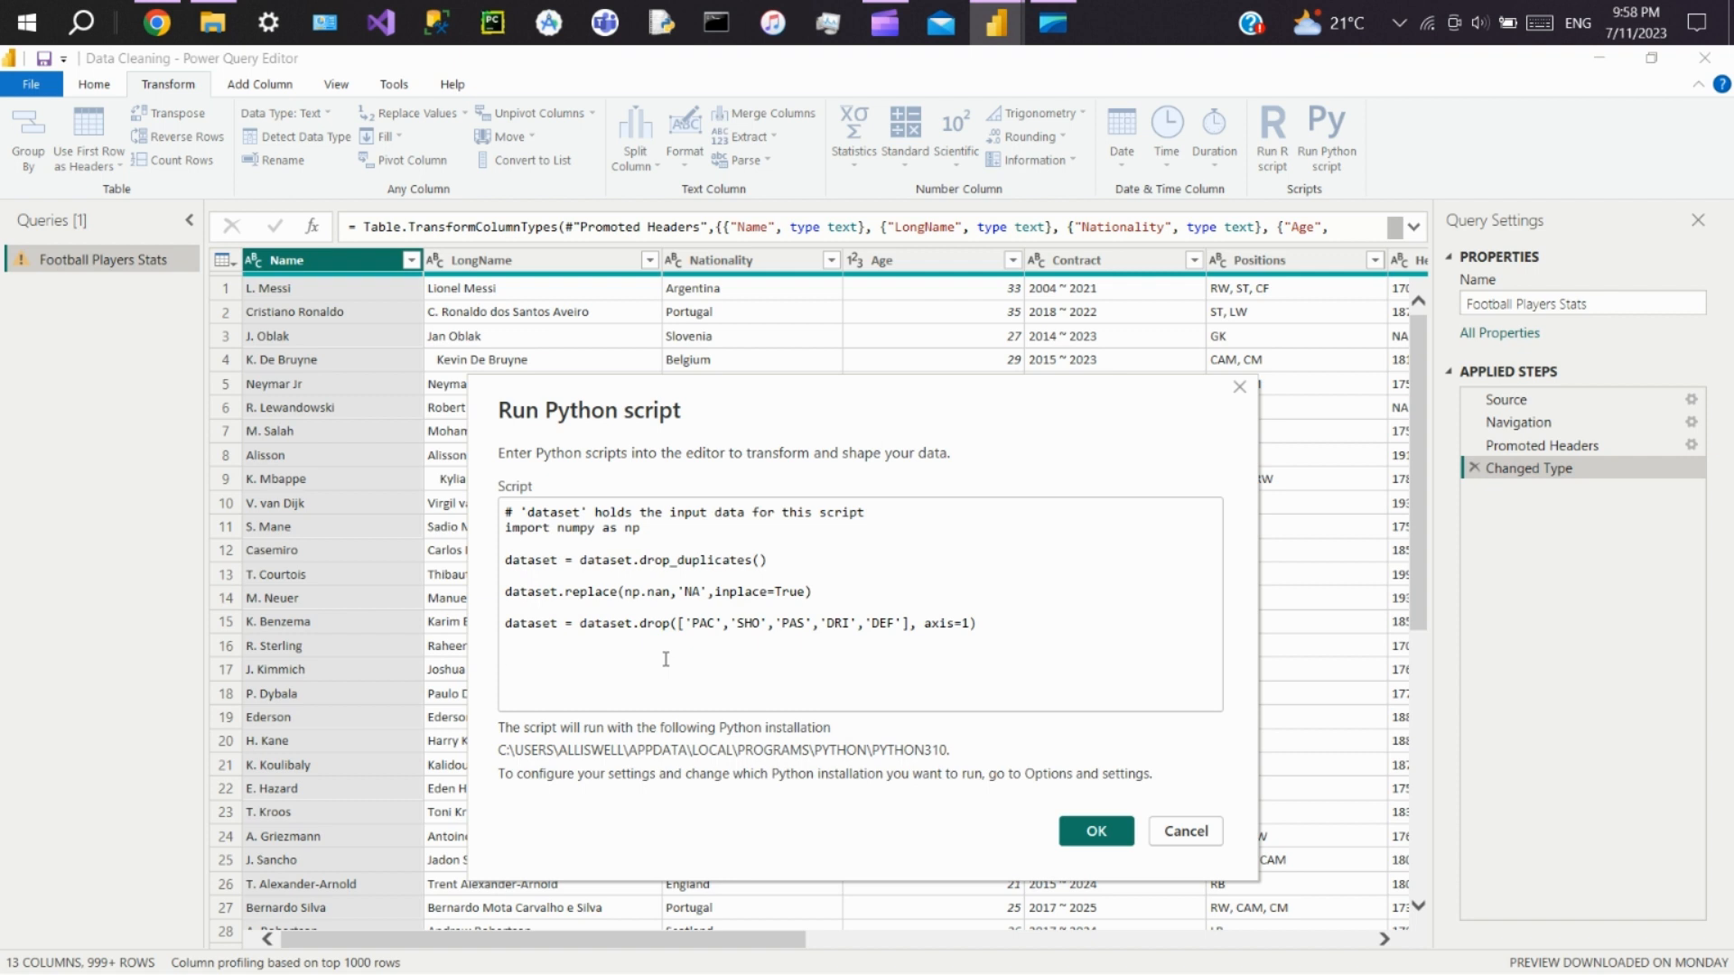
# Step: Start a dataset.rename line mapping 'LongName' to 'Full Name'
pyautogui.click(506, 654)
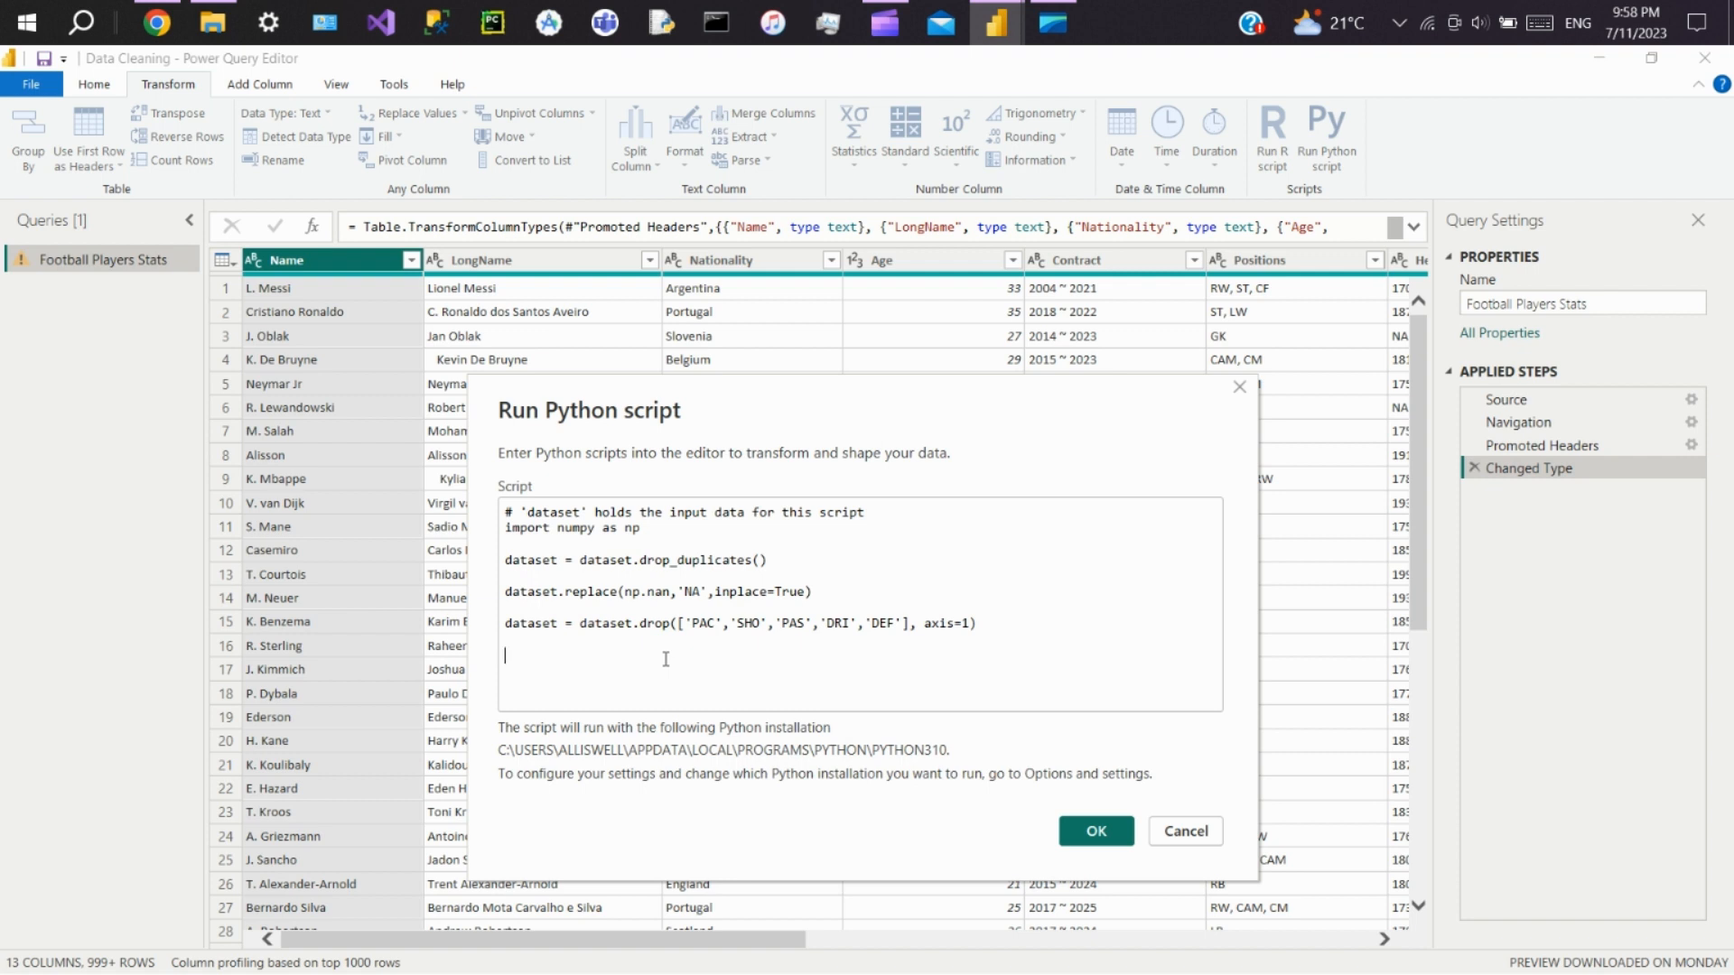
pyautogui.write('da')
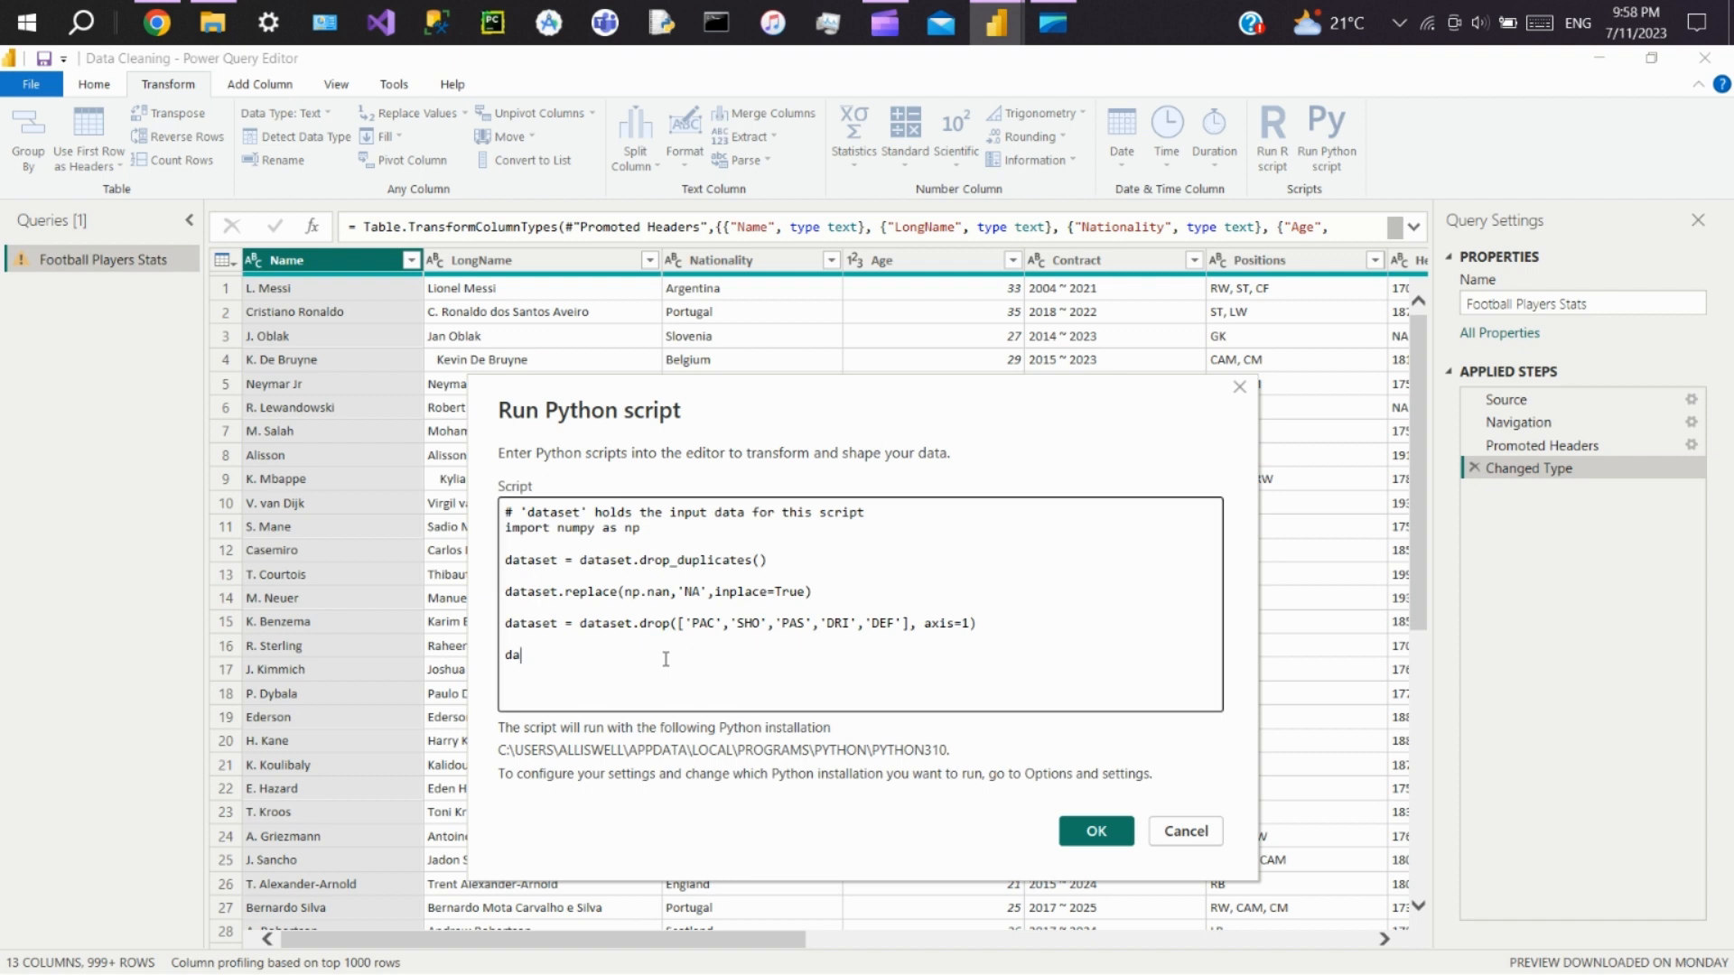
pyautogui.write('taset =')
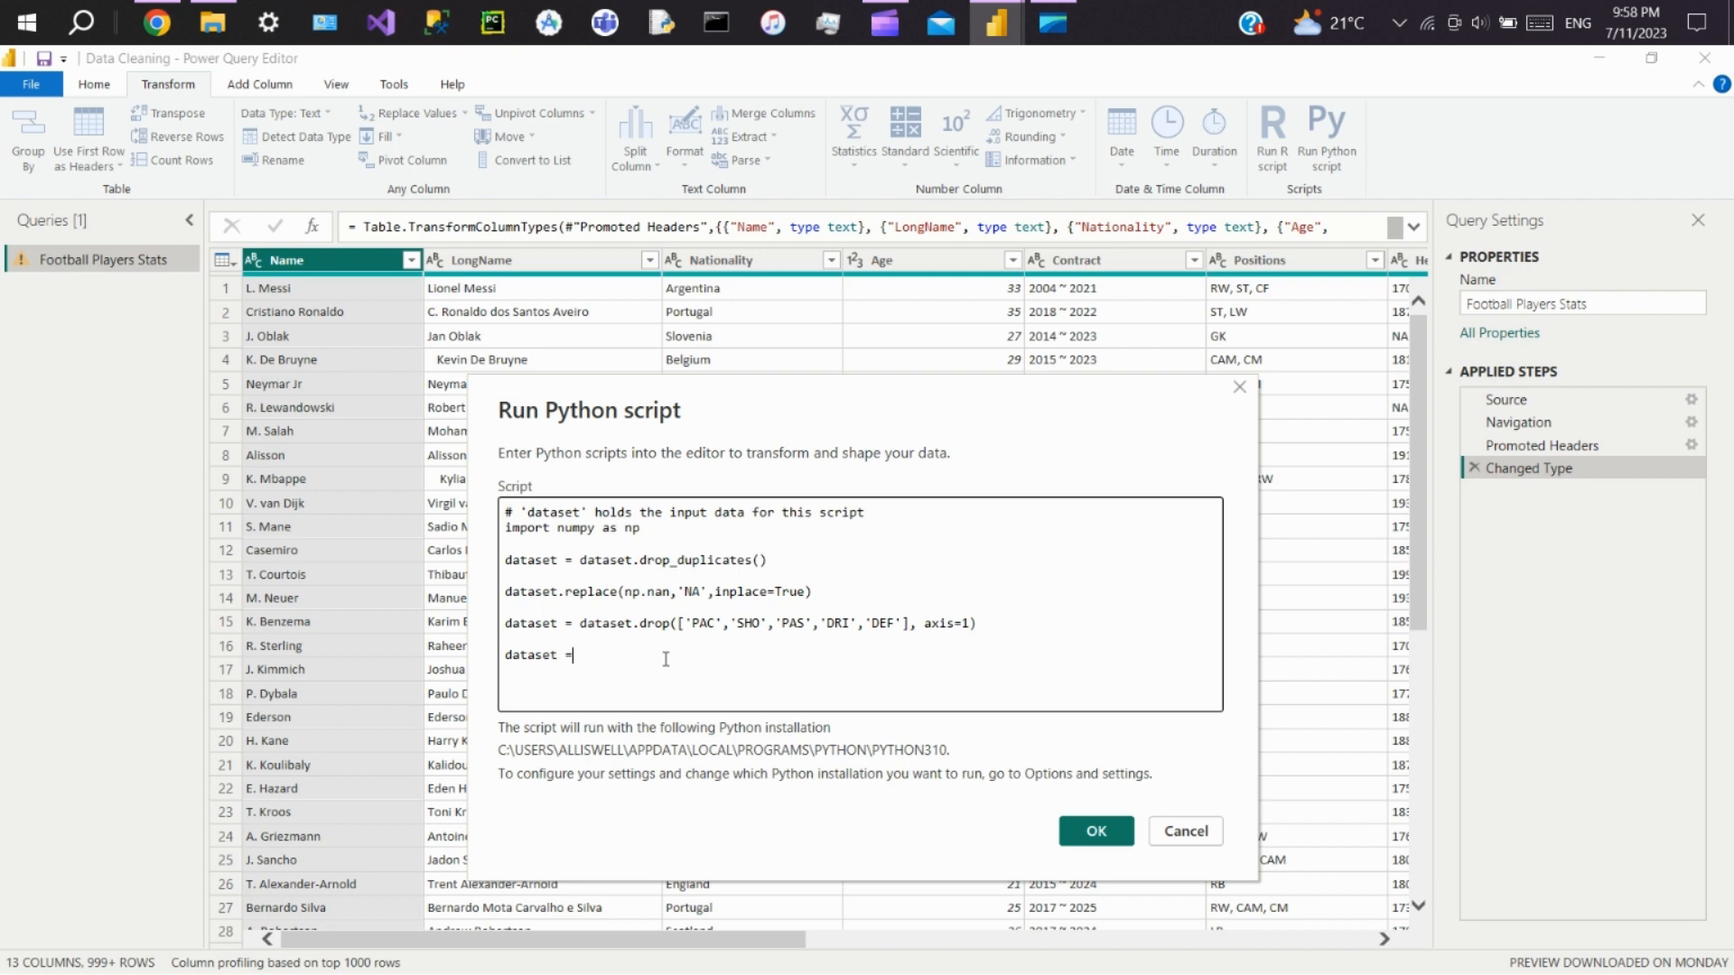
pyautogui.write('dataset')
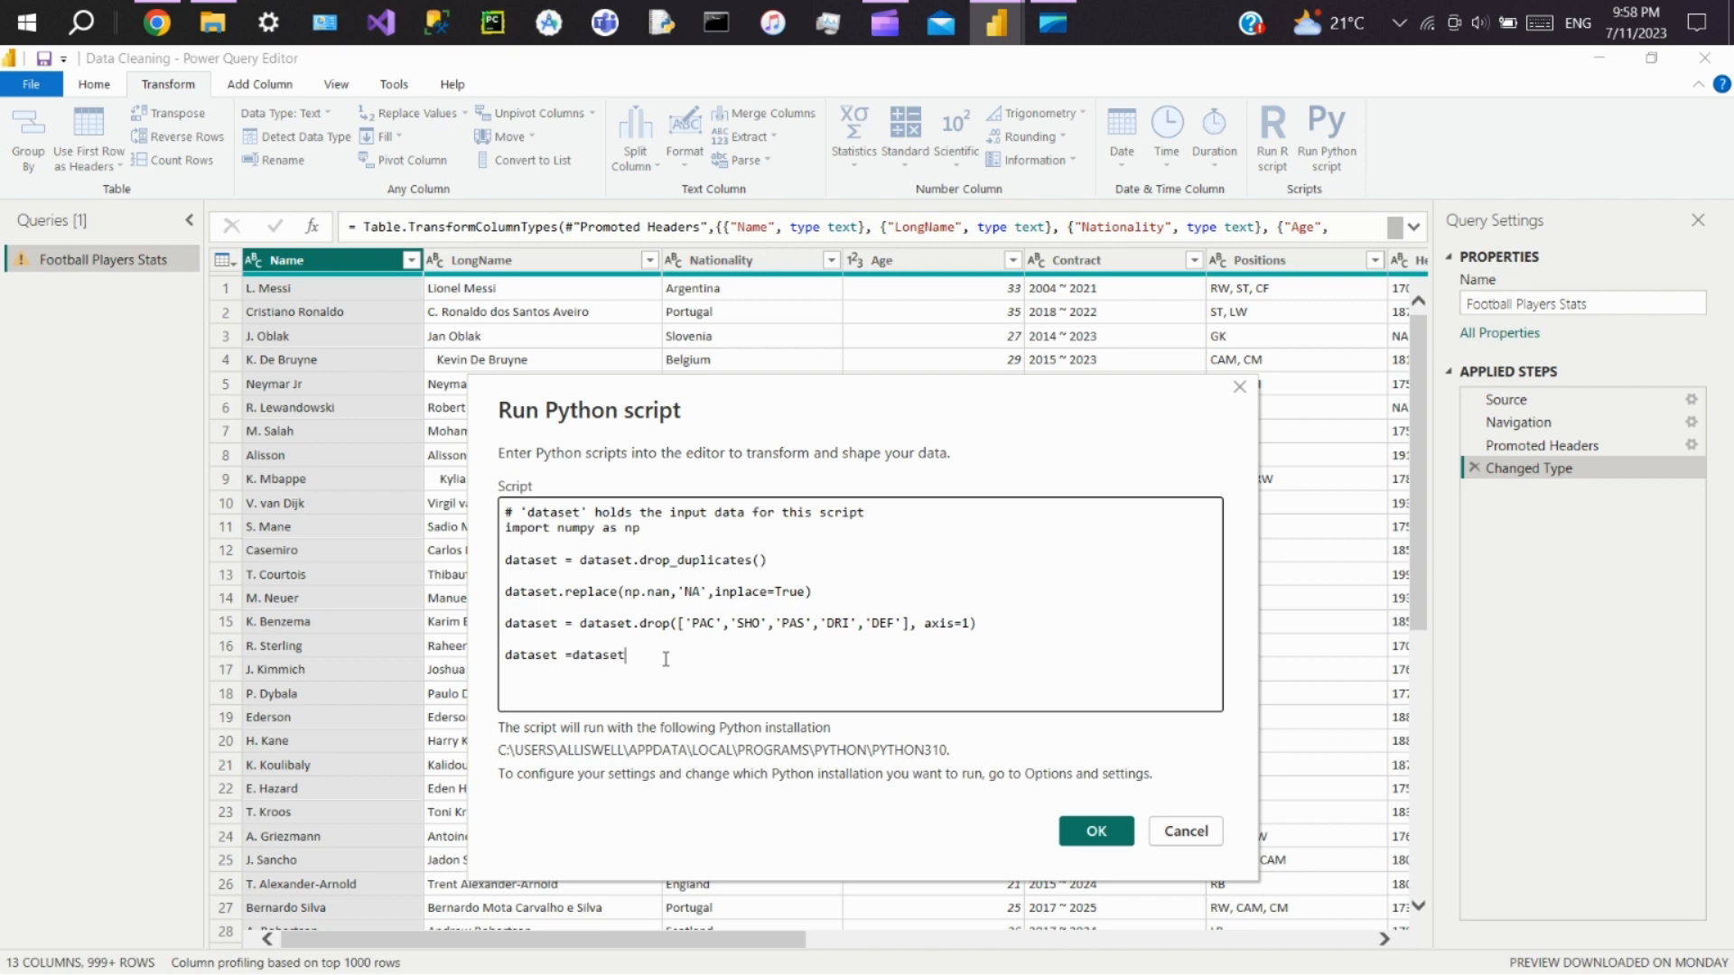
pyautogui.write('.reh')
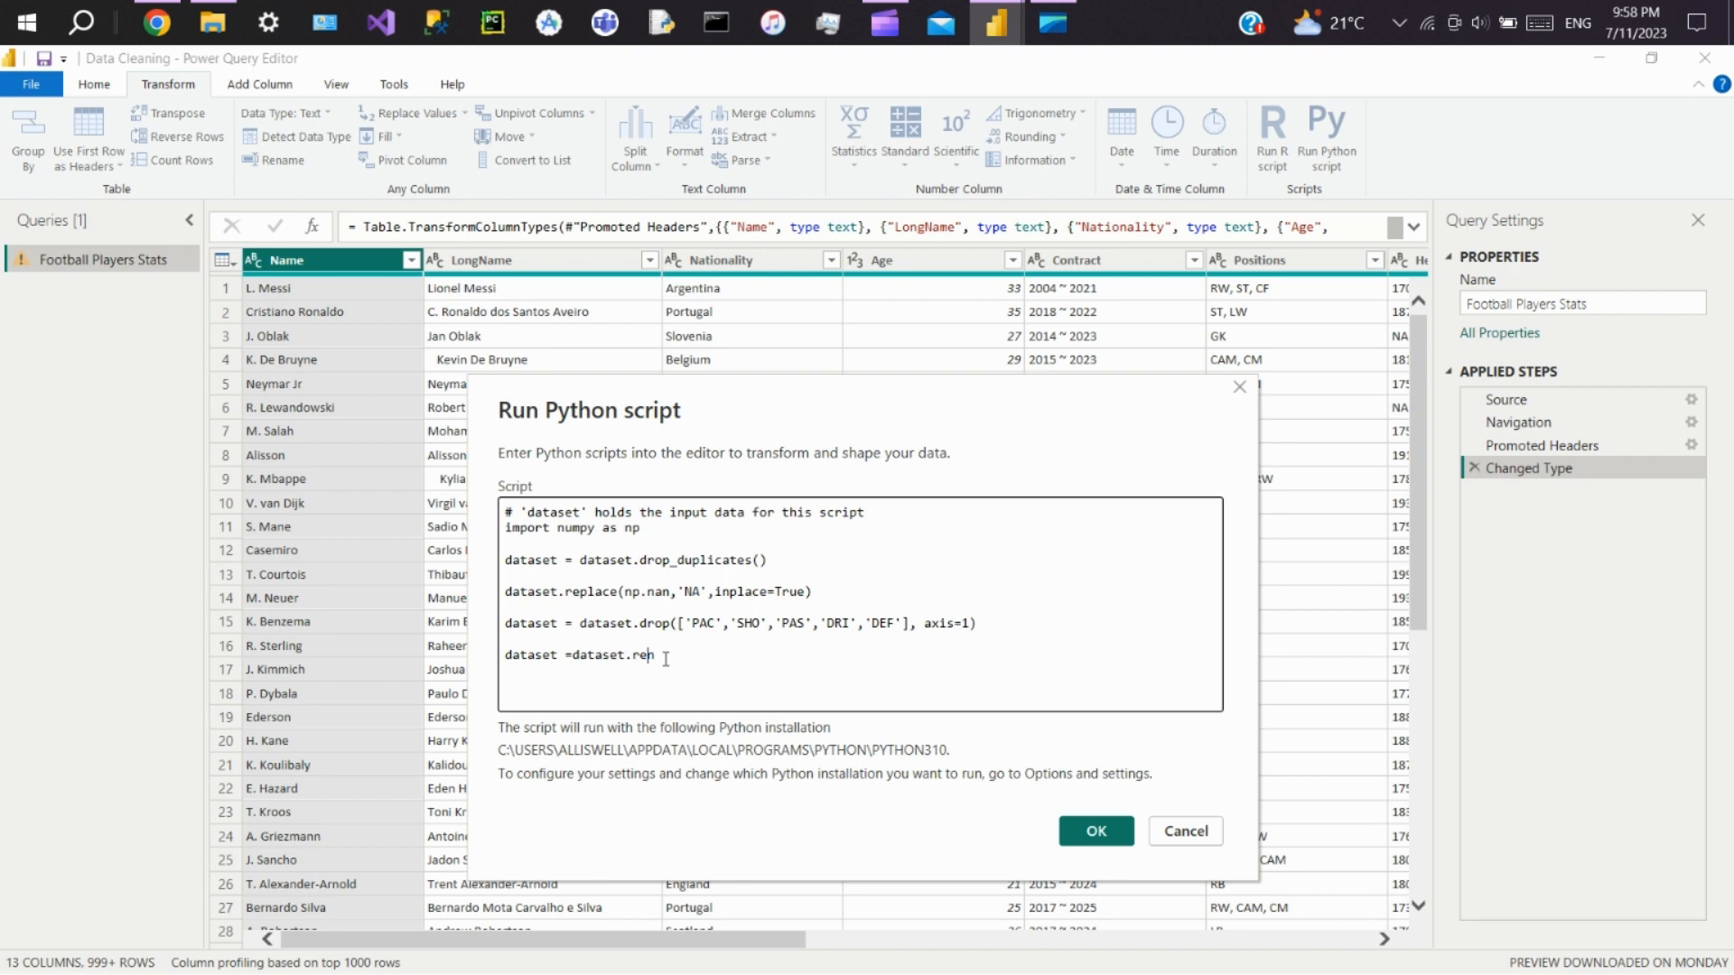
pyautogui.write('ame(')
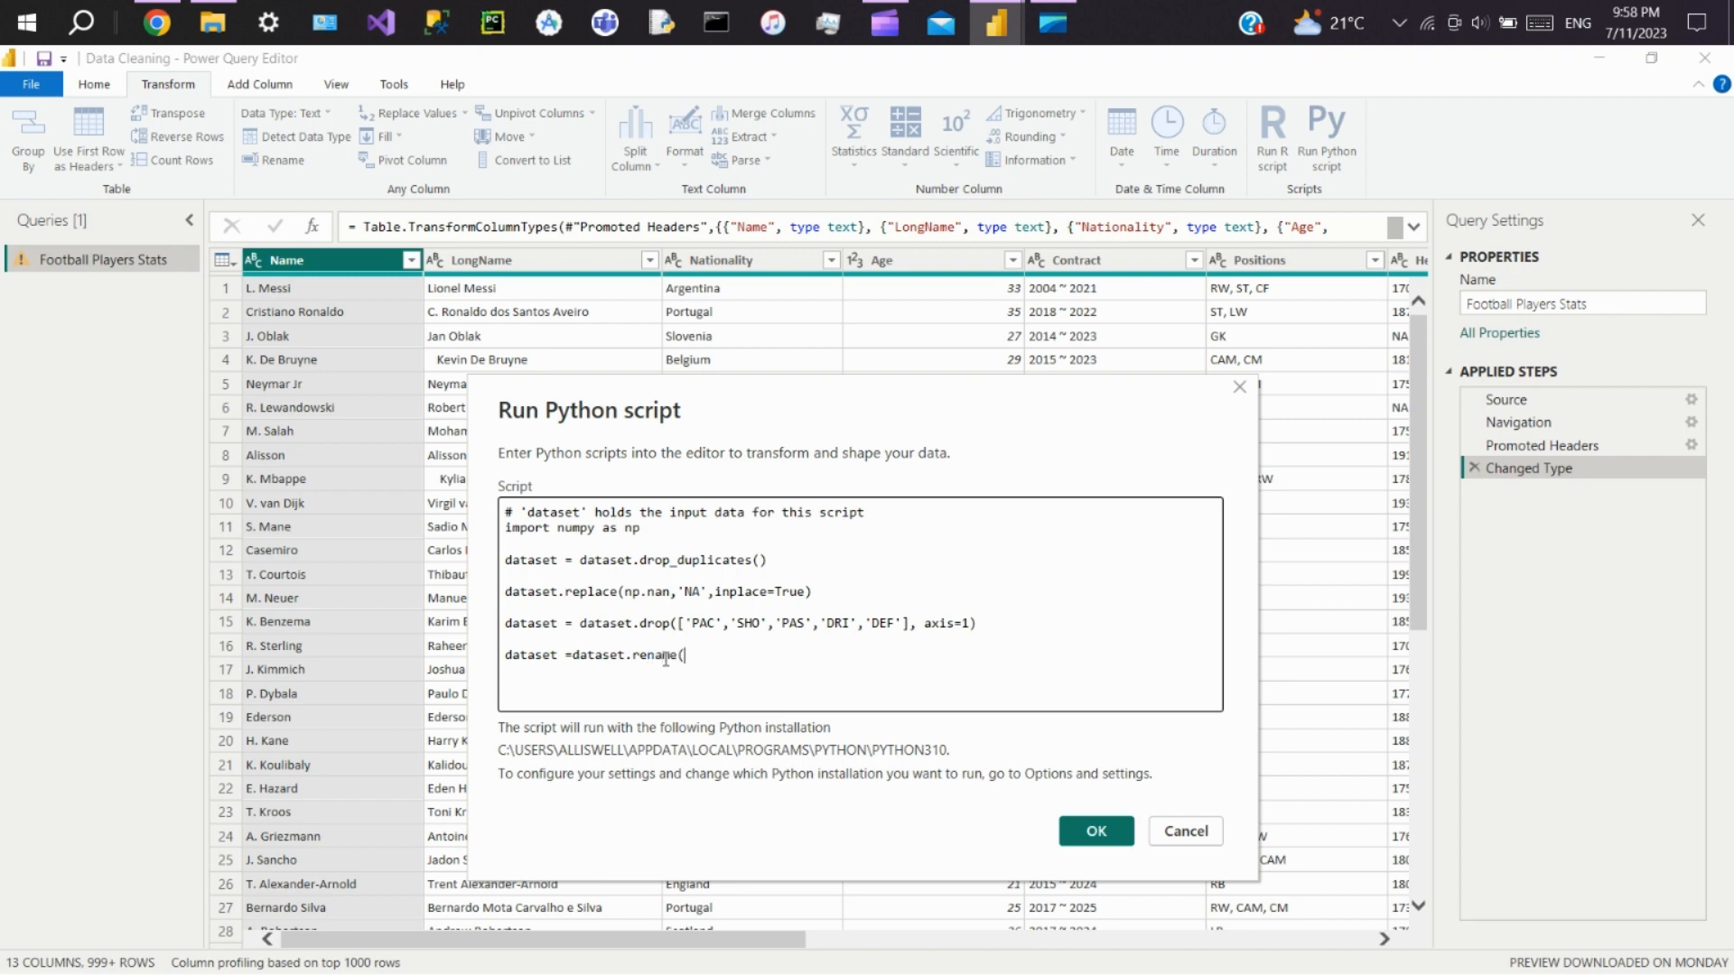
pyautogui.write('columns=')
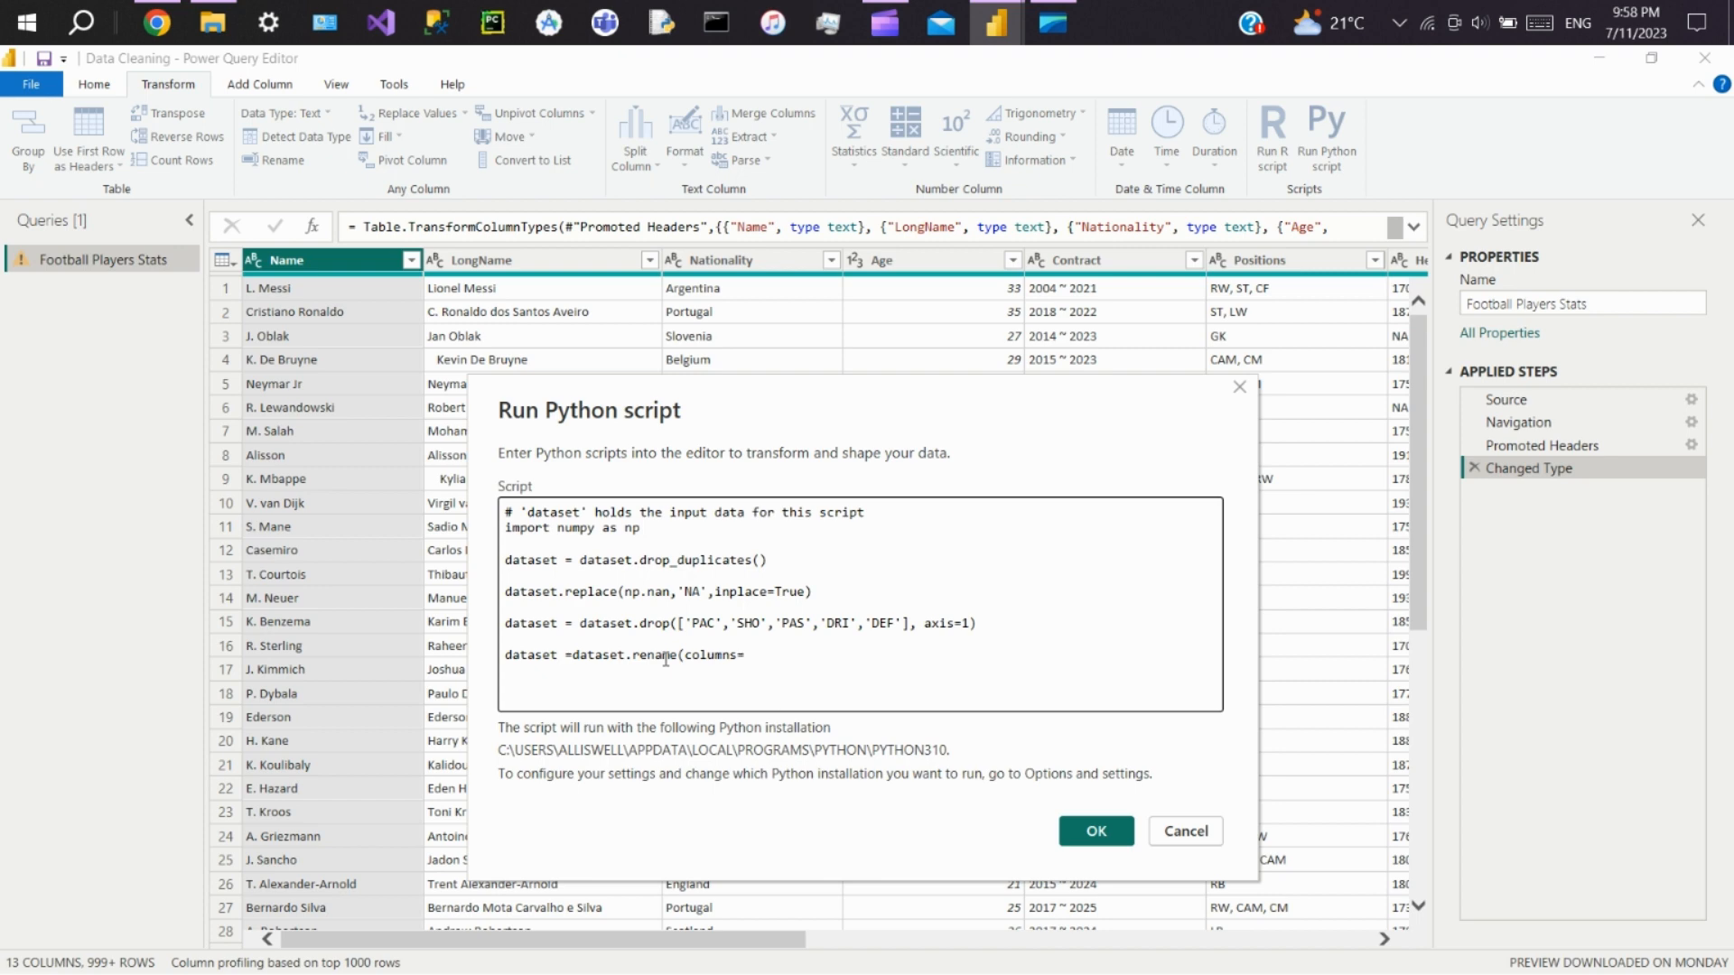
pyautogui.write('{}')
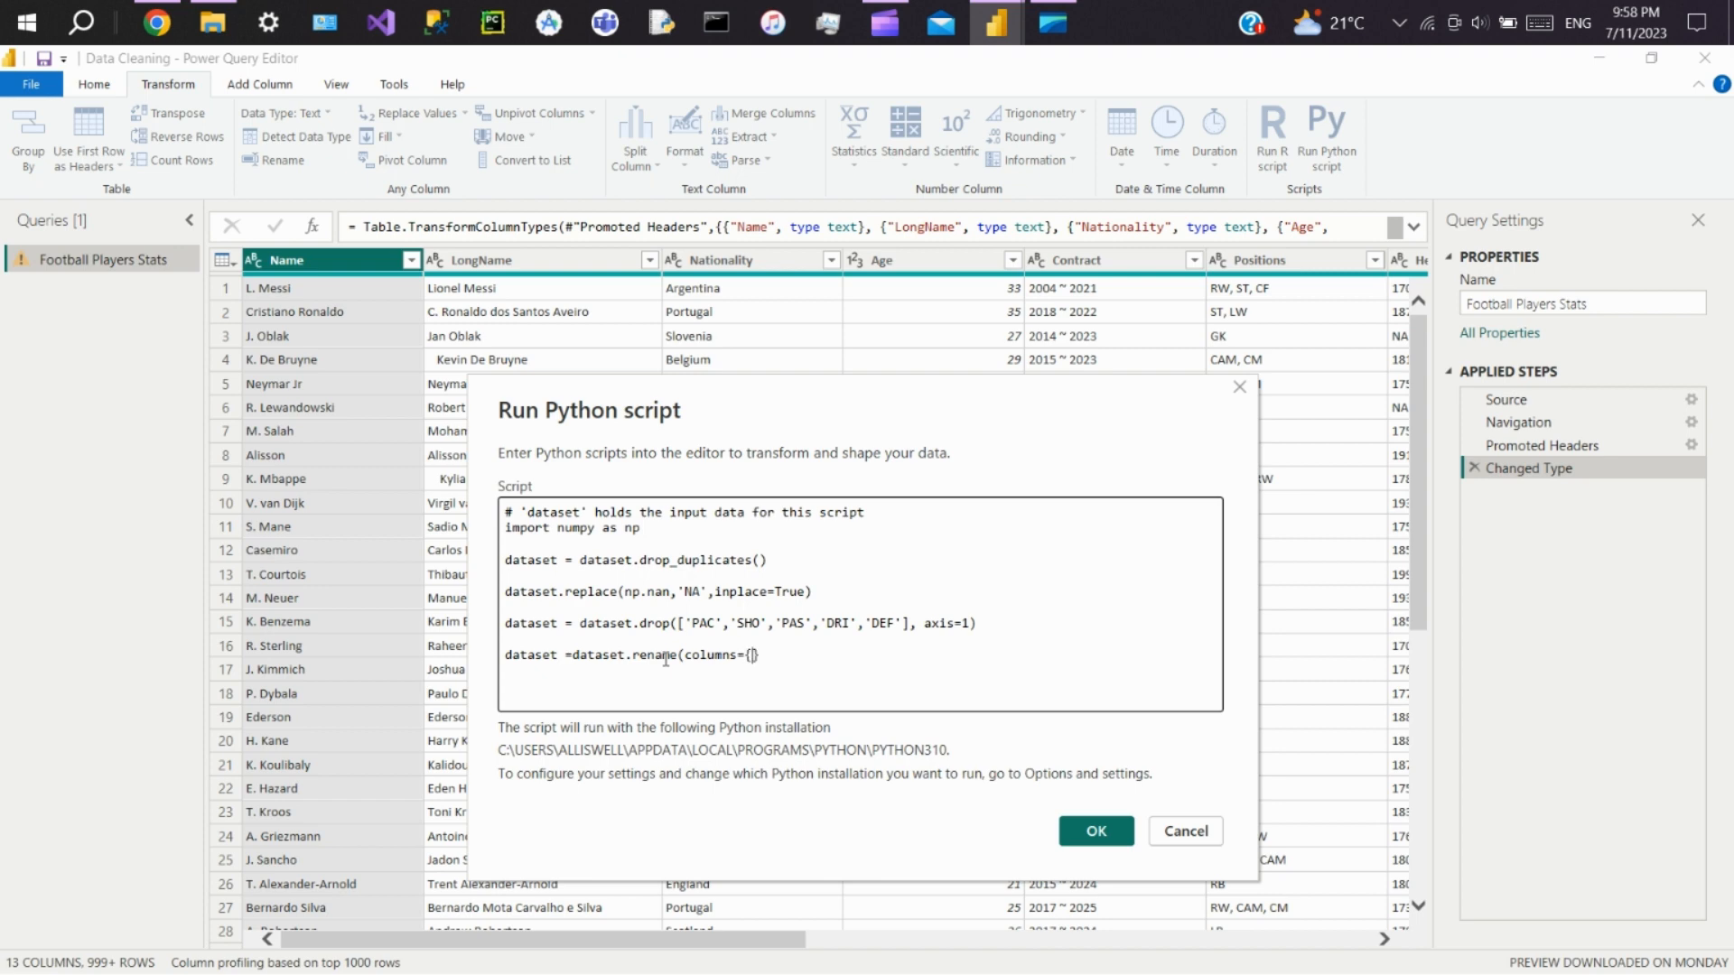
pyautogui.write("'")
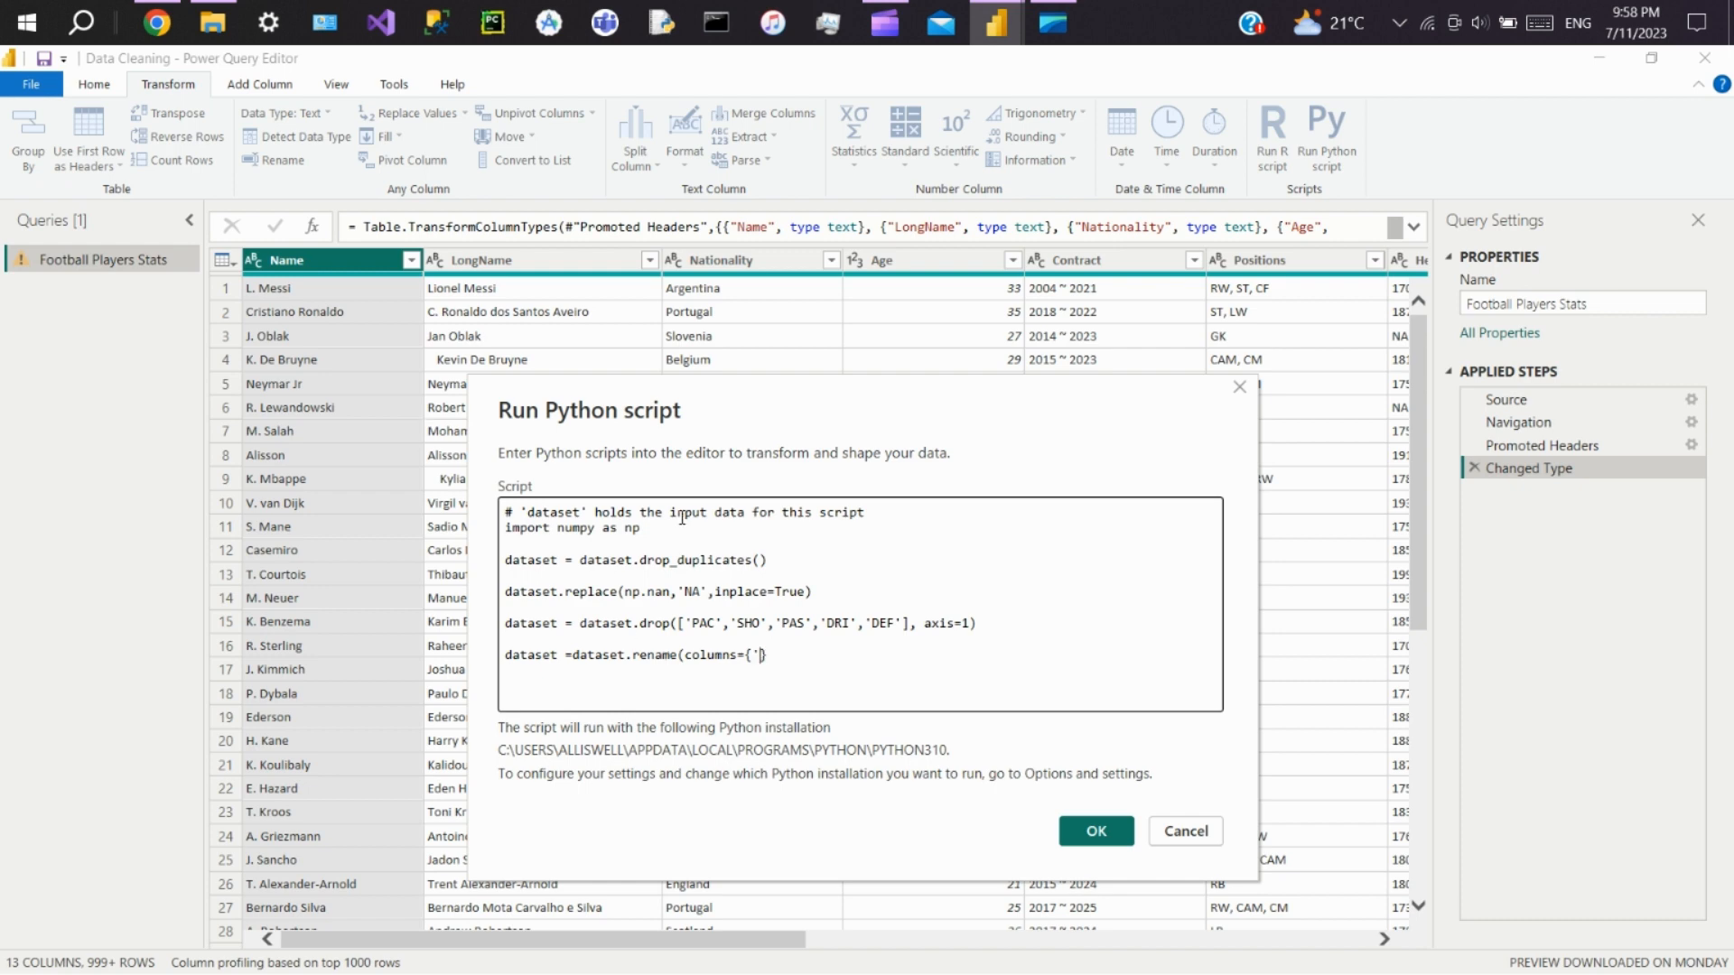
pyautogui.write('LongName')
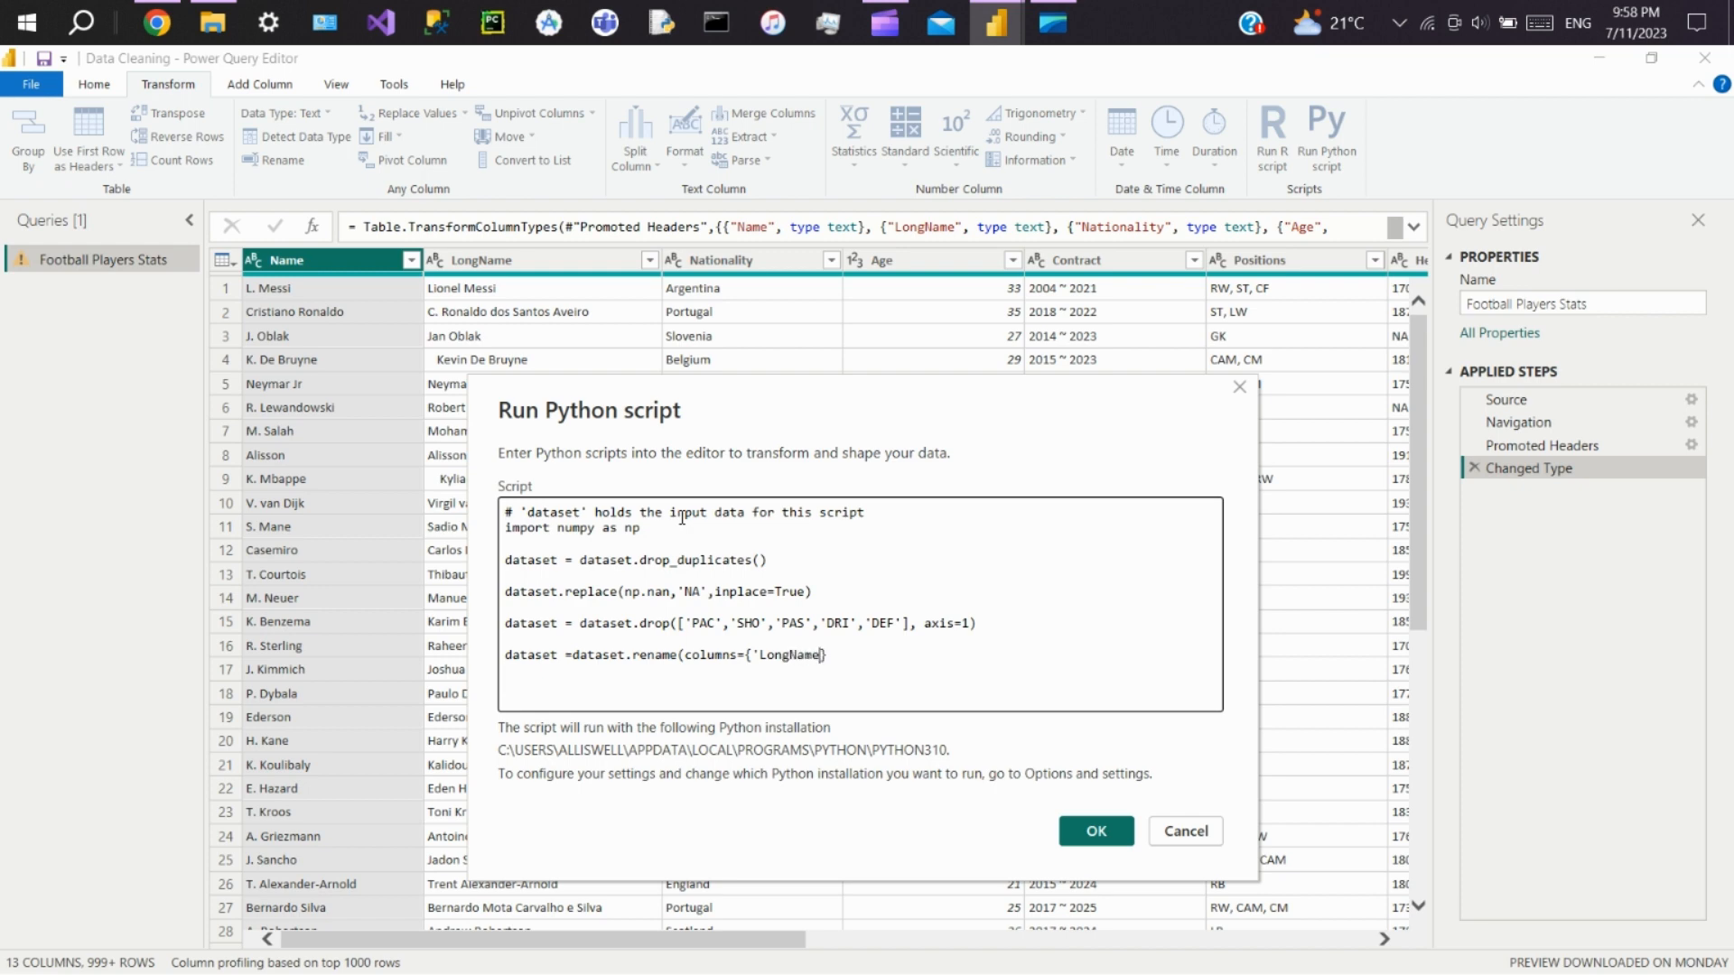
pyautogui.write(':')
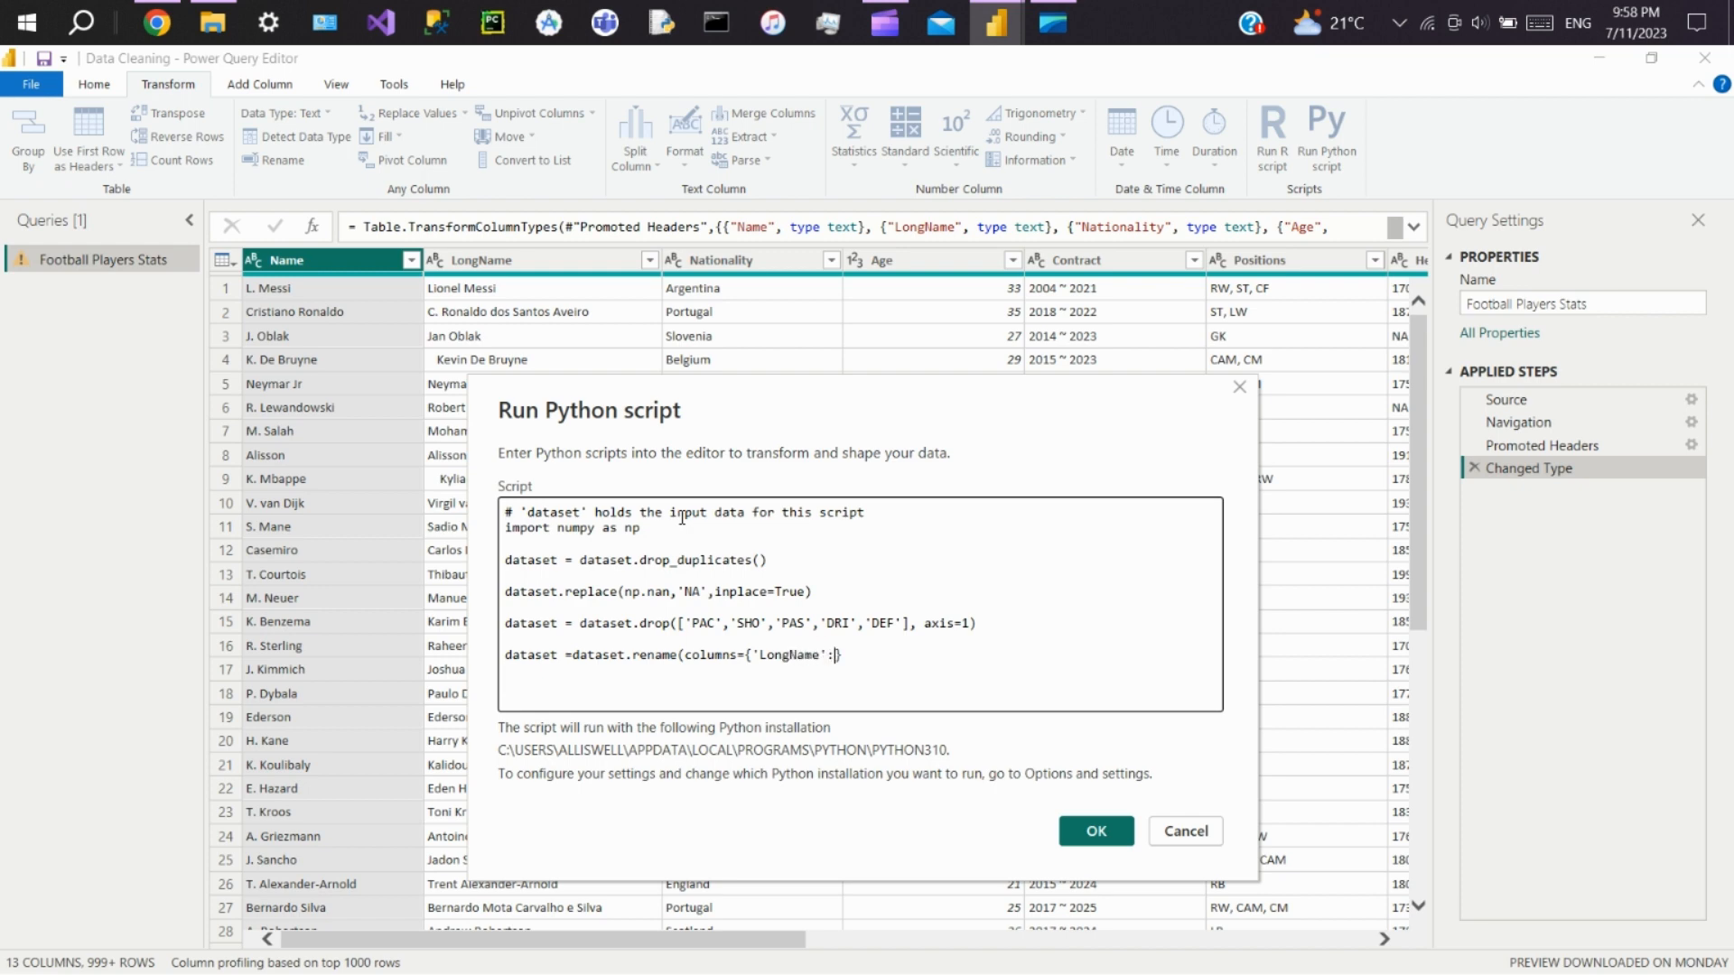
pyautogui.write('F')
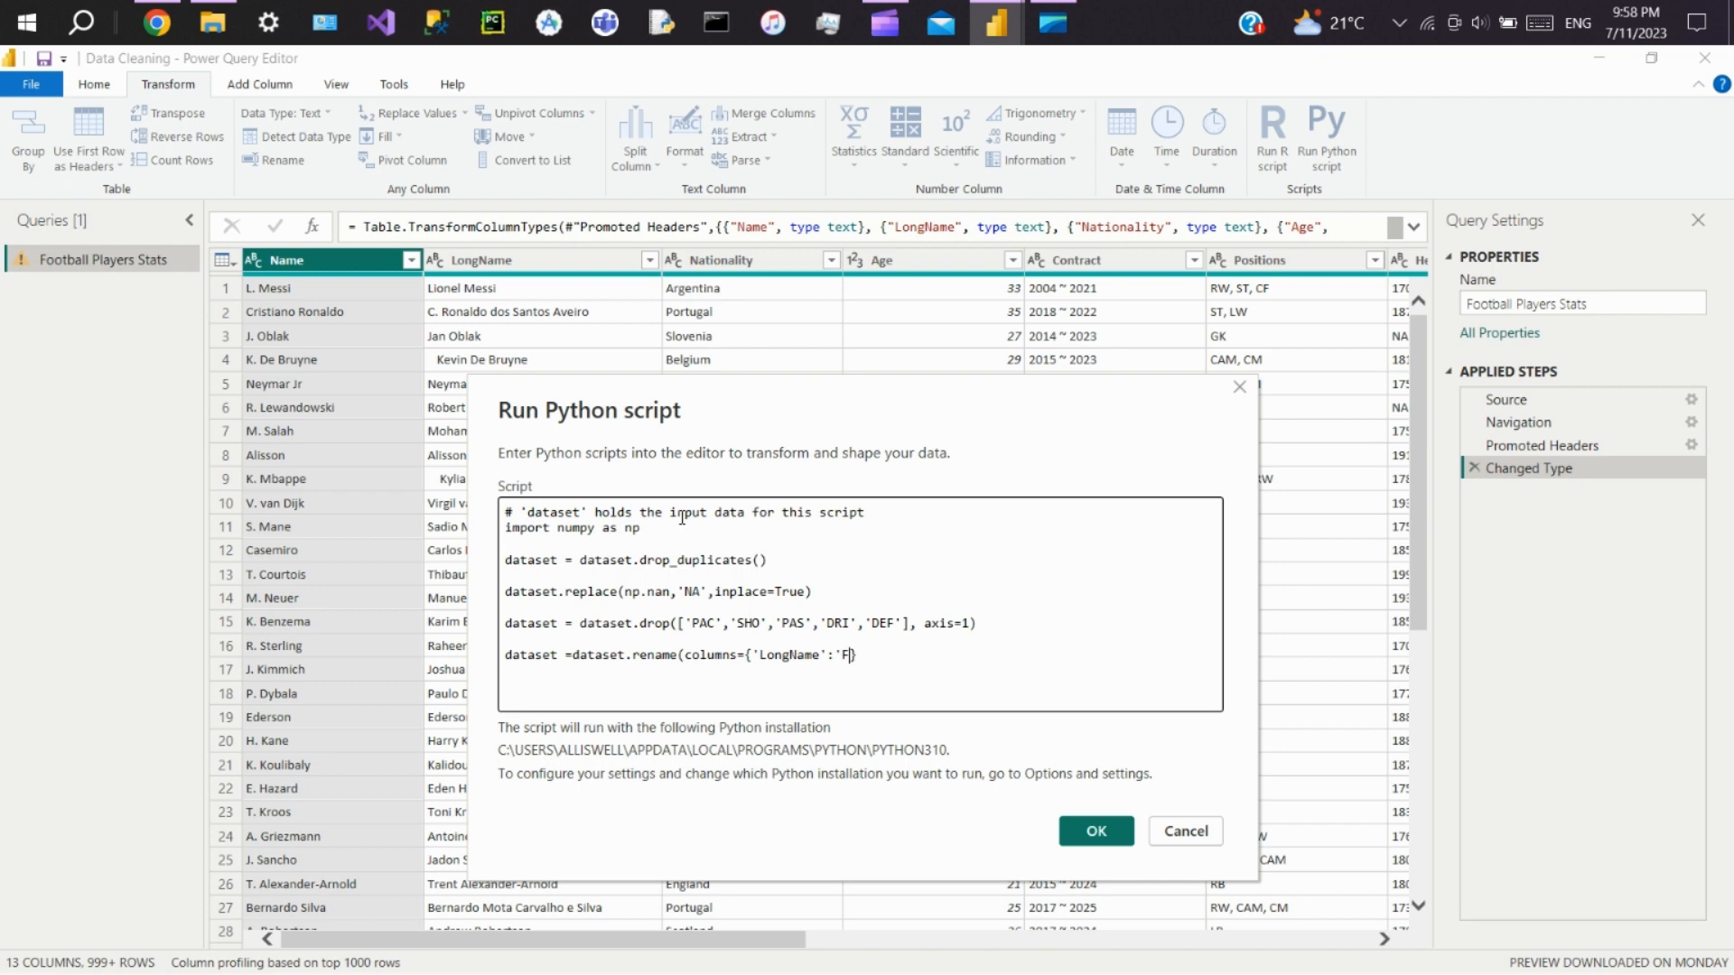
pyautogui.write('ull Na')
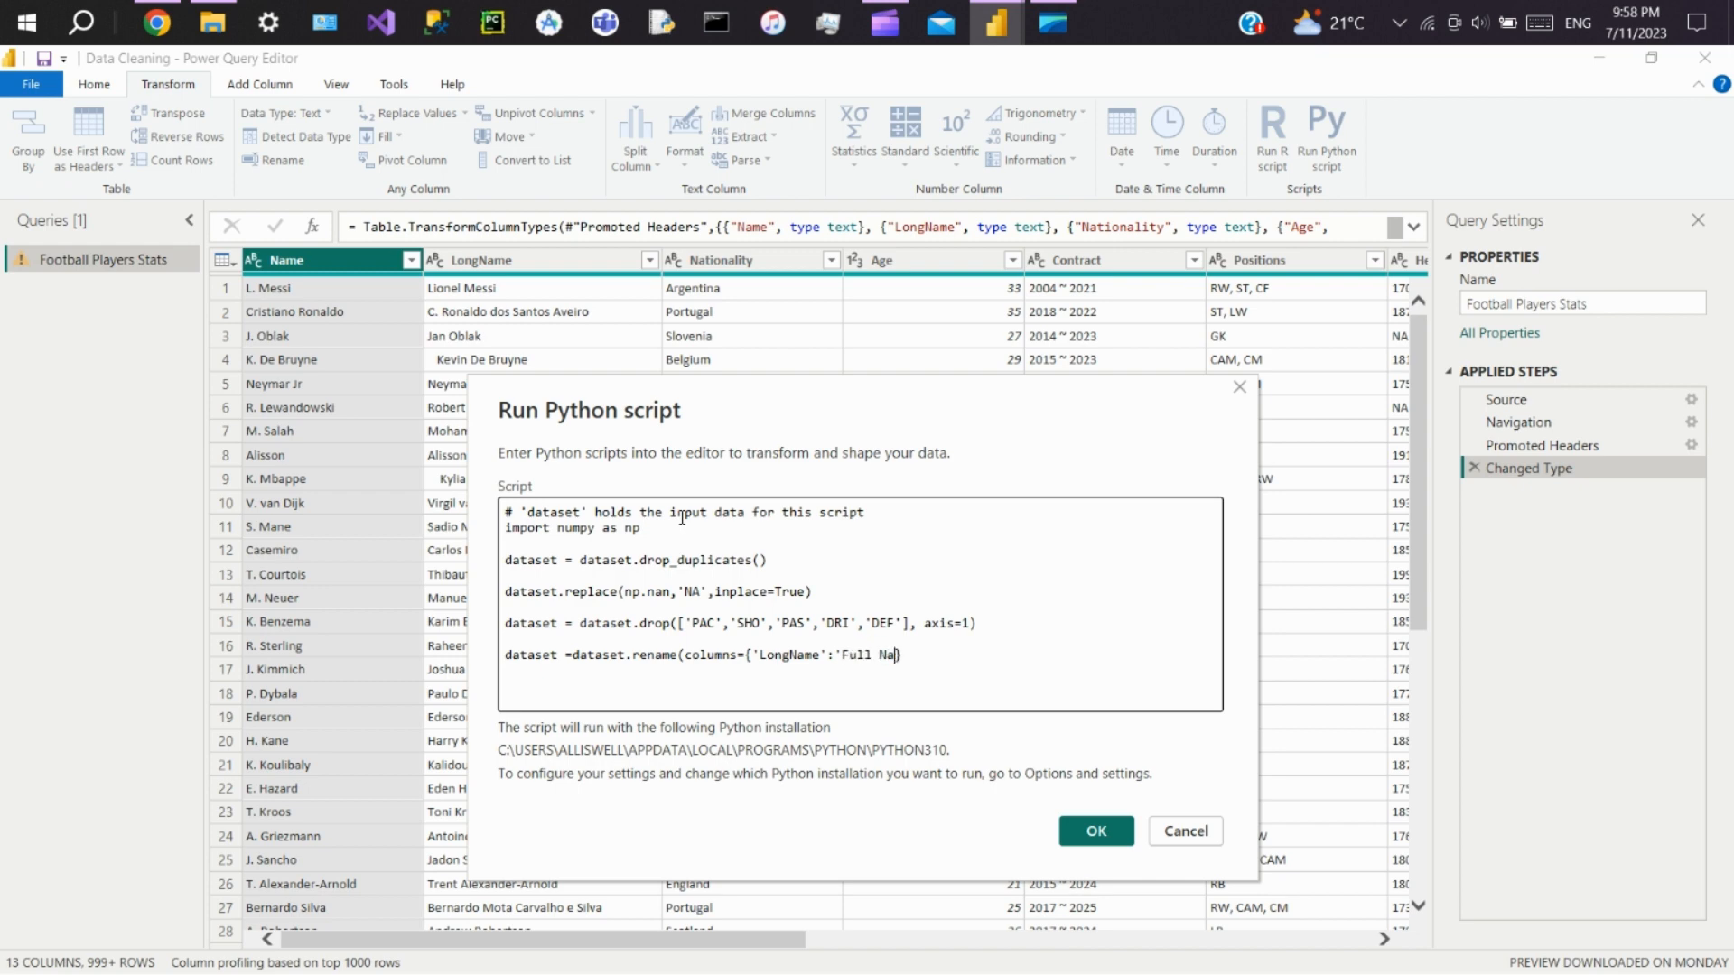
pyautogui.write("me'}")
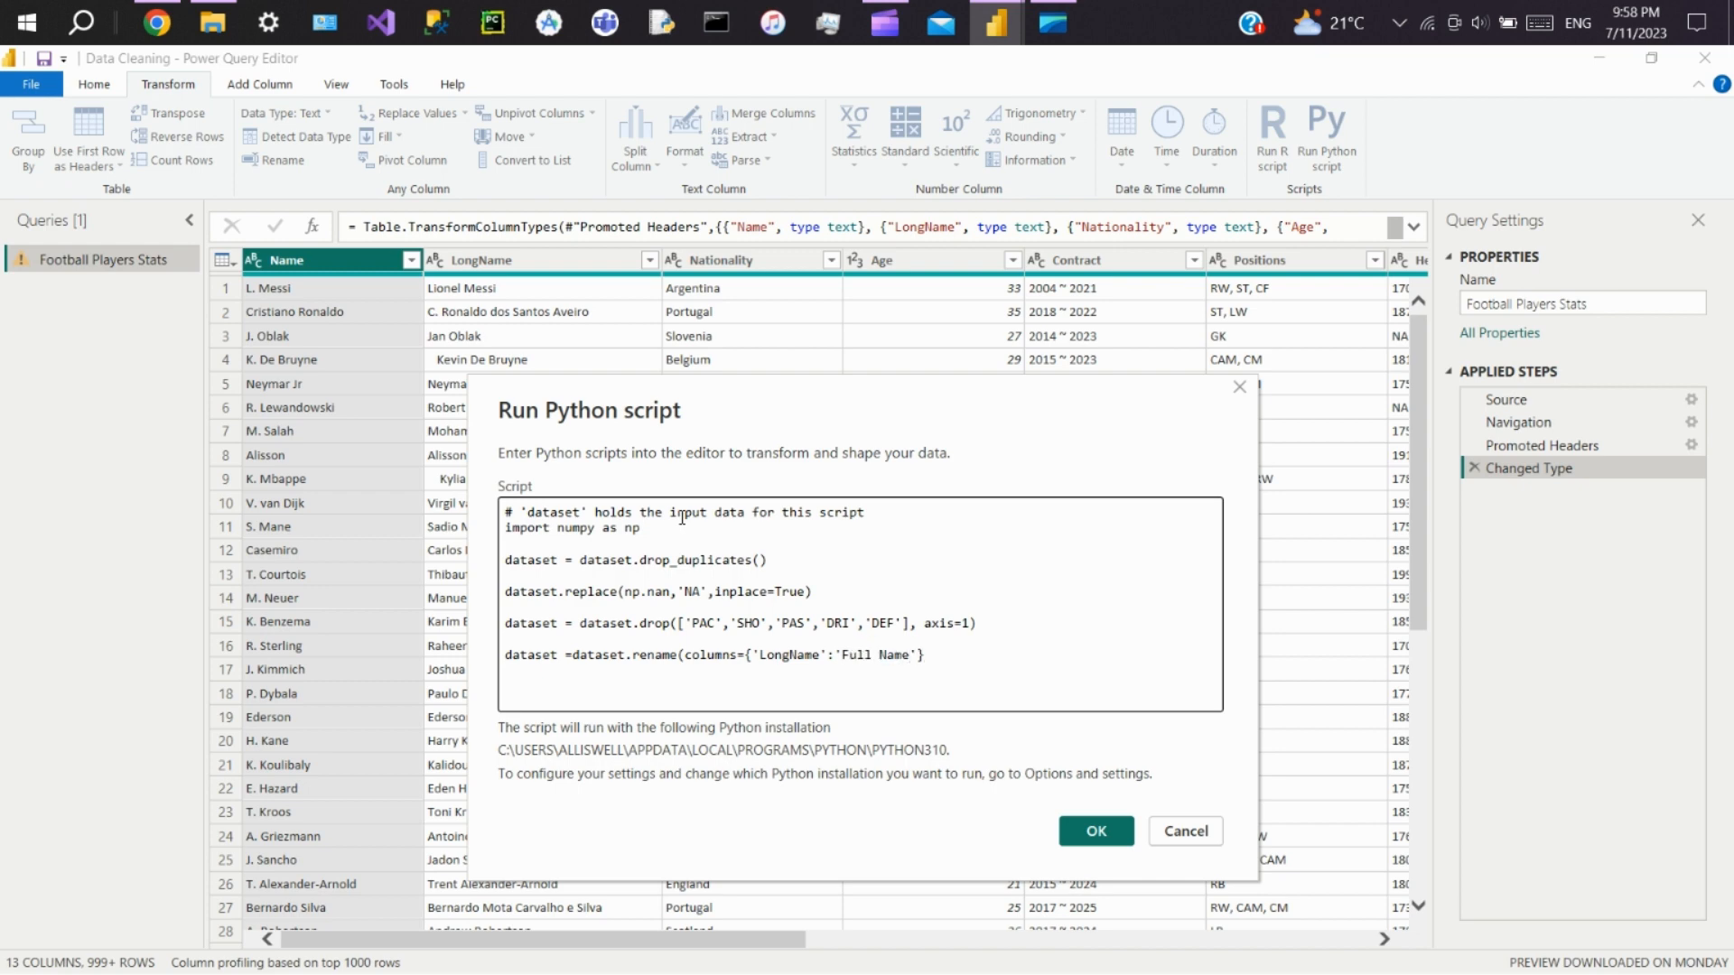
# Step: Add 'Nationality' to 'Country' to the rename mapping and run the script
pyautogui.write(",'Nat")
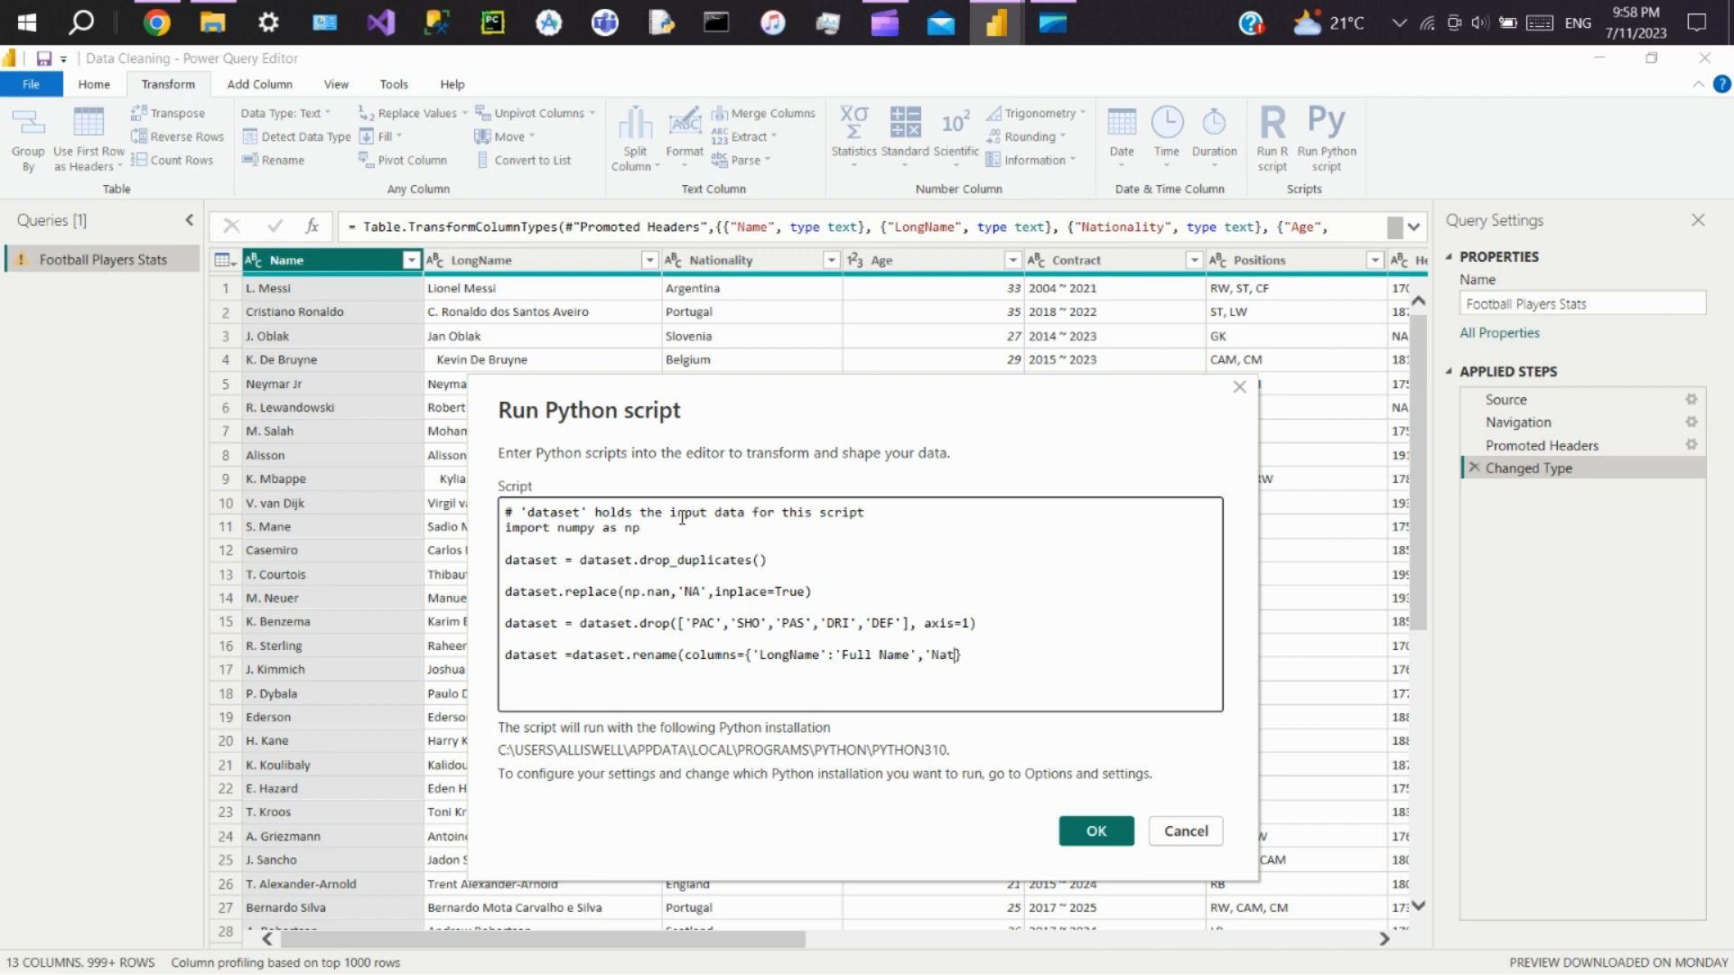
pyautogui.write("ionality'")
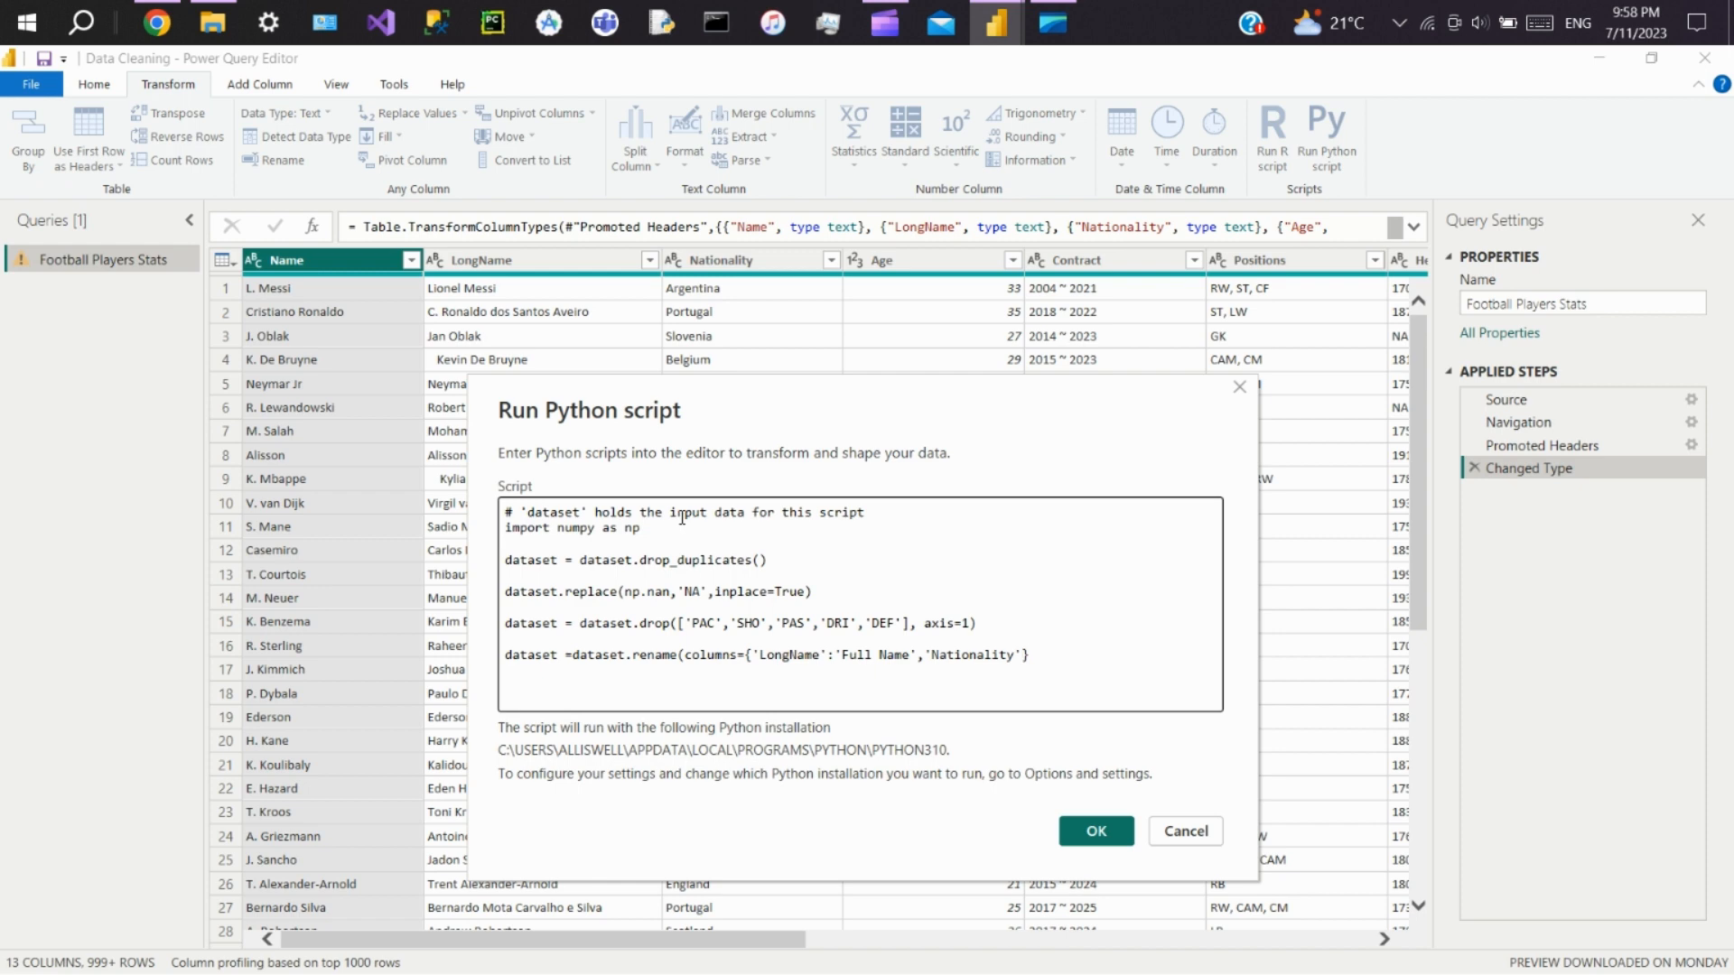
pyautogui.write(":'")
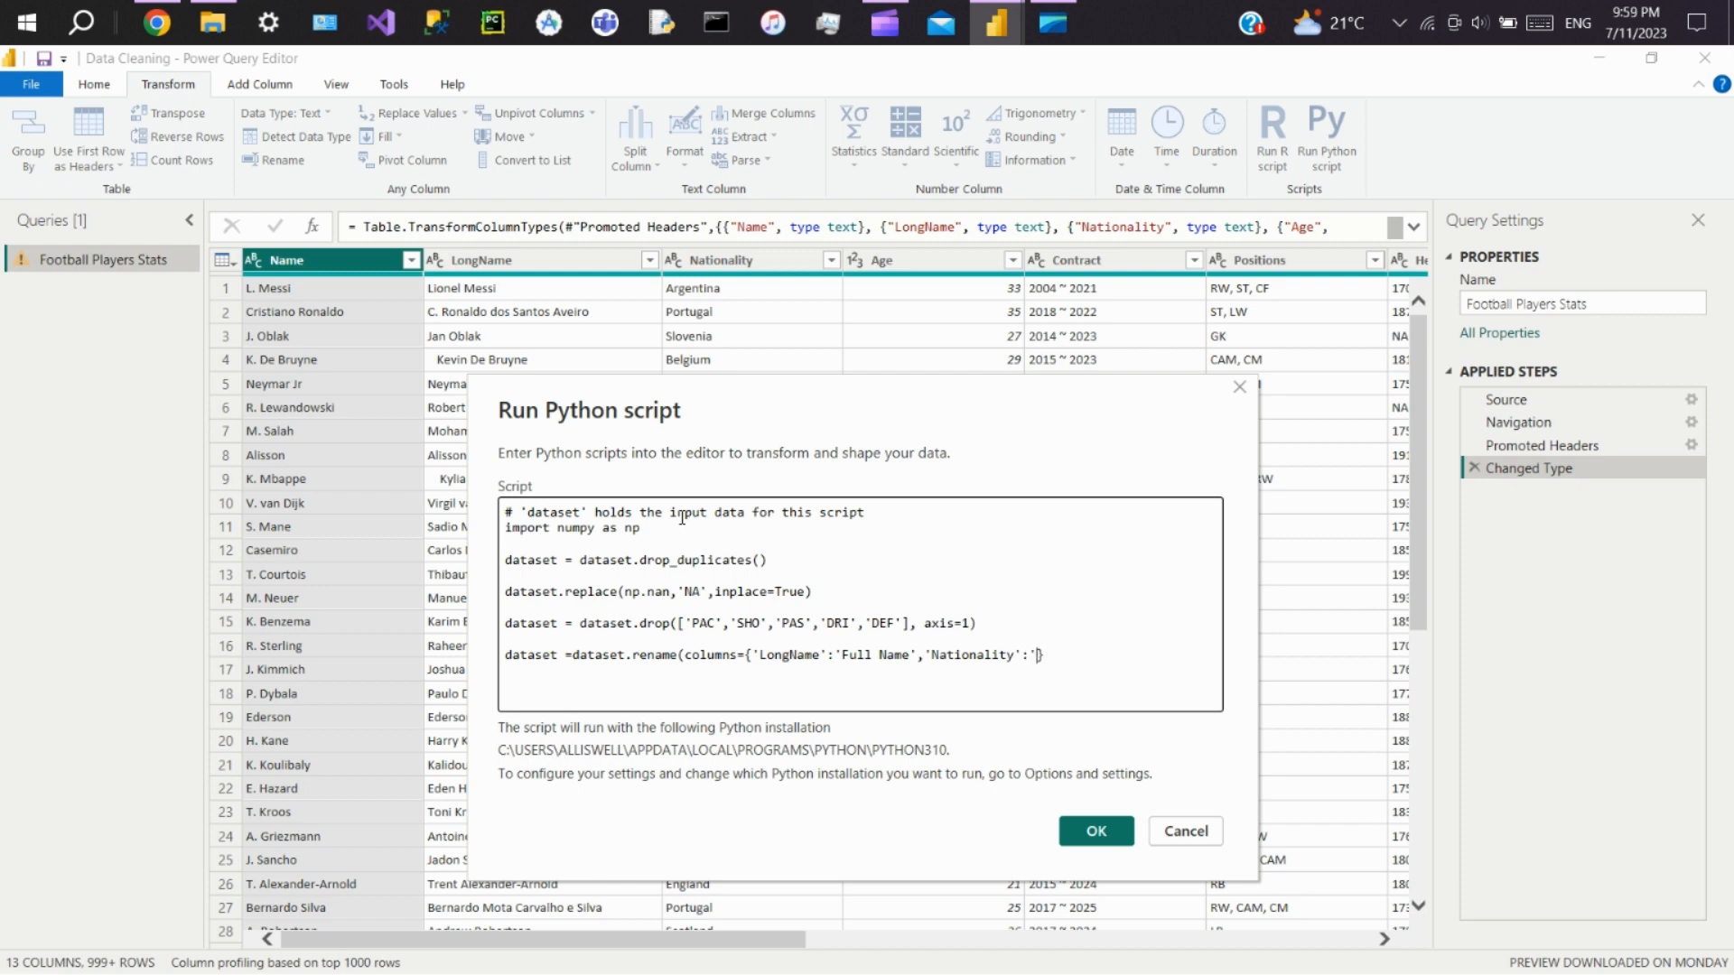
pyautogui.write('Country')
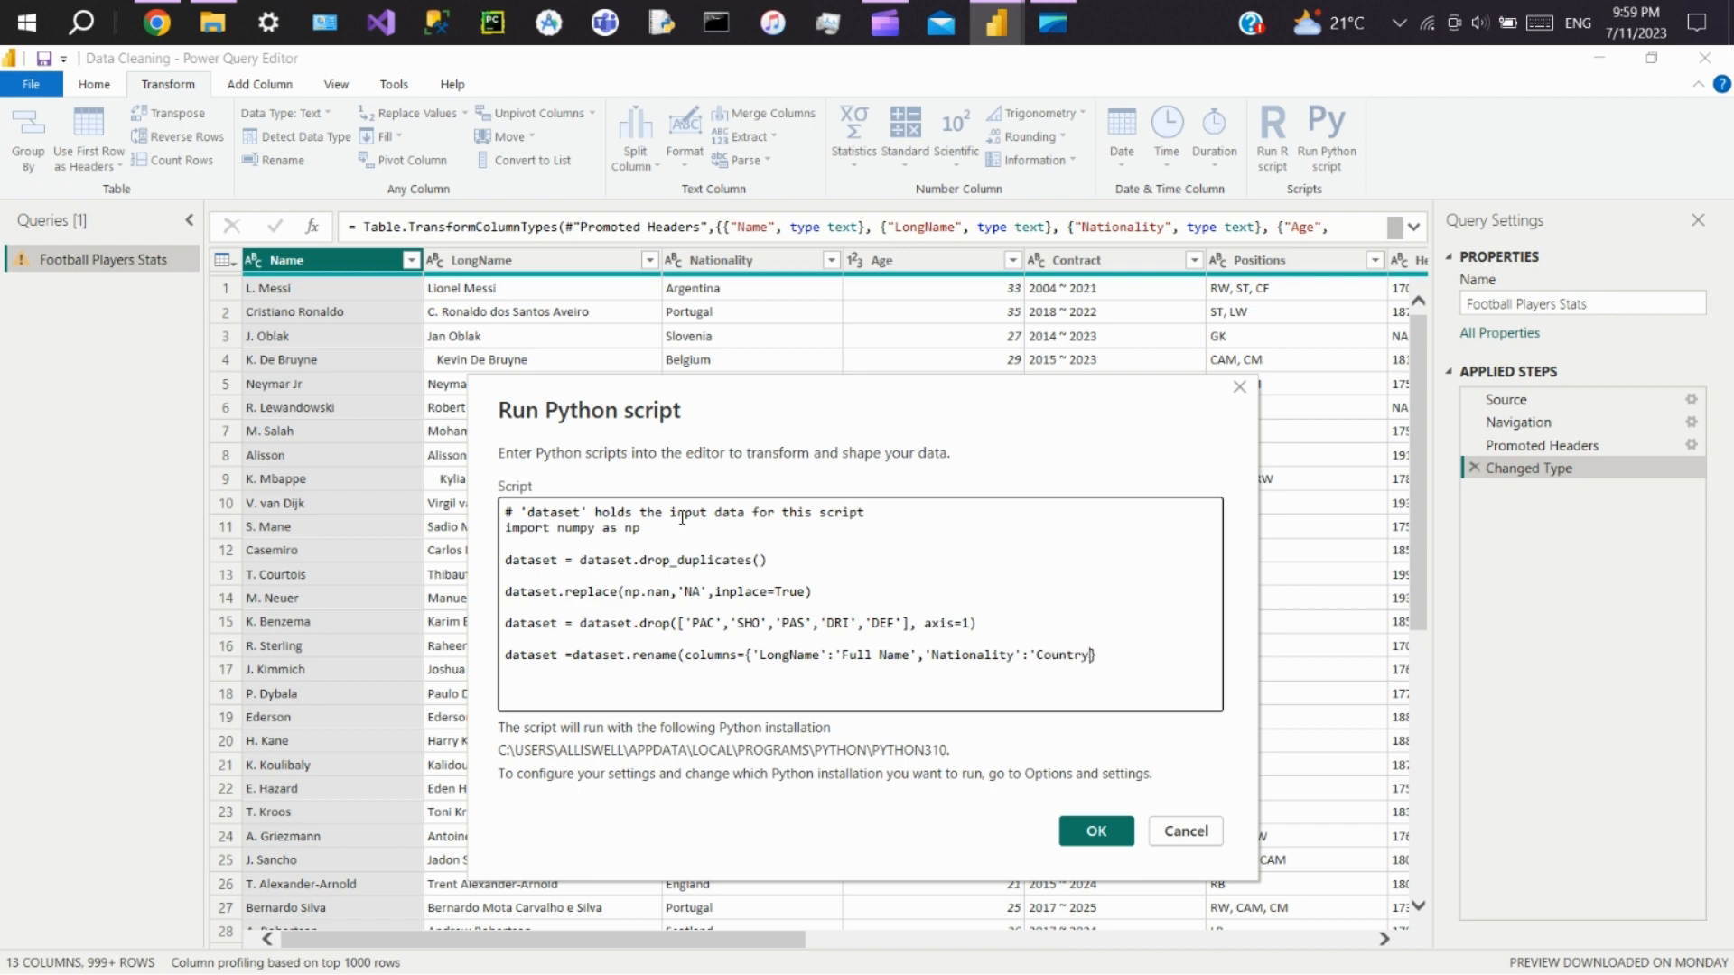
pyautogui.write('}')
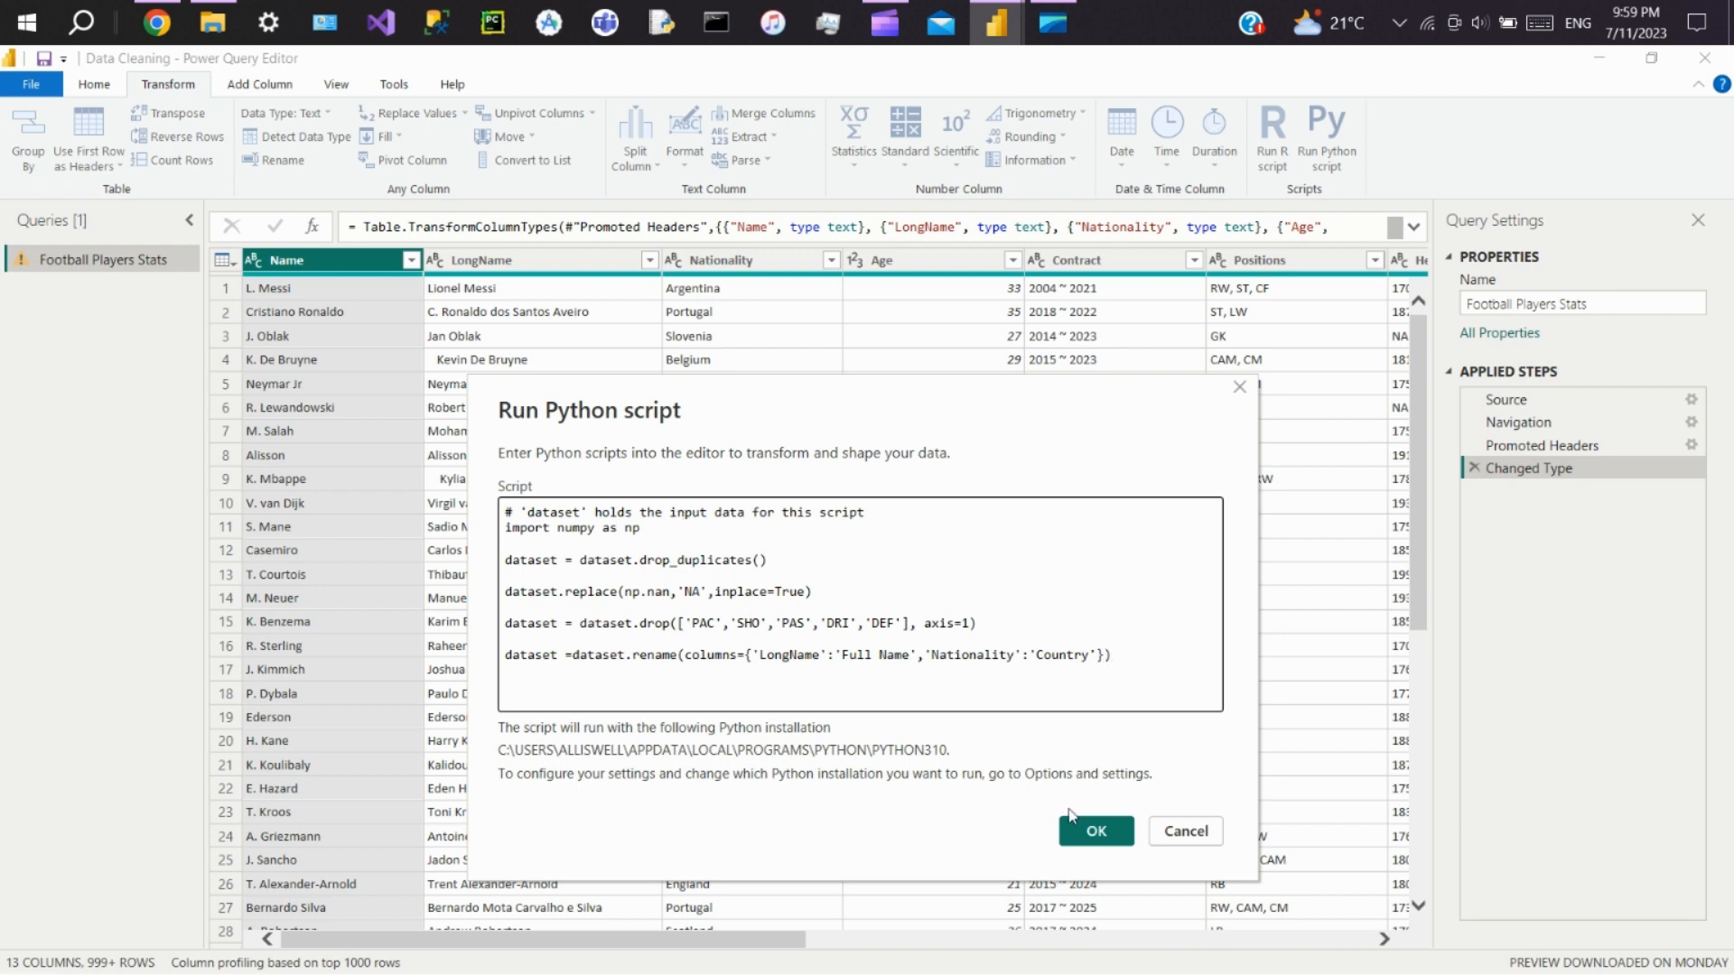
pyautogui.click(1093, 831)
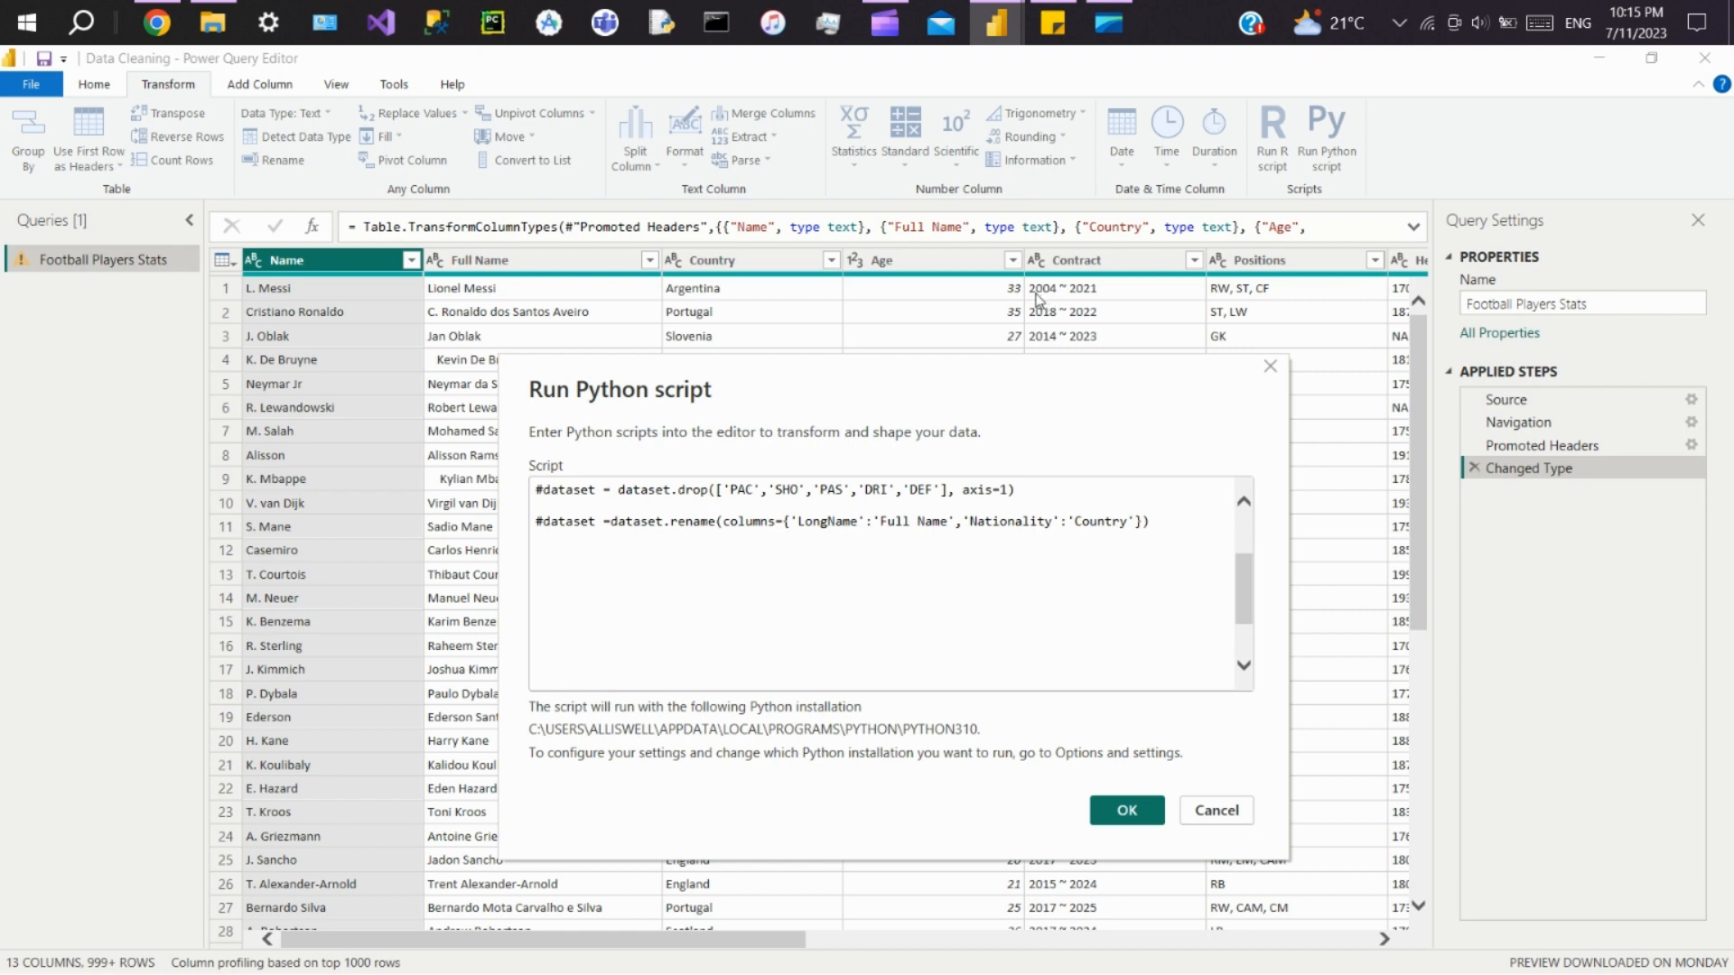
pyautogui.moveTo(601, 622)
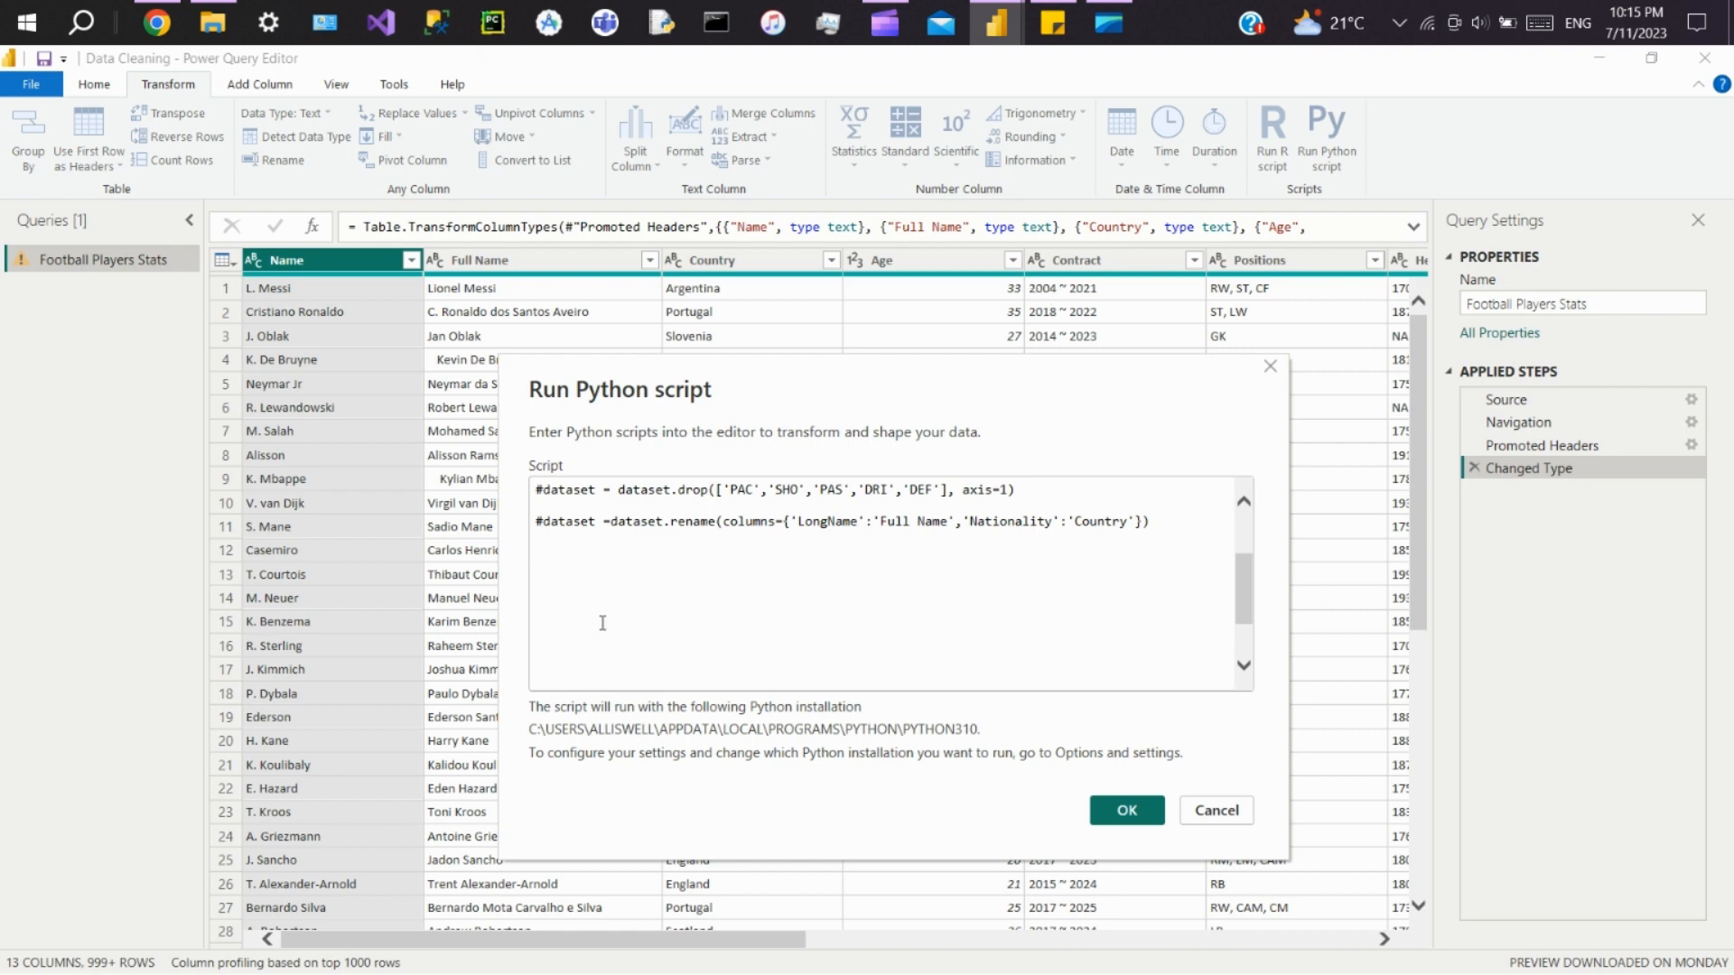
# Step: Write the assignment targets dataset['Contract_StartDate'] and dataset['Contract_EndDate']
pyautogui.write('data')
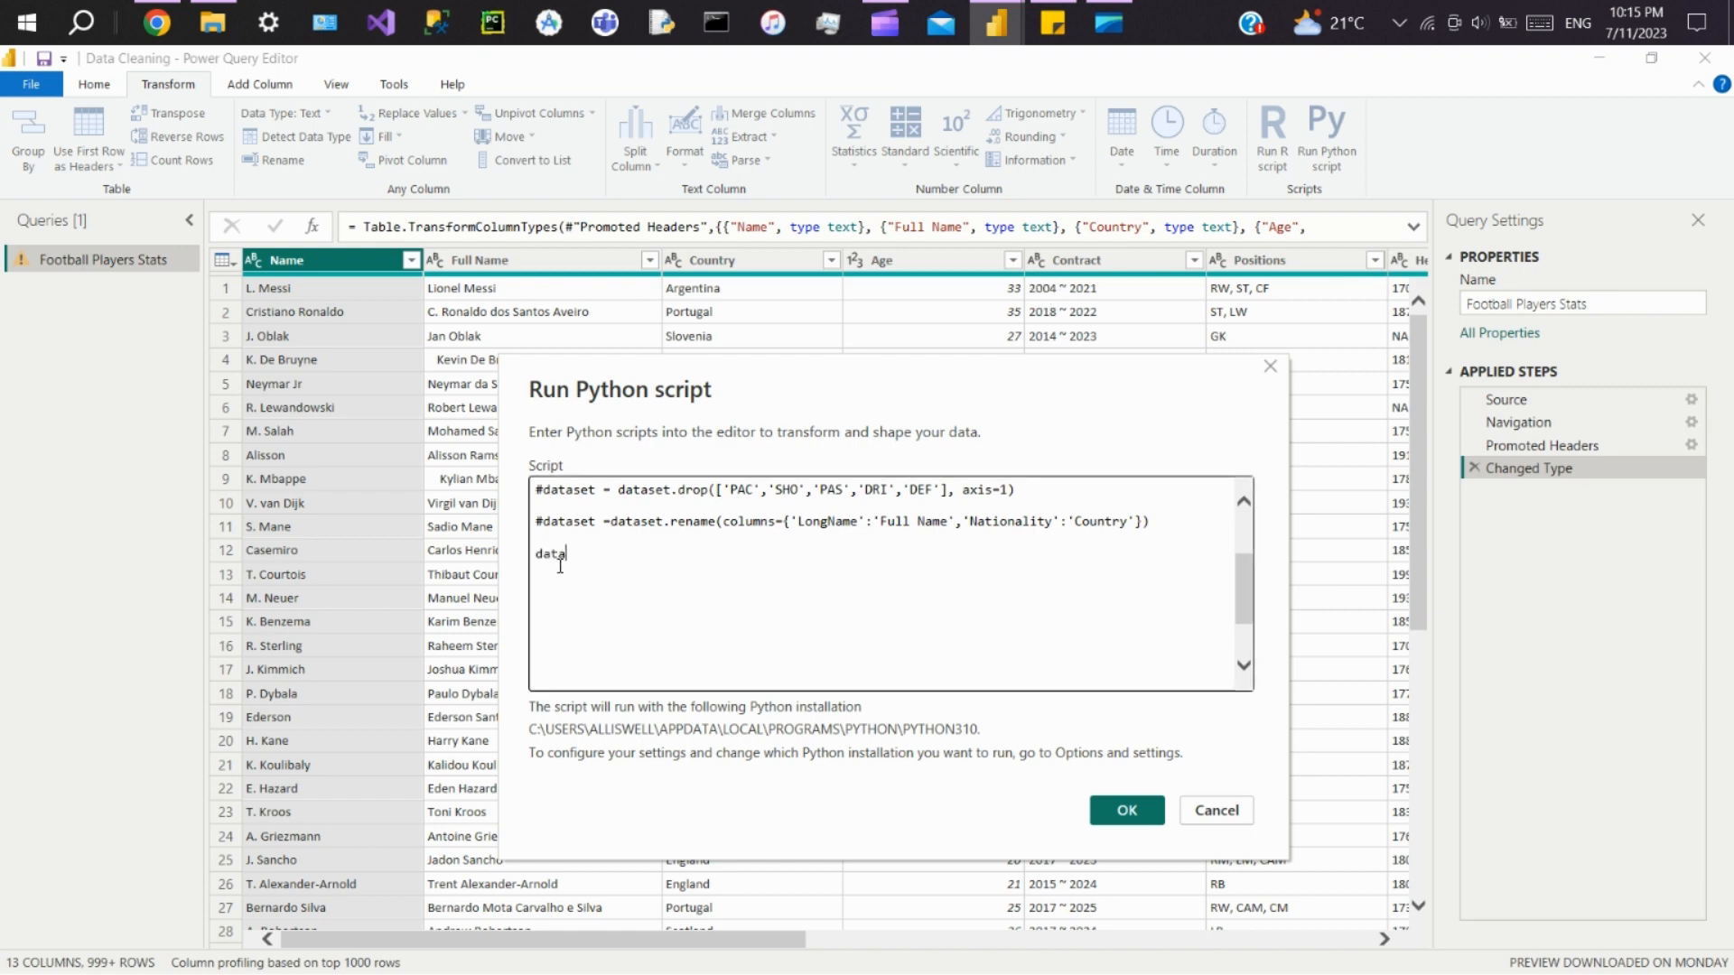
pyautogui.write('set[')
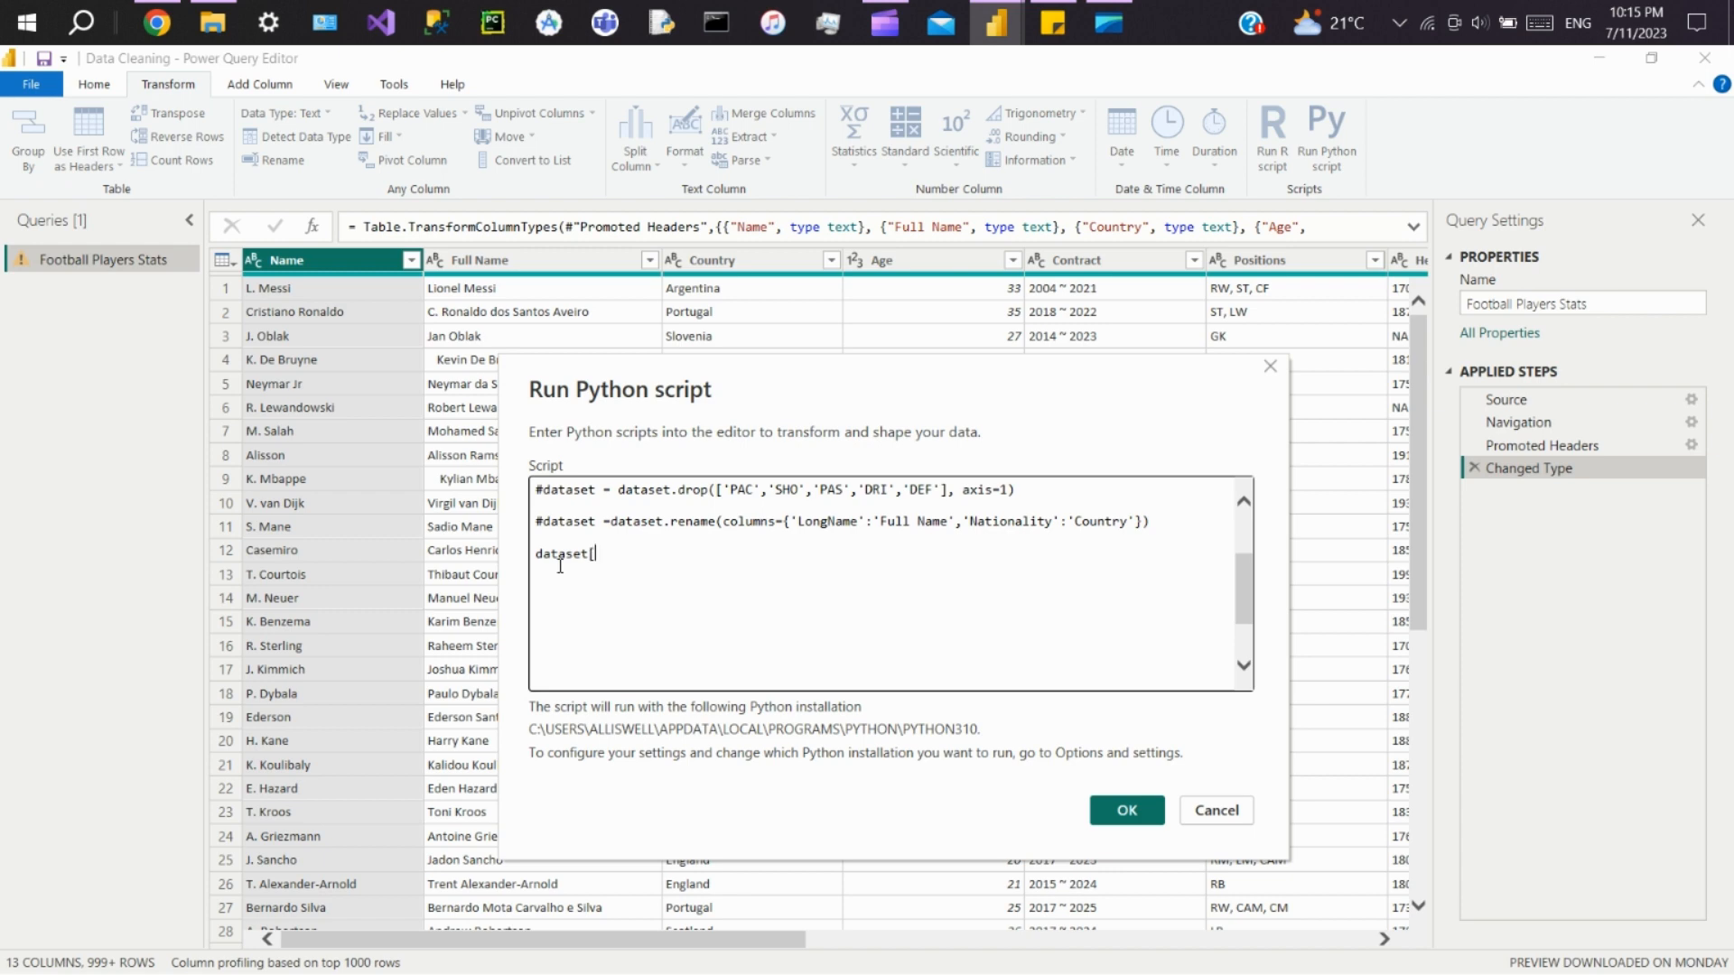
pyautogui.write('C')
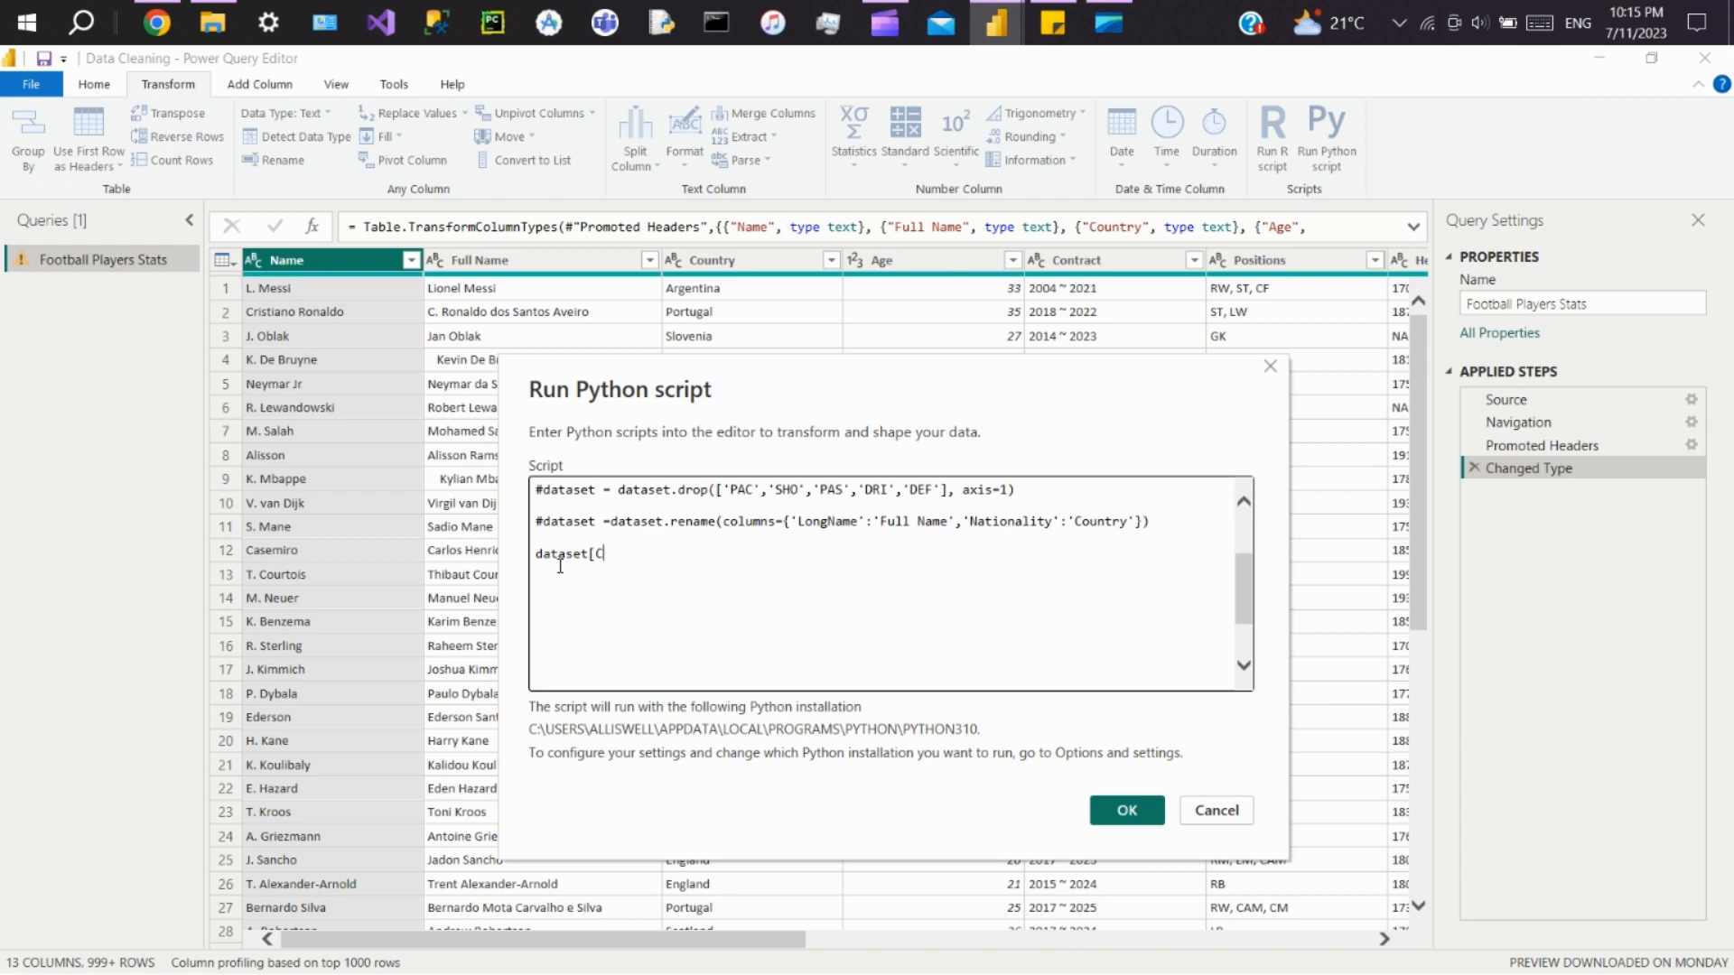
pyautogui.write('ontr')
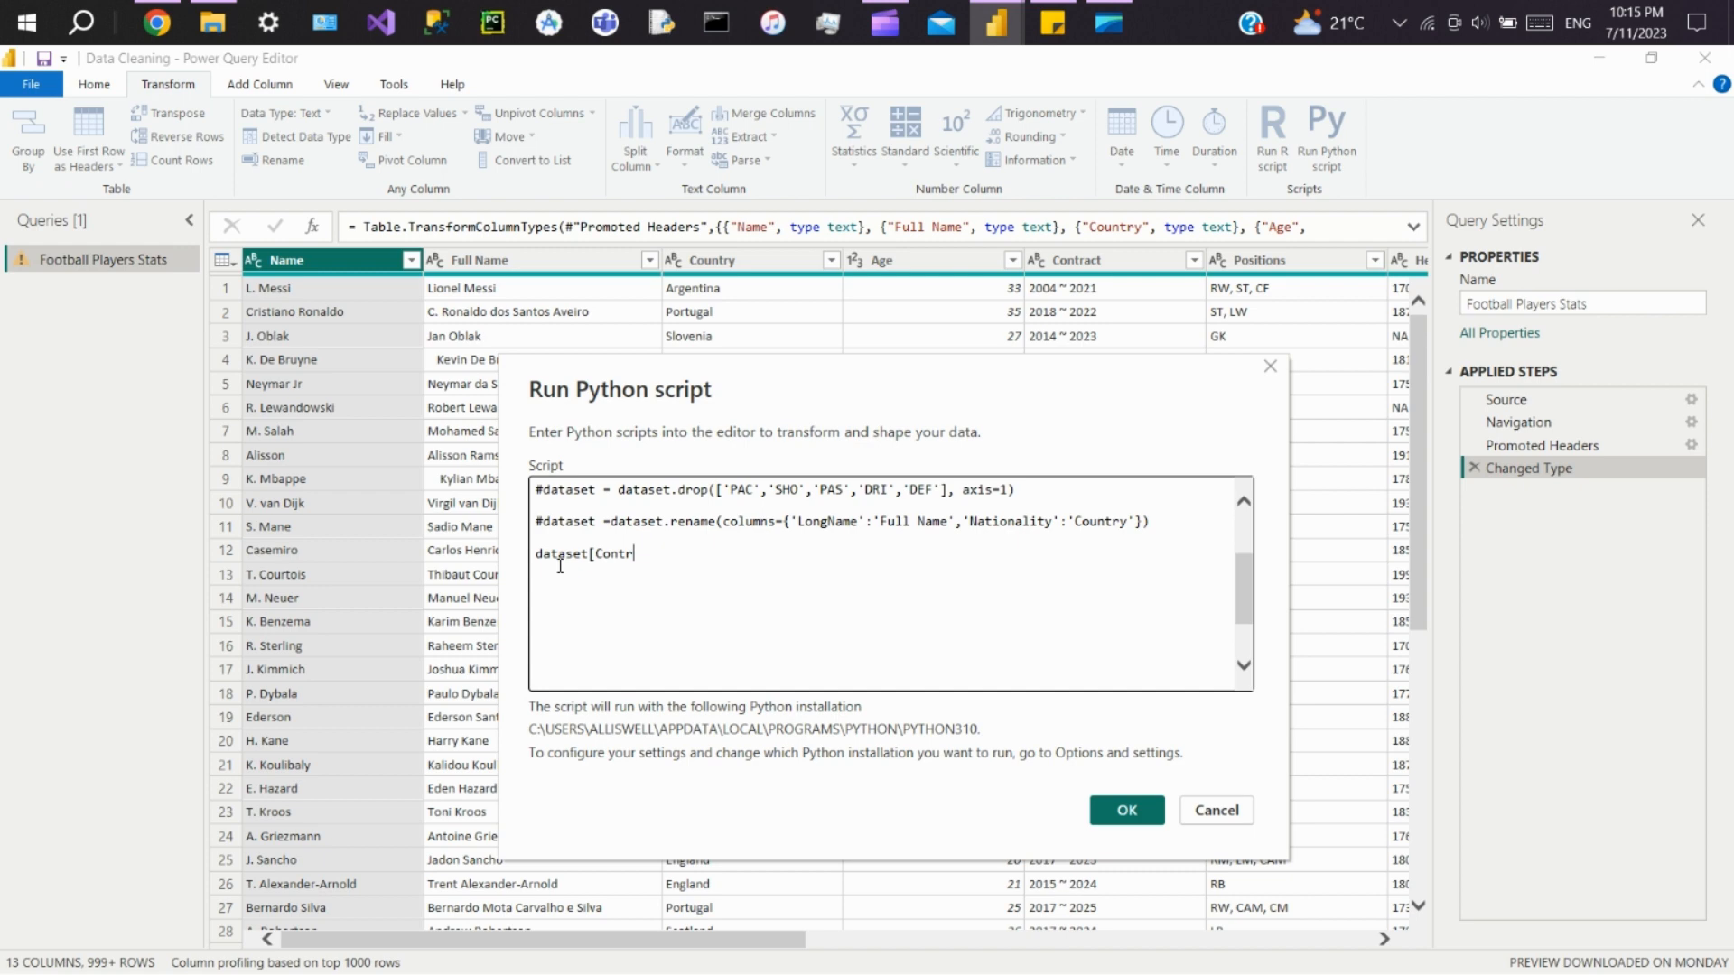
pyautogui.write('act_StartD')
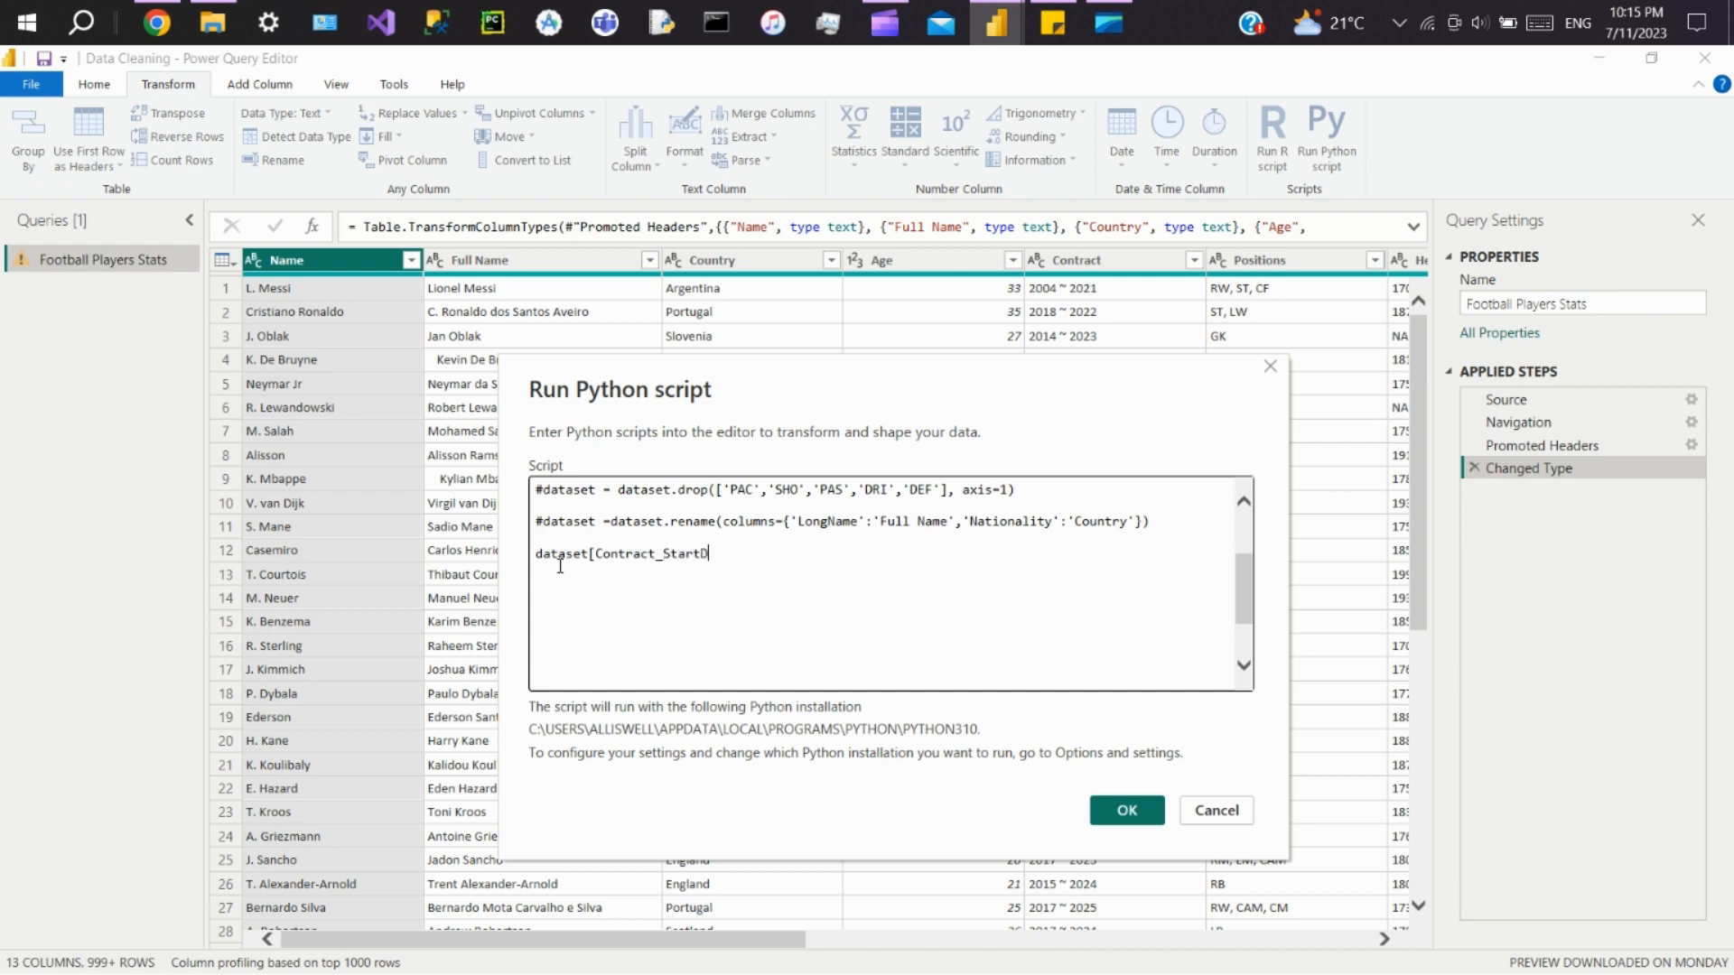
pyautogui.write('ate')
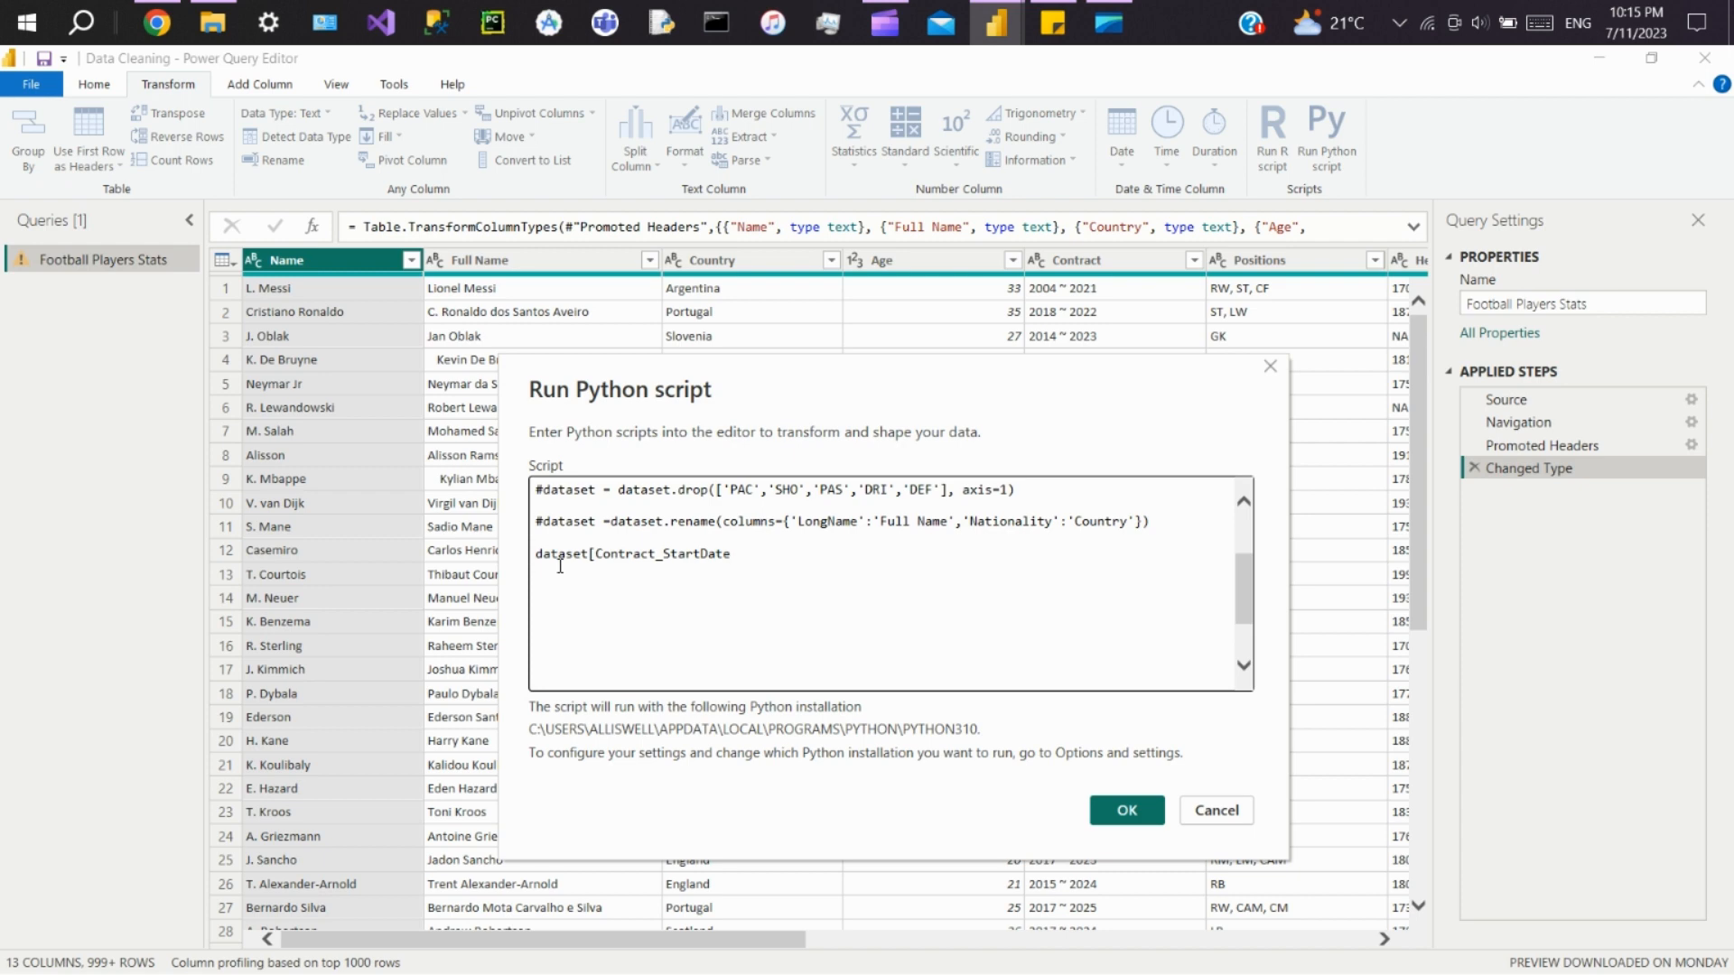
pyautogui.write(']')
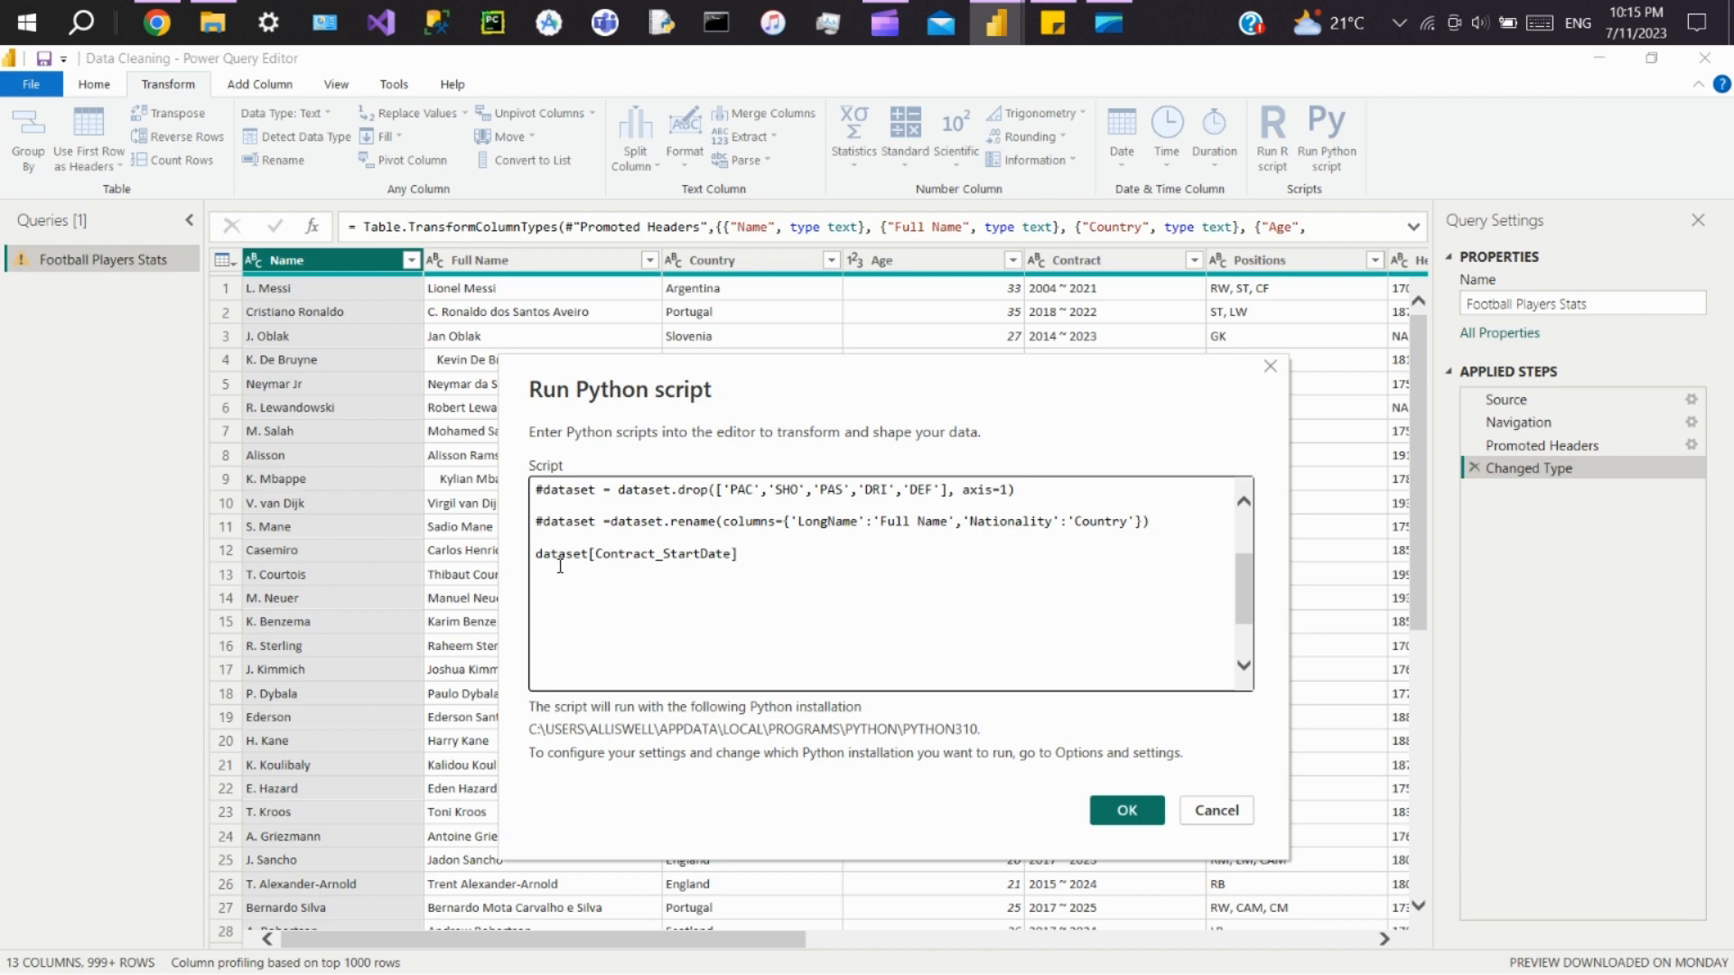
pyautogui.write(',')
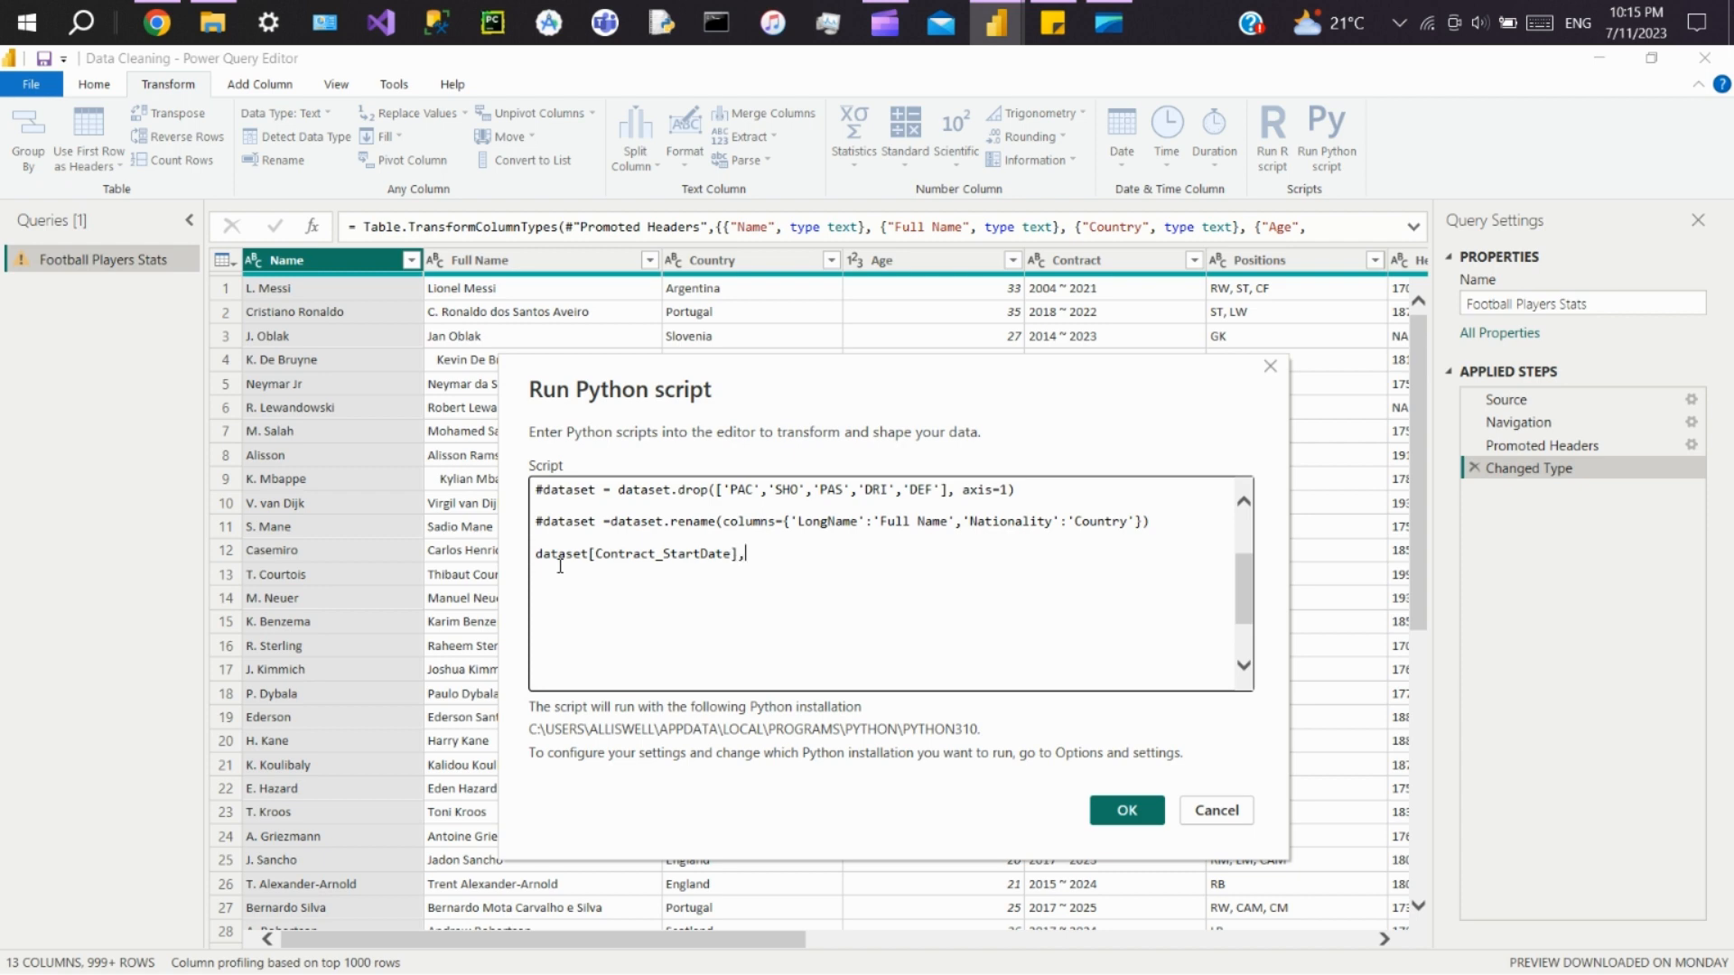
pyautogui.write(',dataset[')
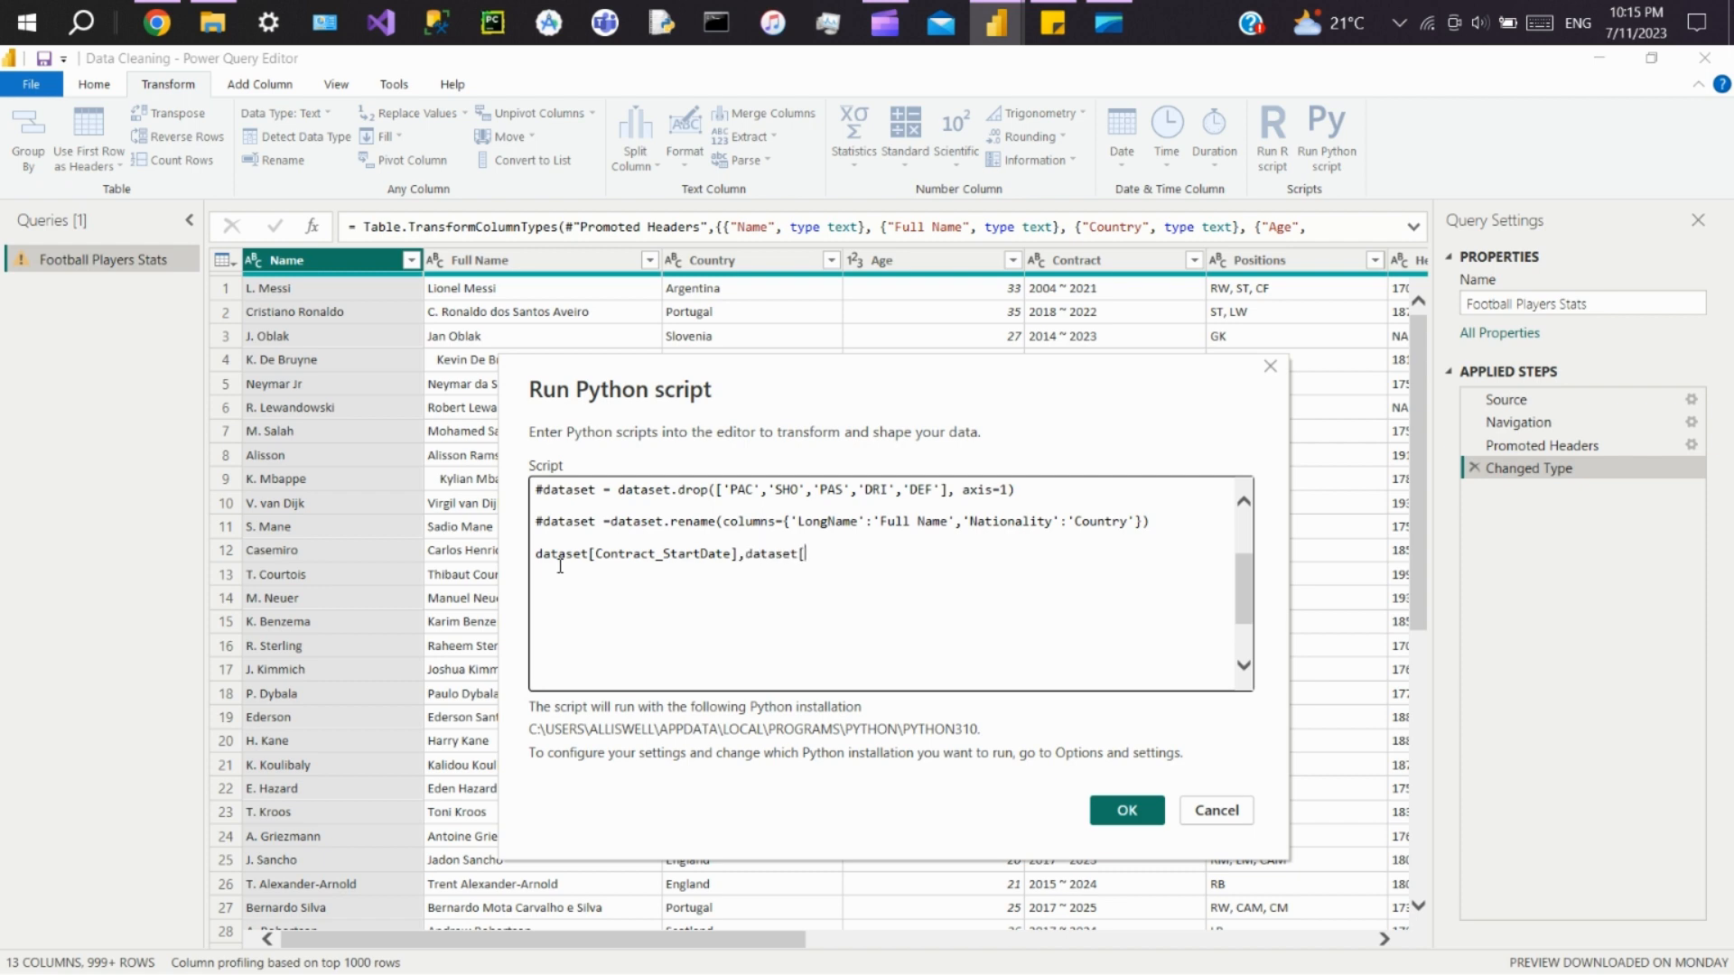
pyautogui.write("'")
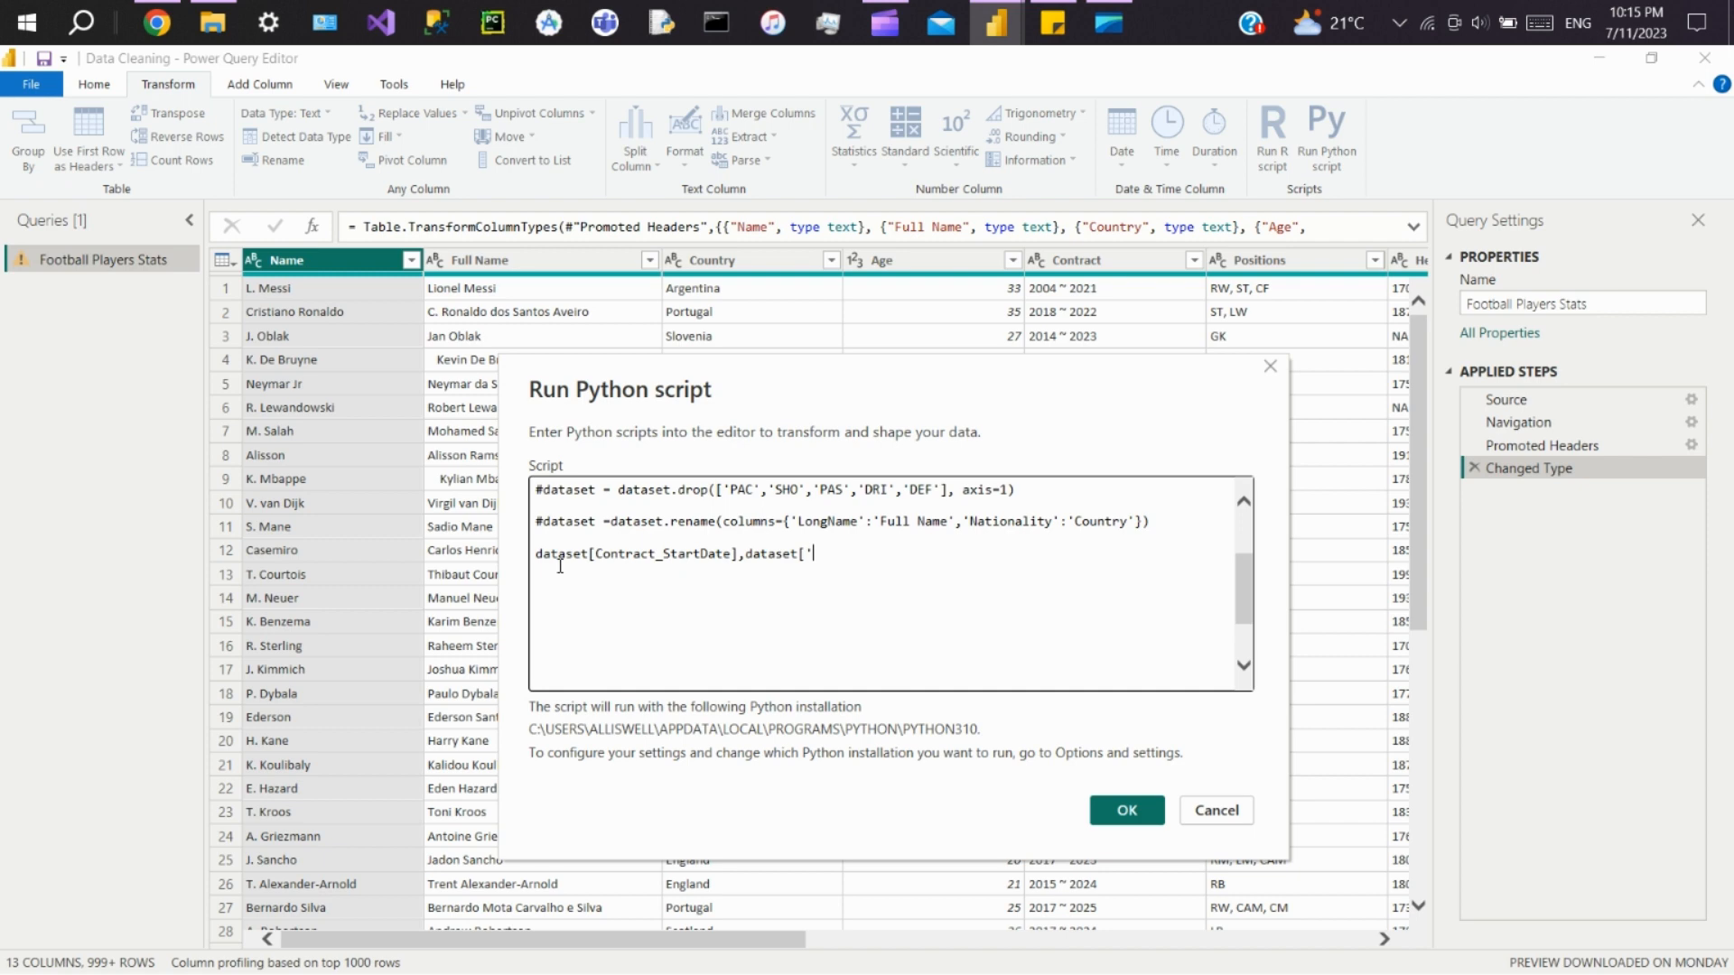
pyautogui.write('Cont')
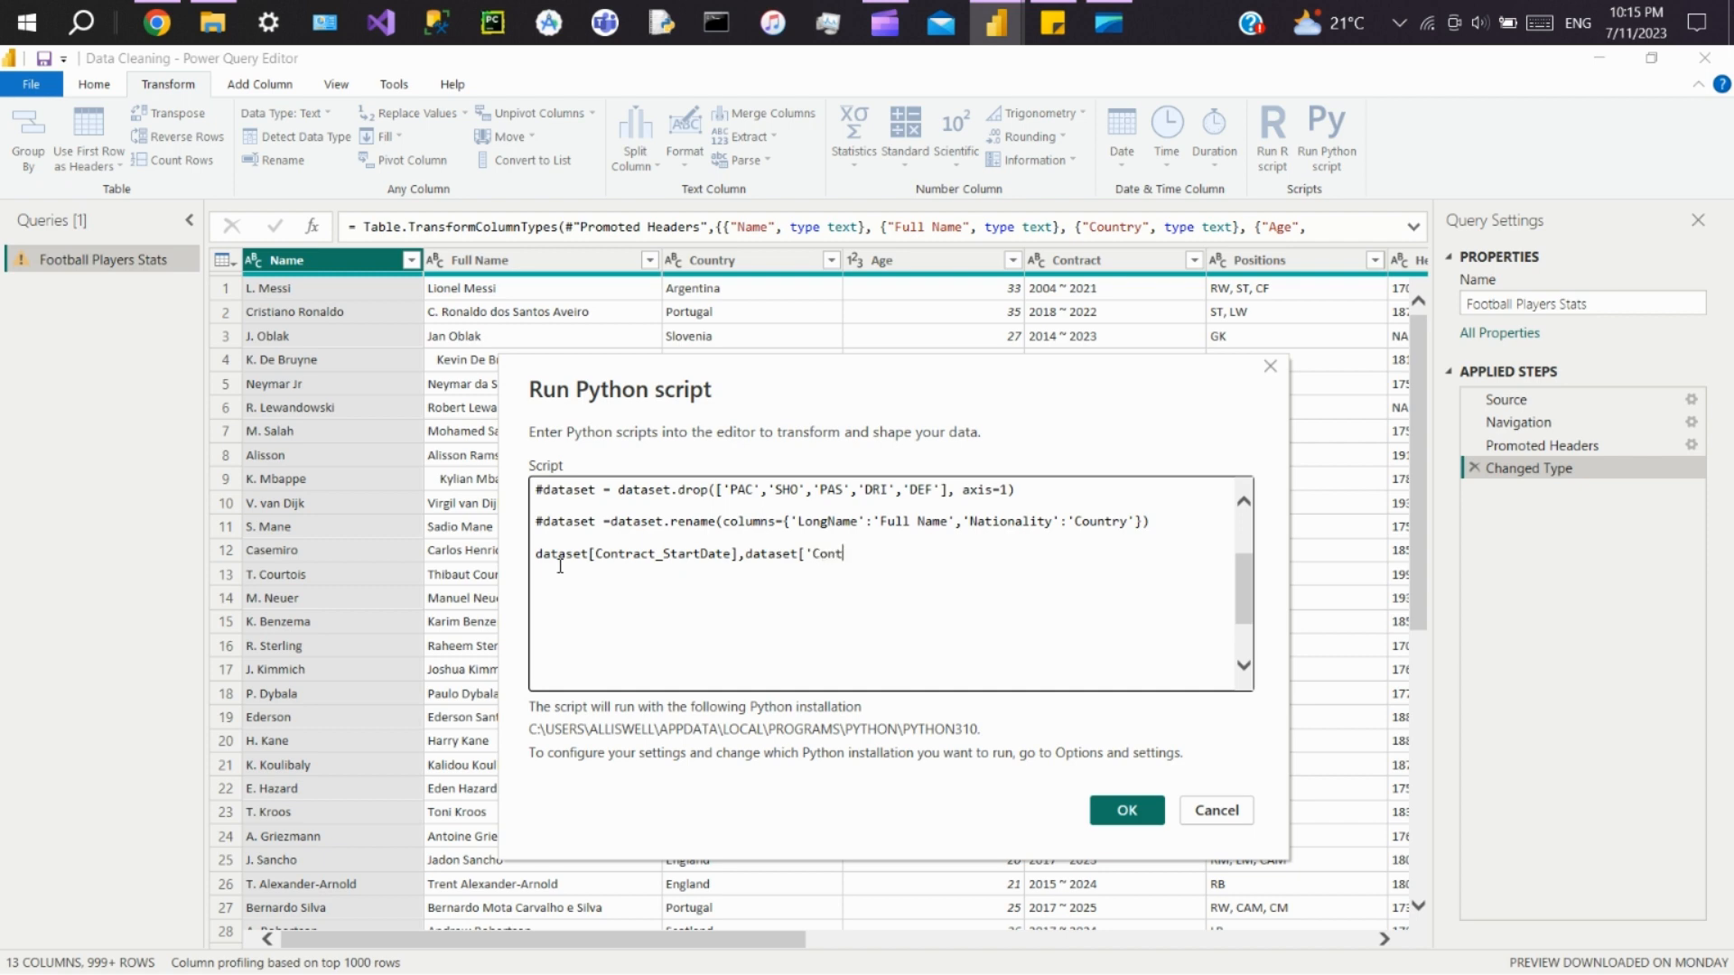
pyautogui.write('ract')
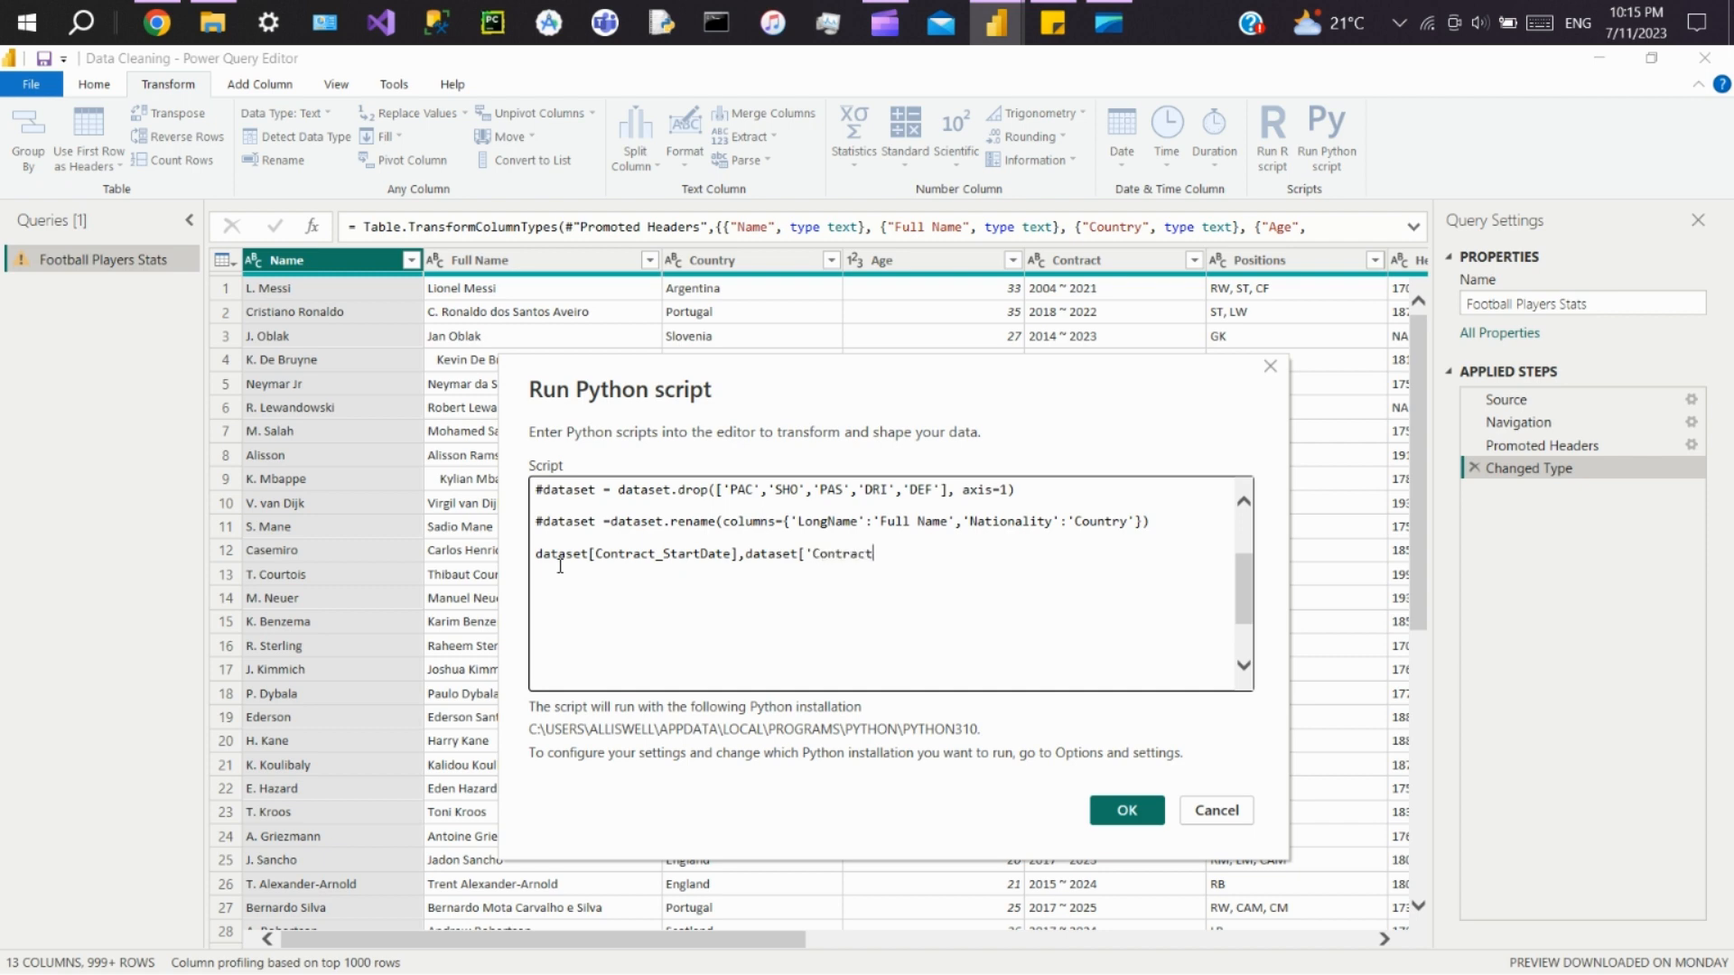
pyautogui.write('_End')
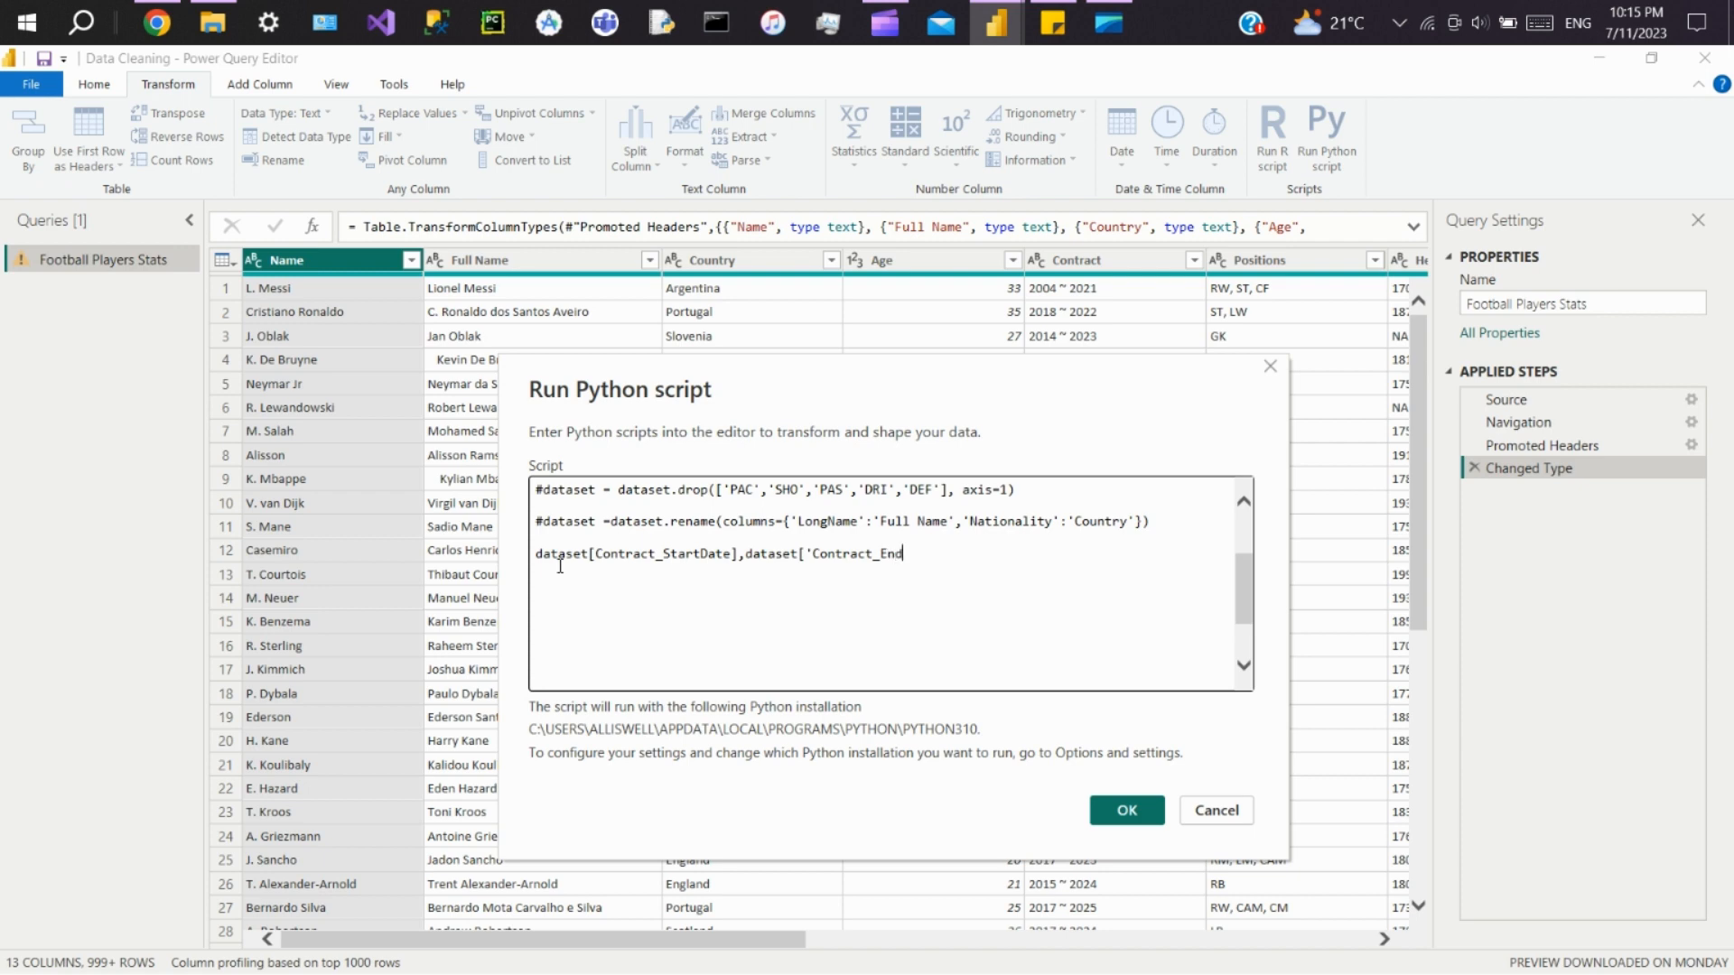
pyautogui.write('Date')
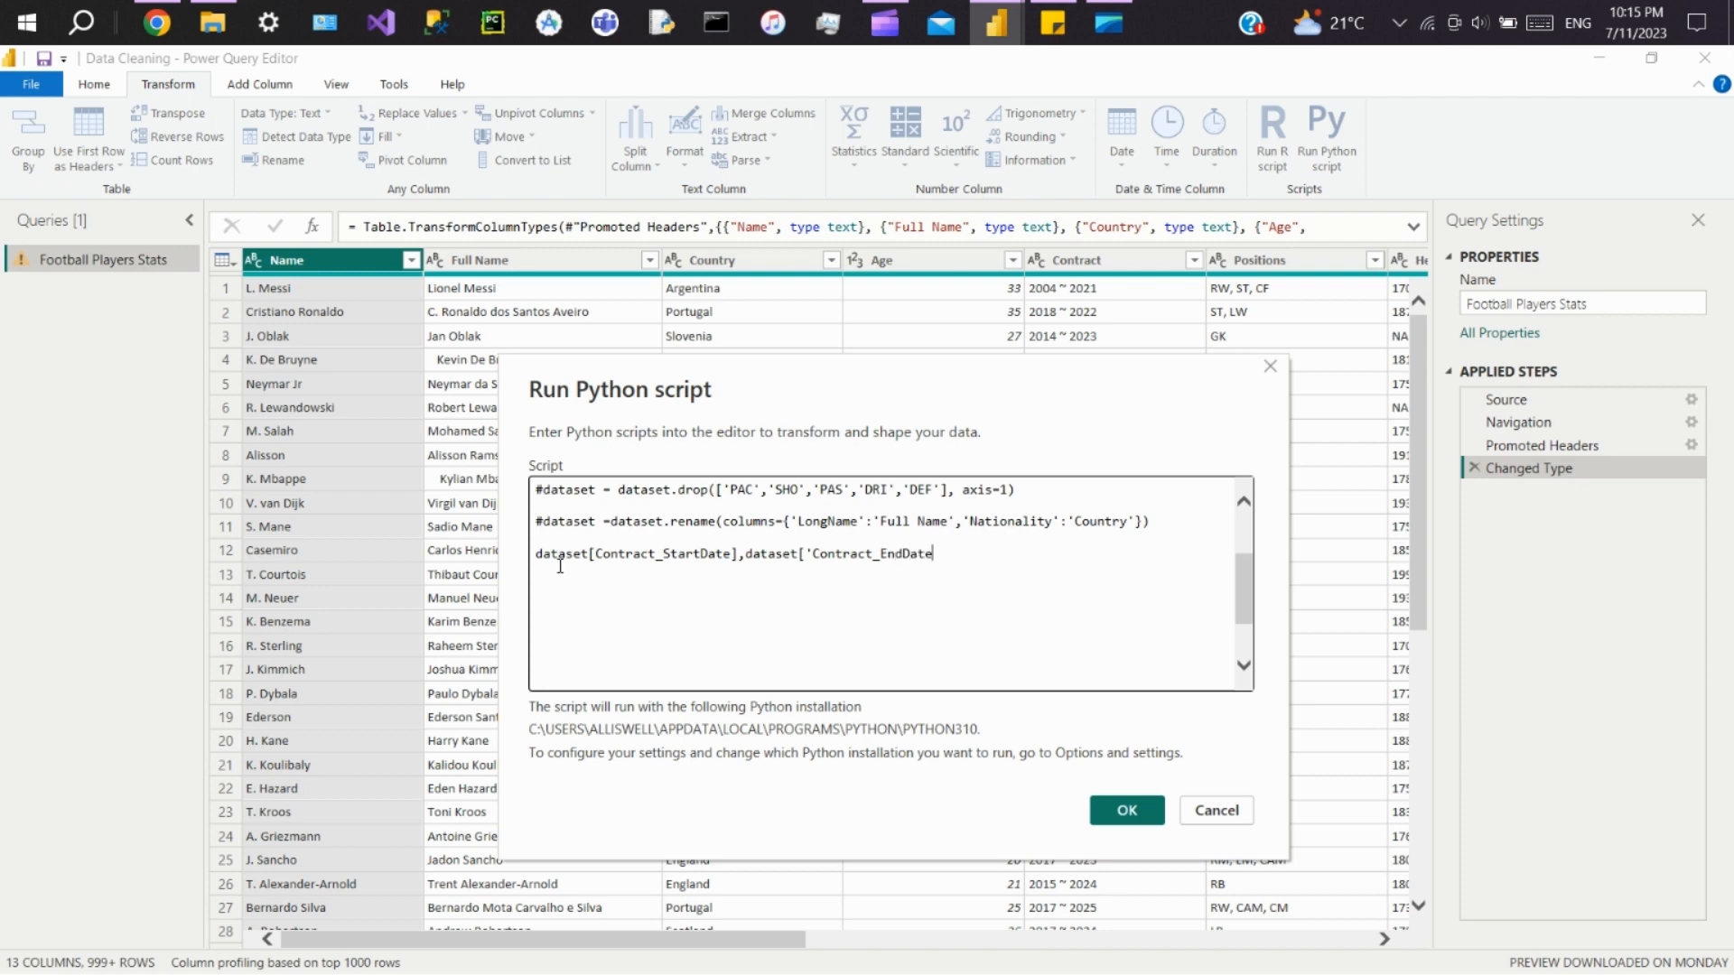
pyautogui.write(']')
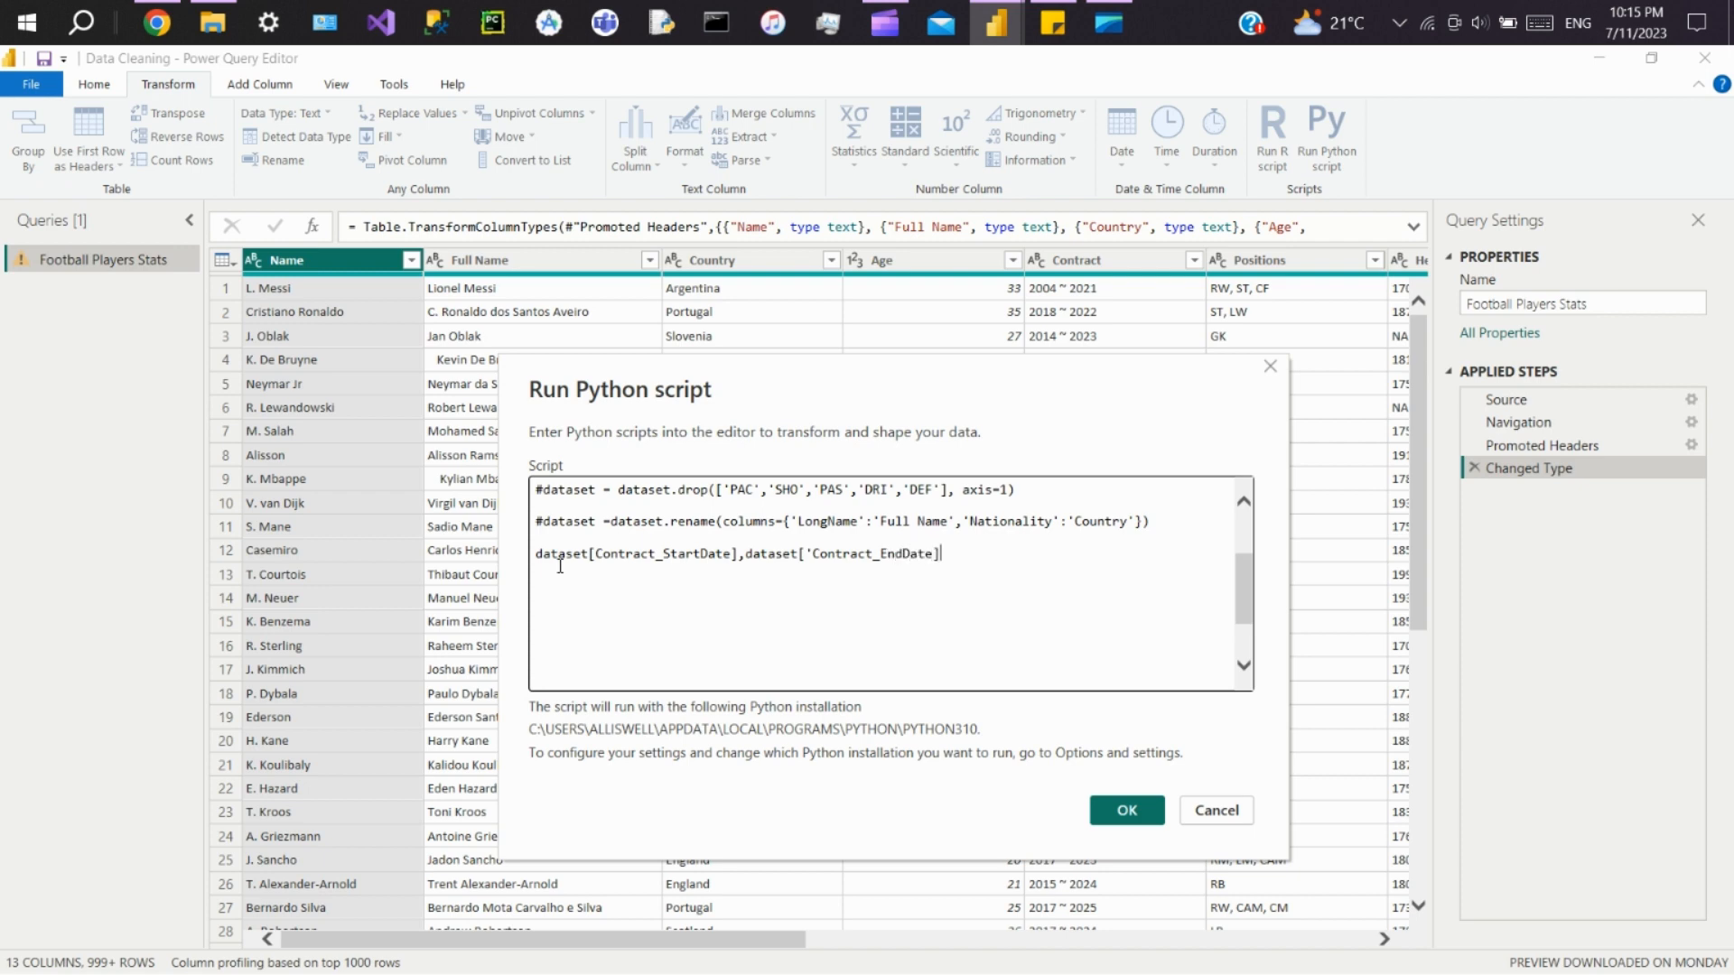
# Step: Assign them the Contract column split with str.split('~', 1) and run the script
pyautogui.write('=dataset')
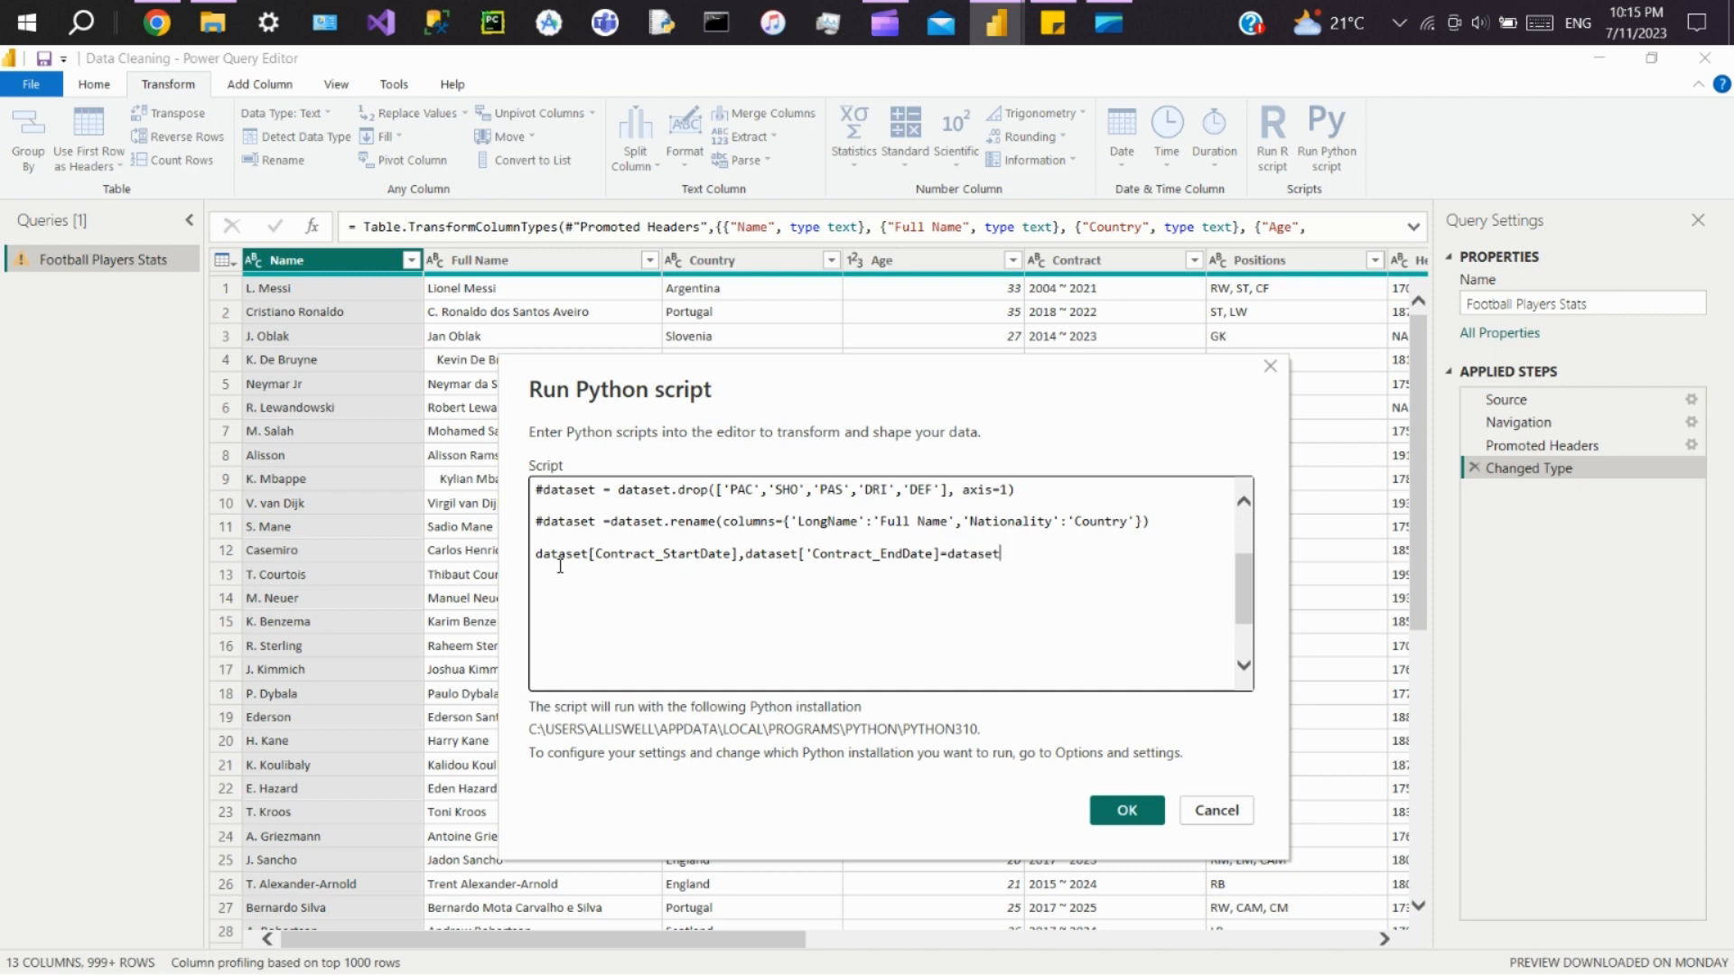
pyautogui.write('[')
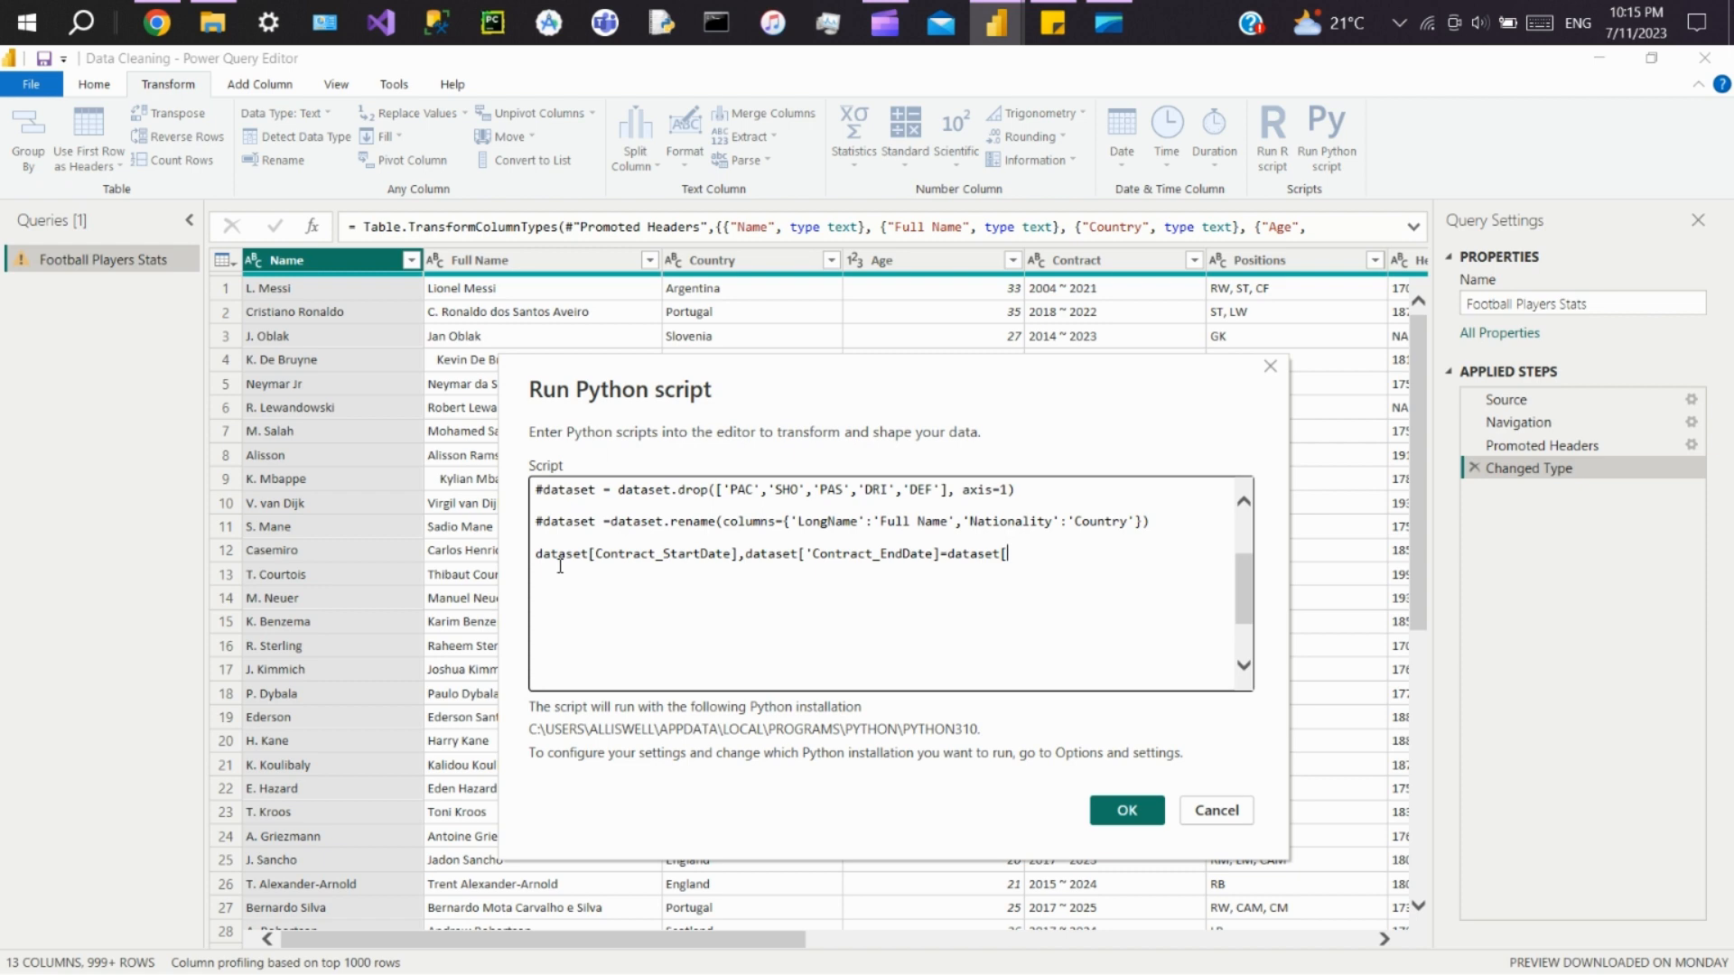
pyautogui.write("'")
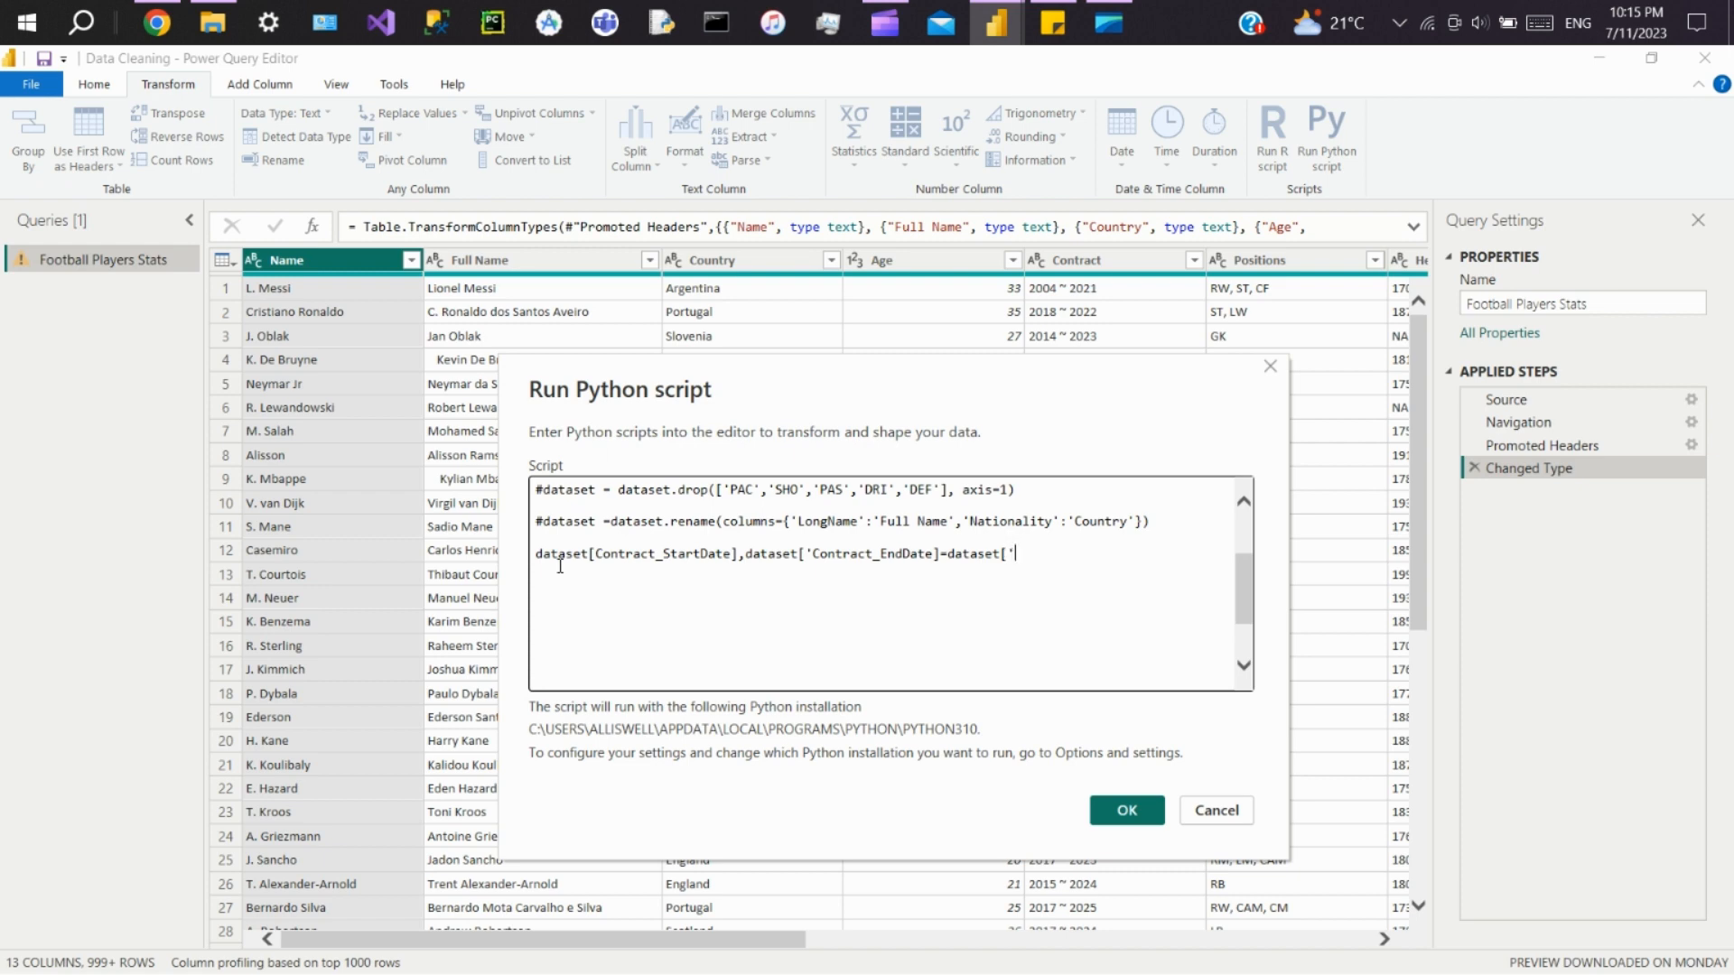
pyautogui.write('Contra')
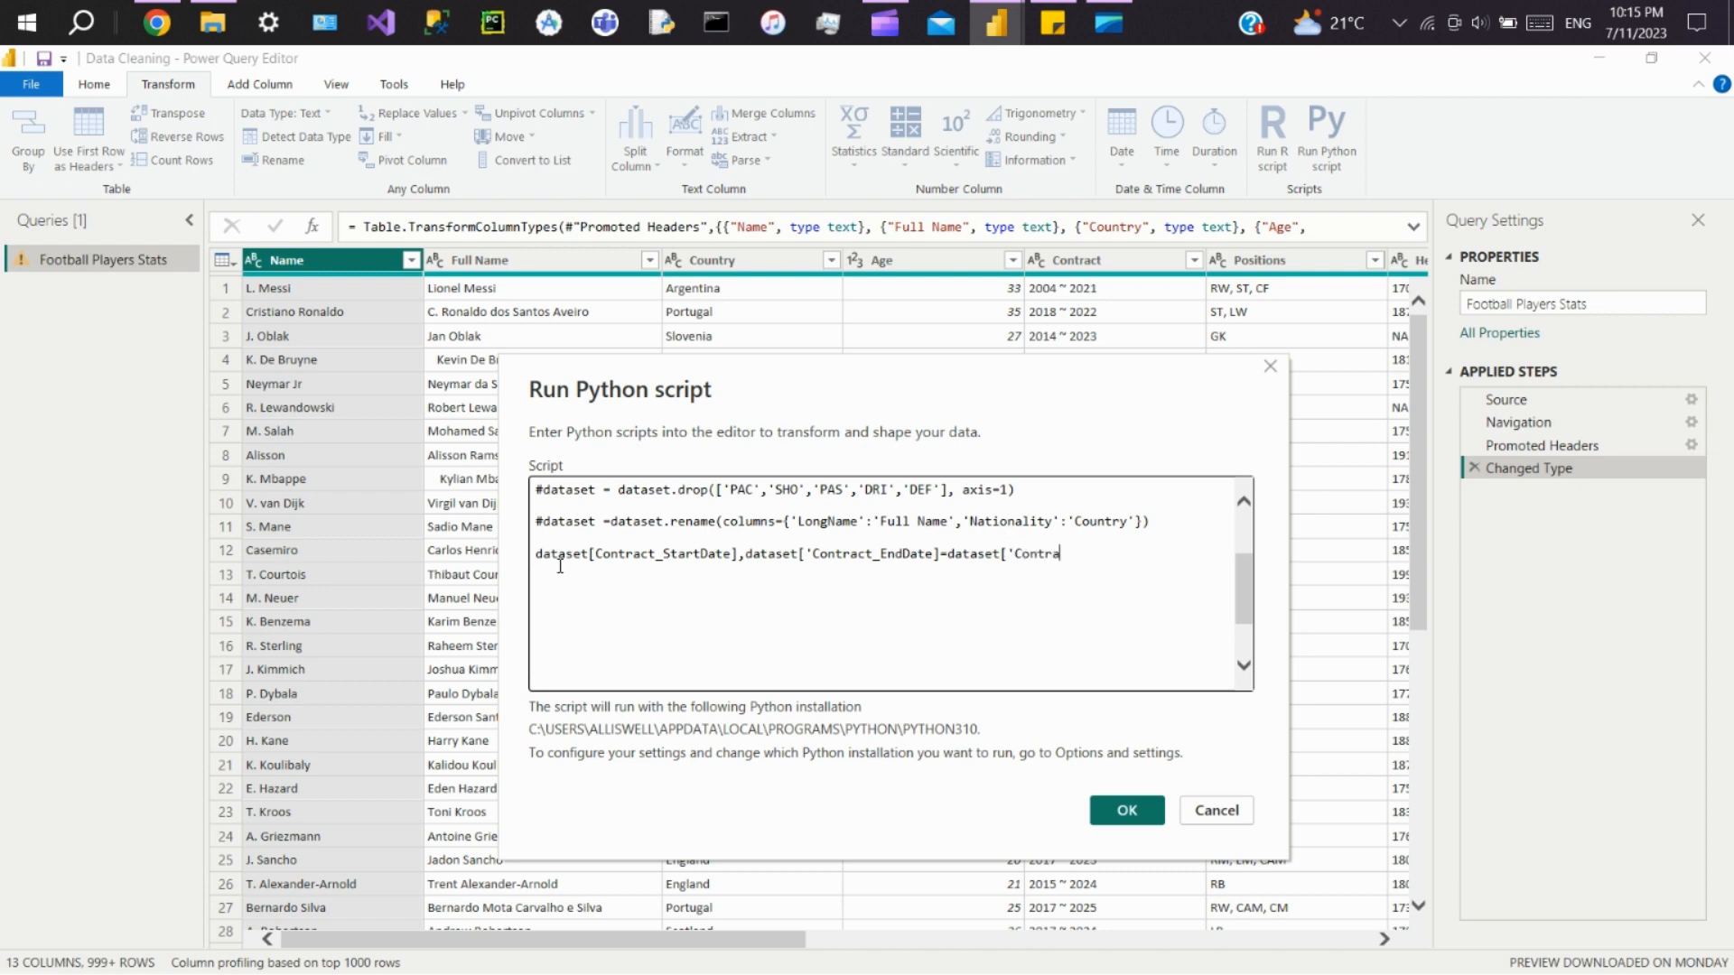
pyautogui.write("t'")
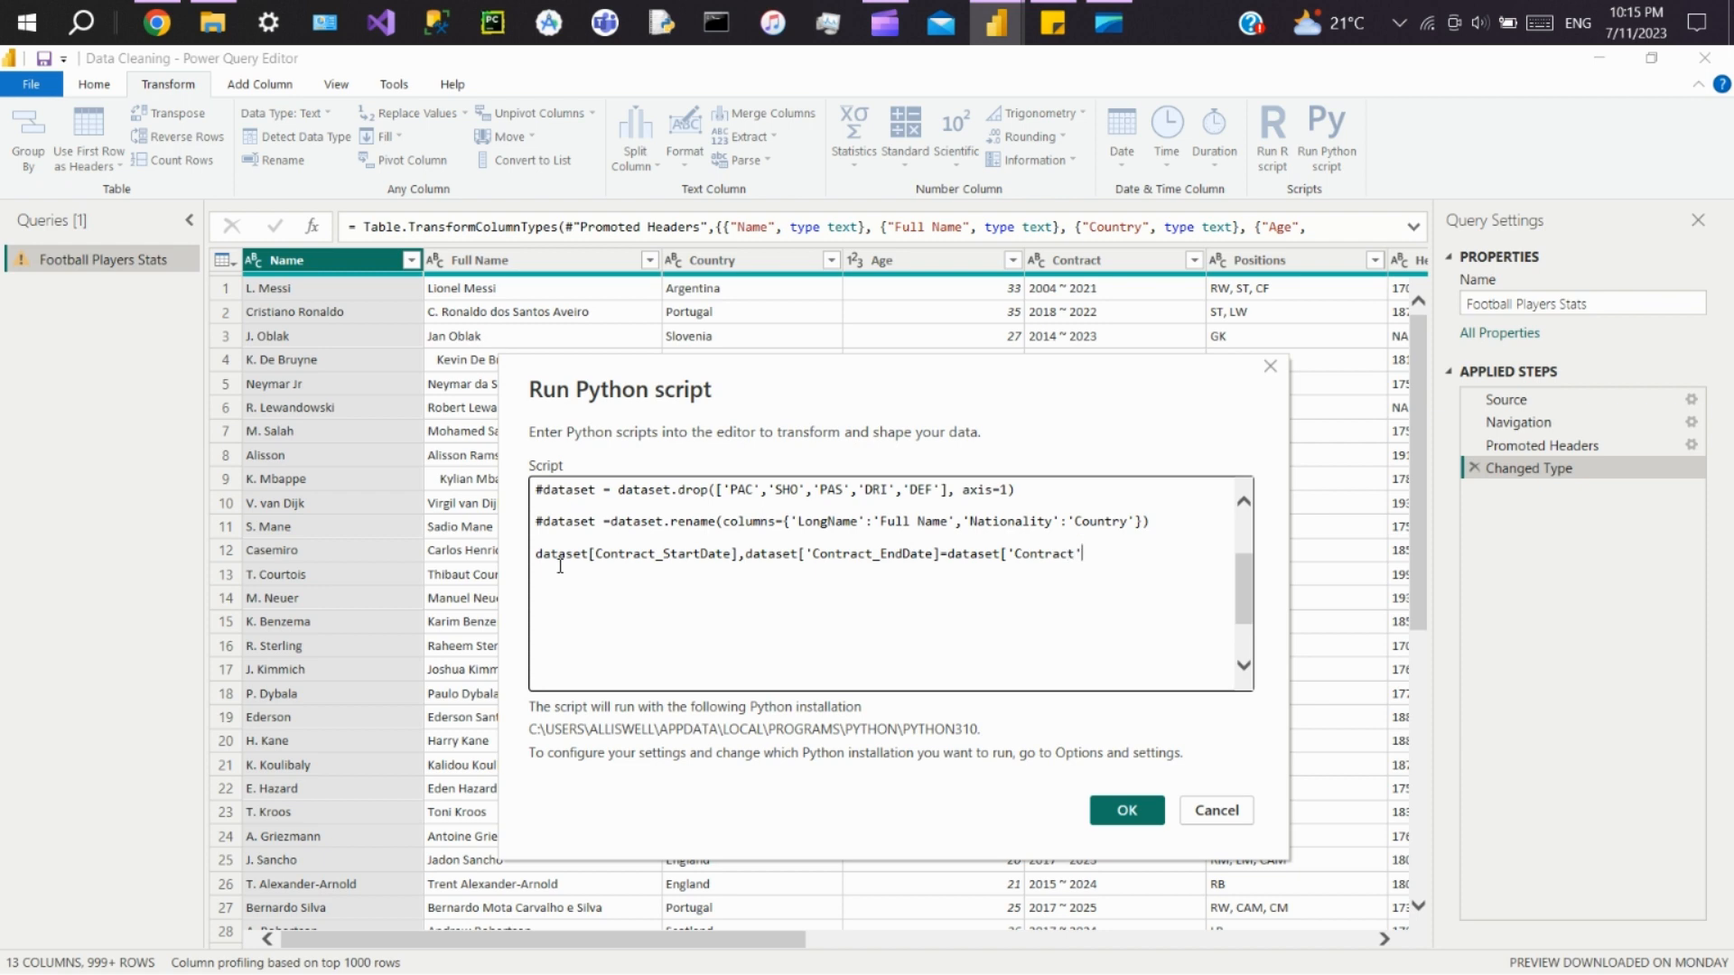
pyautogui.write(".str.split('~', 1).str")
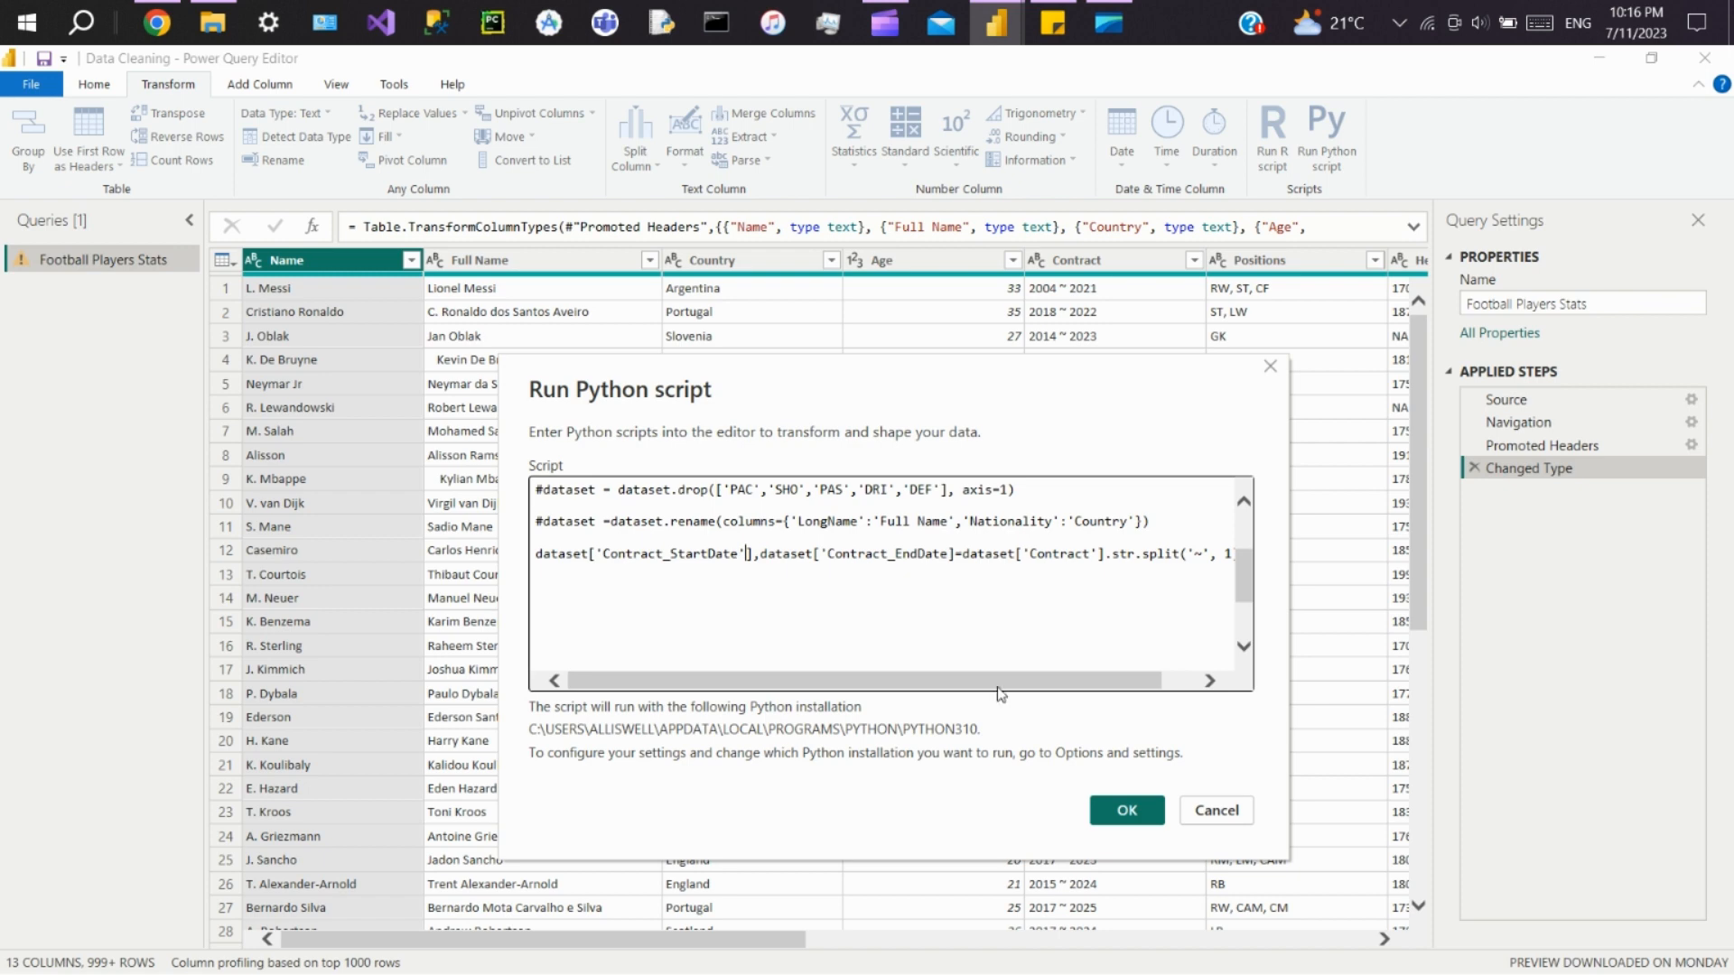
pyautogui.click(1125, 809)
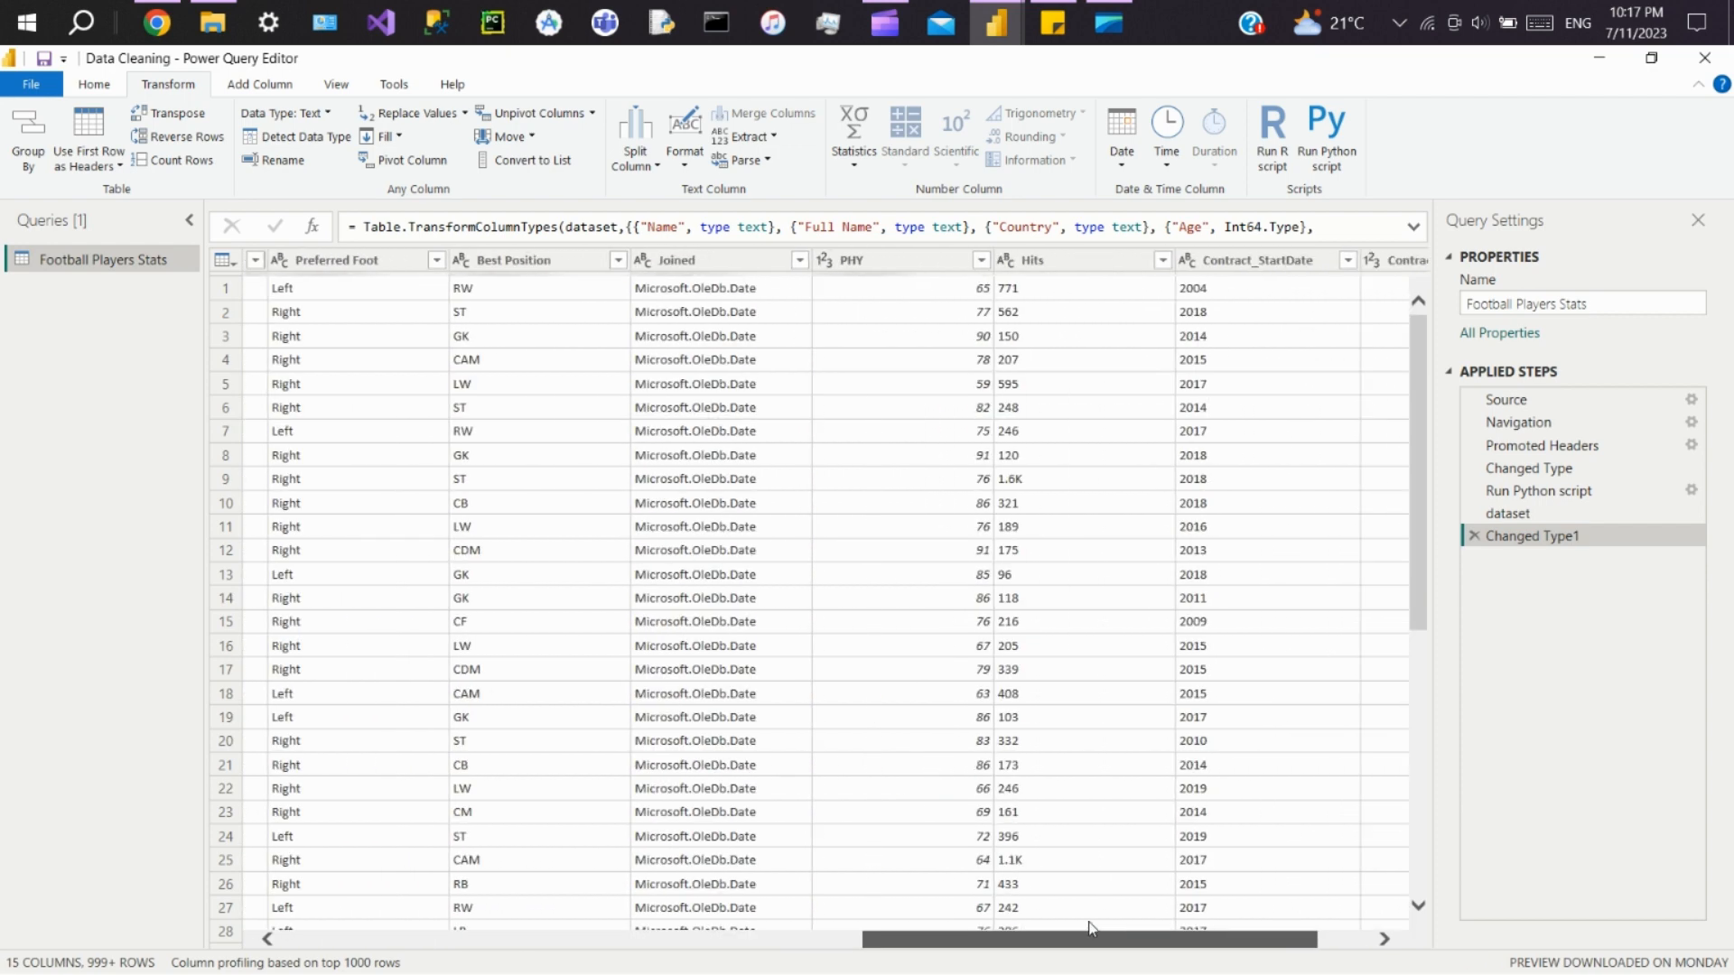
# Step: Scroll the preview right to inspect the new Contract_StartDate column of start years
pyautogui.hscroll(3)
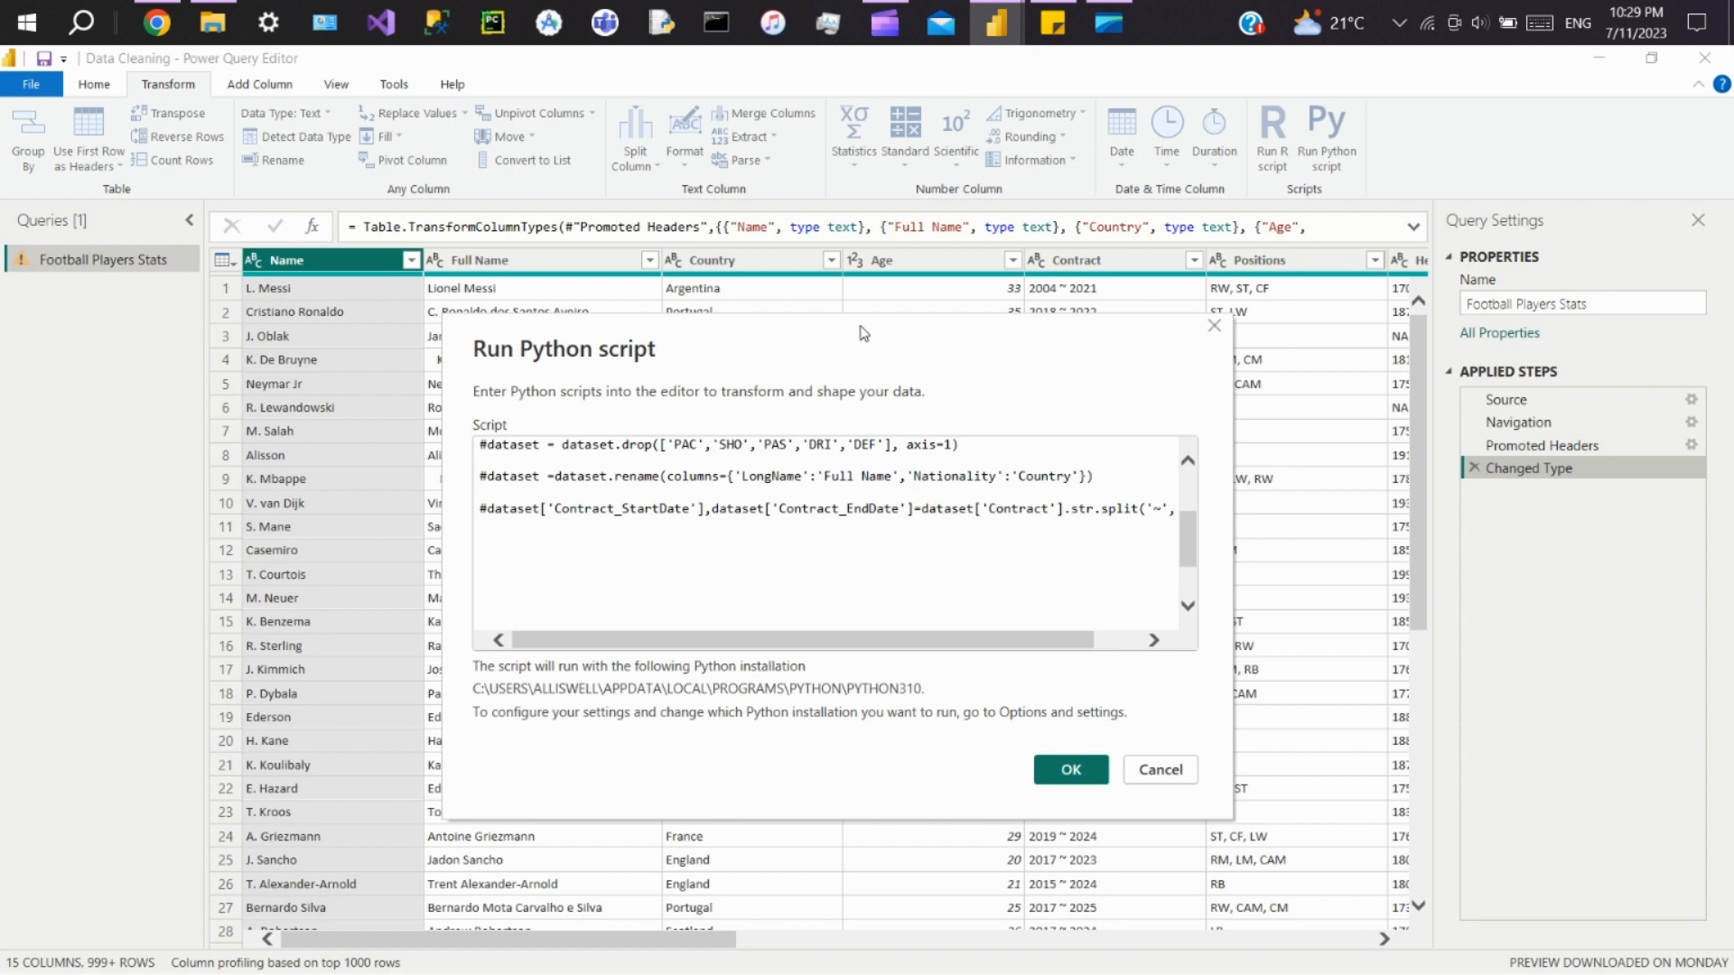
pyautogui.moveTo(824, 336)
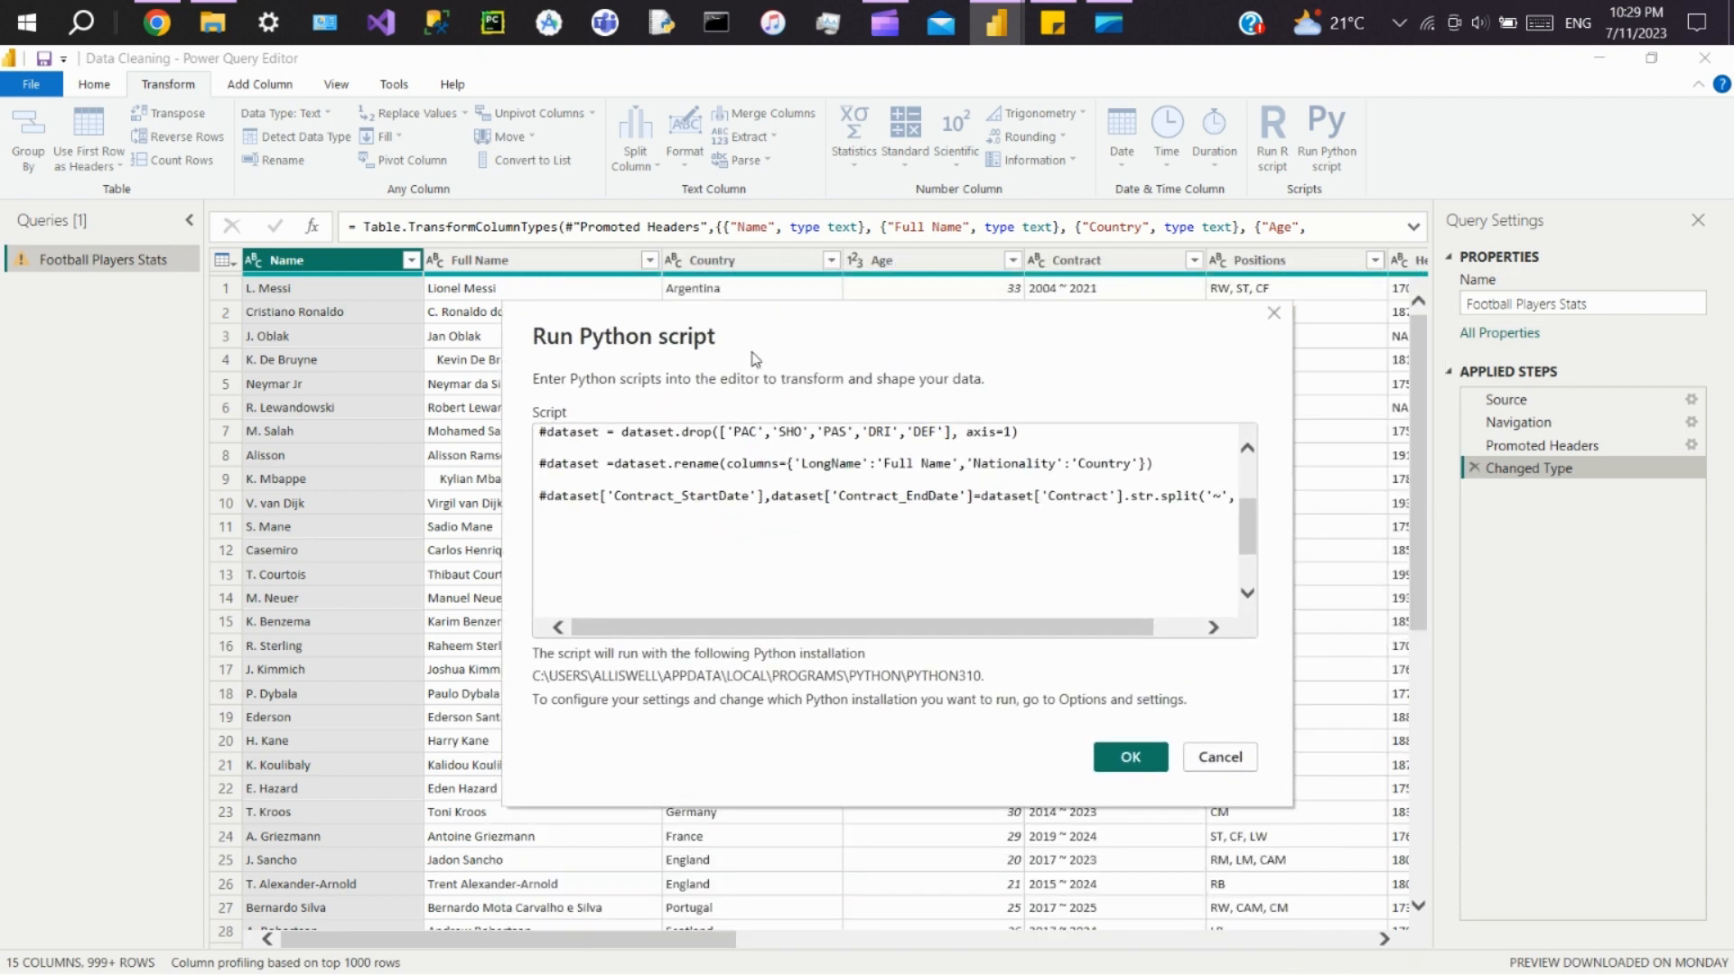
# Step: Add dataset.applymap(lambda x: x.strip() if isinstance(x, str) else x) and confirm with OK
pyautogui.write('dataset =')
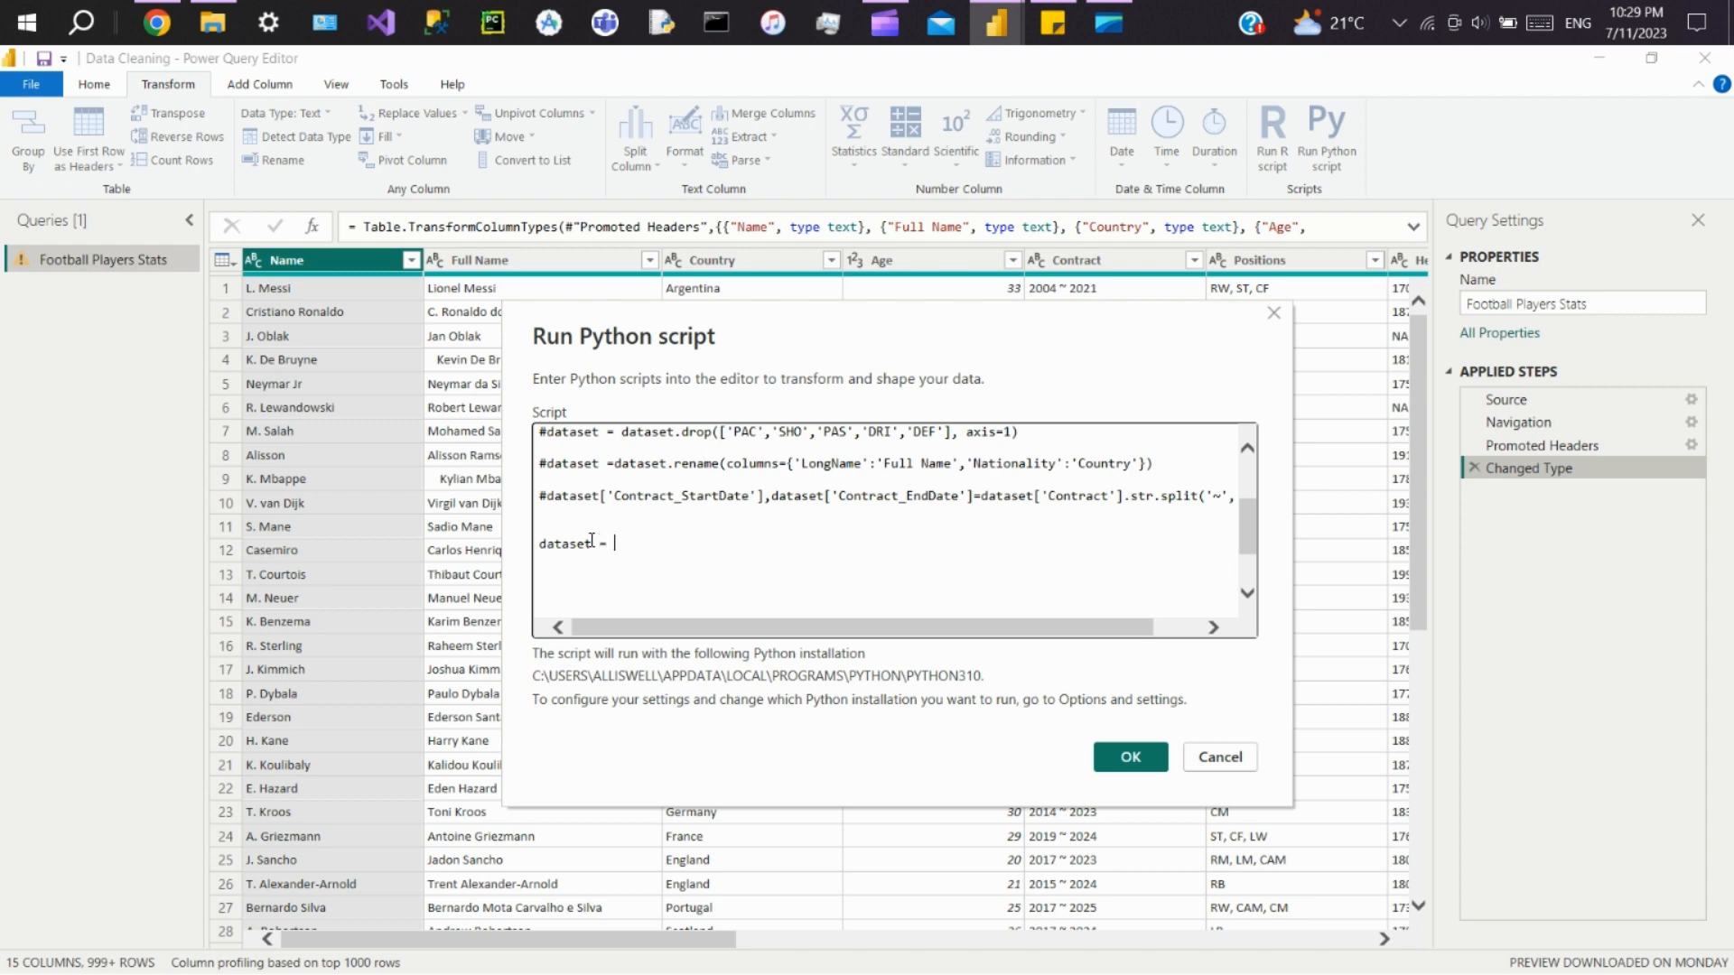
pyautogui.write('dataset')
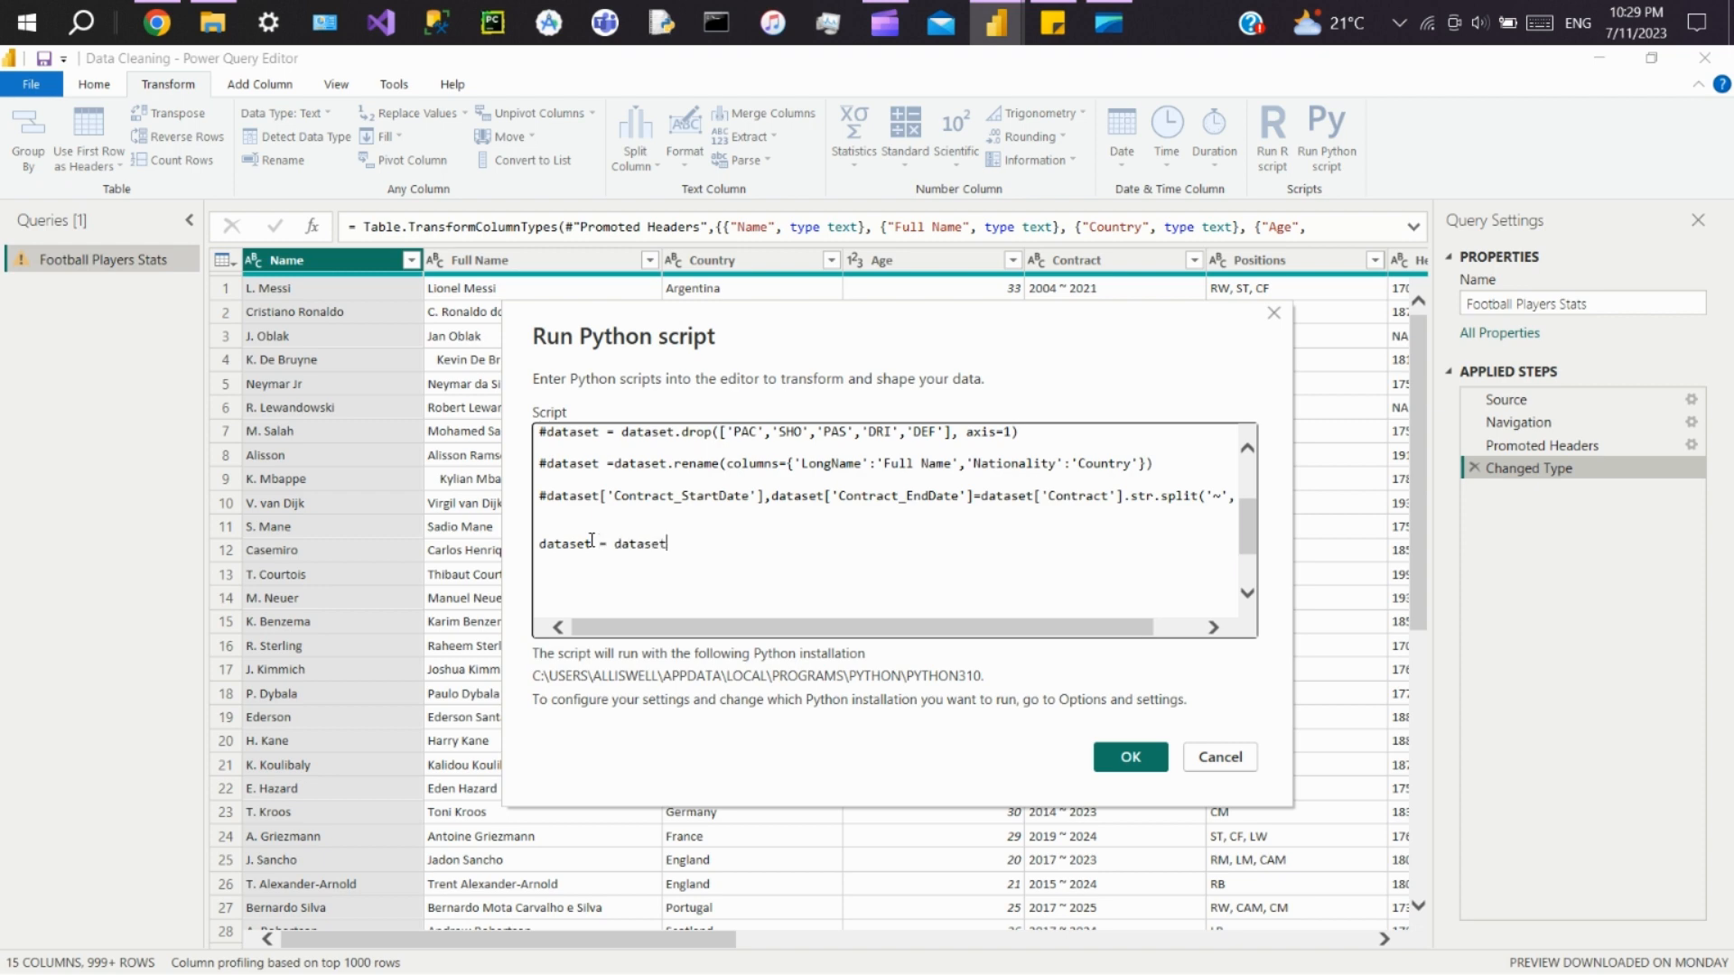
pyautogui.write('.applymap(lambda x: x.strip() if isinstance(x, str) else x)')
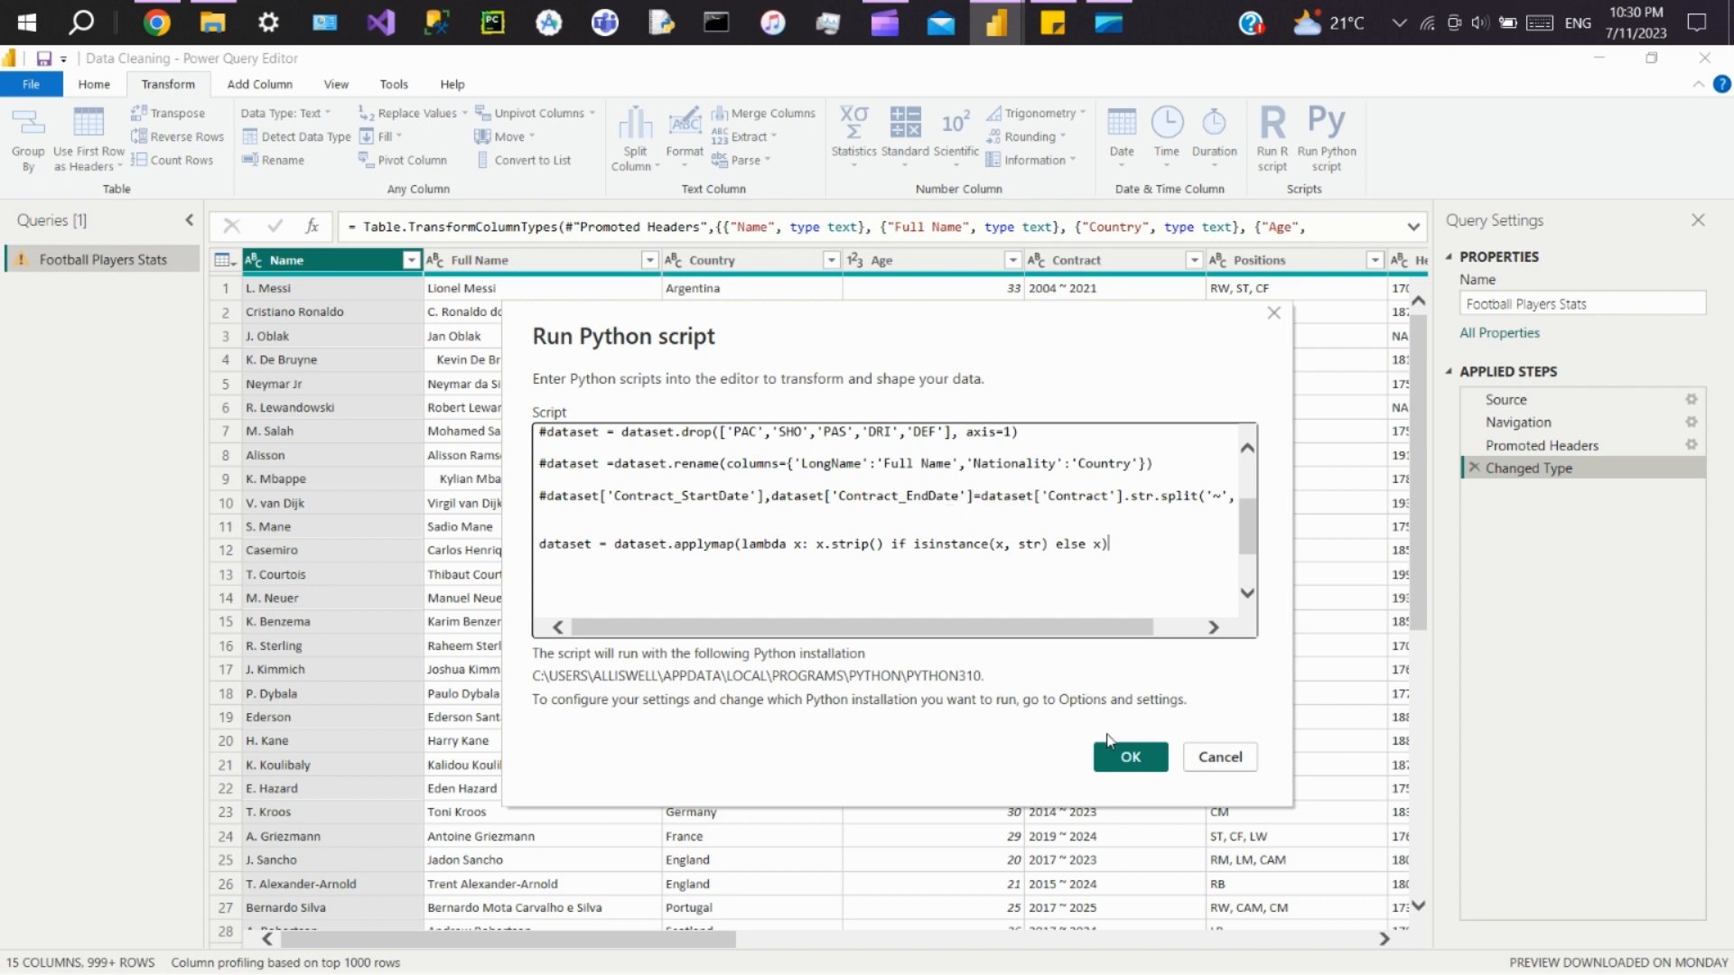
pyautogui.click(1128, 757)
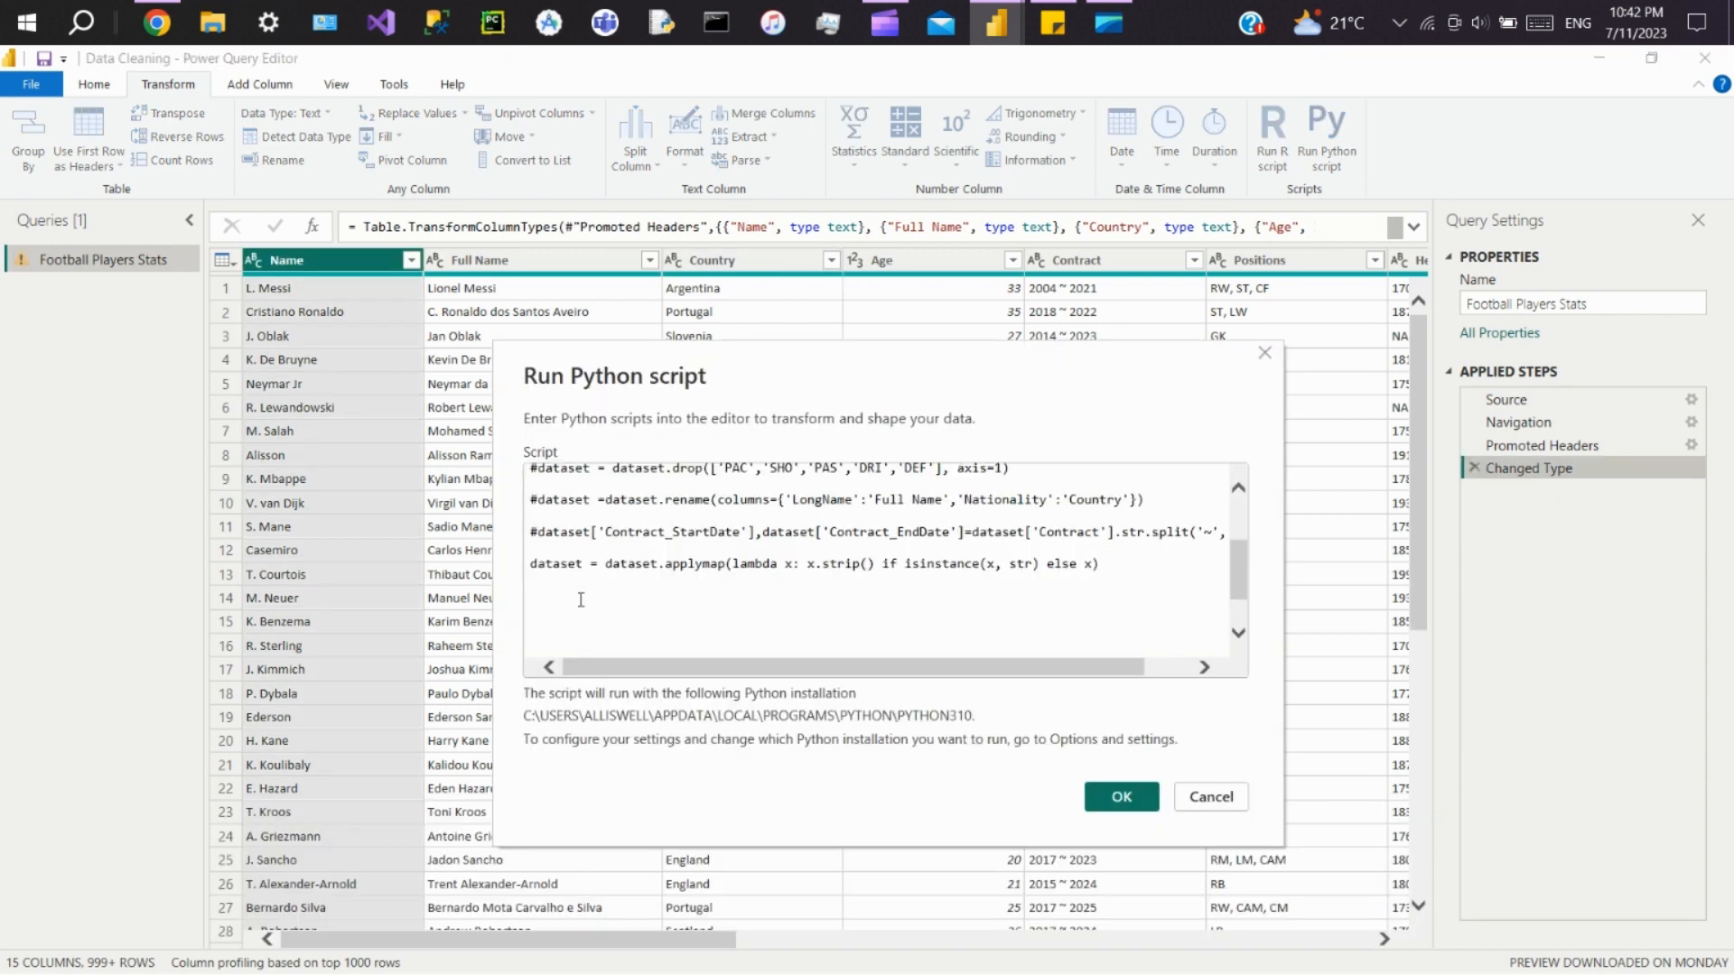
# Step: Add dataset = dataset[dataset['Age']>30] on a new line and run the script
pyautogui.click(531, 595)
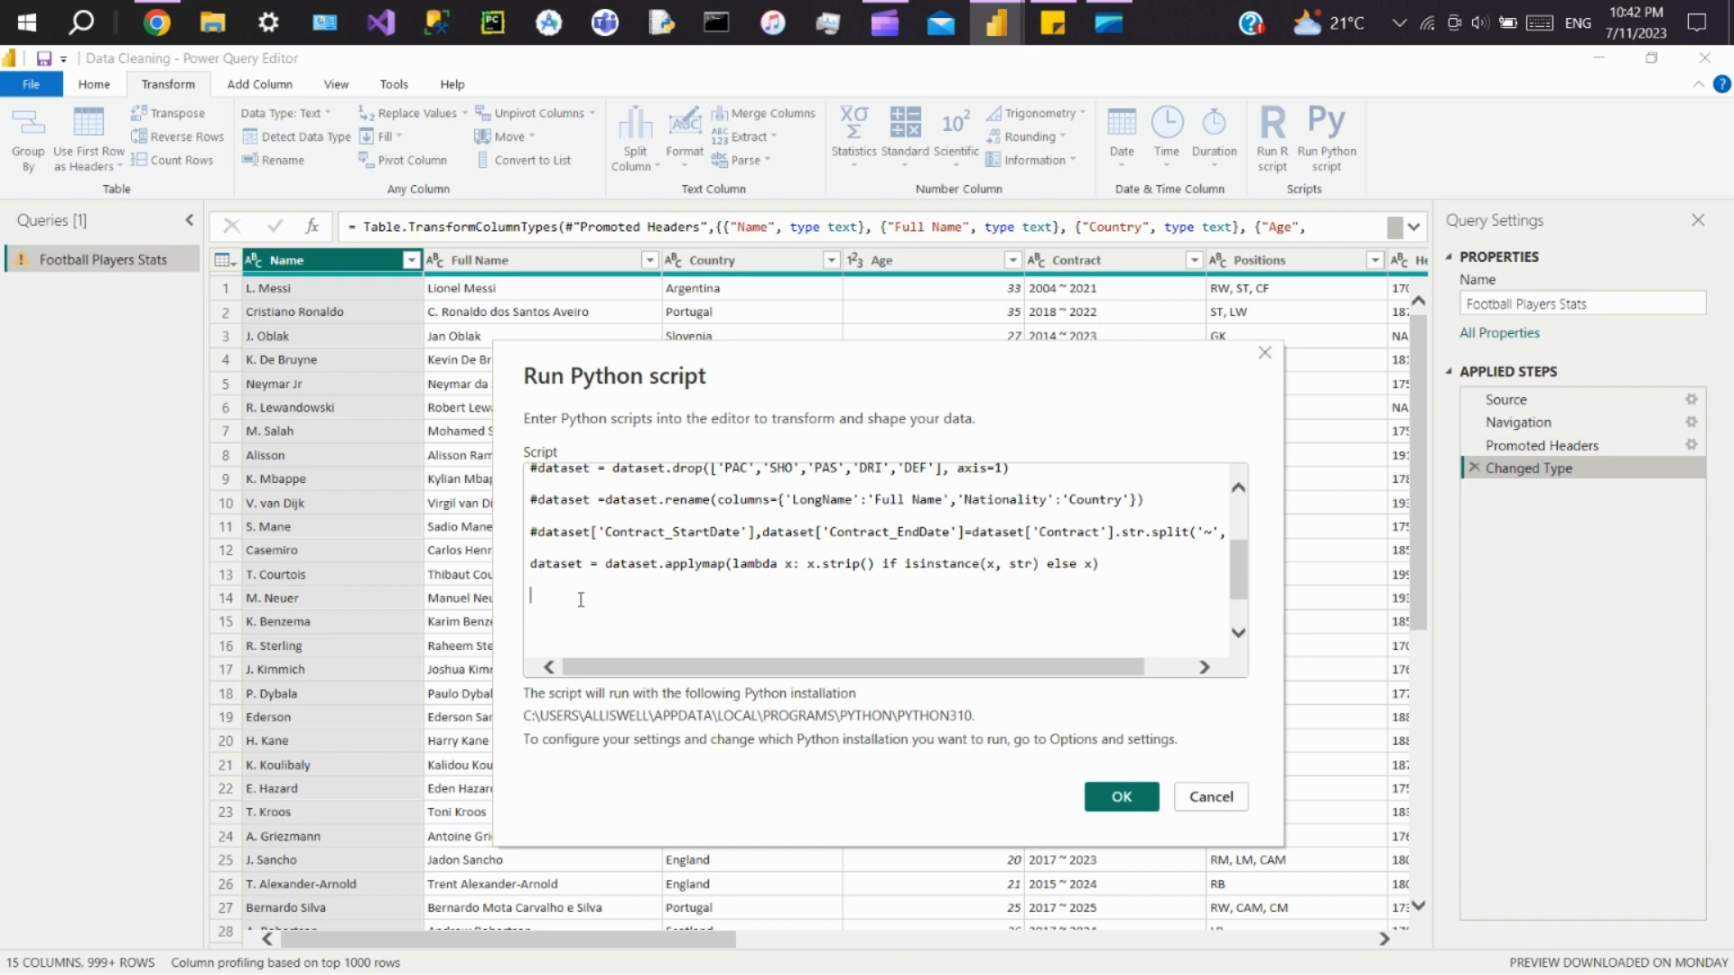
pyautogui.write('dataset')
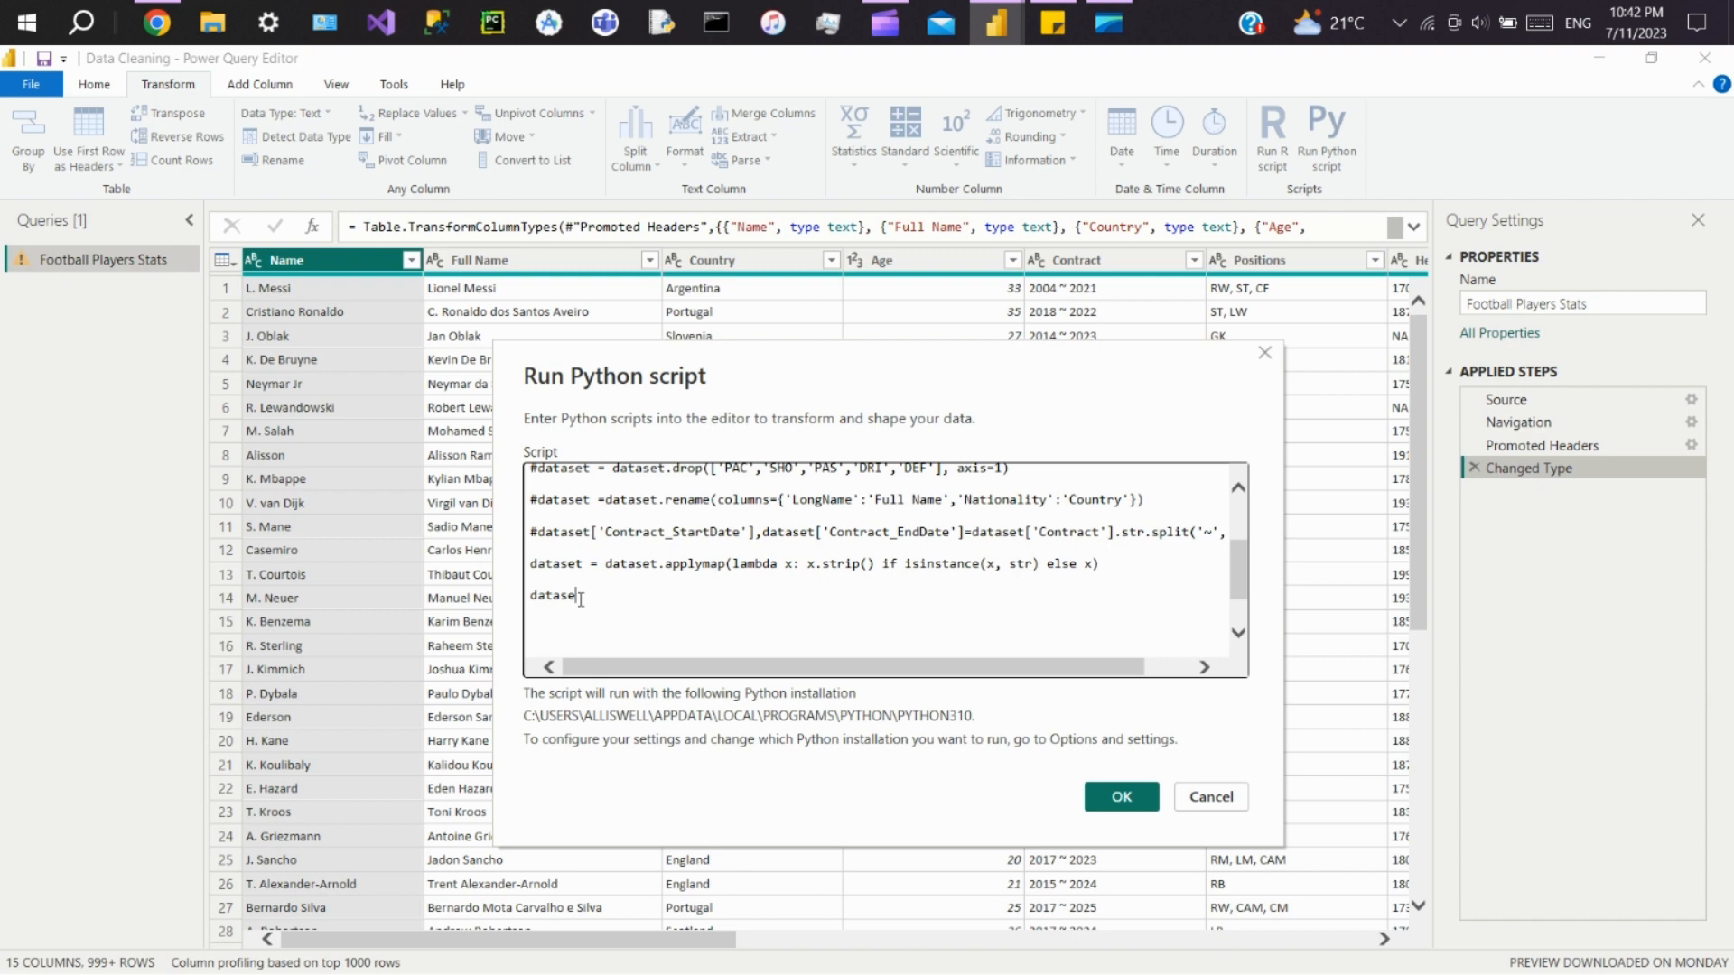
pyautogui.write('=')
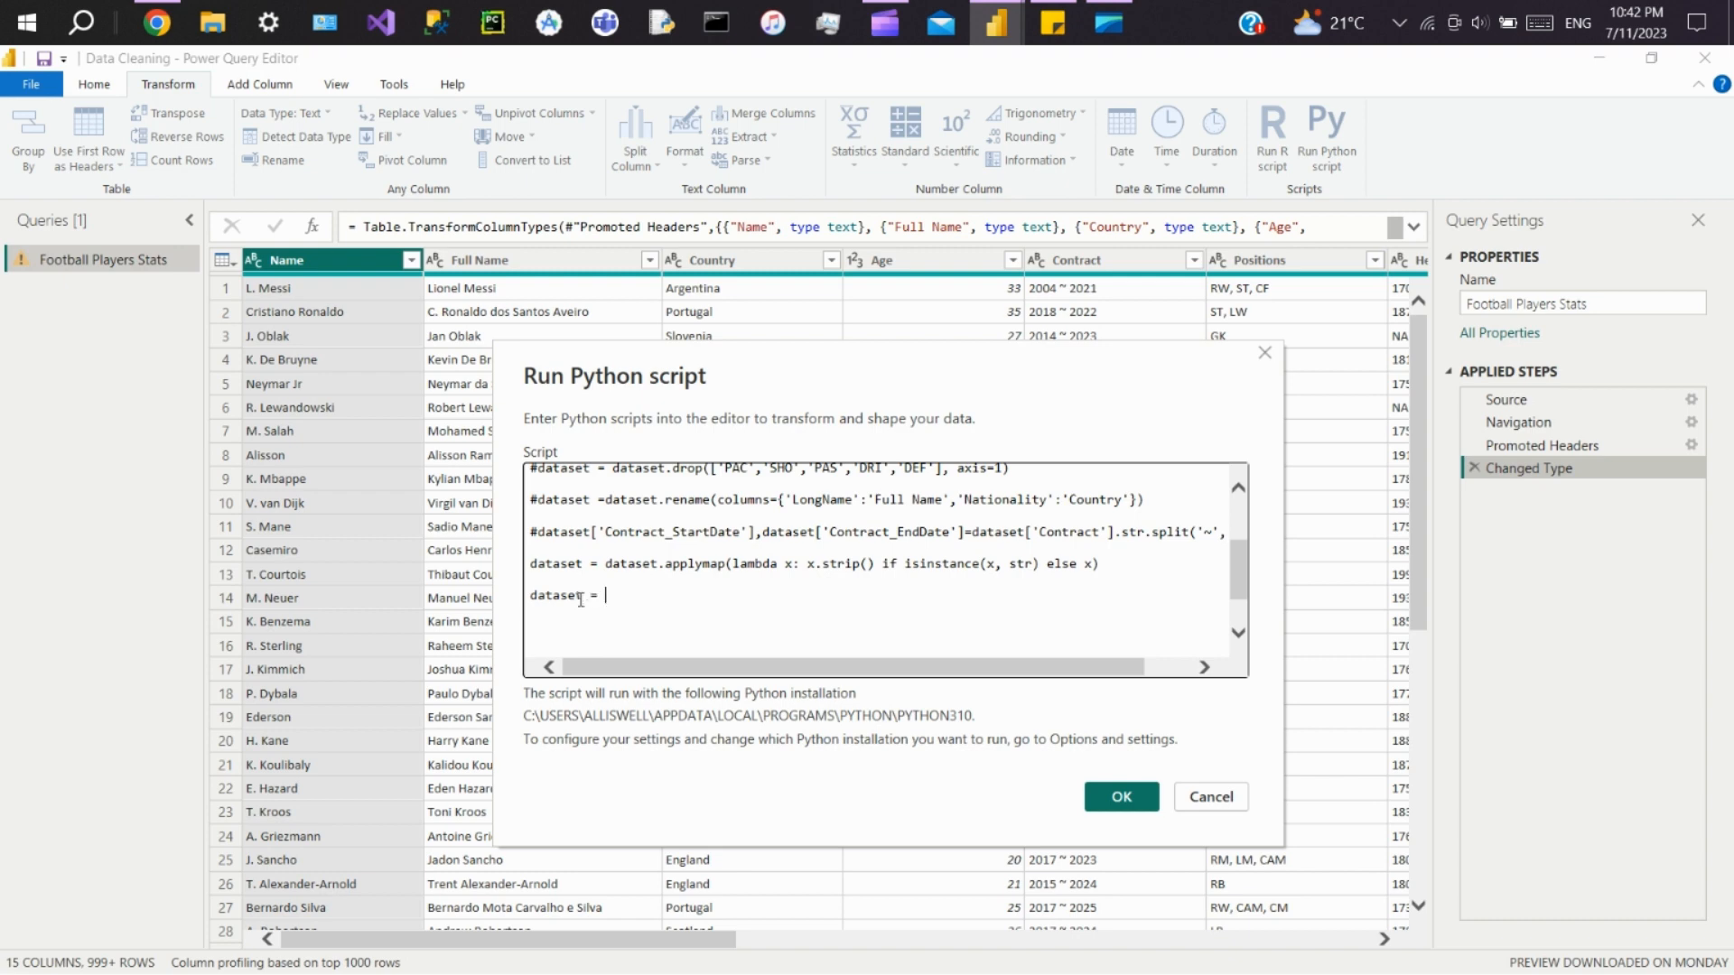
pyautogui.write('dataset[')
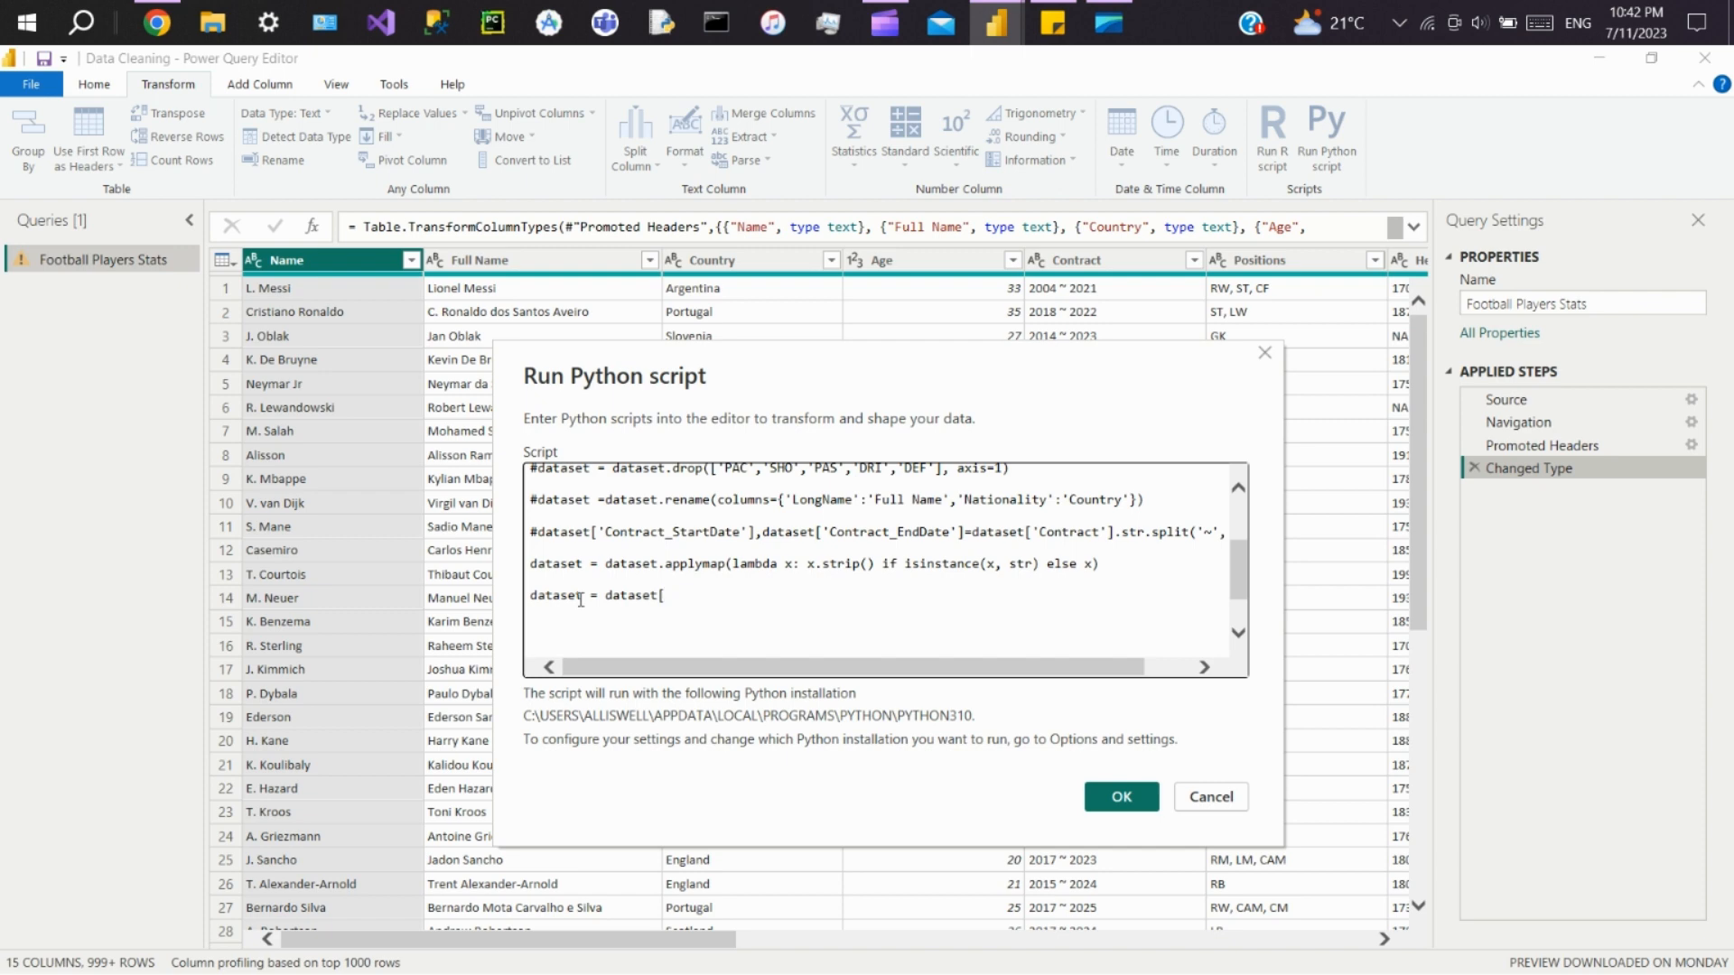
pyautogui.write('dataset')
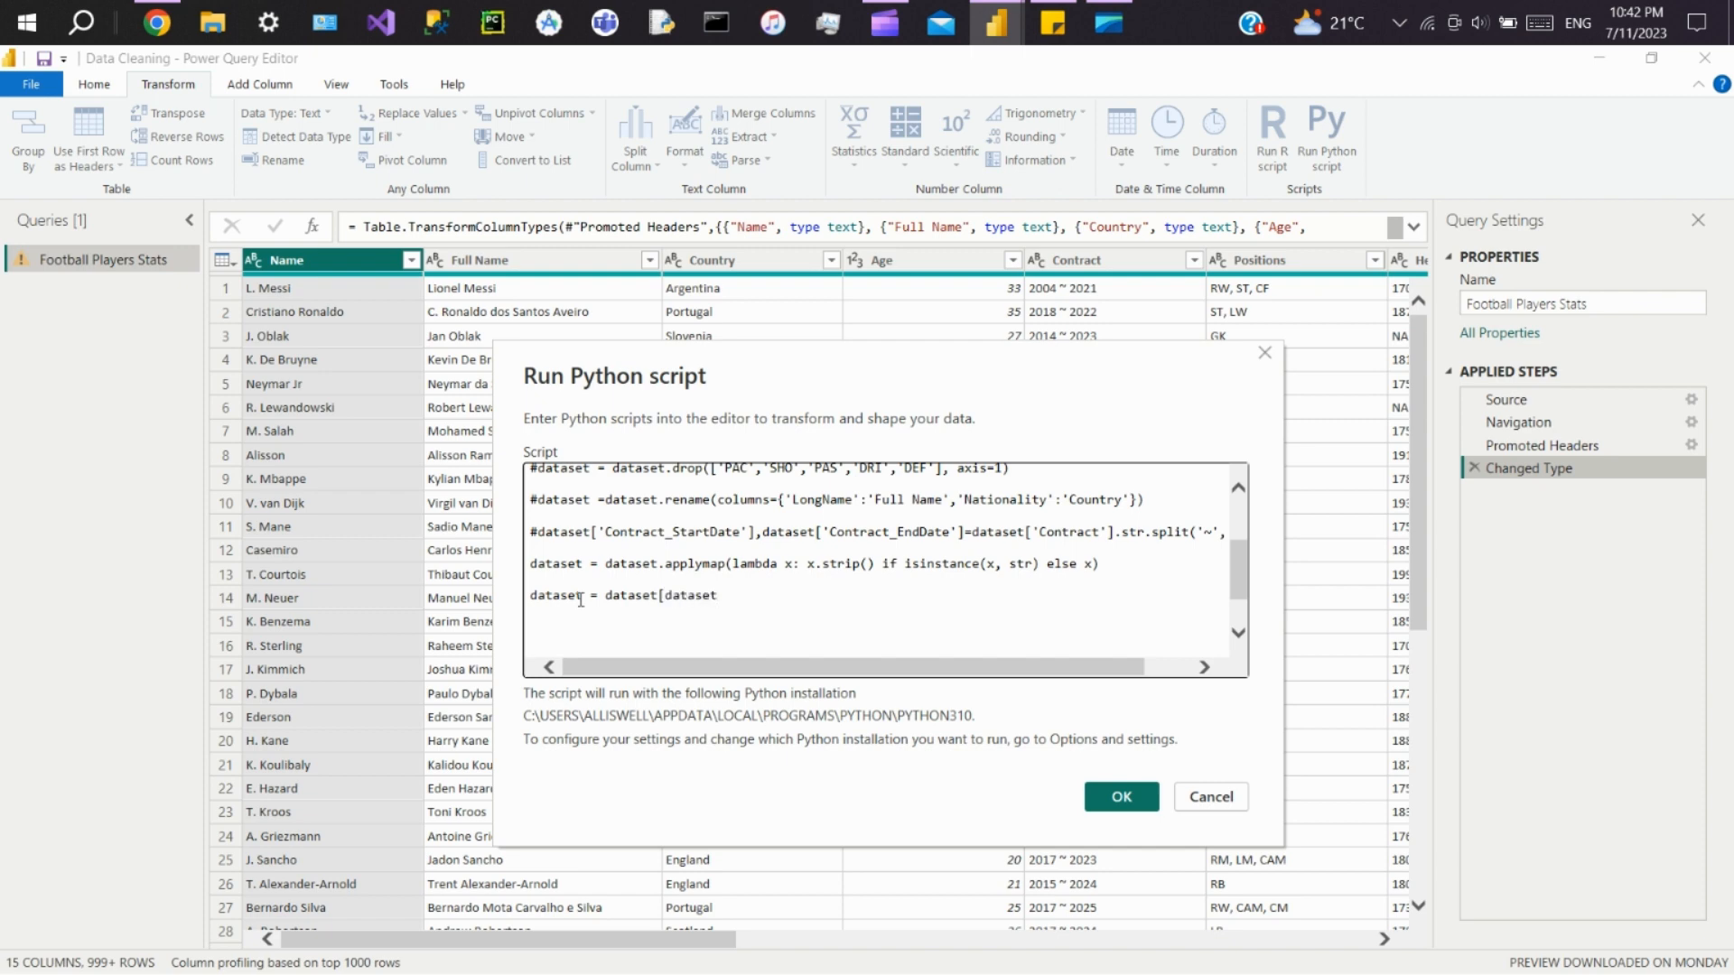
pyautogui.write("['Age")
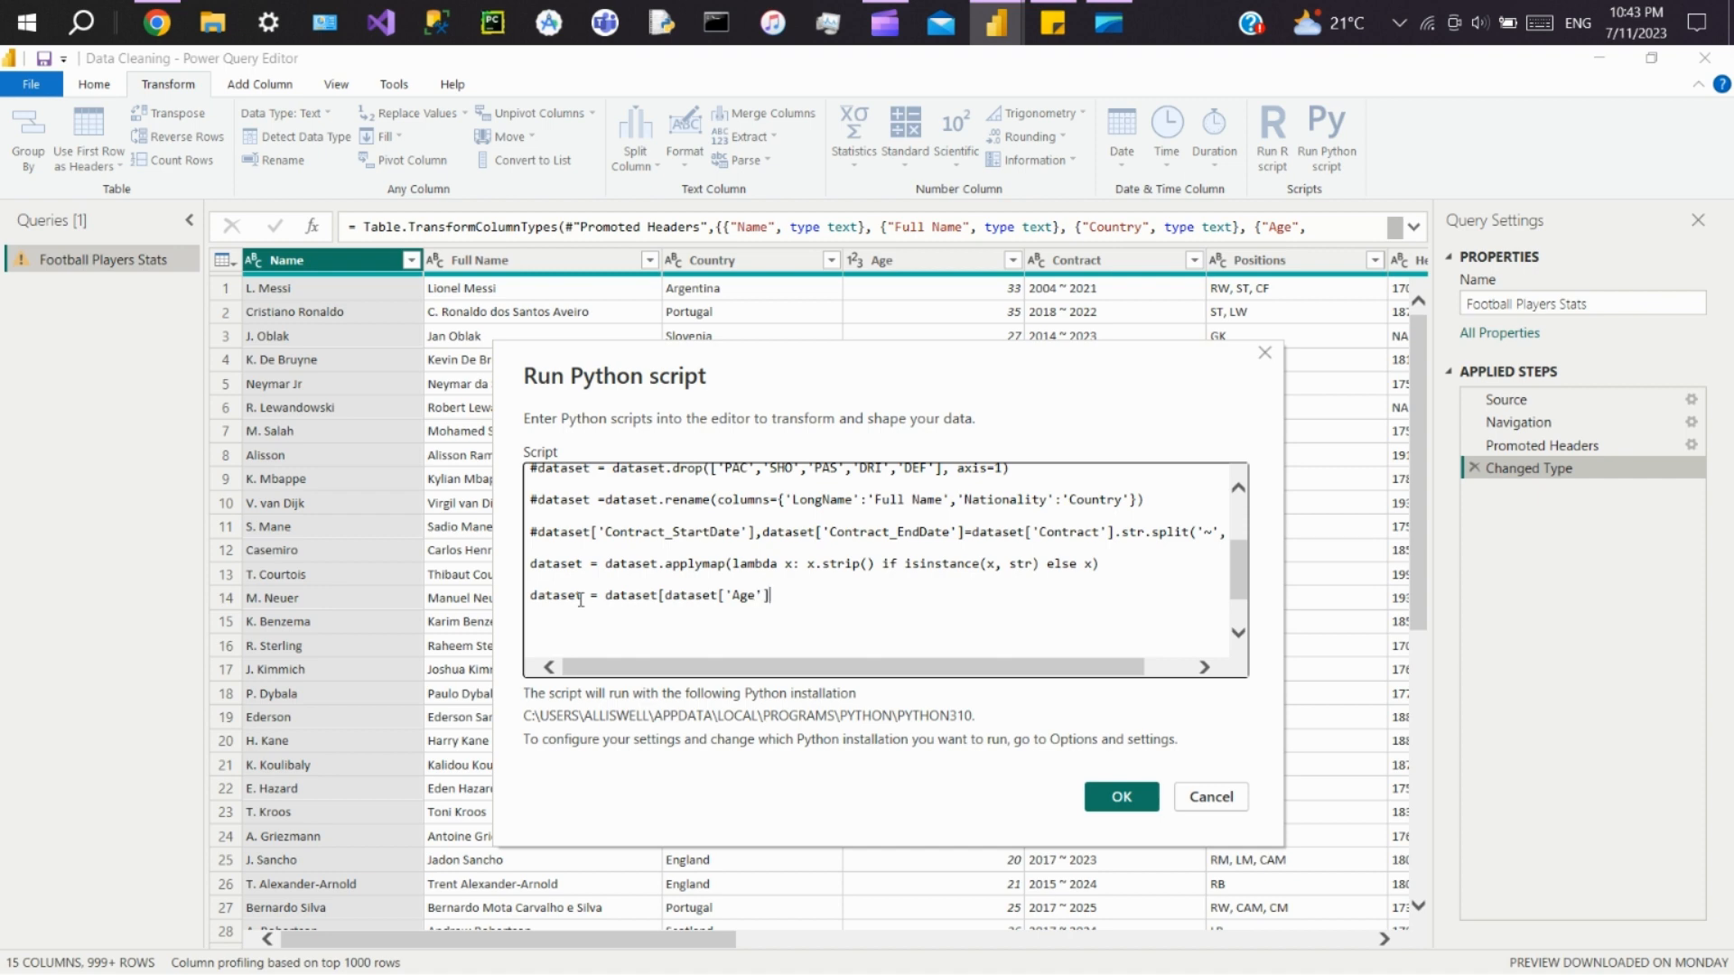
pyautogui.write('>30')
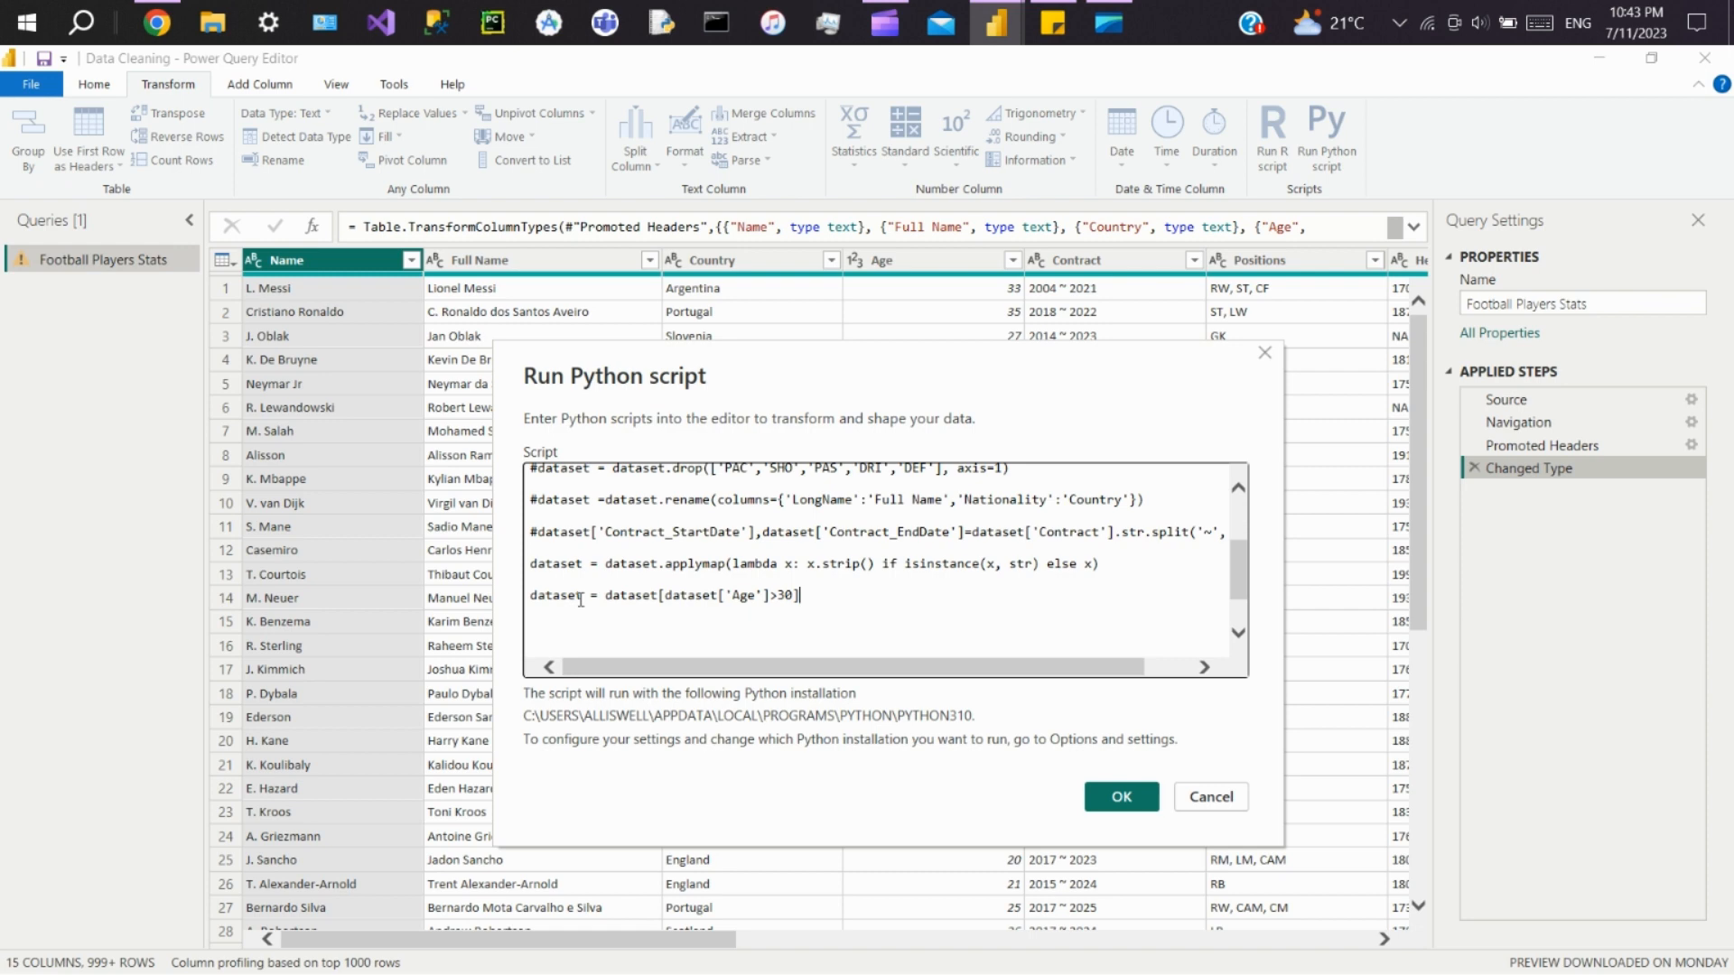
pyautogui.click(1119, 797)
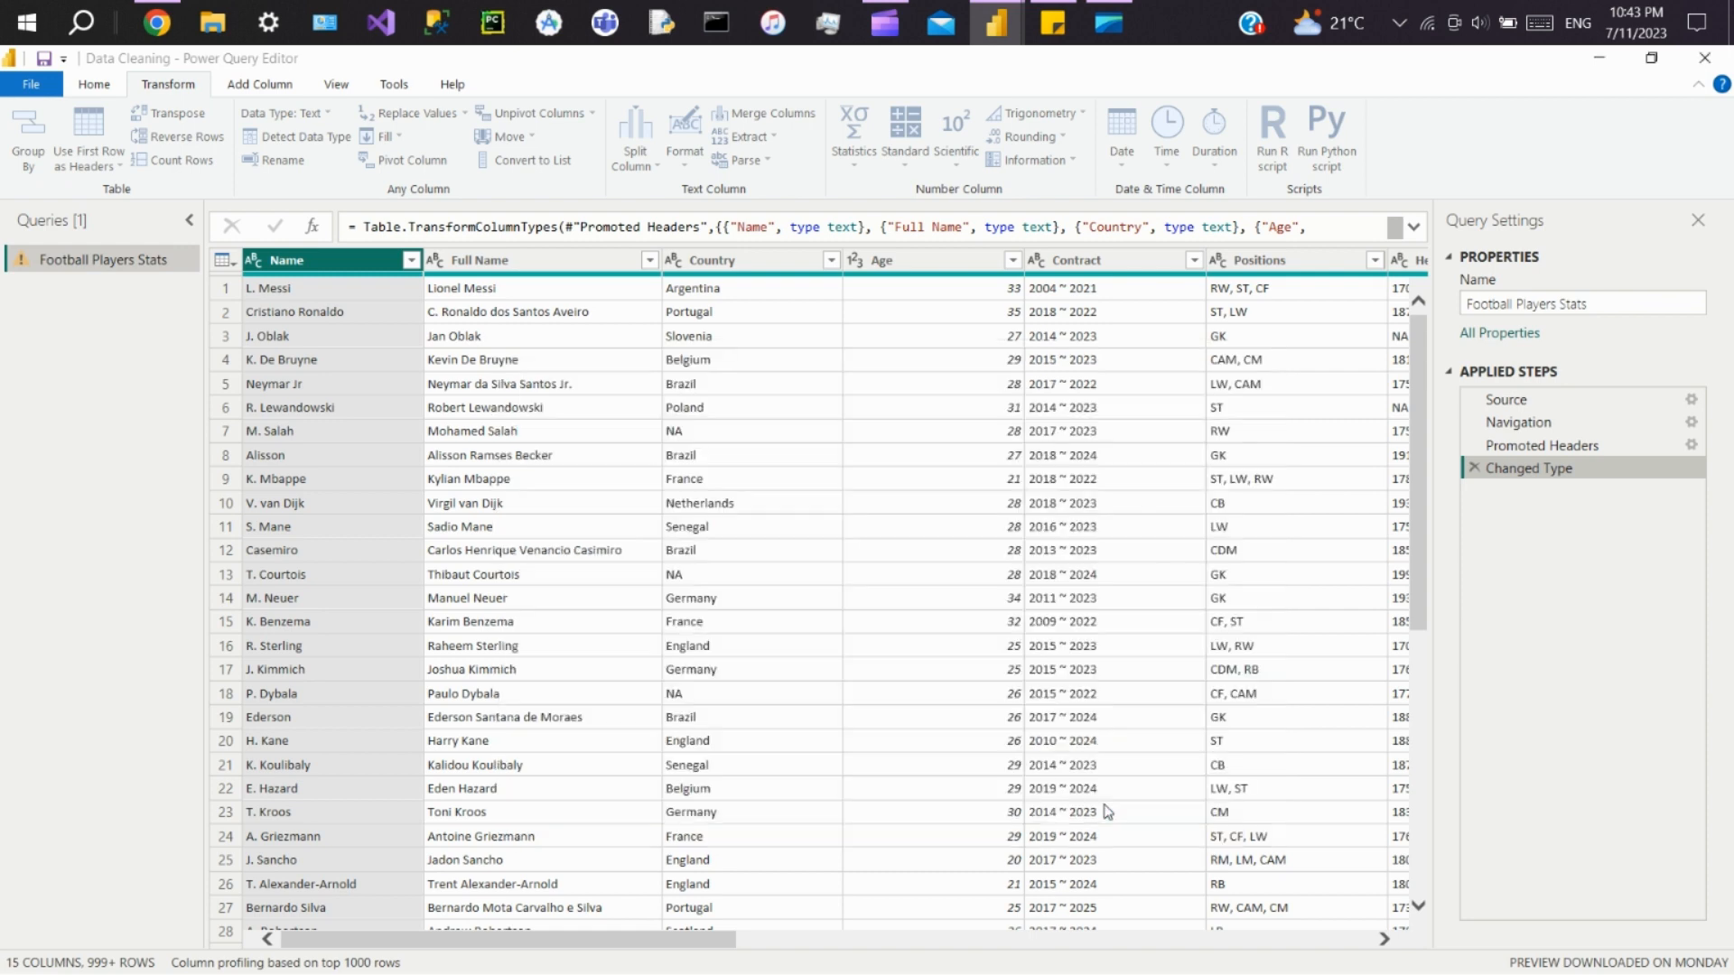
# Step: Load the script's dataset table and check the Age filter list shows only ages over 30
pyautogui.click(1271, 138)
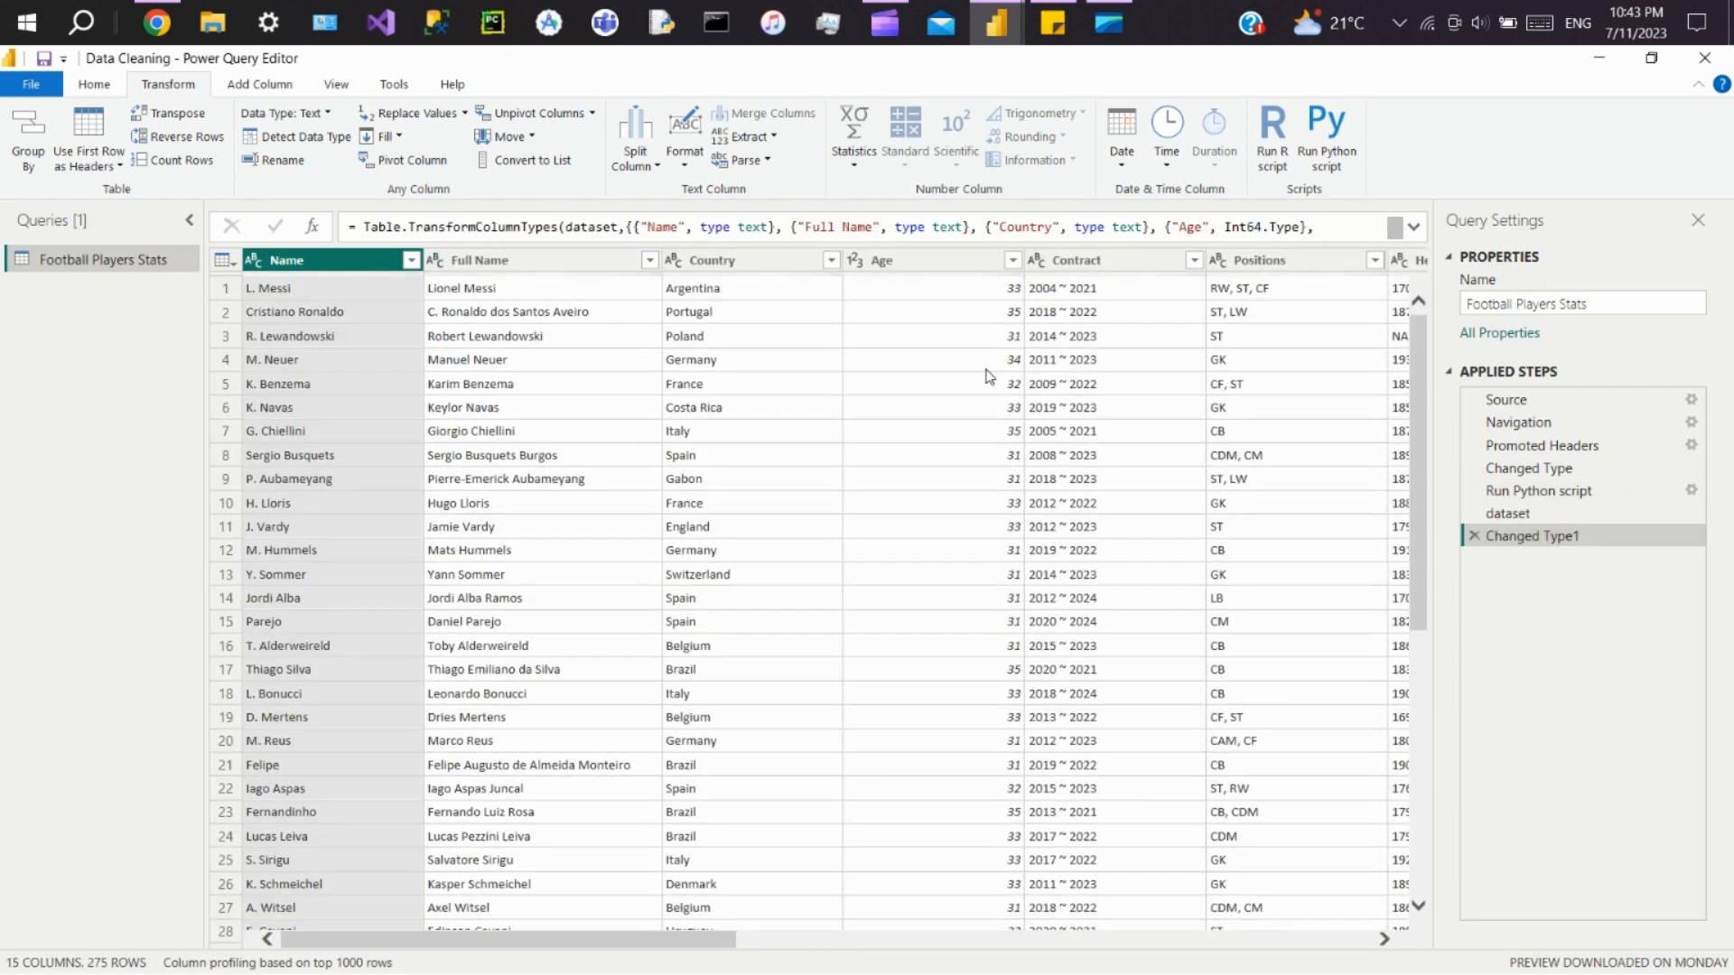
pyautogui.moveTo(986, 326)
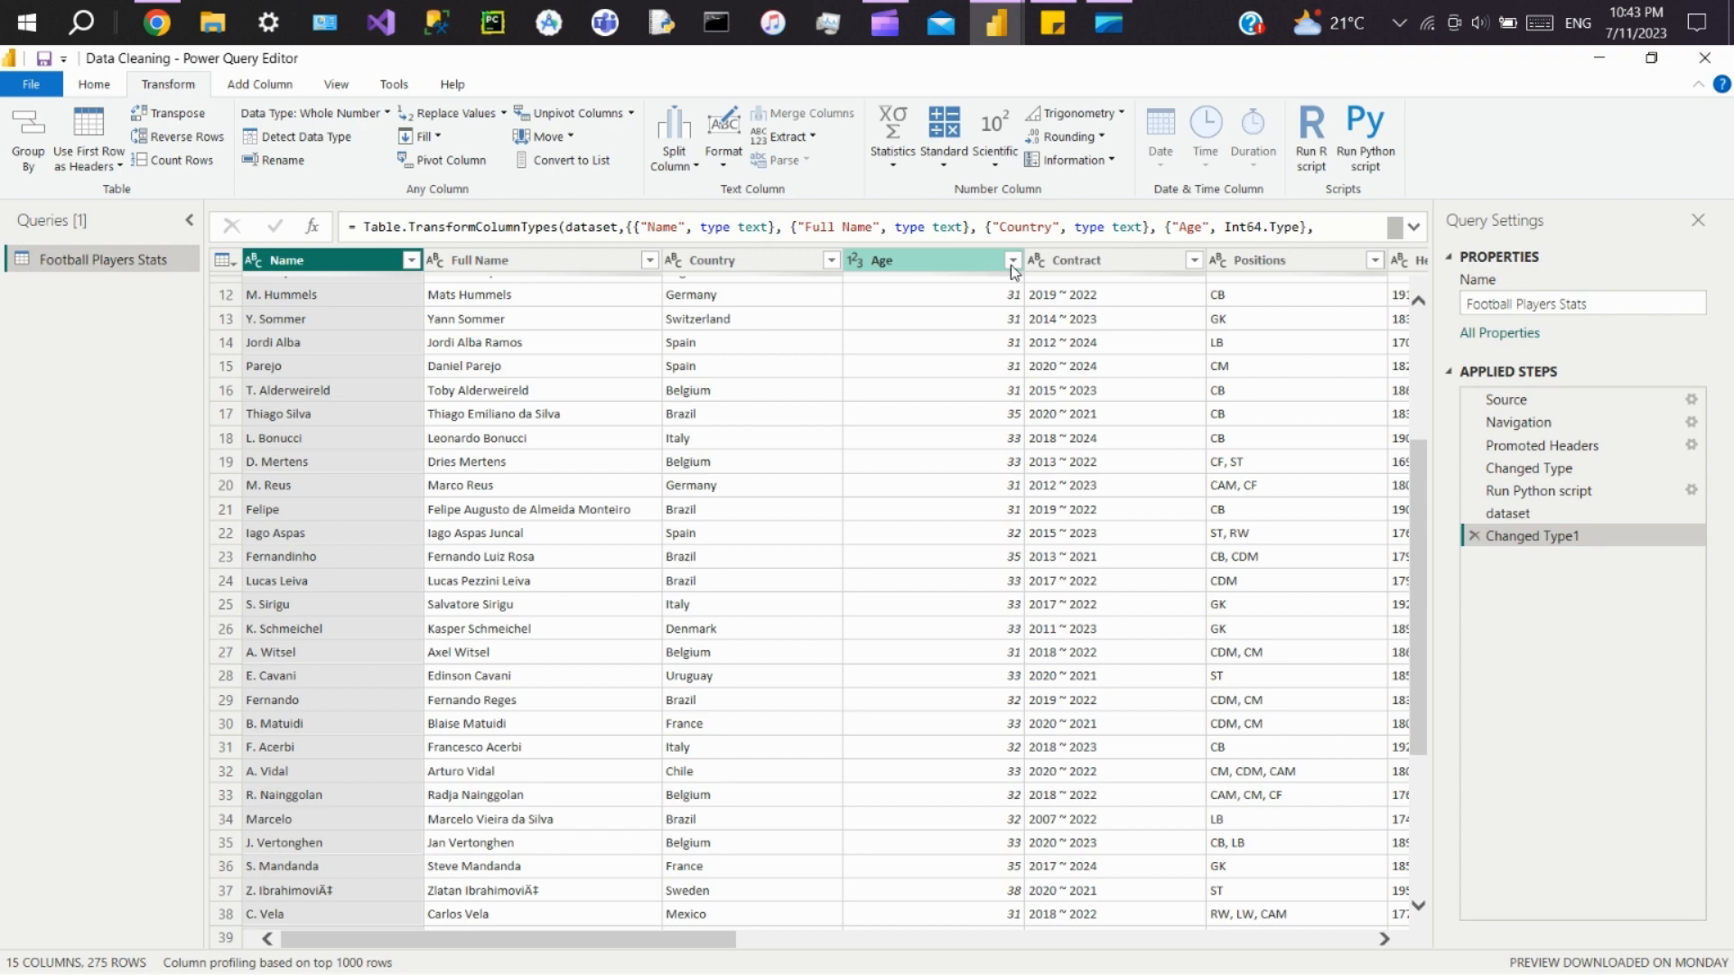
pyautogui.click(1010, 260)
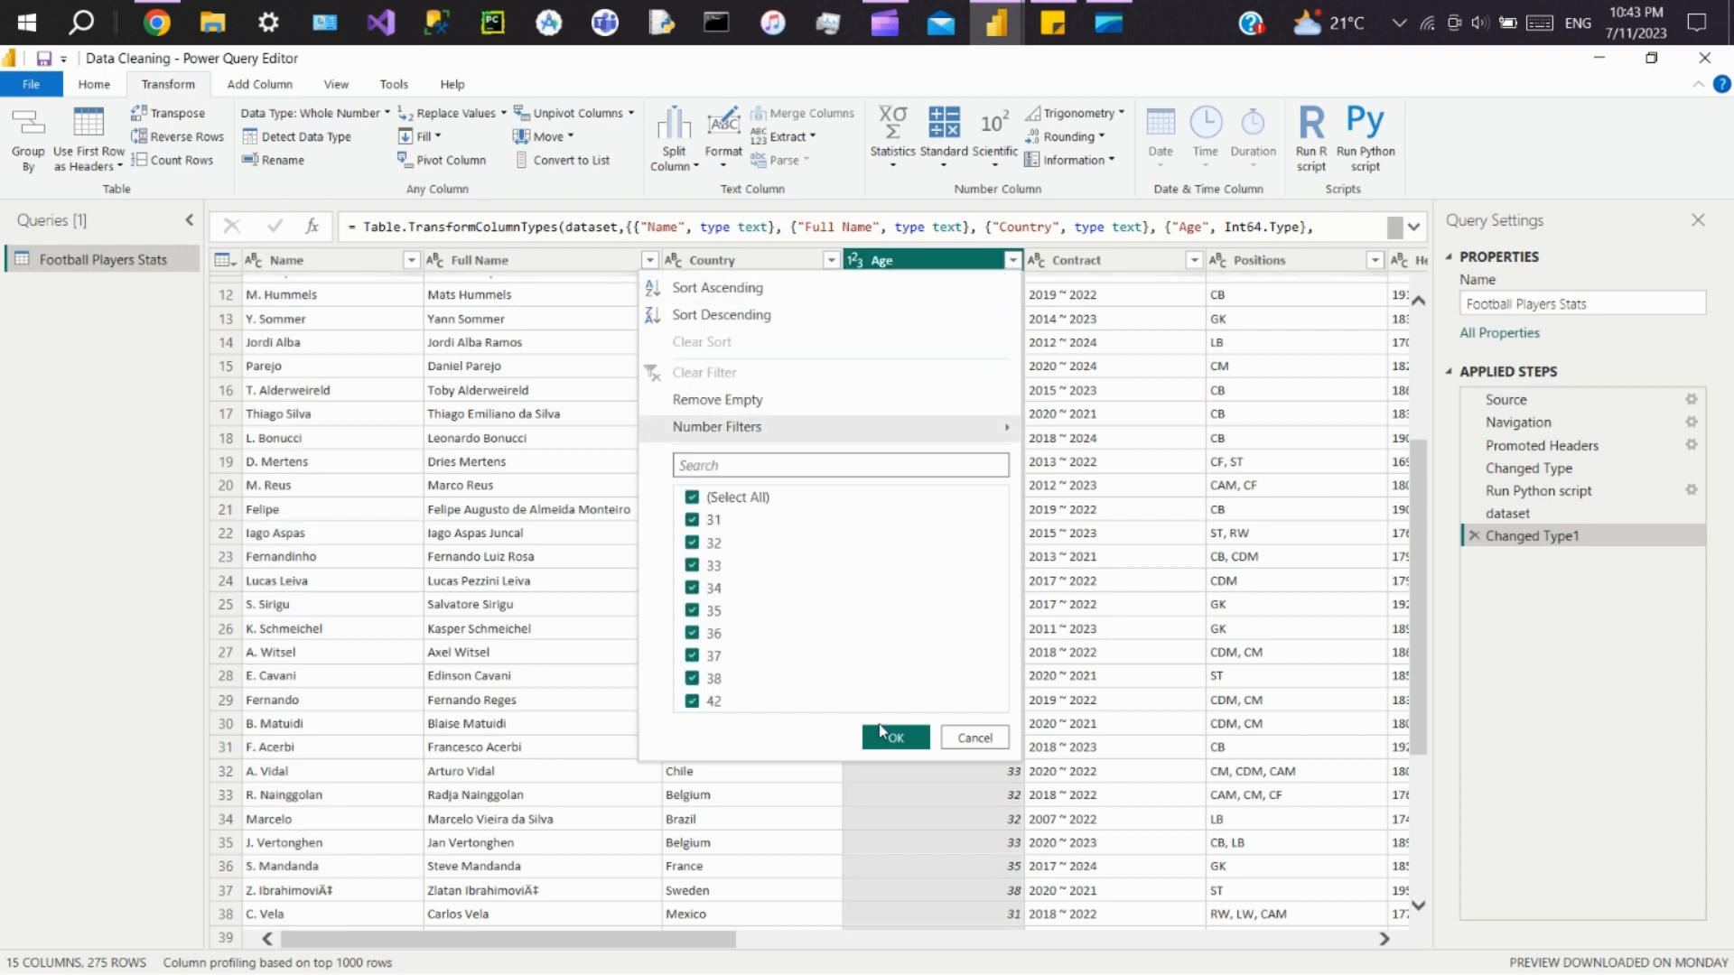
pyautogui.click(894, 738)
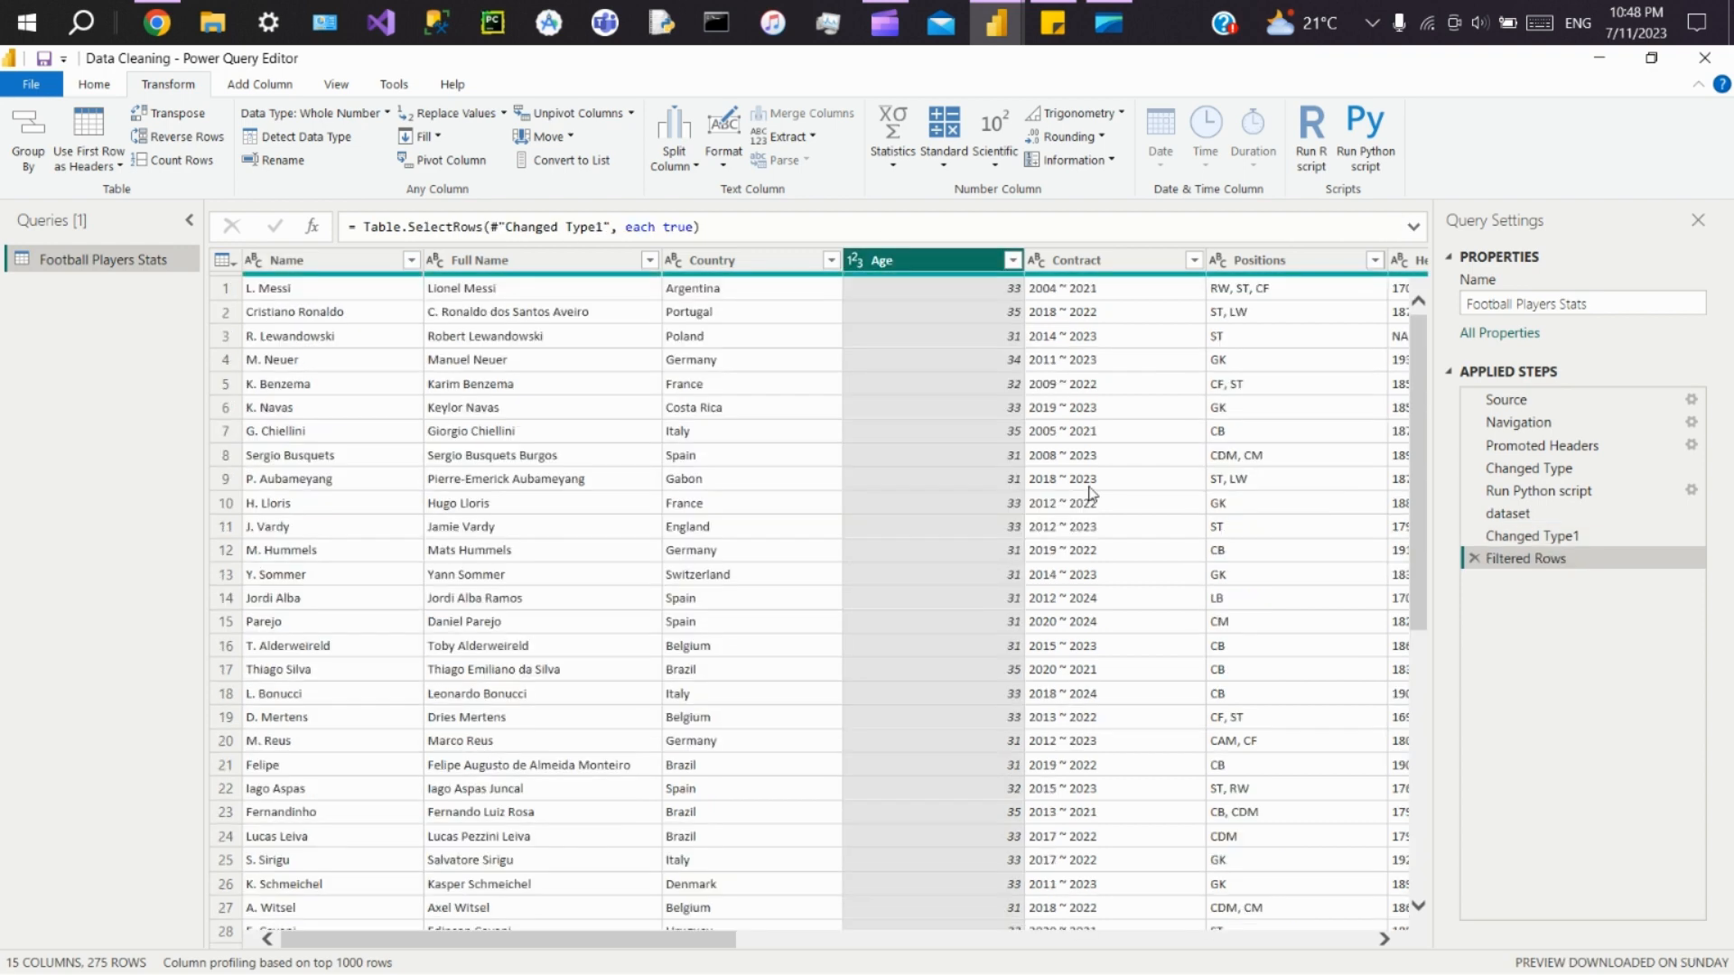